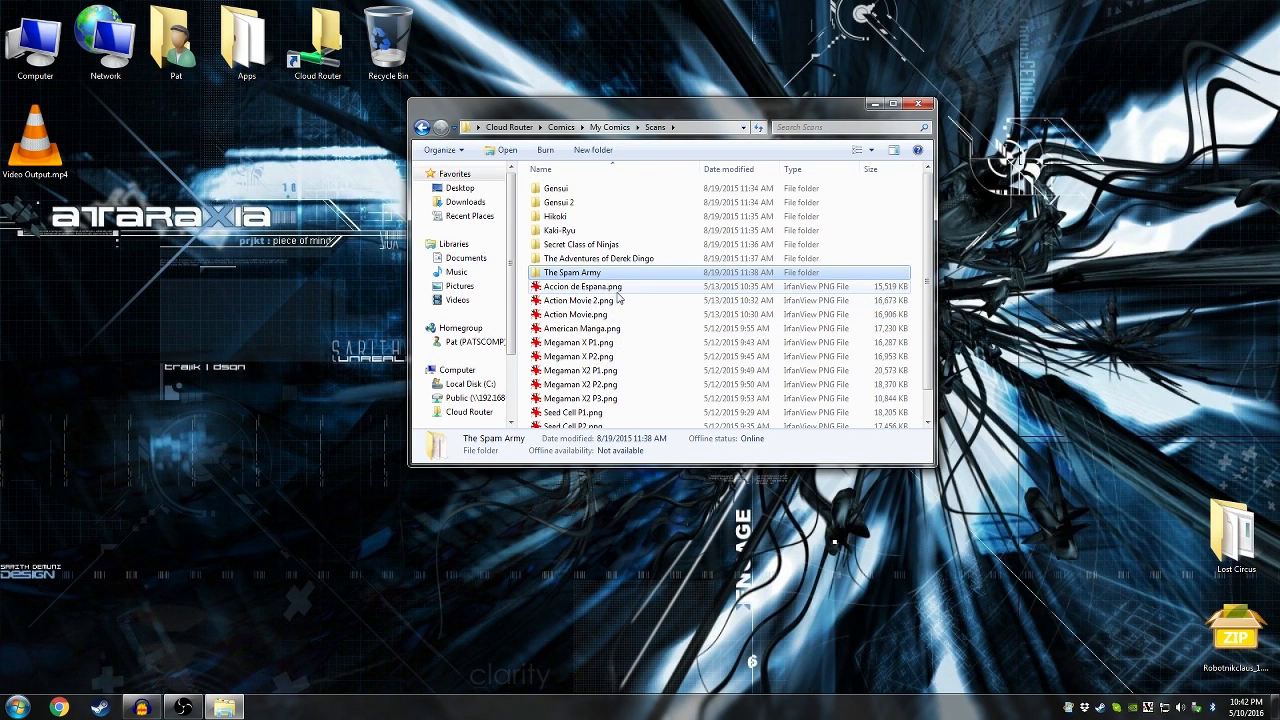
{"action": "mouse_move", "coordinate": [615, 328]}
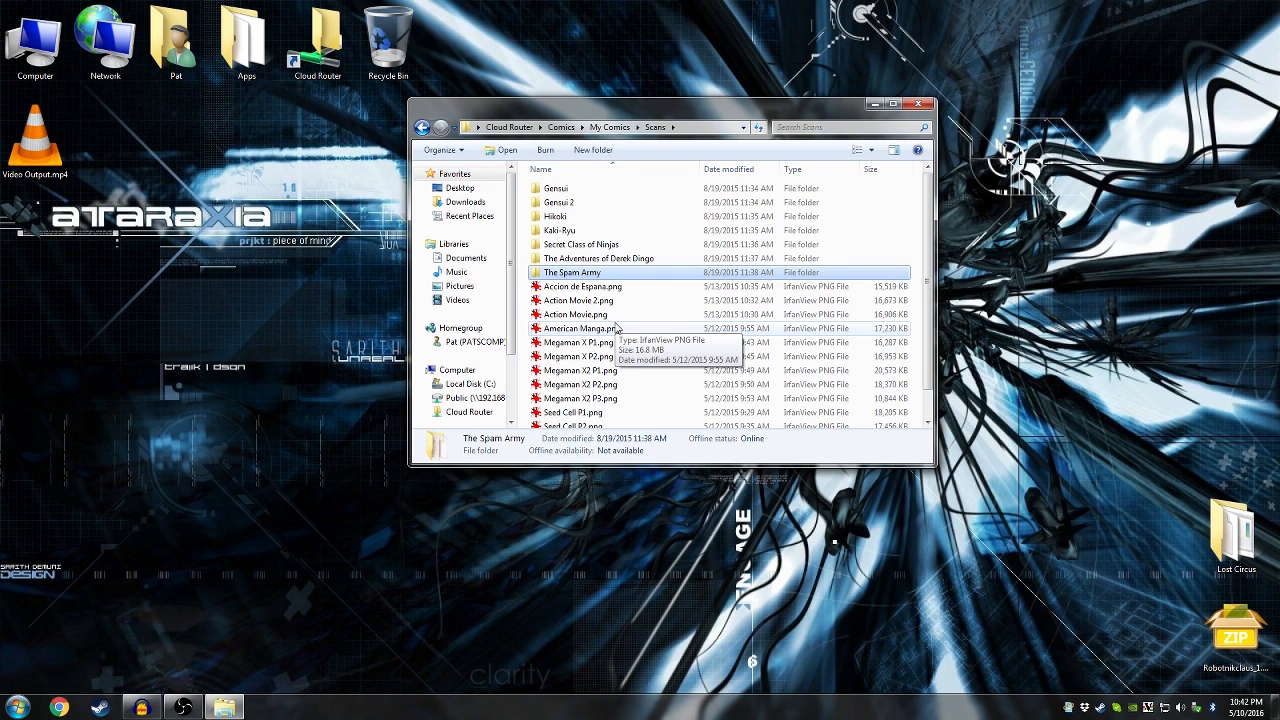
{"action": "mouse_move", "coordinate": [620, 300]}
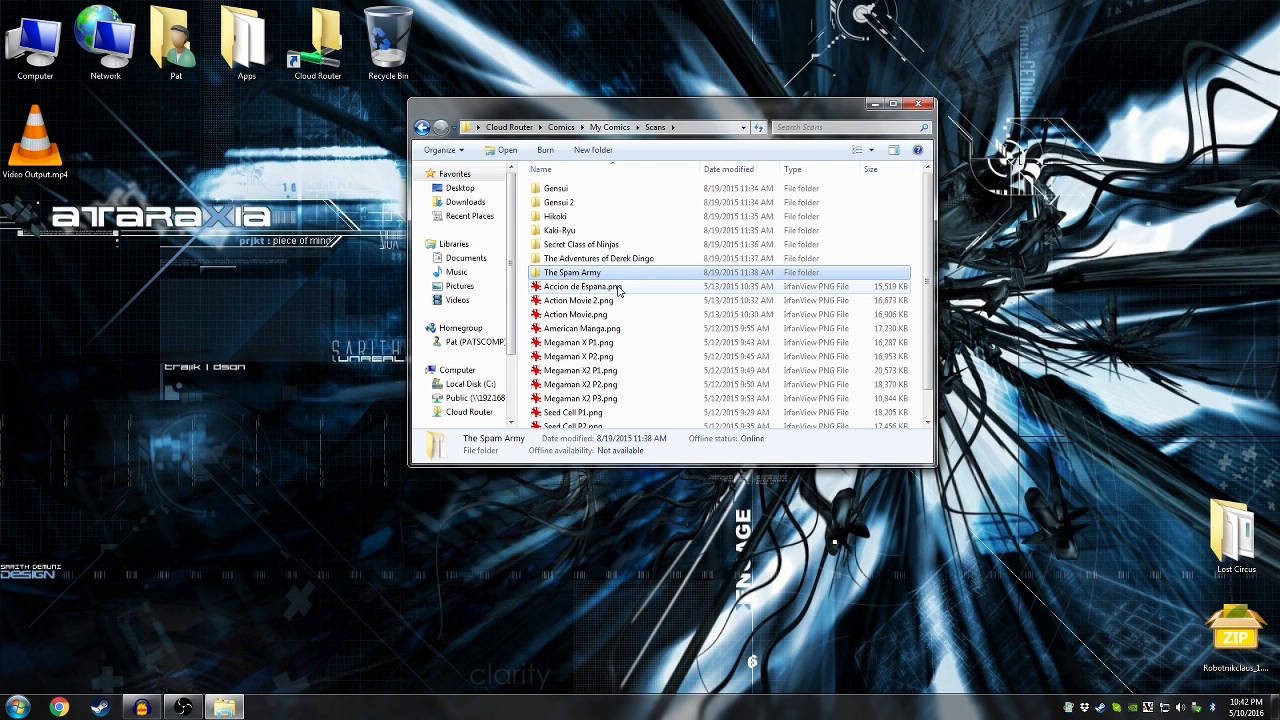
- Open Accion de Espana.png from the Scans folder in IrfanView
{"action": "double_click", "coordinate": [576, 287]}
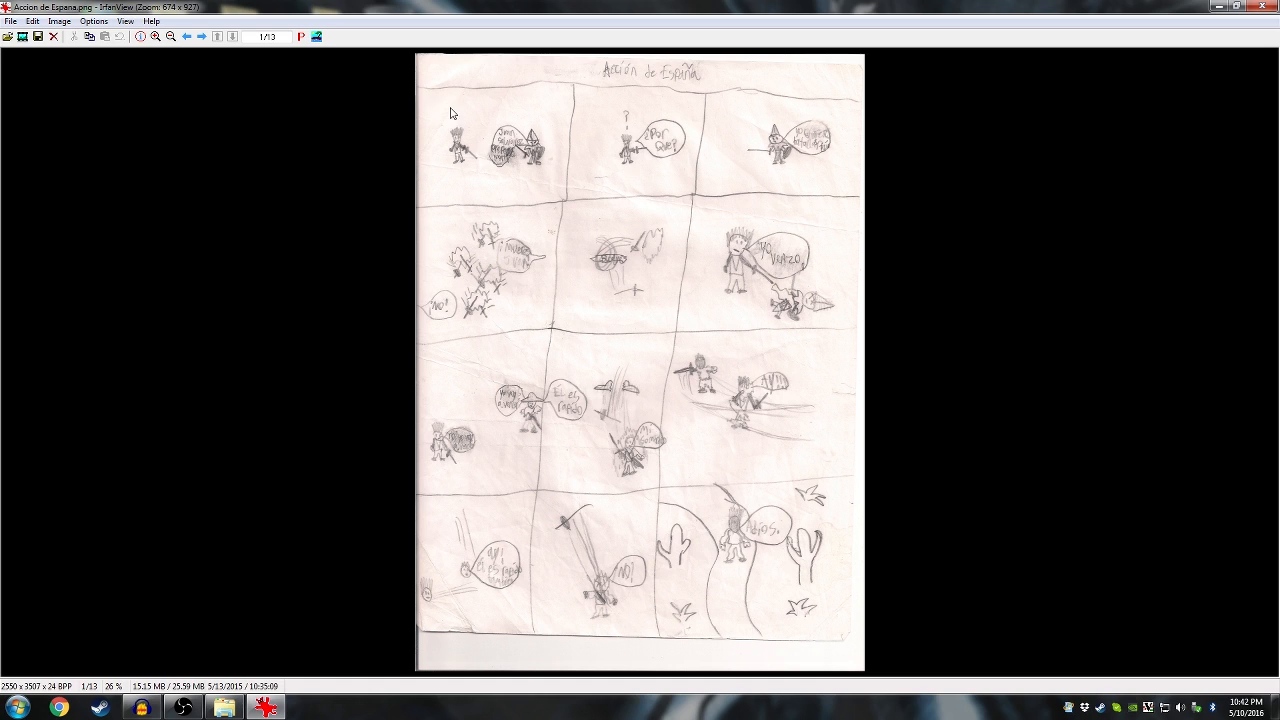
- Zoom into the first panel at 143%, then scroll right and down through every panel
{"action": "left_click_drag", "start_coordinate": [420, 97], "coordinate": [562, 178]}
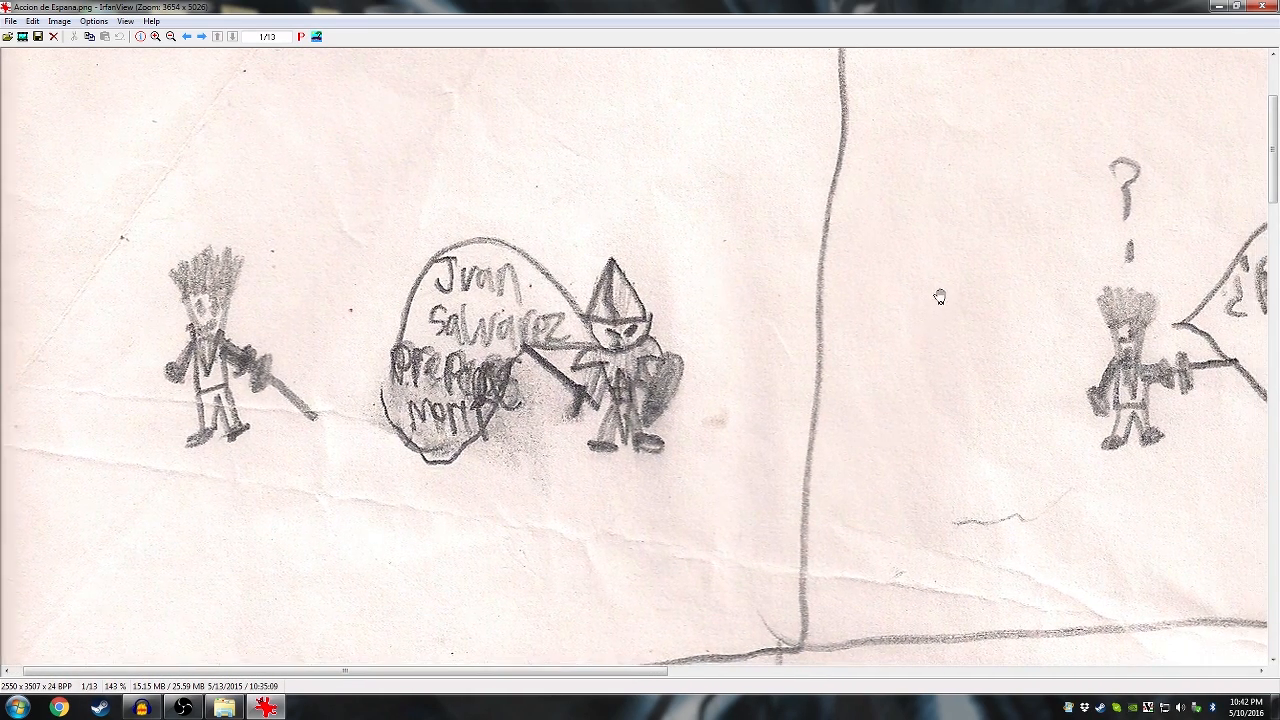
{"action": "scroll", "scroll_direction": "right", "scroll_amount": 3}
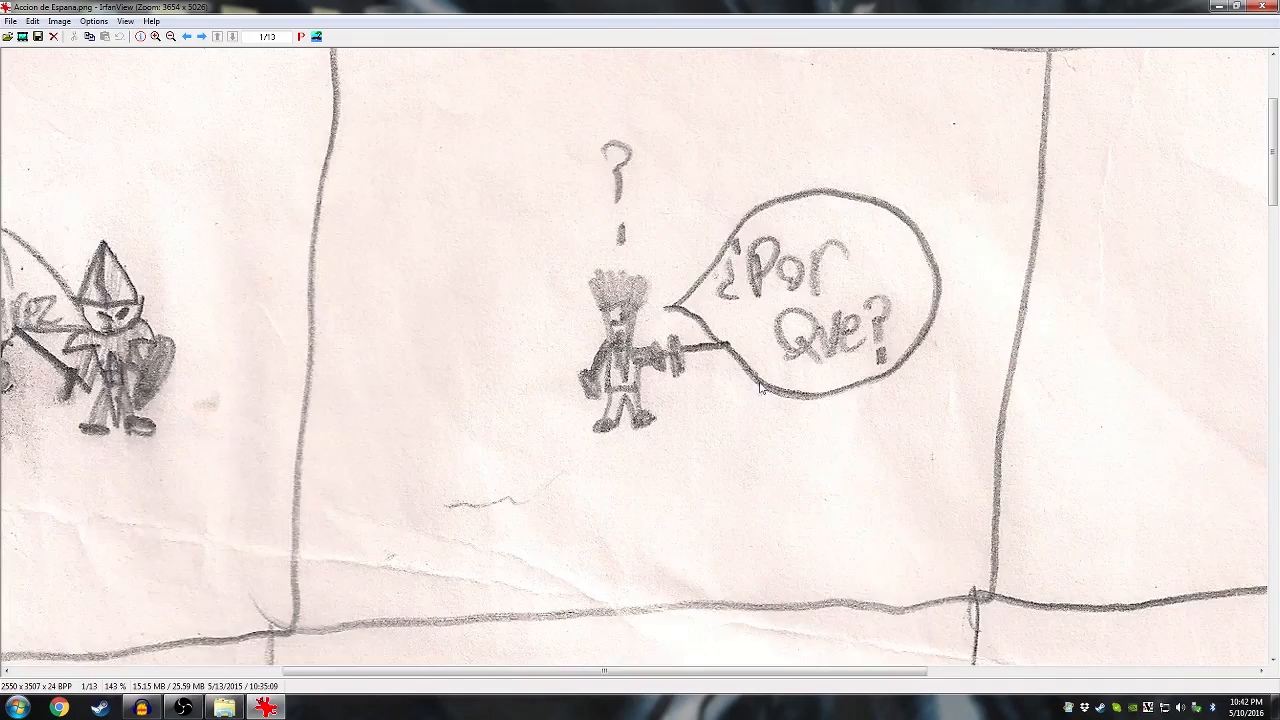
{"action": "scroll", "scroll_direction": "down", "scroll_amount": 3}
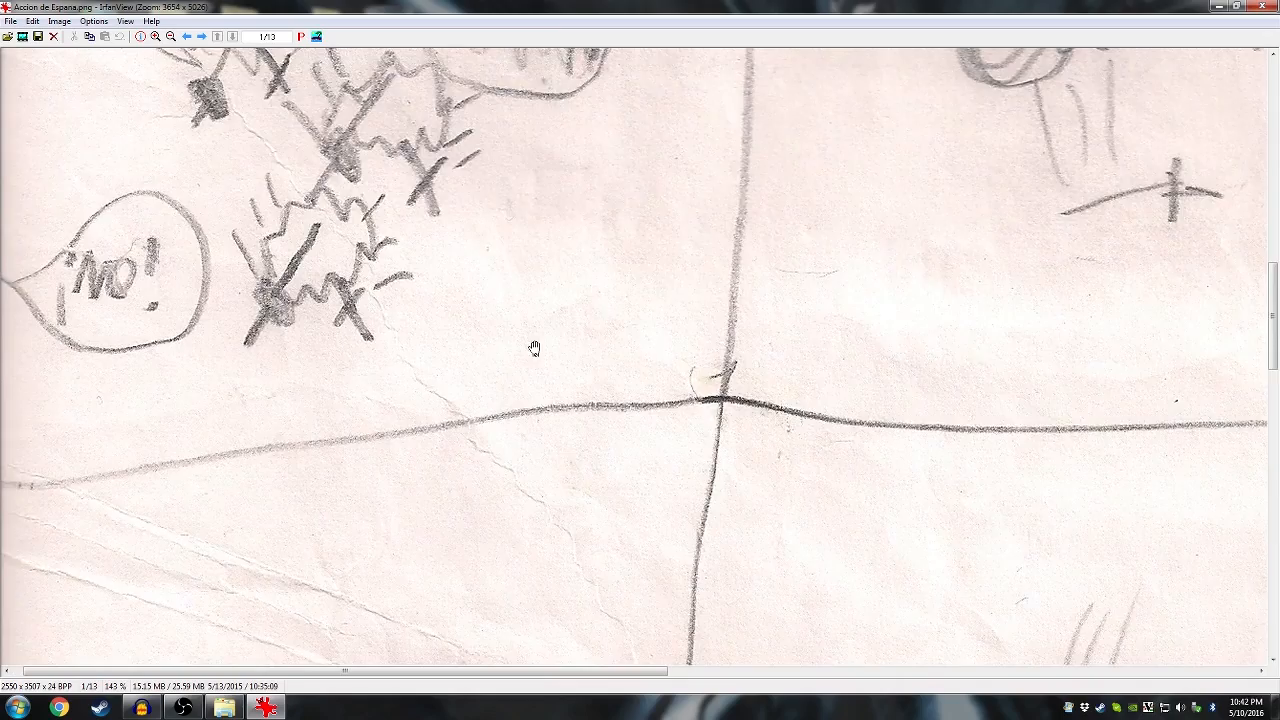
{"action": "scroll", "scroll_direction": "down", "scroll_amount": 3}
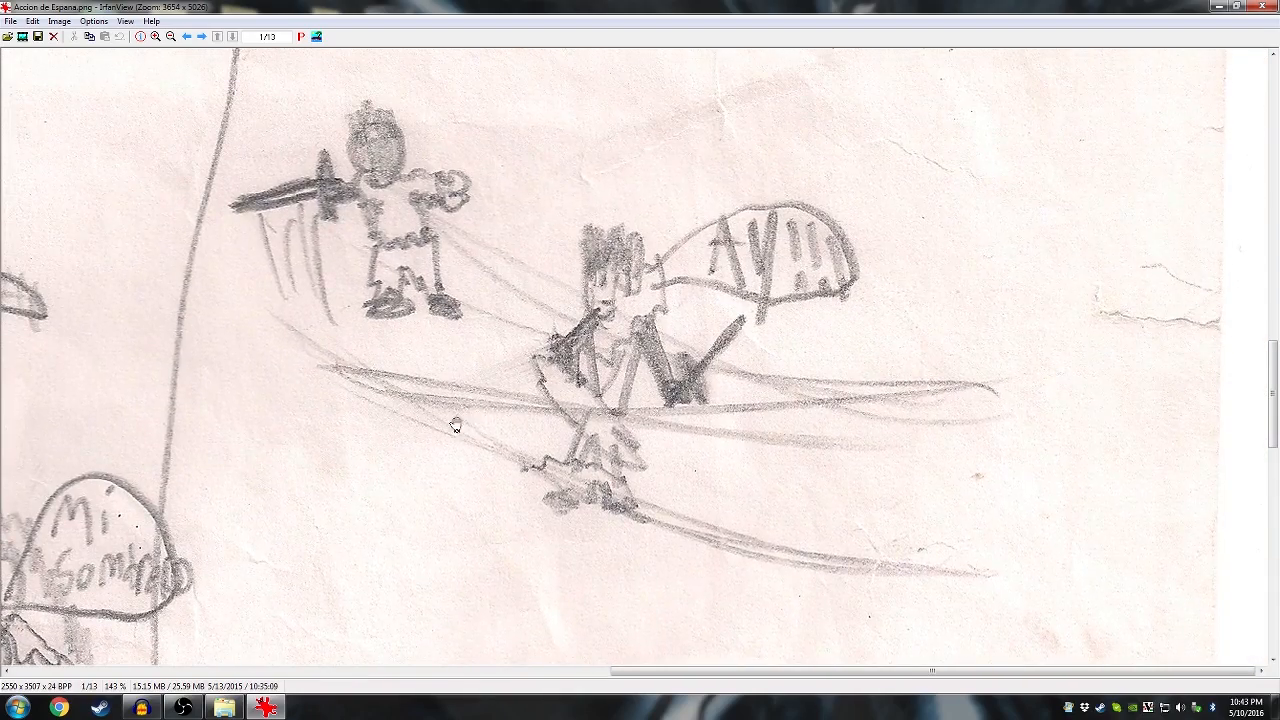
{"action": "scroll", "scroll_direction": "down", "scroll_amount": 3}
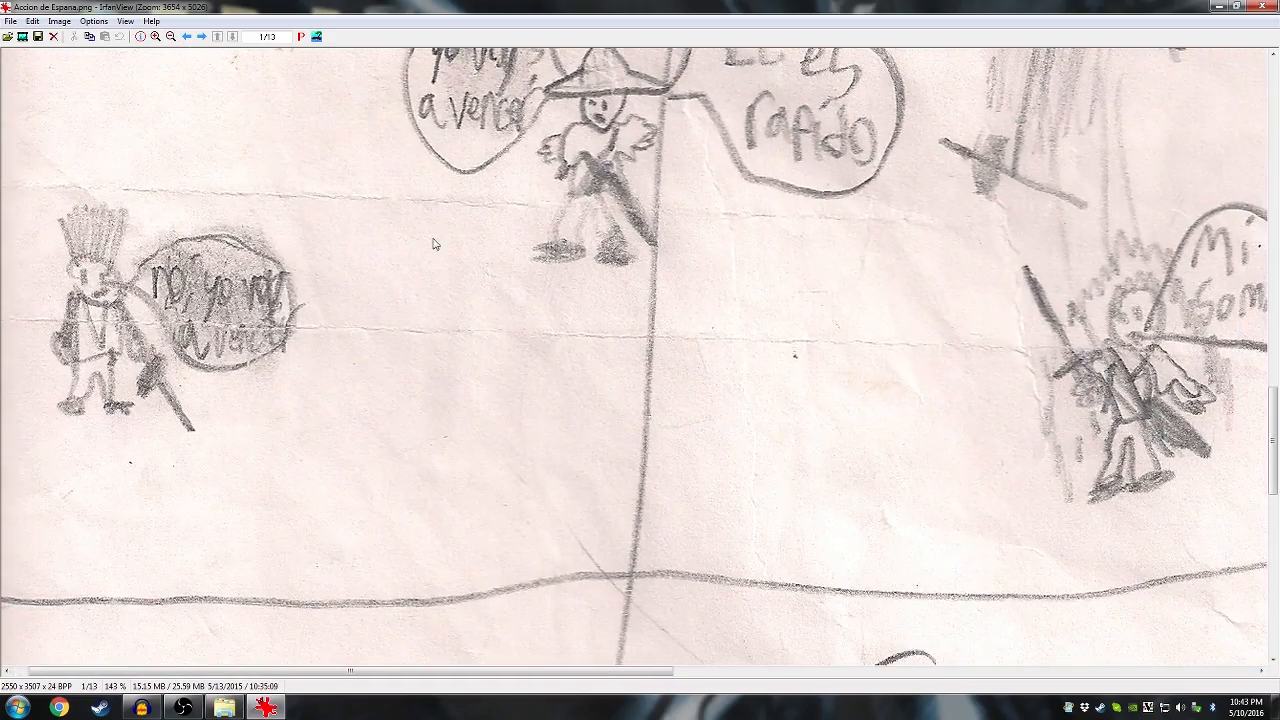
{"action": "scroll", "scroll_direction": "down", "scroll_amount": 3}
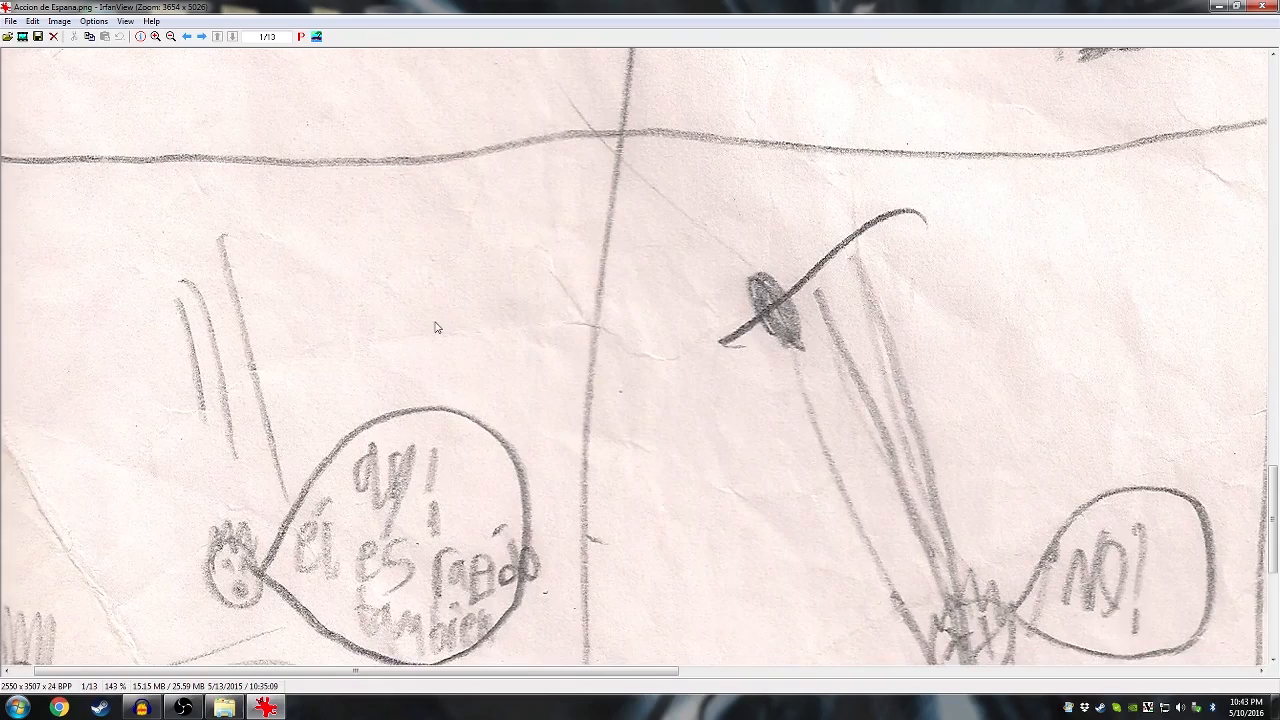
{"action": "scroll", "scroll_direction": "down", "scroll_amount": 3}
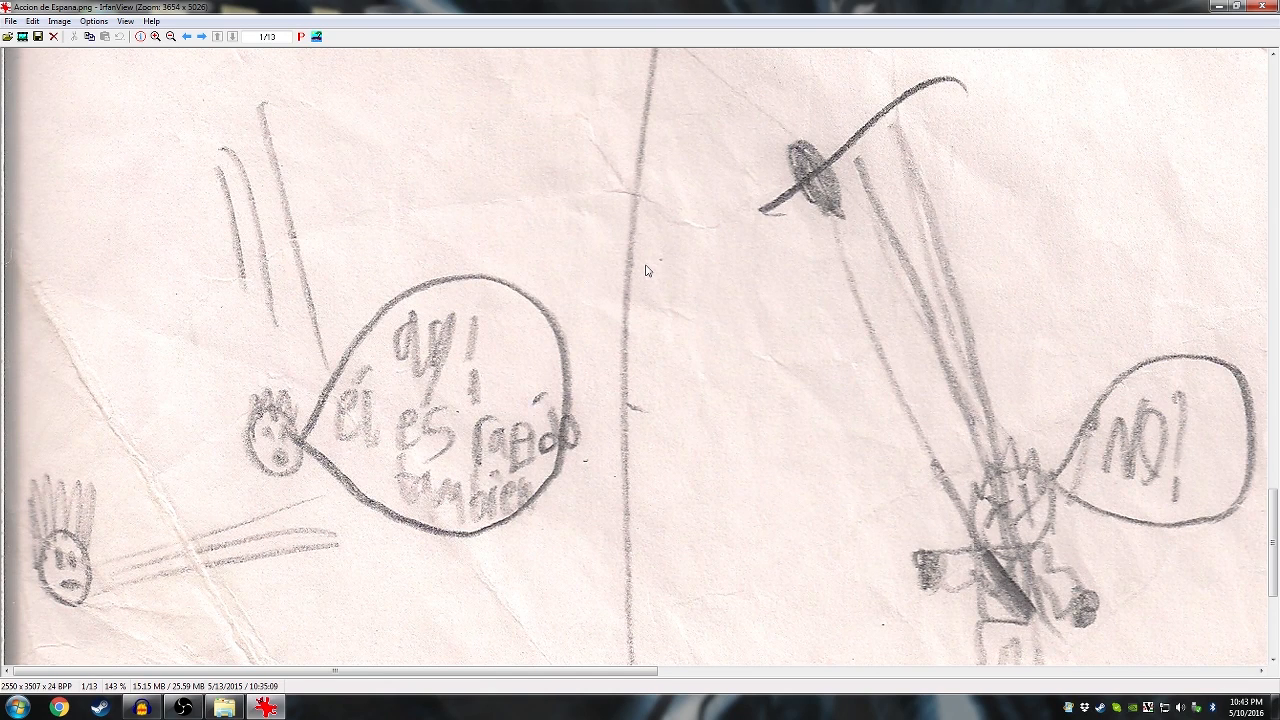
{"action": "mouse_move", "coordinate": [540, 289]}
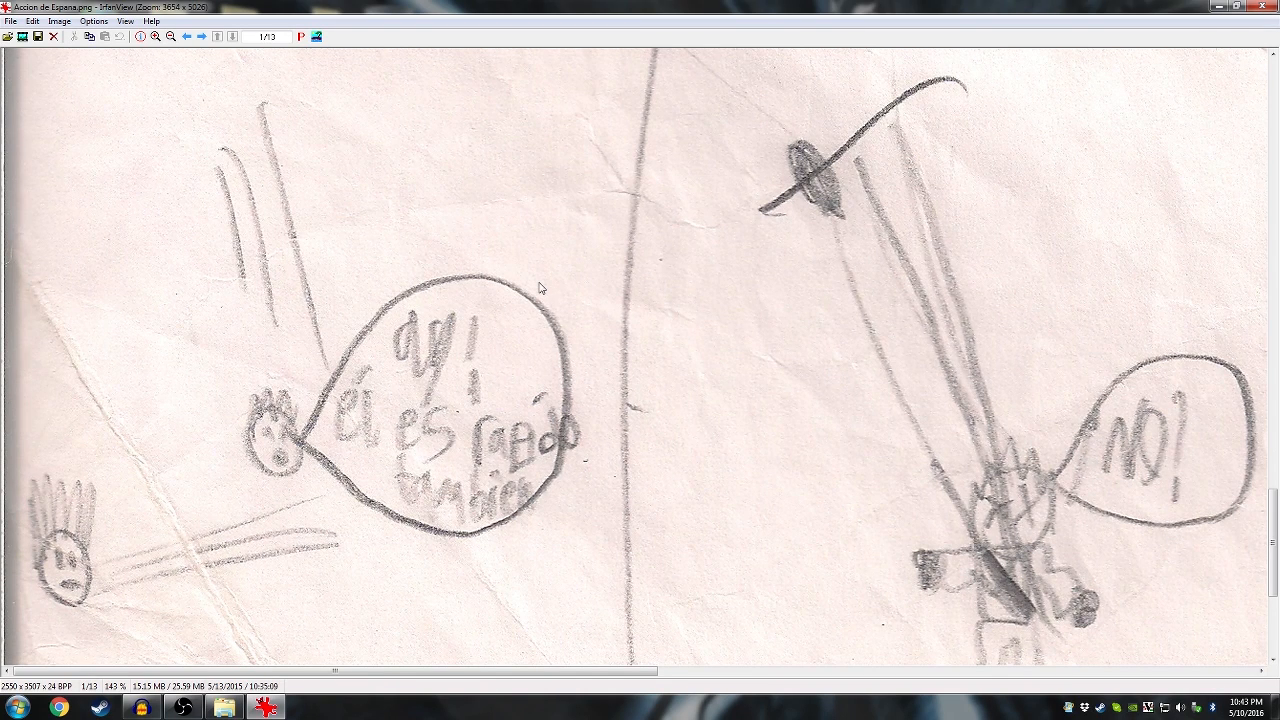
{"action": "mouse_move", "coordinate": [480, 477]}
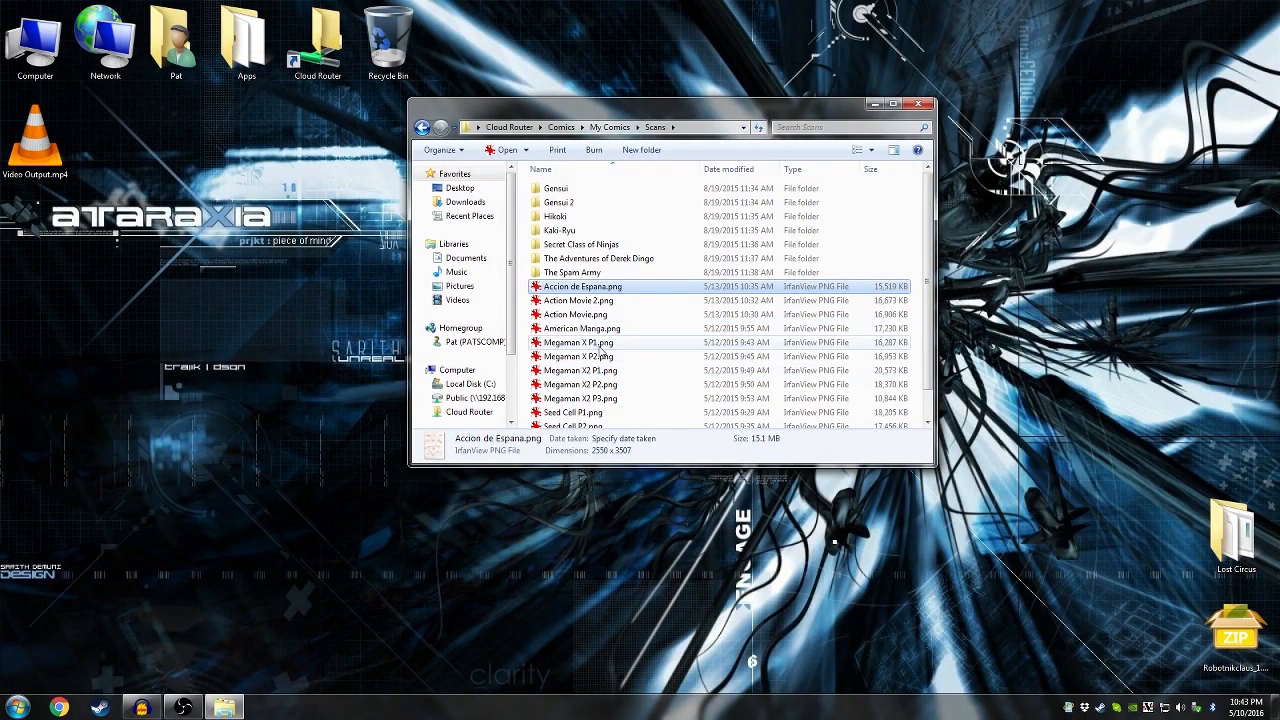
- Open Action Movie.png from the Scans folder as a whole page
{"action": "double_click", "coordinate": [578, 300]}
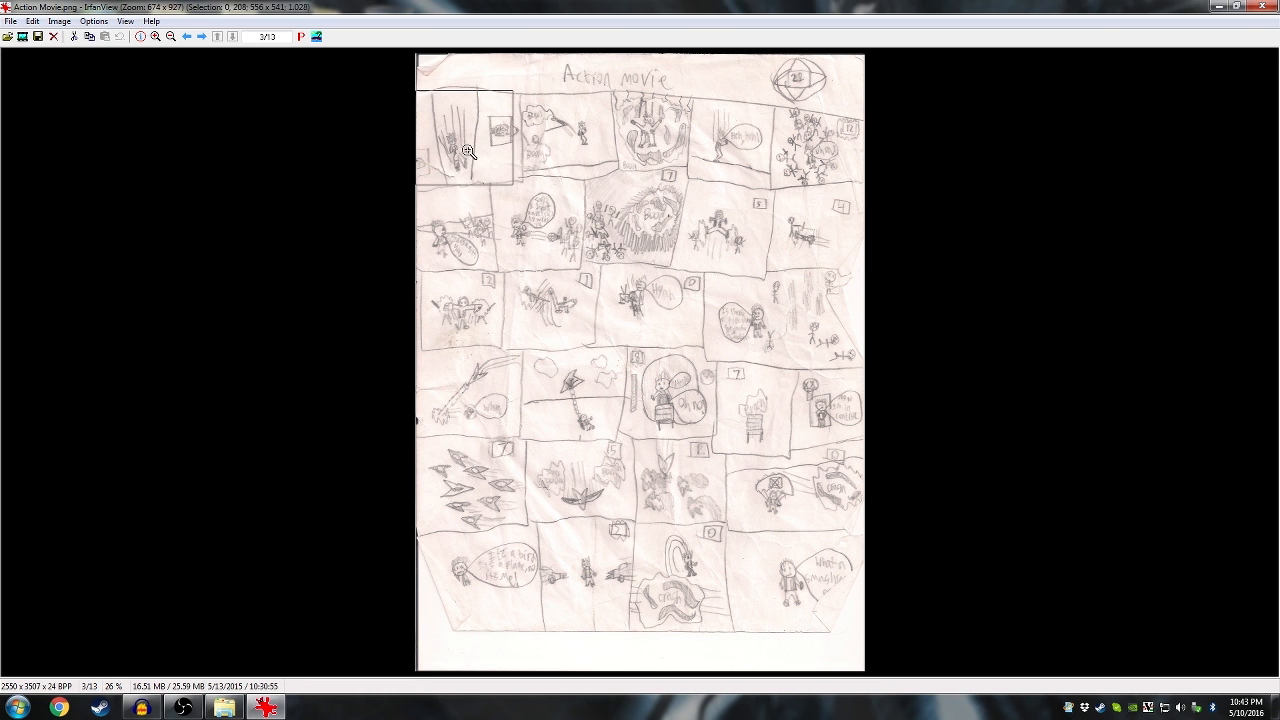
- Zoom the Action Movie page to 174% on its top-left panels
{"action": "left_click", "coordinate": [155, 37]}
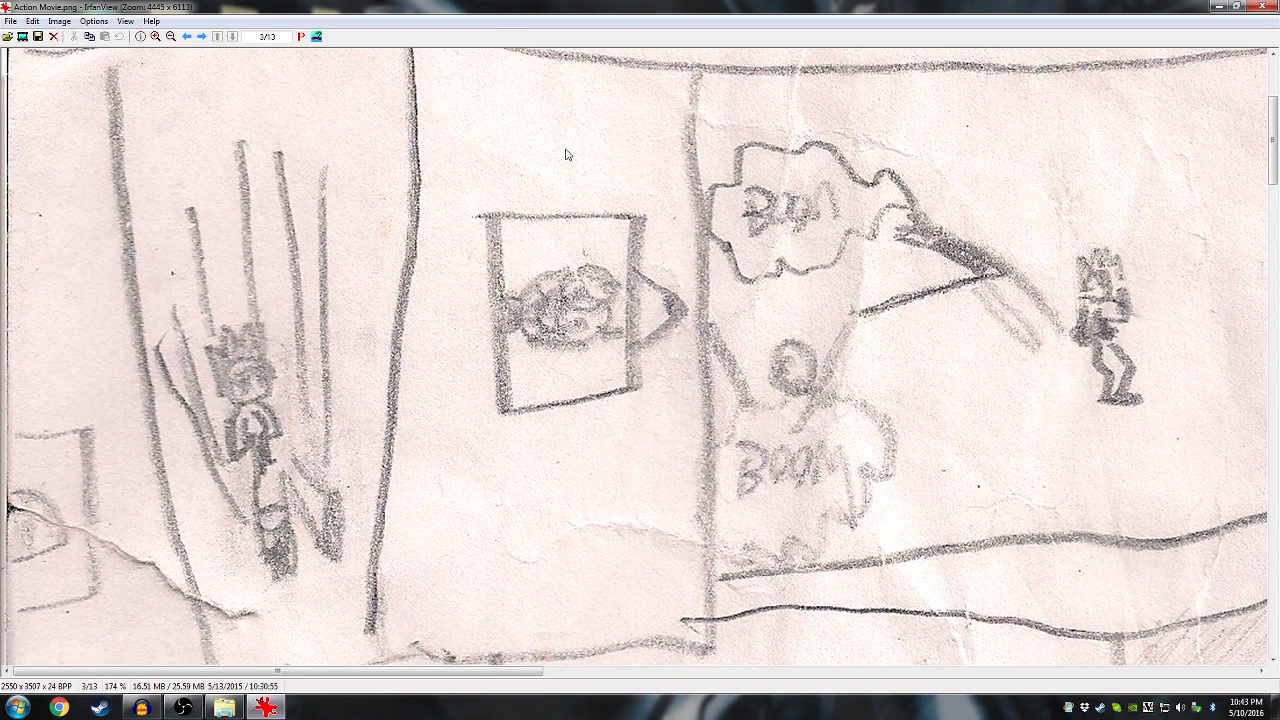
{"action": "mouse_move", "coordinate": [645, 307]}
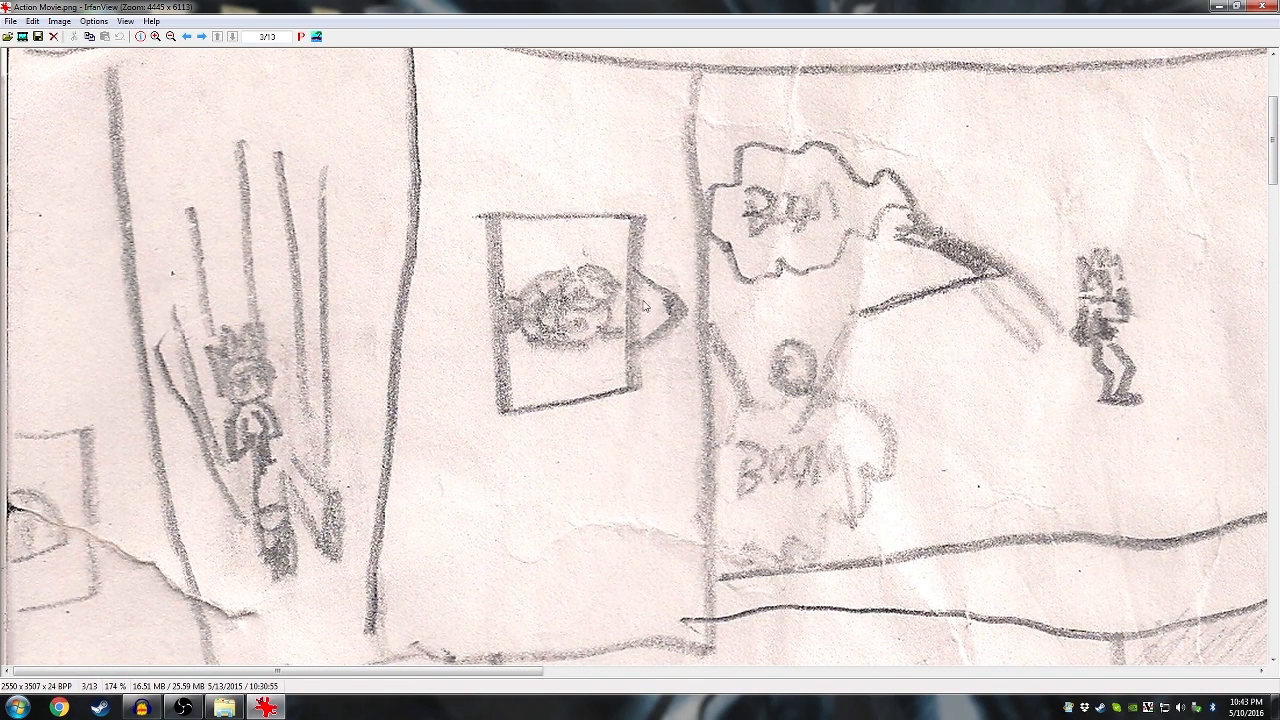
{"action": "mouse_move", "coordinate": [311, 415]}
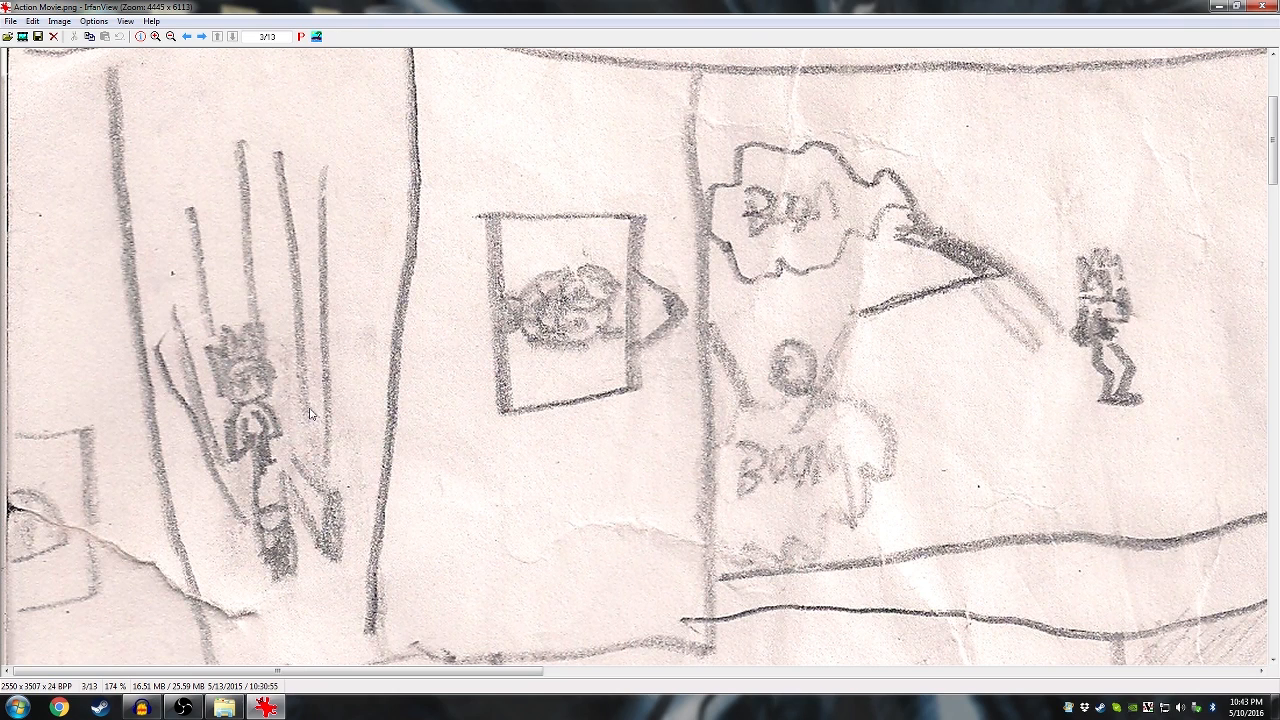
{"action": "mouse_move", "coordinate": [575, 231]}
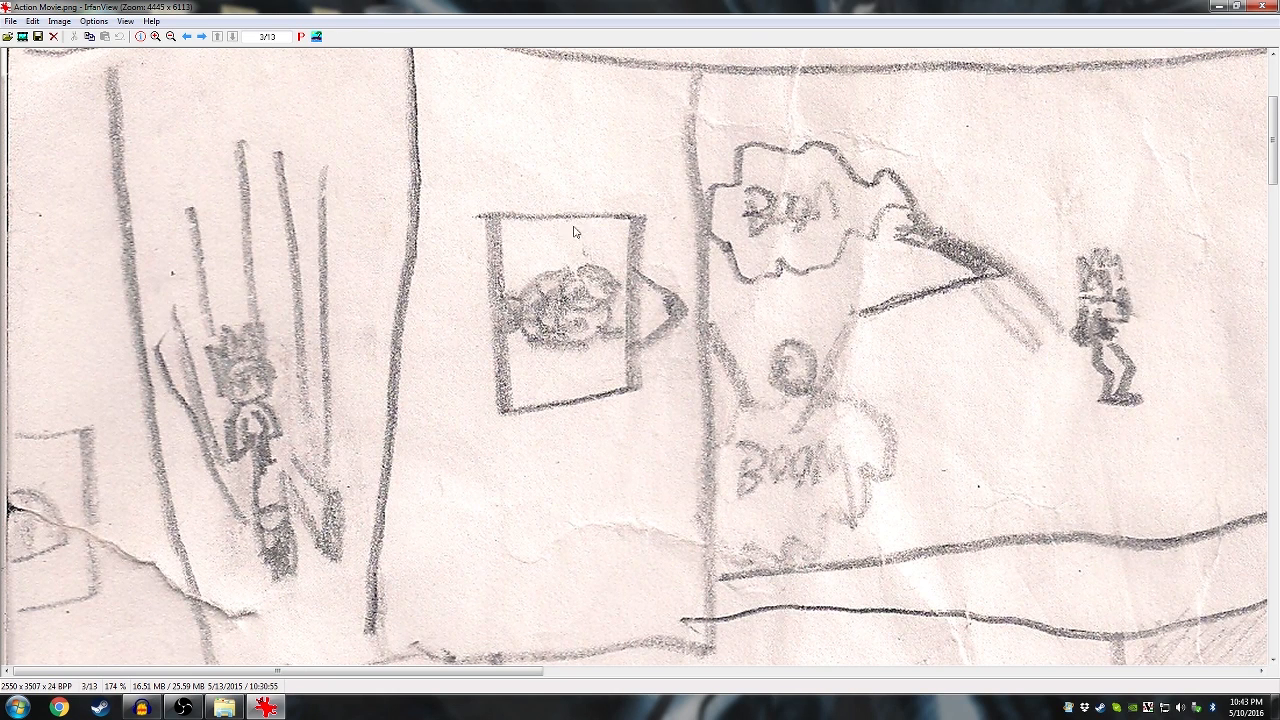
{"action": "mouse_move", "coordinate": [567, 303]}
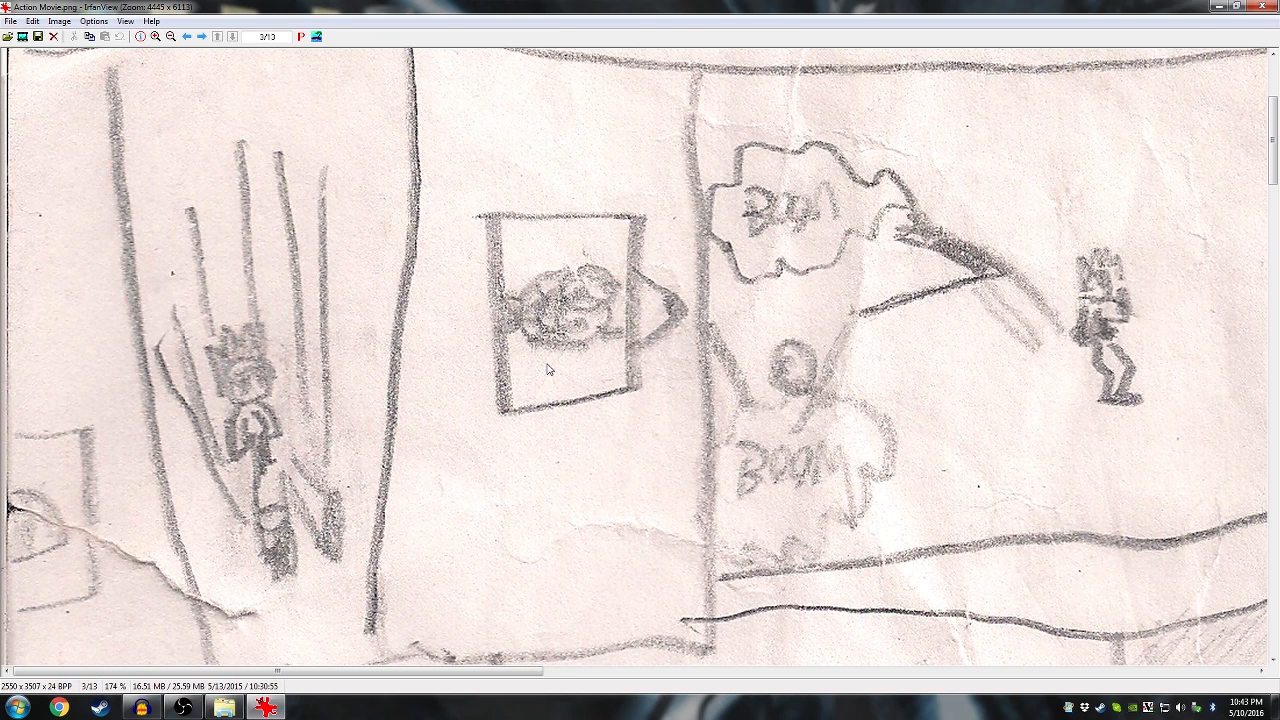
{"action": "mouse_move", "coordinate": [508, 282]}
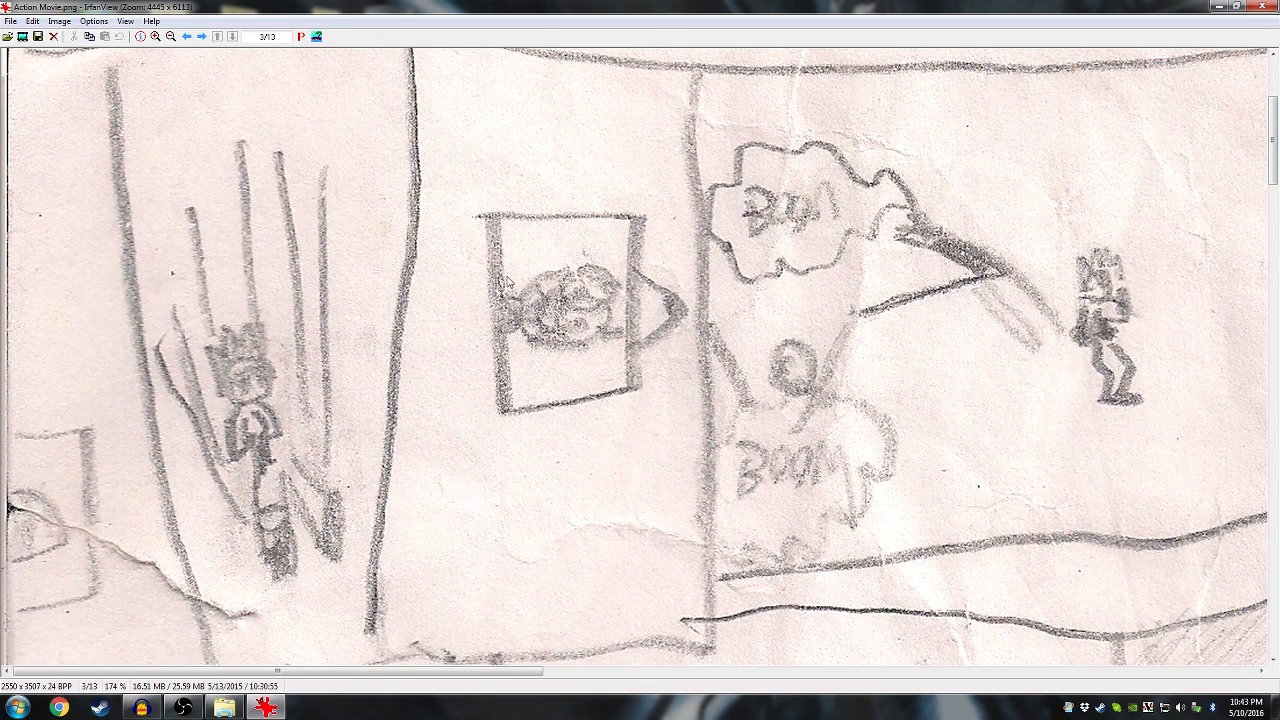
{"action": "mouse_move", "coordinate": [488, 263]}
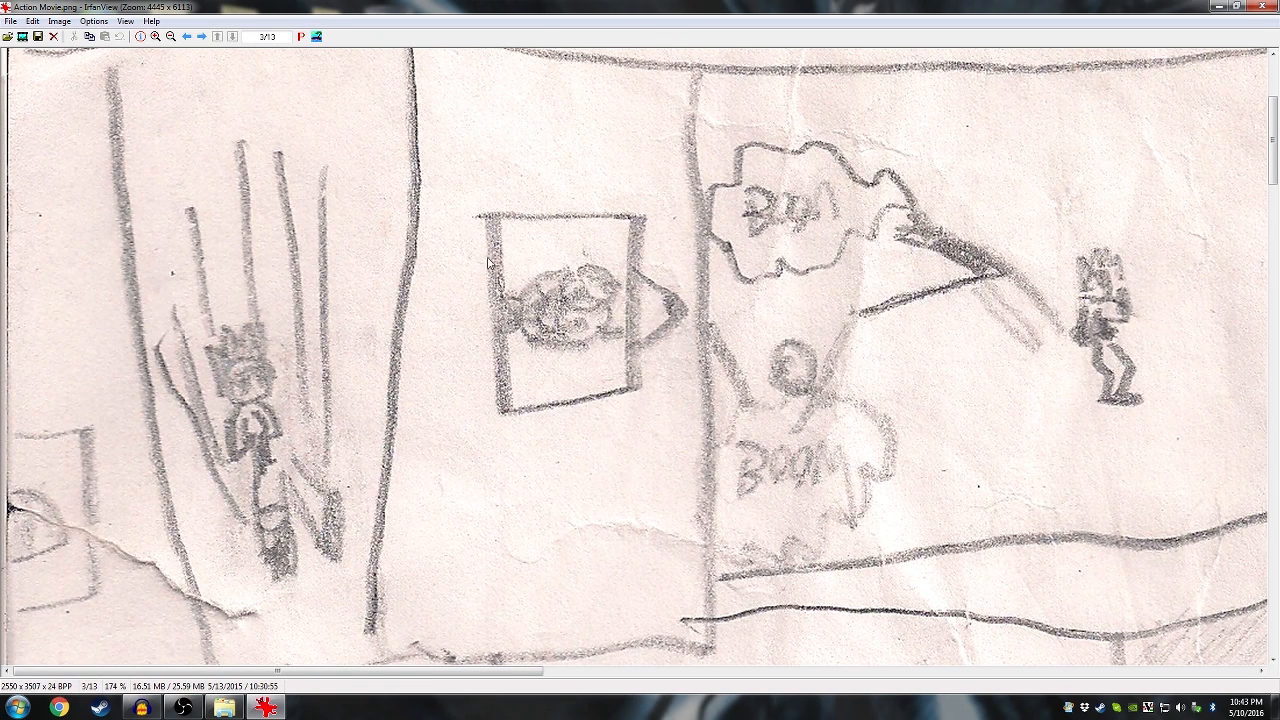
{"action": "mouse_move", "coordinate": [530, 365]}
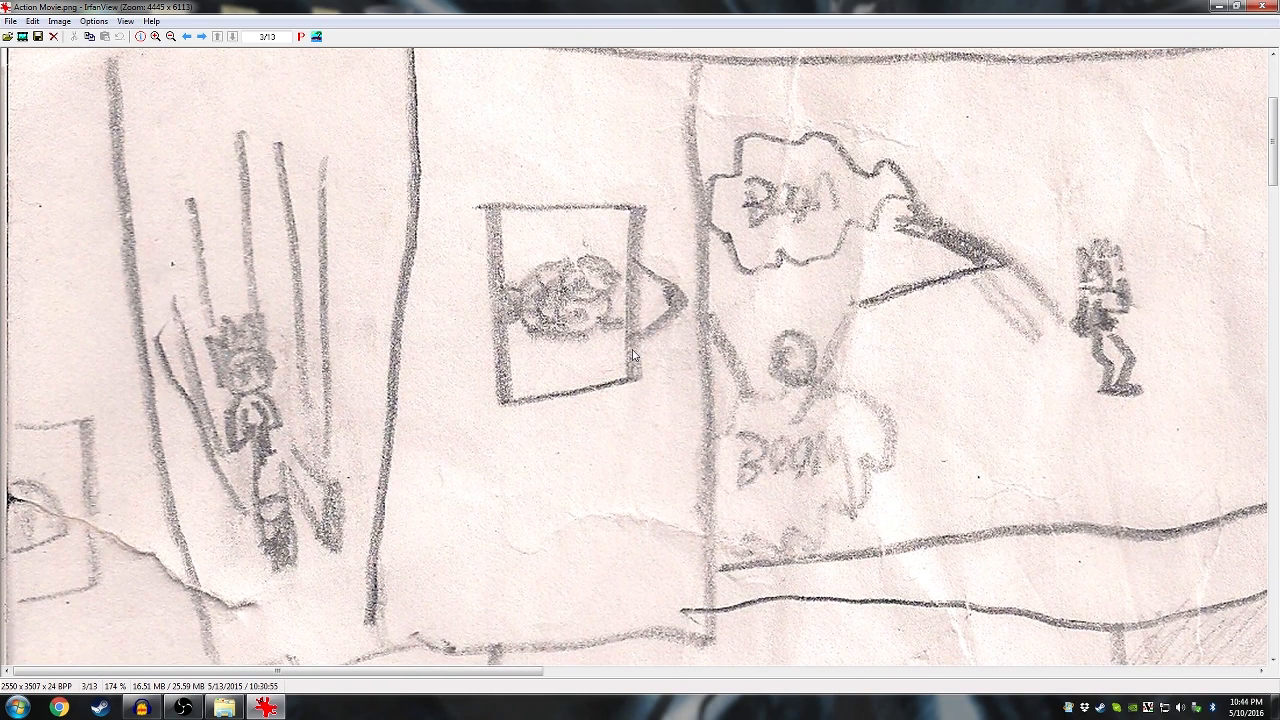
{"action": "mouse_move", "coordinate": [567, 356]}
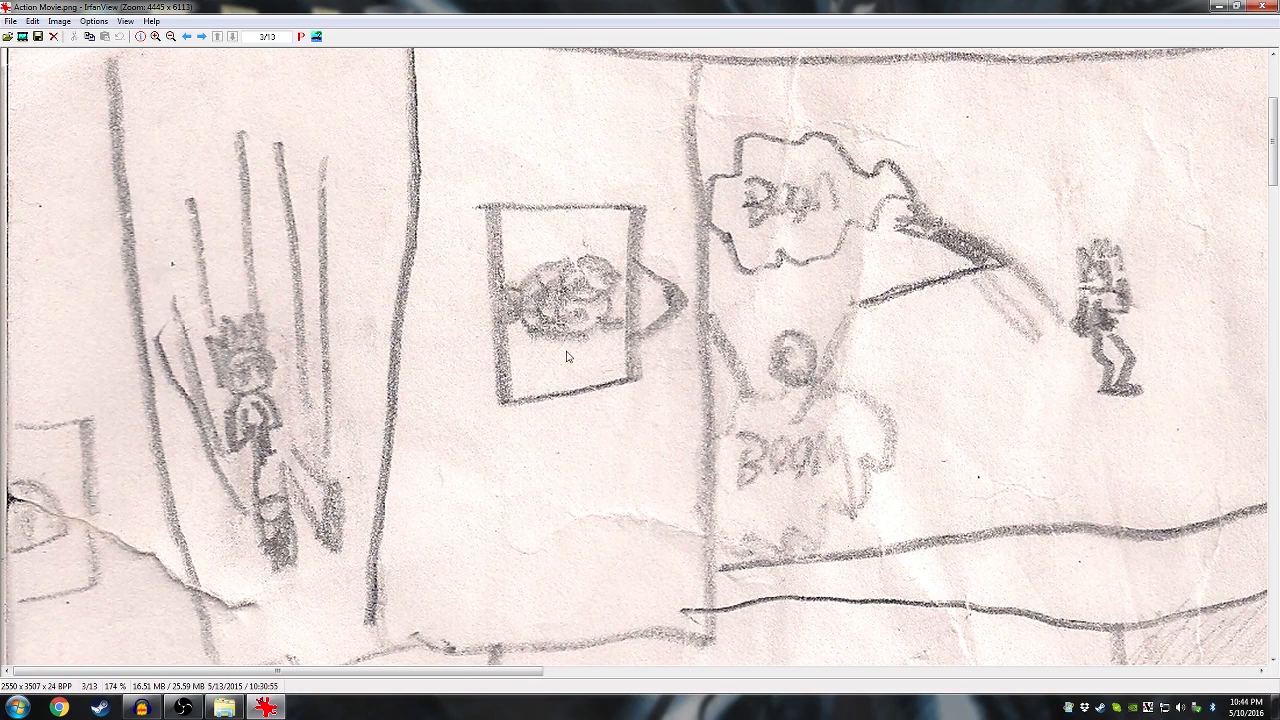
{"action": "mouse_move", "coordinate": [585, 354]}
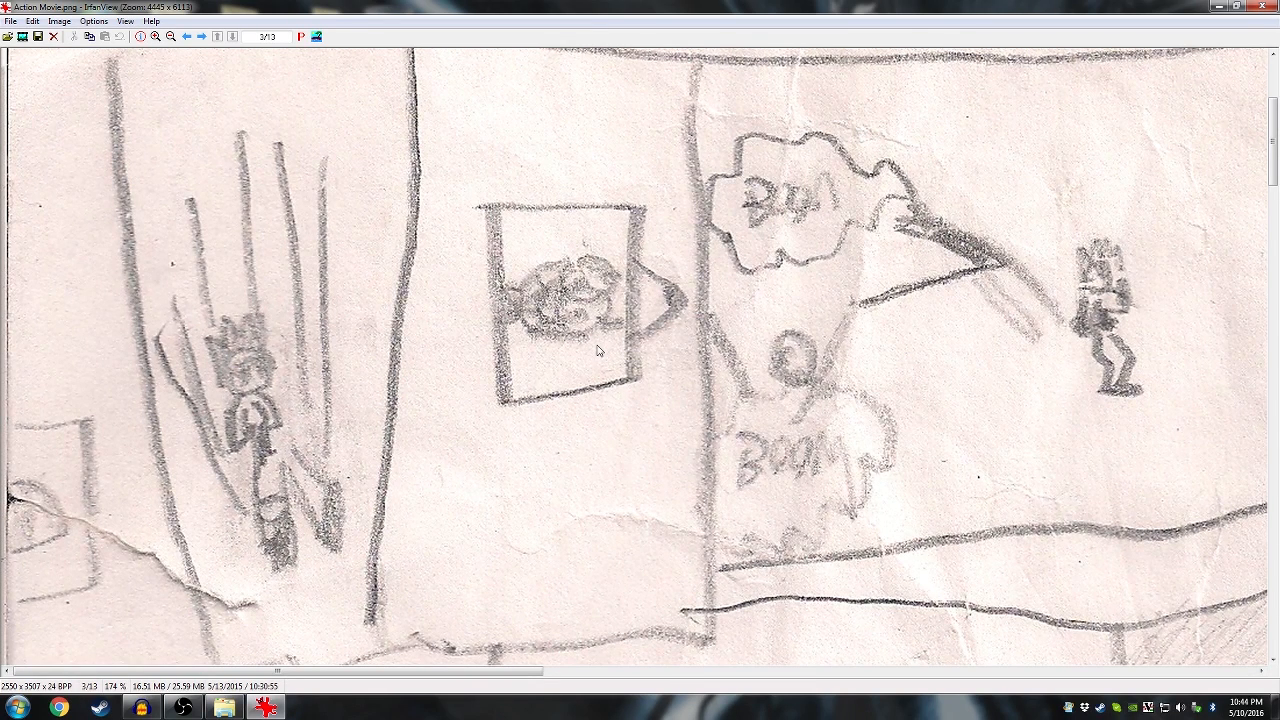
{"action": "mouse_move", "coordinate": [827, 286]}
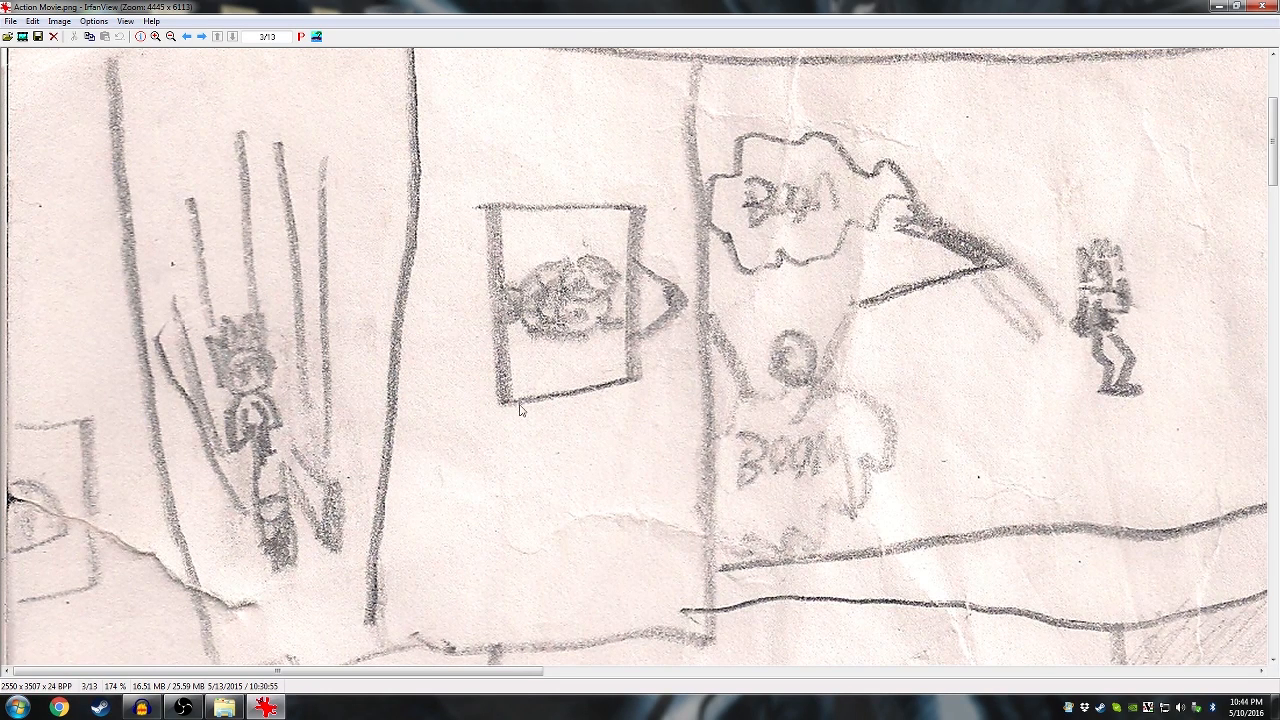
{"action": "mouse_move", "coordinate": [750, 410]}
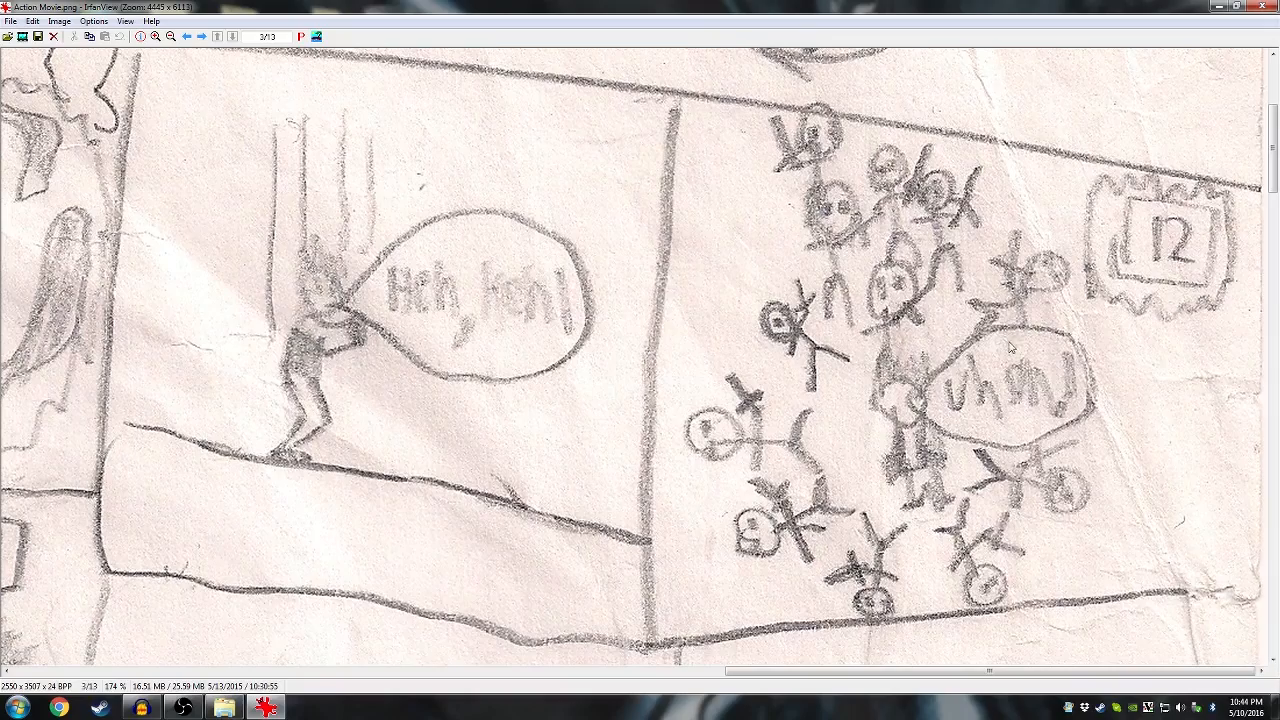
{"action": "mouse_move", "coordinate": [933, 372]}
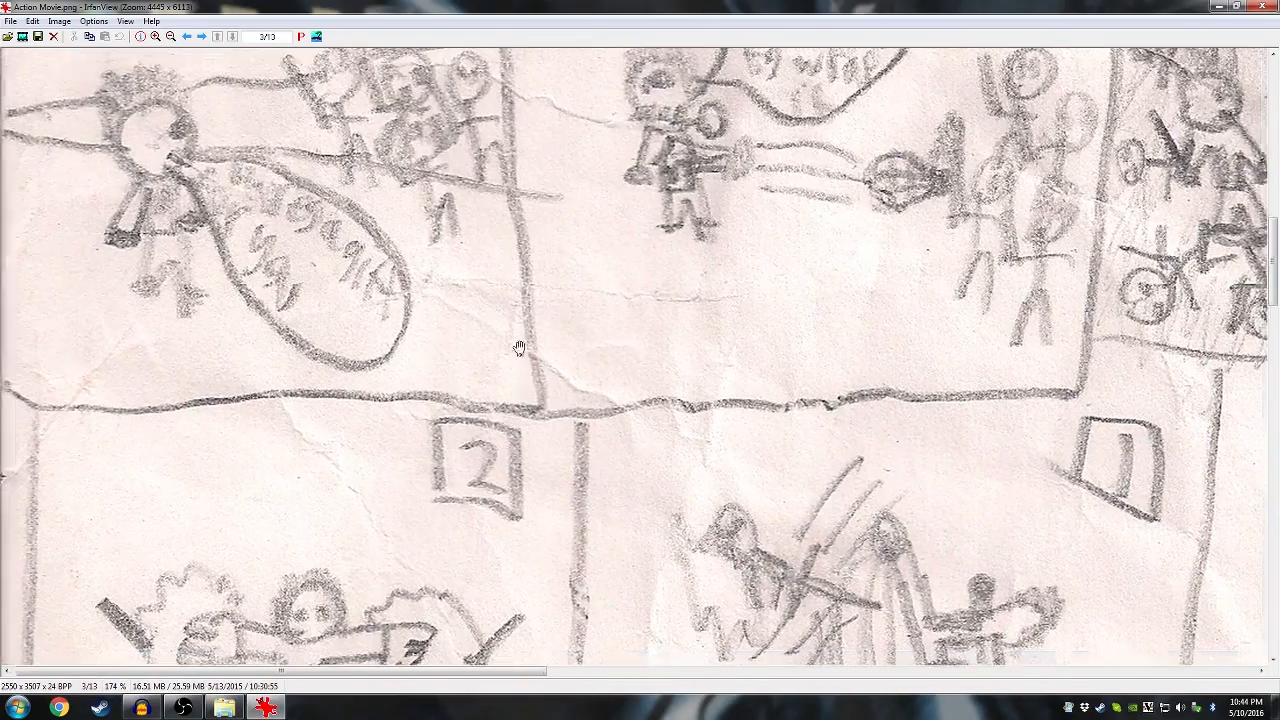
- Scroll the enlarged page from the fire-question panel toward panels 1 and 2
{"action": "scroll", "scroll_direction": "down", "scroll_amount": 3}
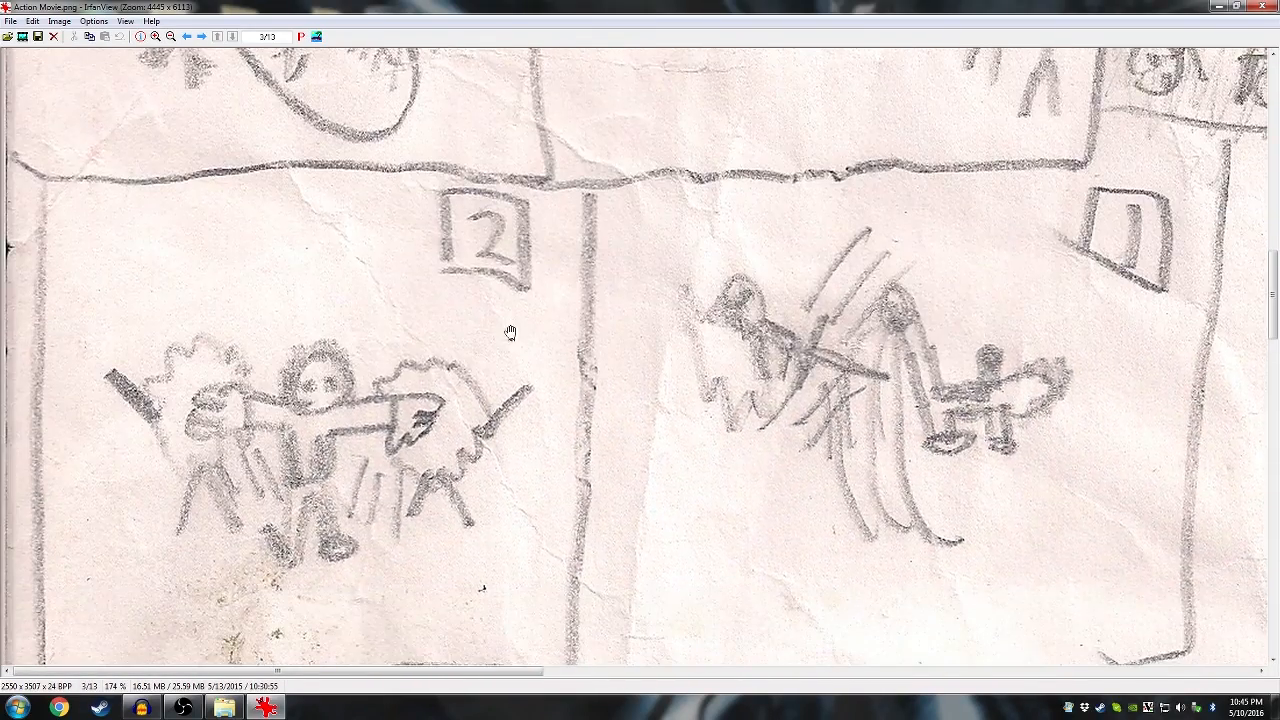
{"action": "mouse_move", "coordinate": [456, 407]}
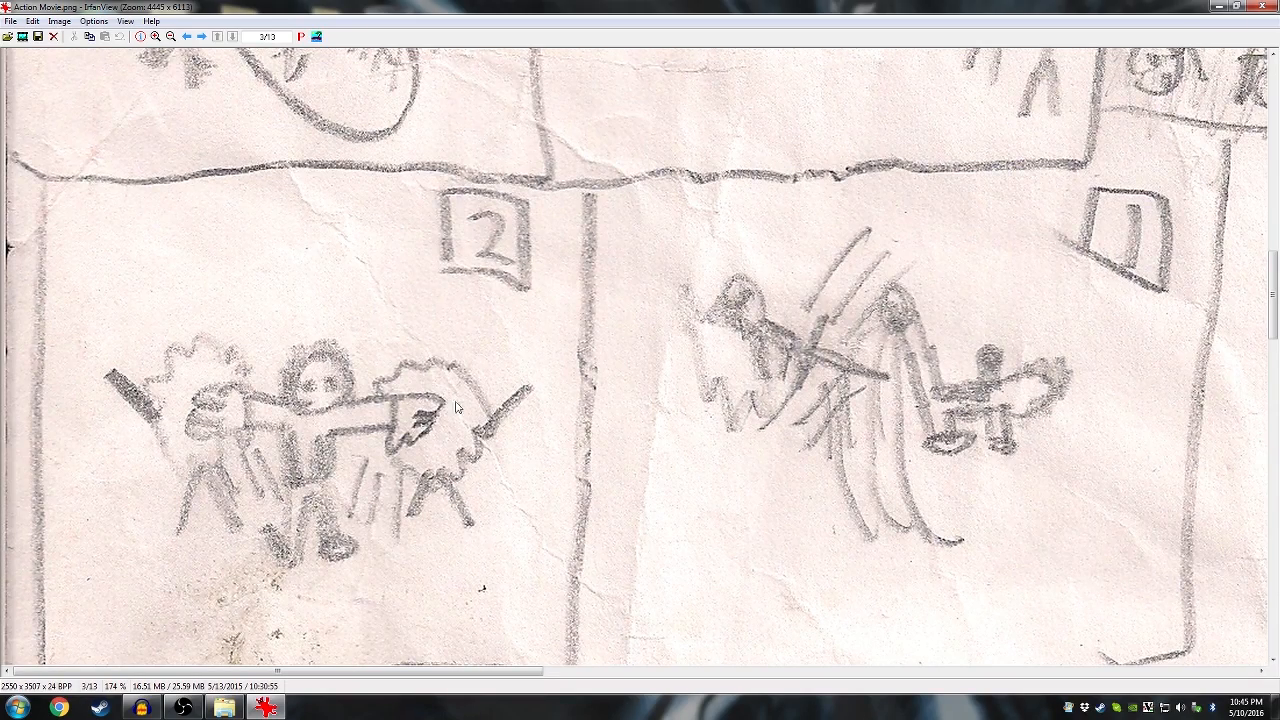
{"action": "mouse_move", "coordinate": [748, 347]}
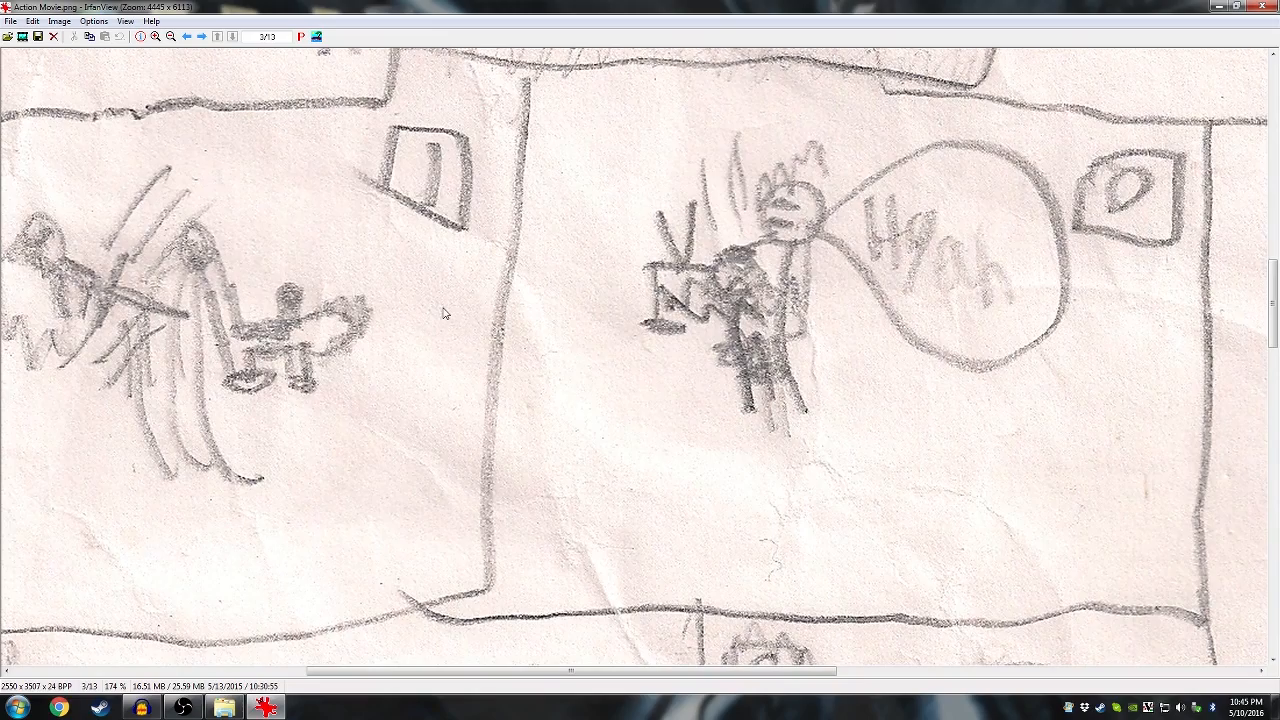
{"action": "mouse_move", "coordinate": [617, 317]}
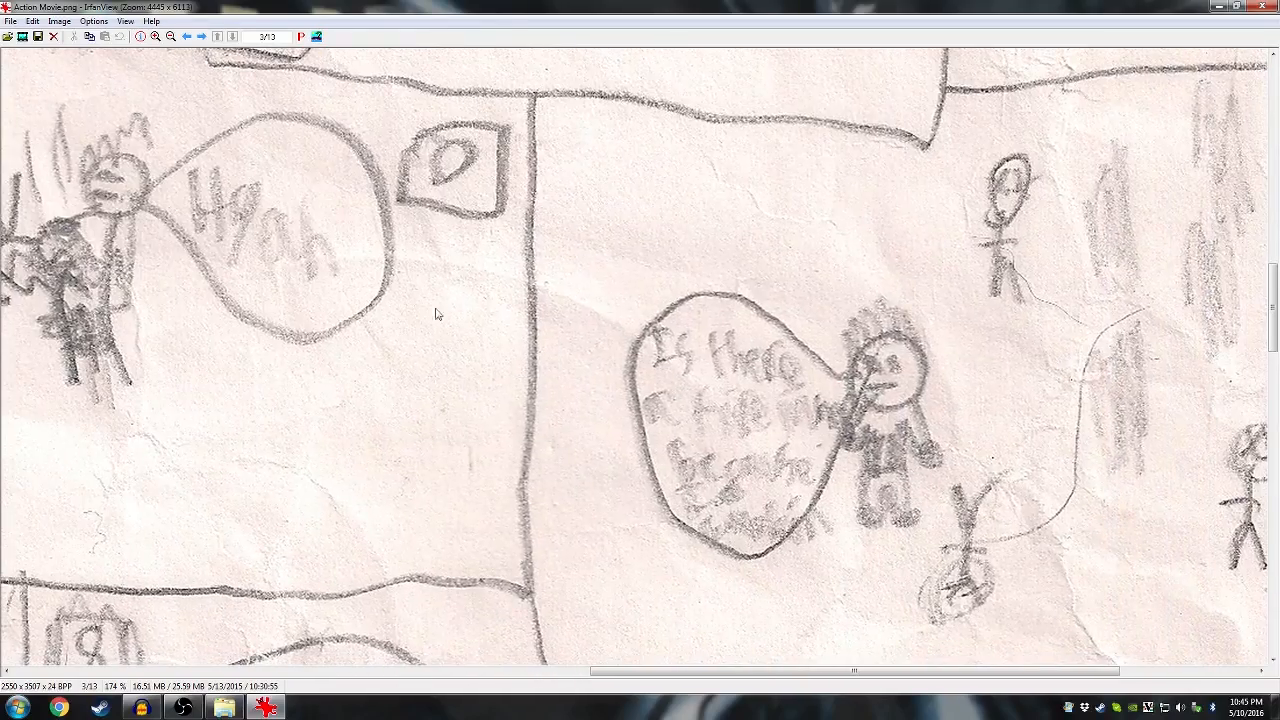
{"action": "mouse_move", "coordinate": [828, 329]}
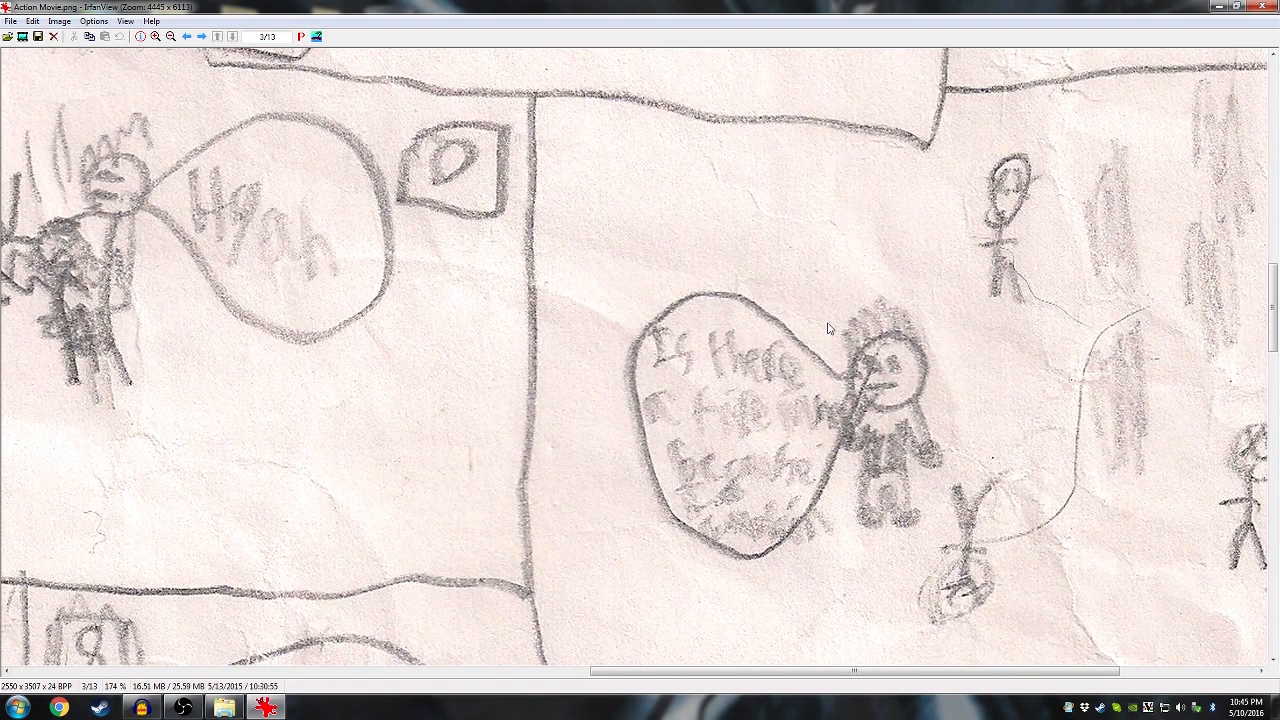
{"action": "mouse_move", "coordinate": [882, 330]}
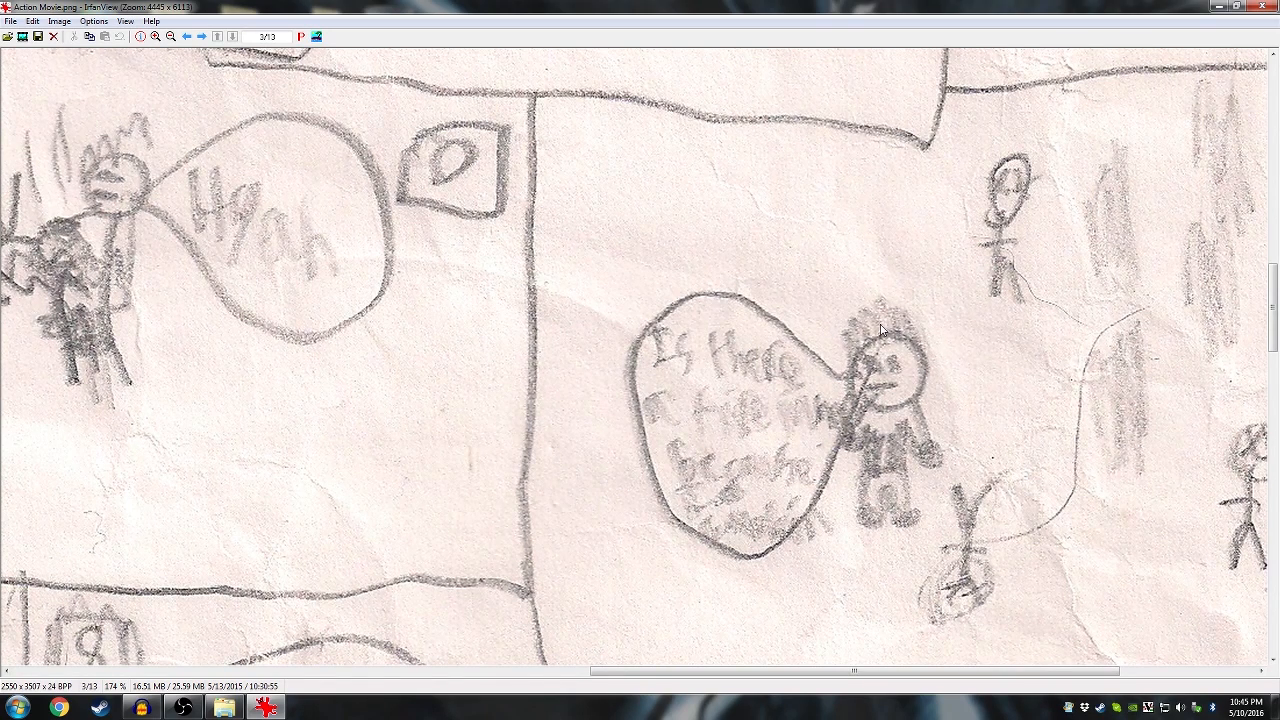
{"action": "mouse_move", "coordinate": [881, 330]}
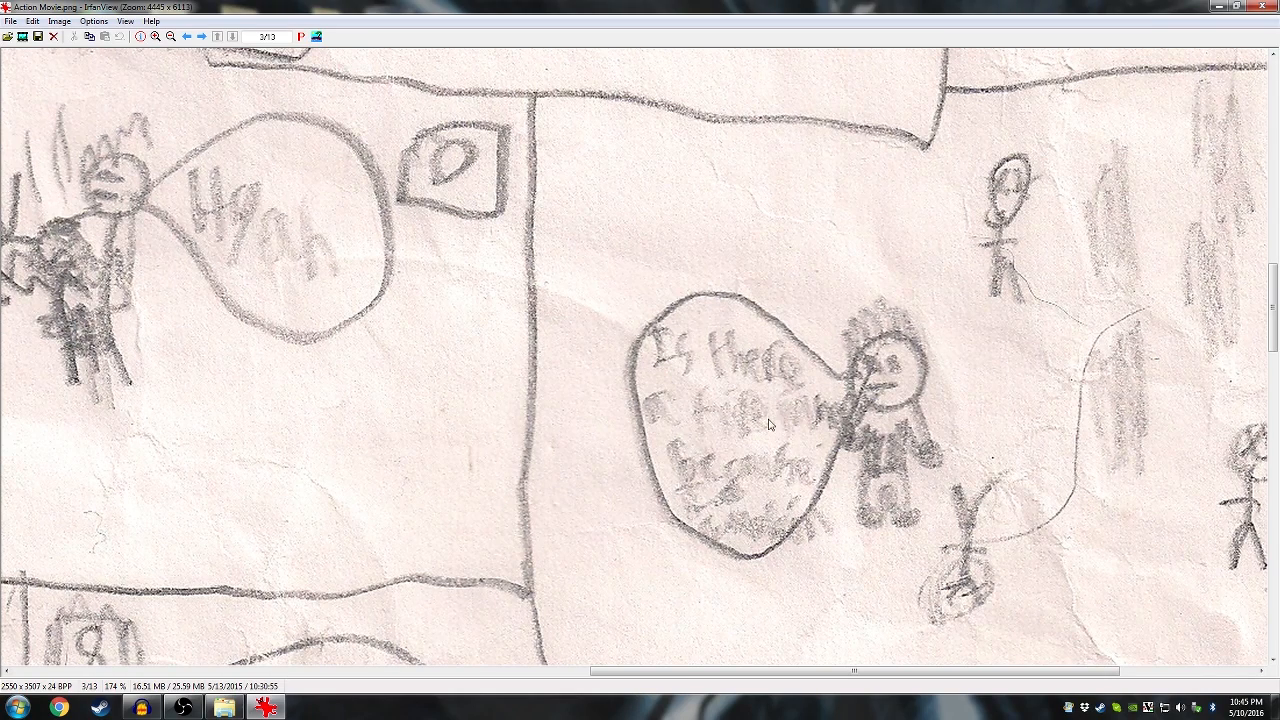
{"action": "mouse_move", "coordinate": [858, 537]}
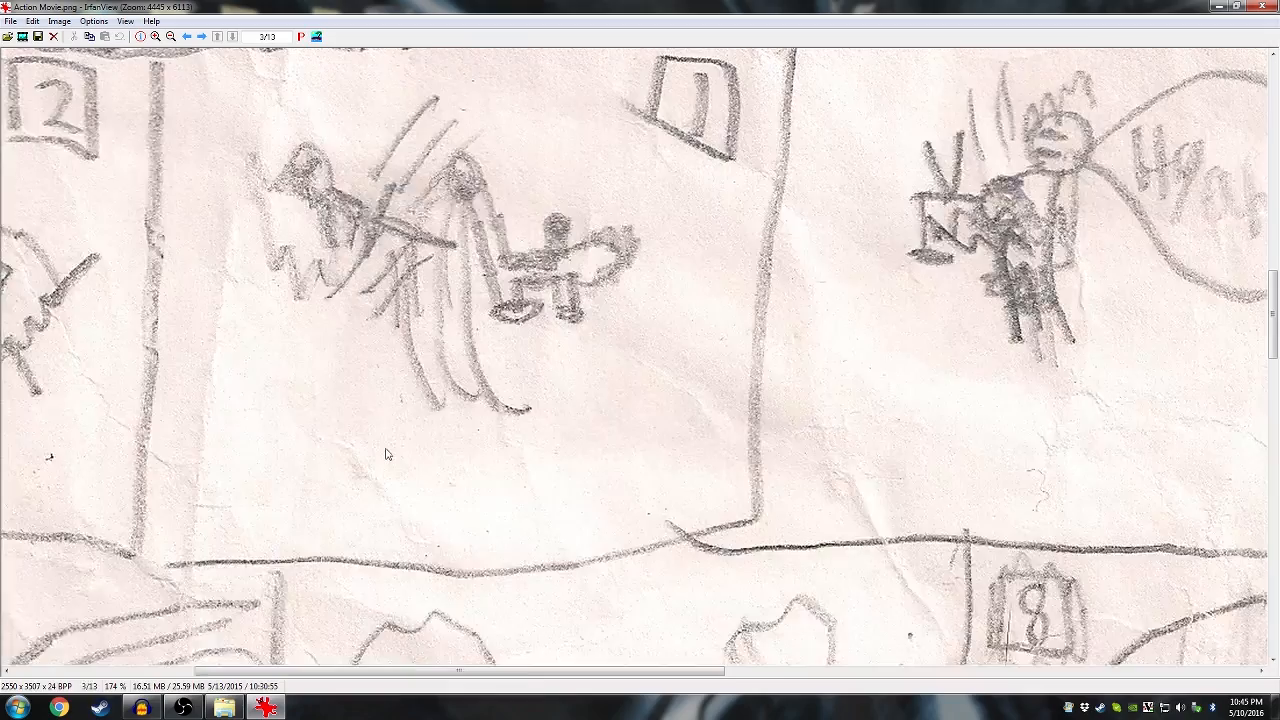
- Scroll and pan through the remaining Action Movie panels, close it, and open Action Movie 2.png
{"action": "scroll", "scroll_direction": "down", "scroll_amount": 3}
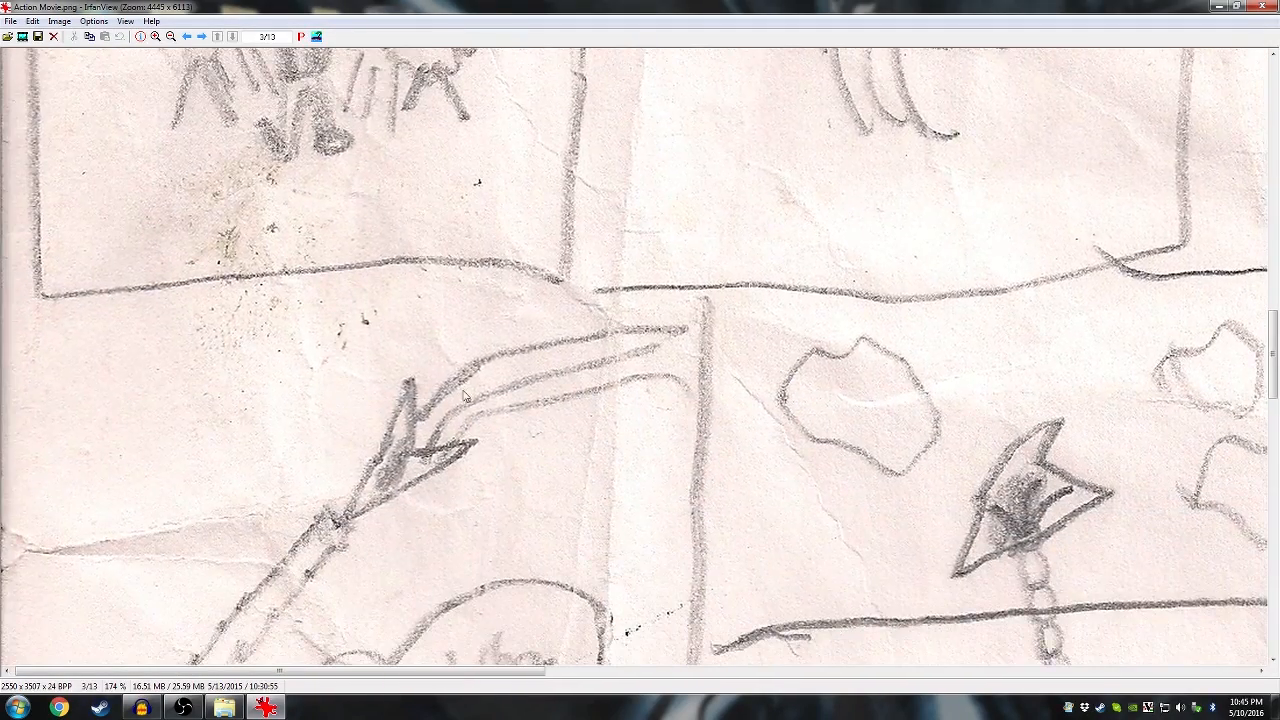
{"action": "scroll", "scroll_direction": "down", "scroll_amount": 3}
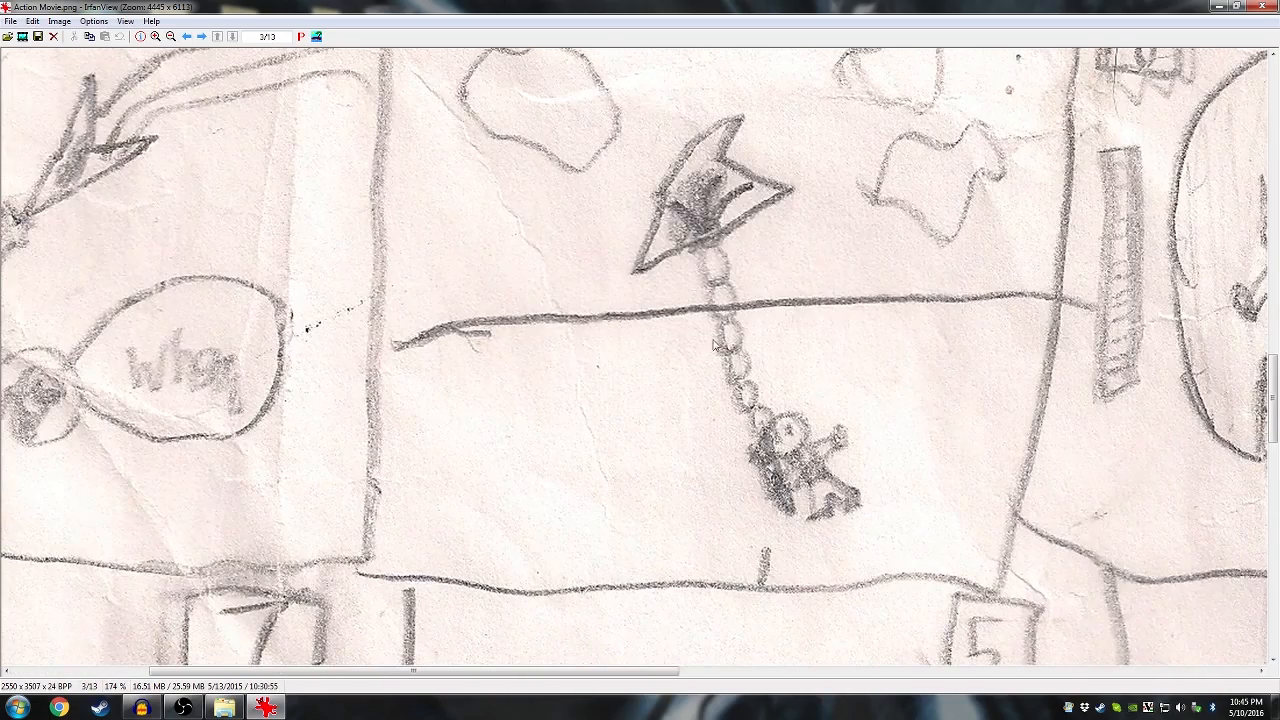
{"action": "scroll", "scroll_direction": "right", "scroll_amount": 3}
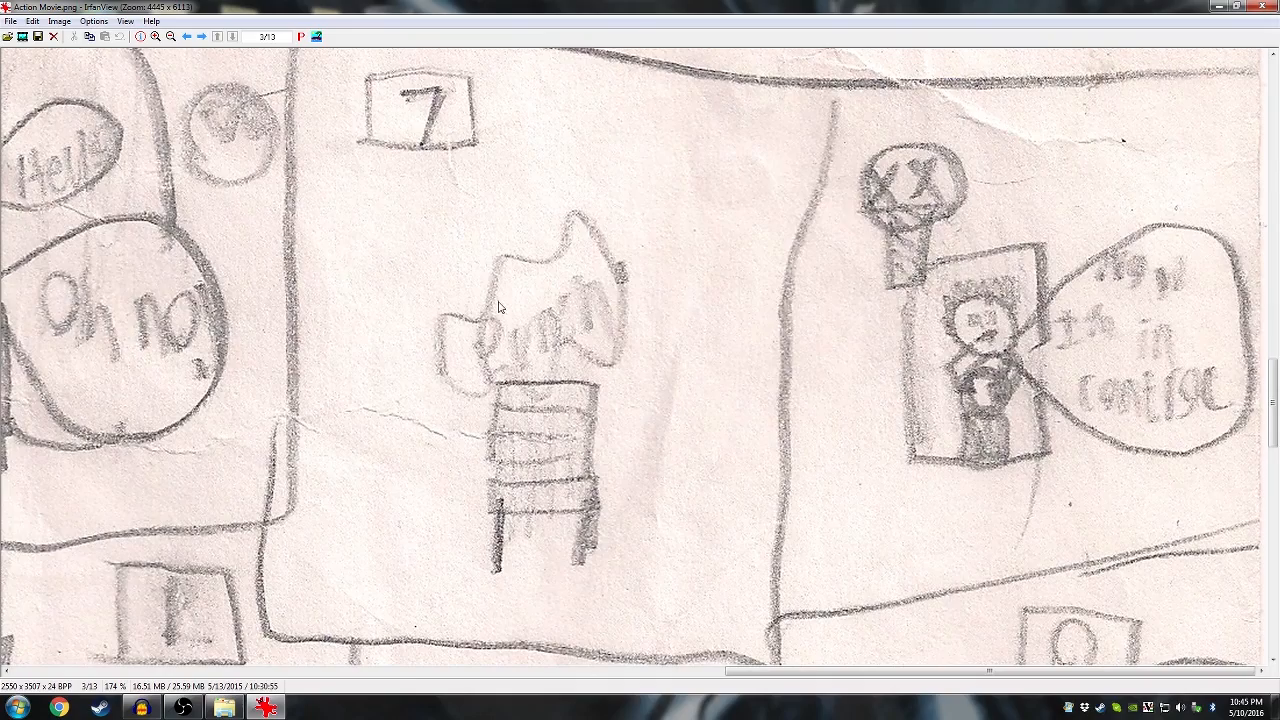
{"action": "mouse_move", "coordinate": [785, 368]}
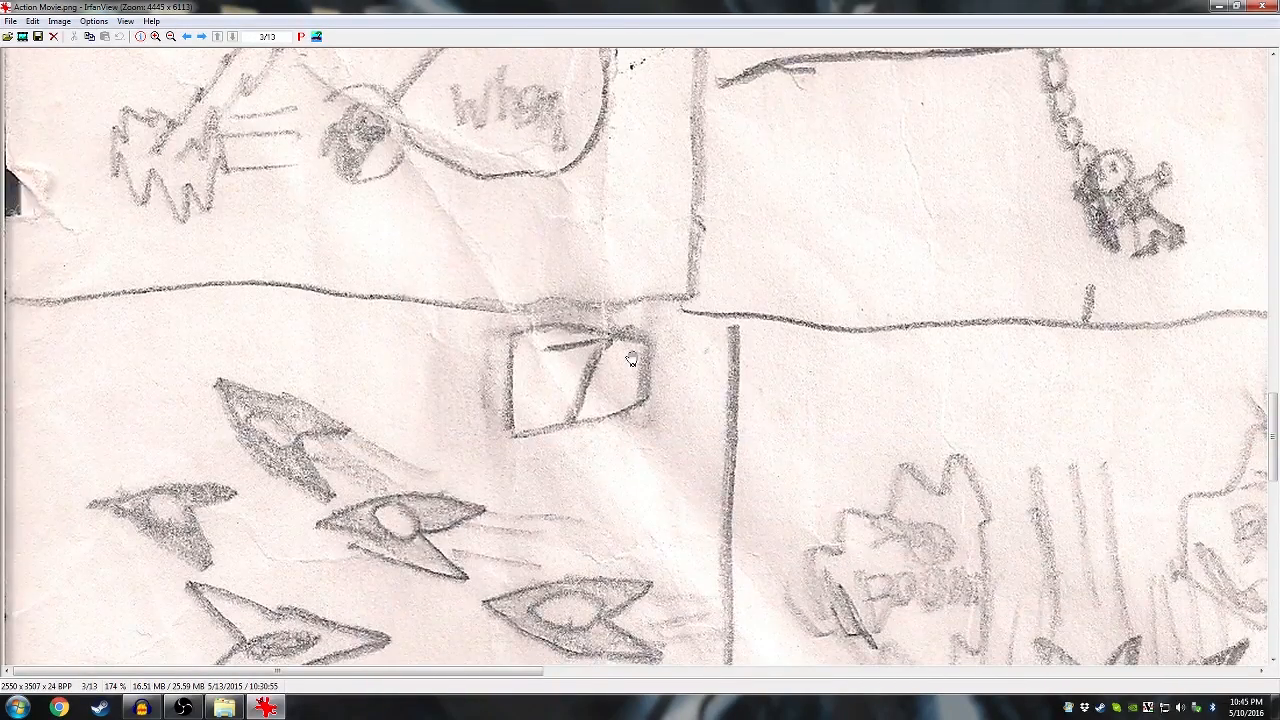
{"action": "scroll", "scroll_direction": "down", "scroll_amount": 3}
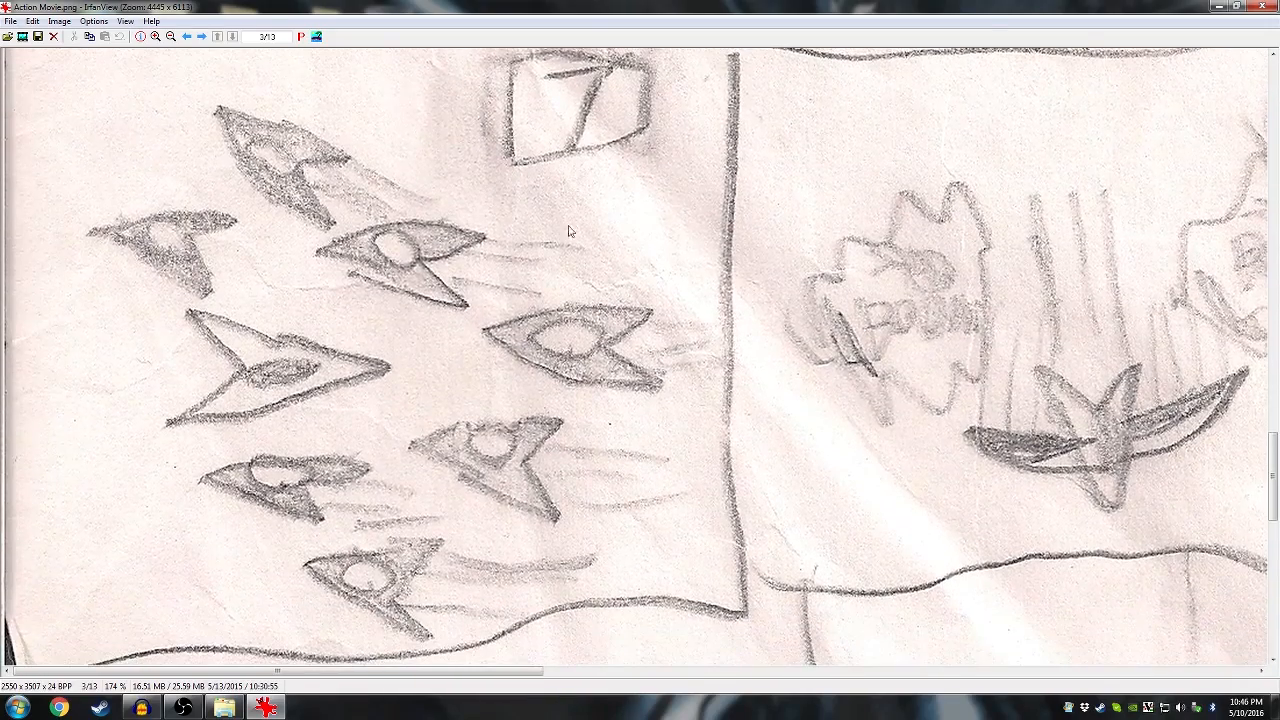
{"action": "mouse_move", "coordinate": [617, 438]}
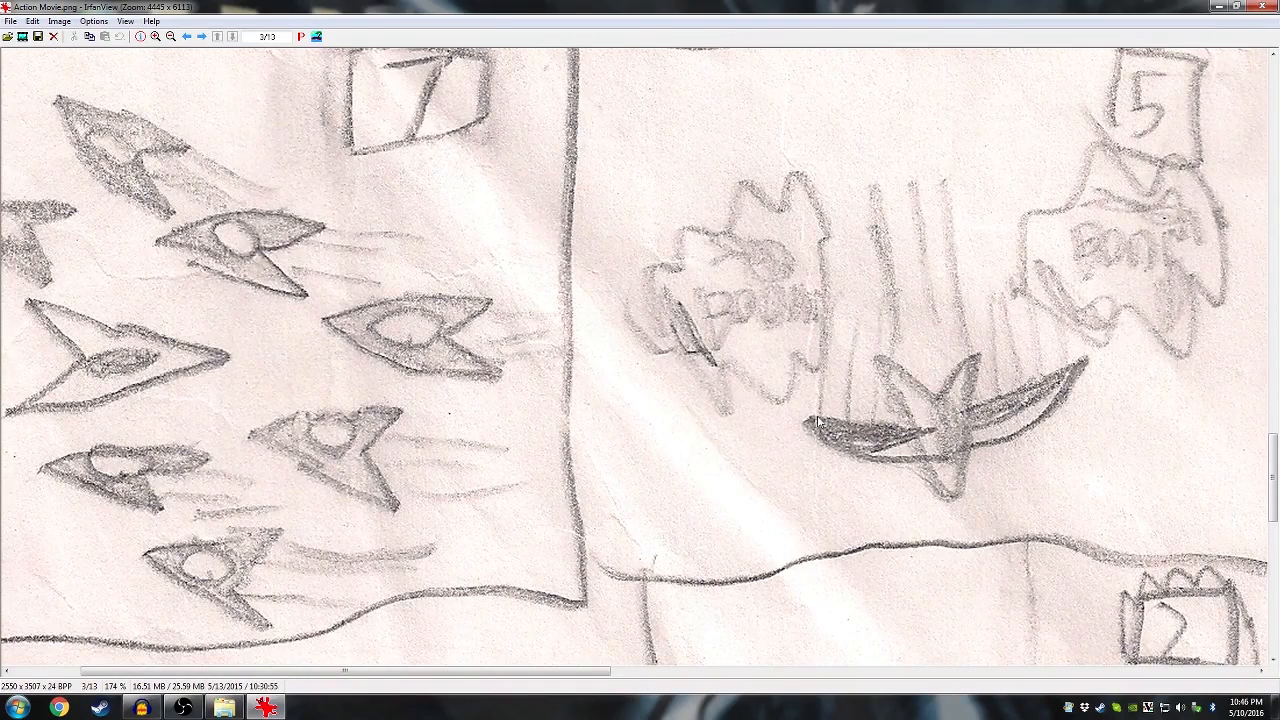
{"action": "mouse_move", "coordinate": [1148, 320]}
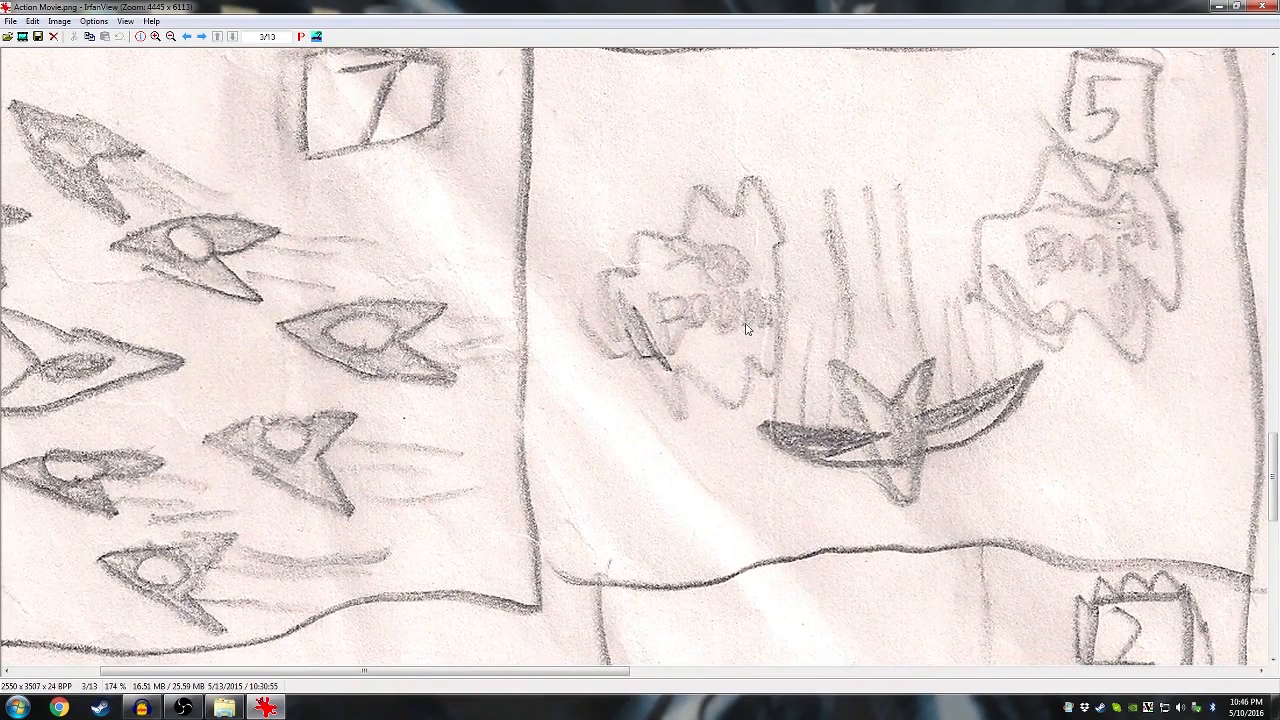
{"action": "mouse_move", "coordinate": [805, 315]}
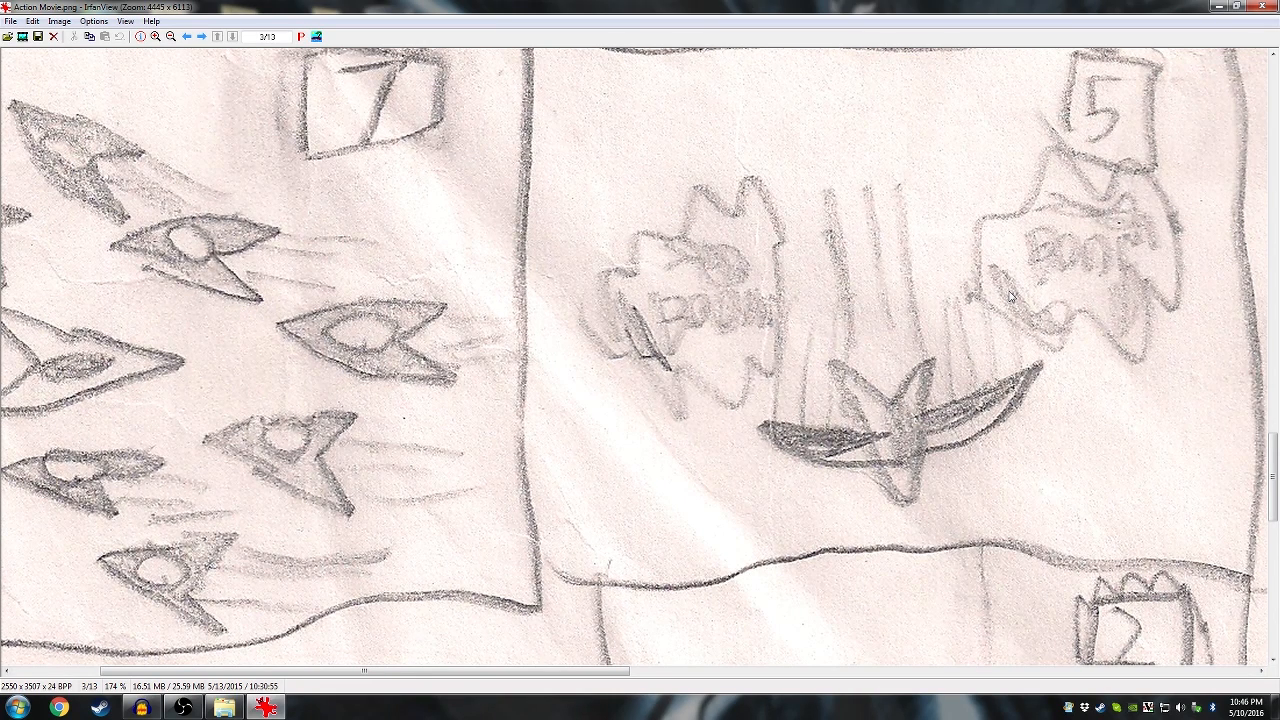
{"action": "mouse_move", "coordinate": [1012, 297]}
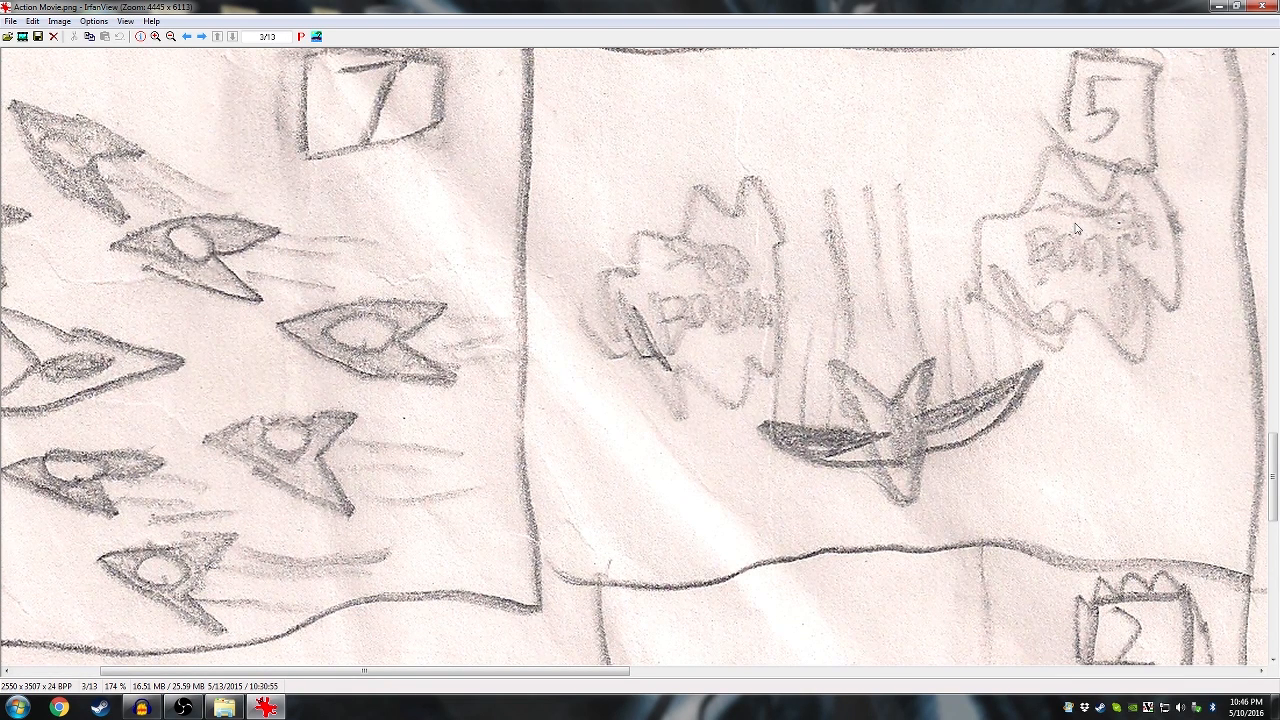
{"action": "mouse_move", "coordinate": [1113, 222]}
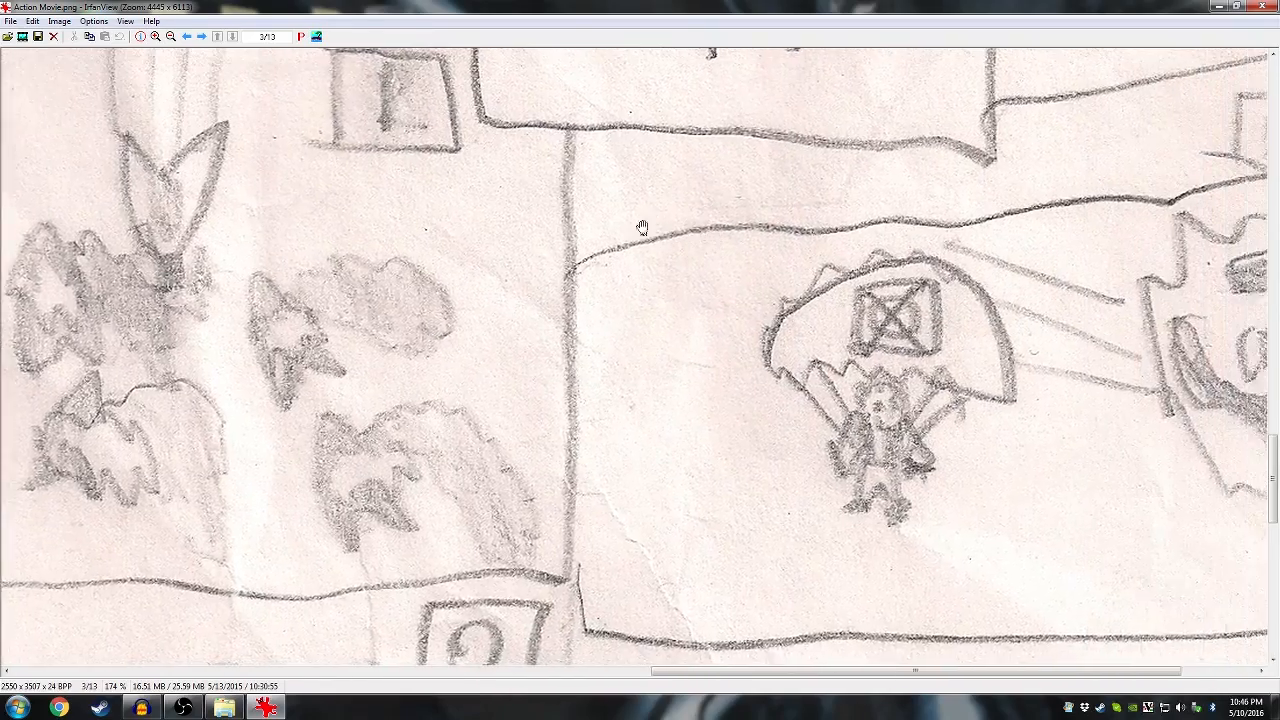
{"action": "scroll", "scroll_direction": "right", "scroll_amount": 3}
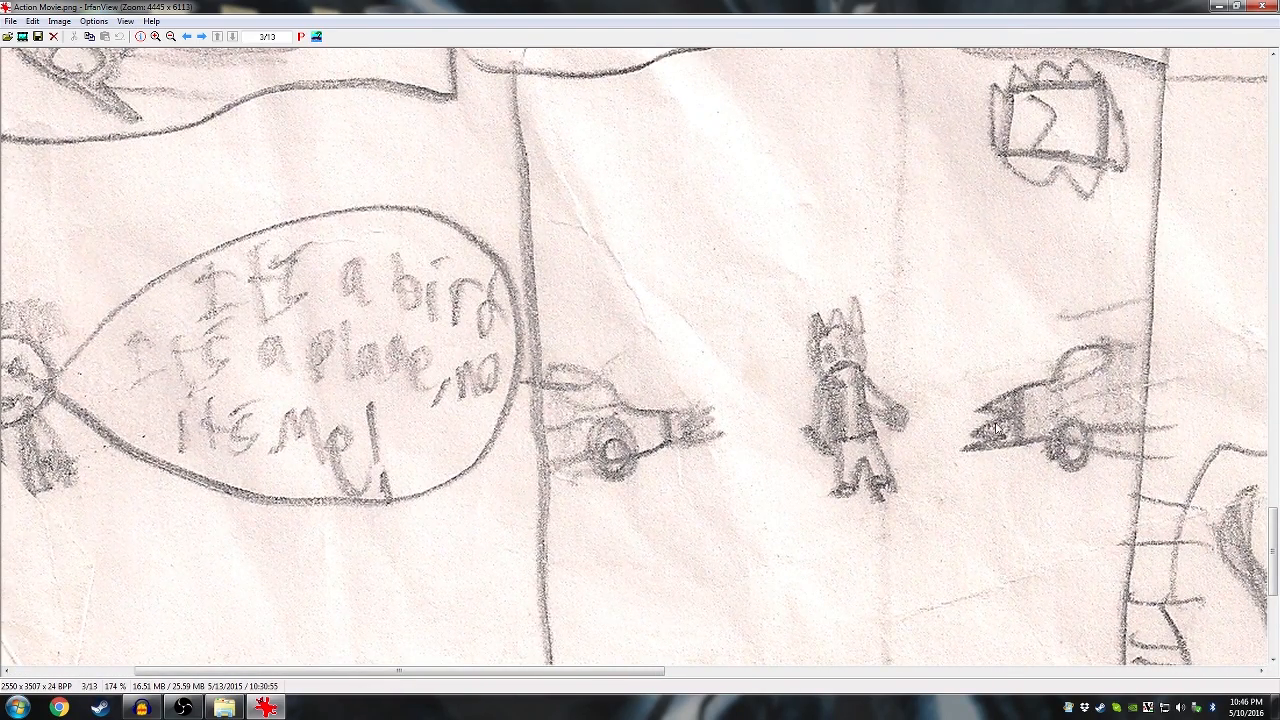
{"action": "mouse_move", "coordinate": [1015, 420]}
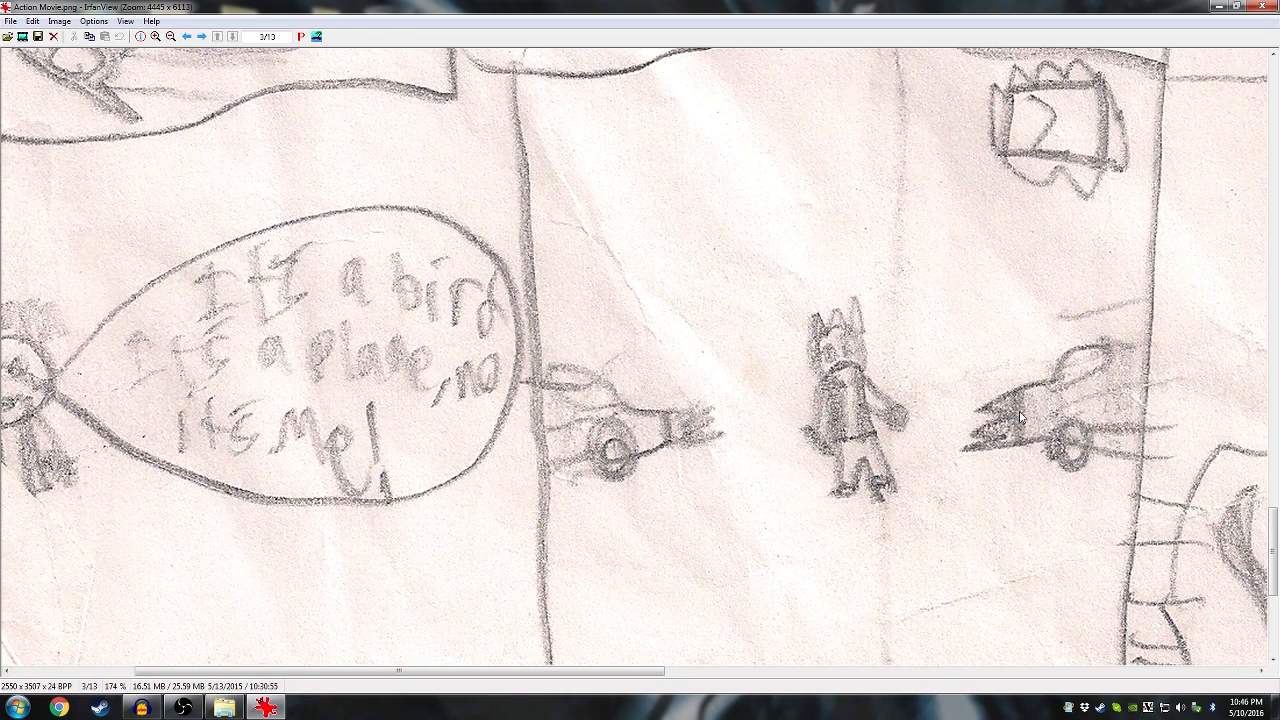
{"action": "mouse_move", "coordinate": [1040, 383]}
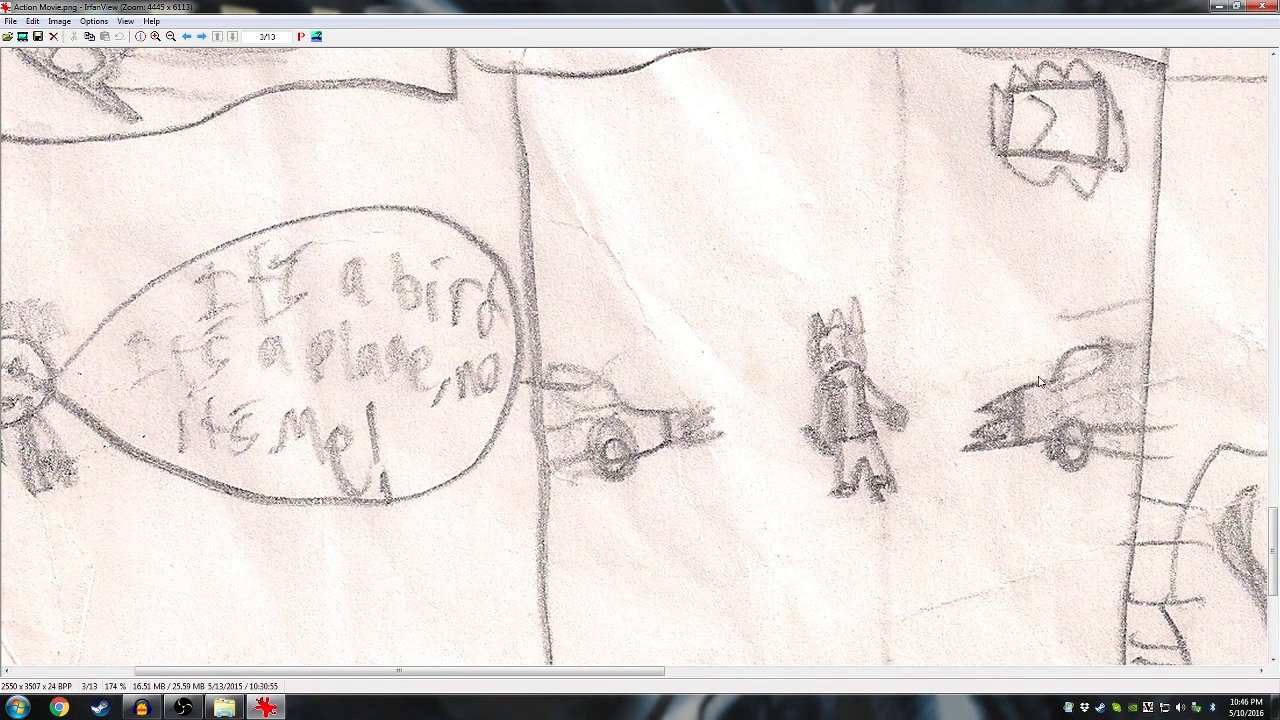
{"action": "mouse_move", "coordinate": [1078, 418]}
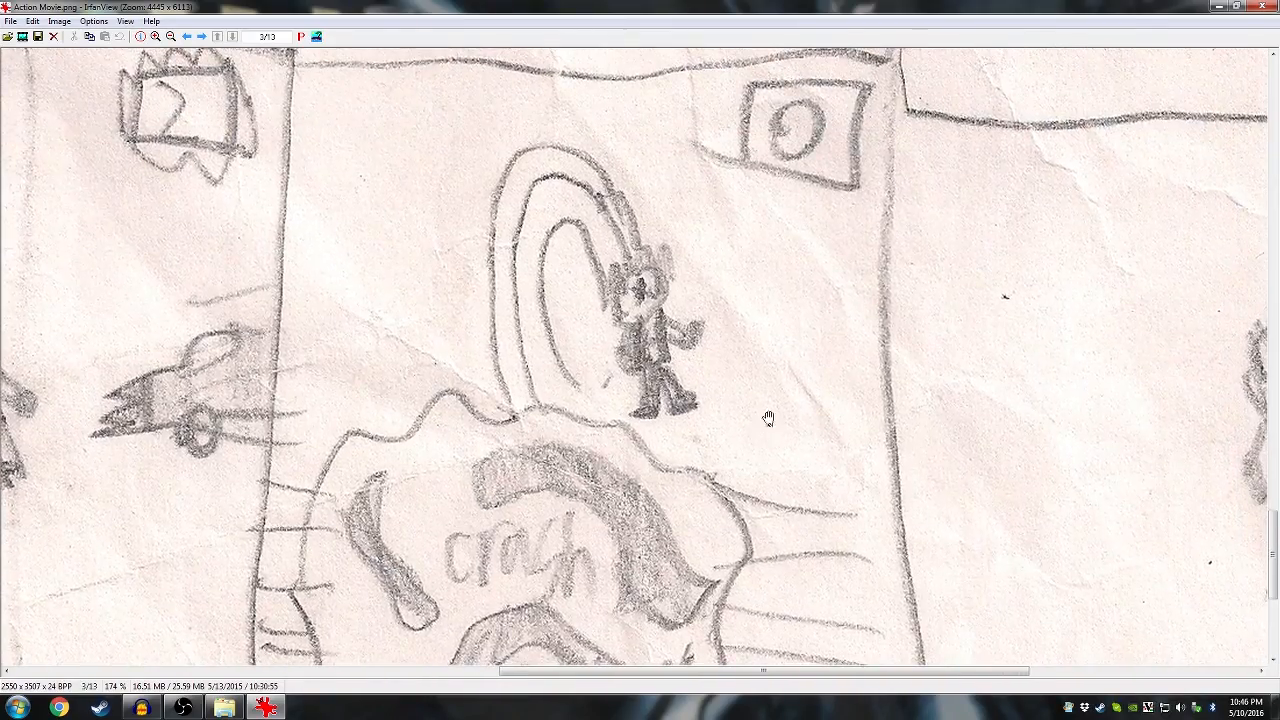
{"action": "left_click_drag", "start_coordinate": [767, 418], "coordinate": [580, 390]}
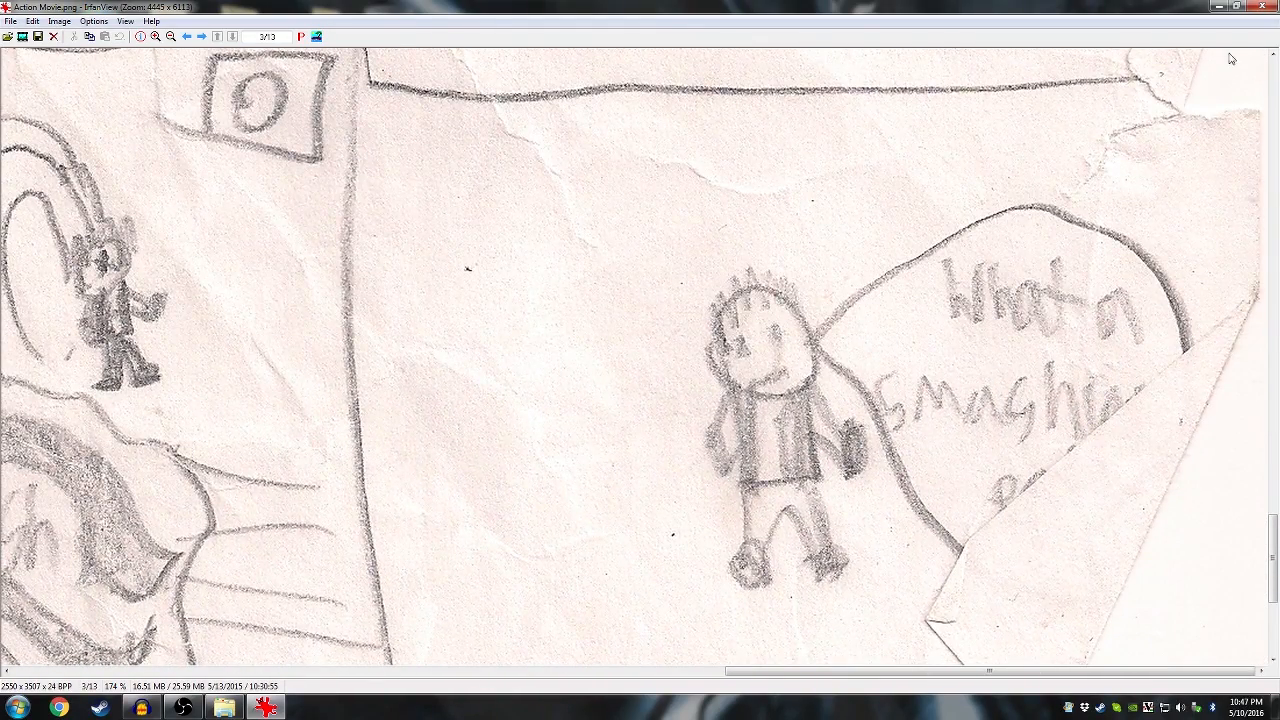
{"action": "left_click", "coordinate": [1263, 6]}
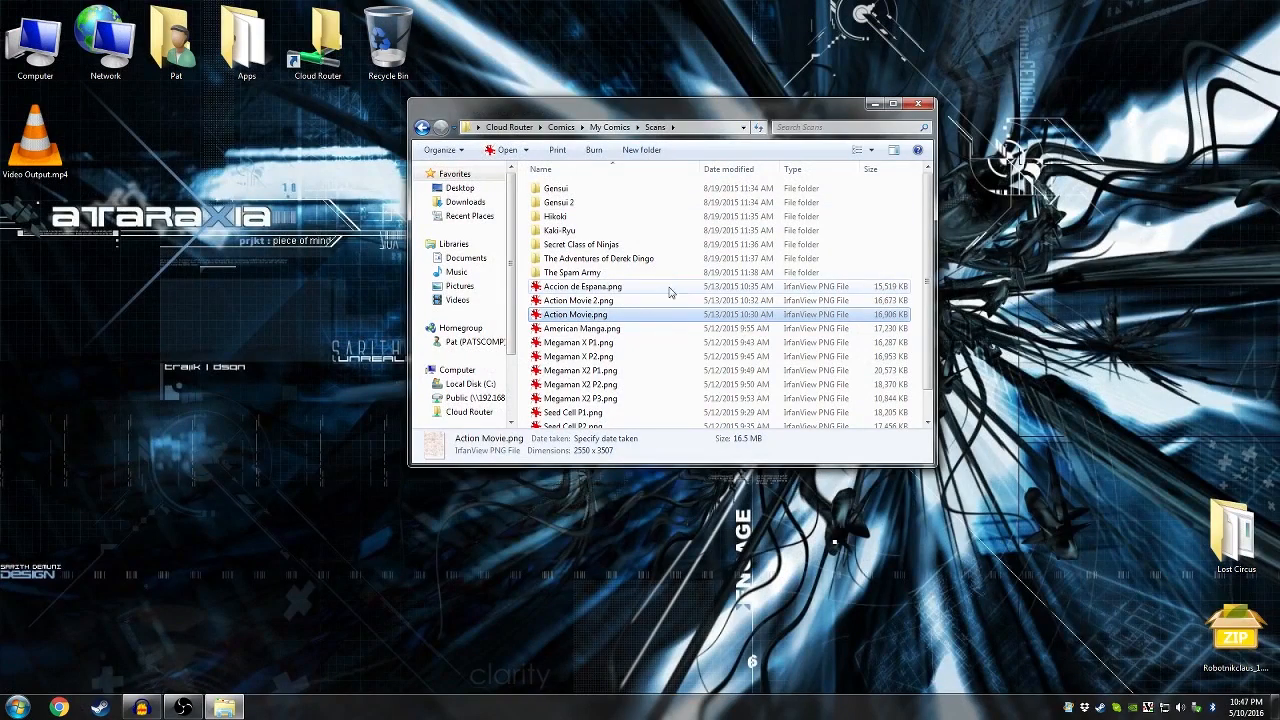
{"action": "double_click", "coordinate": [578, 300]}
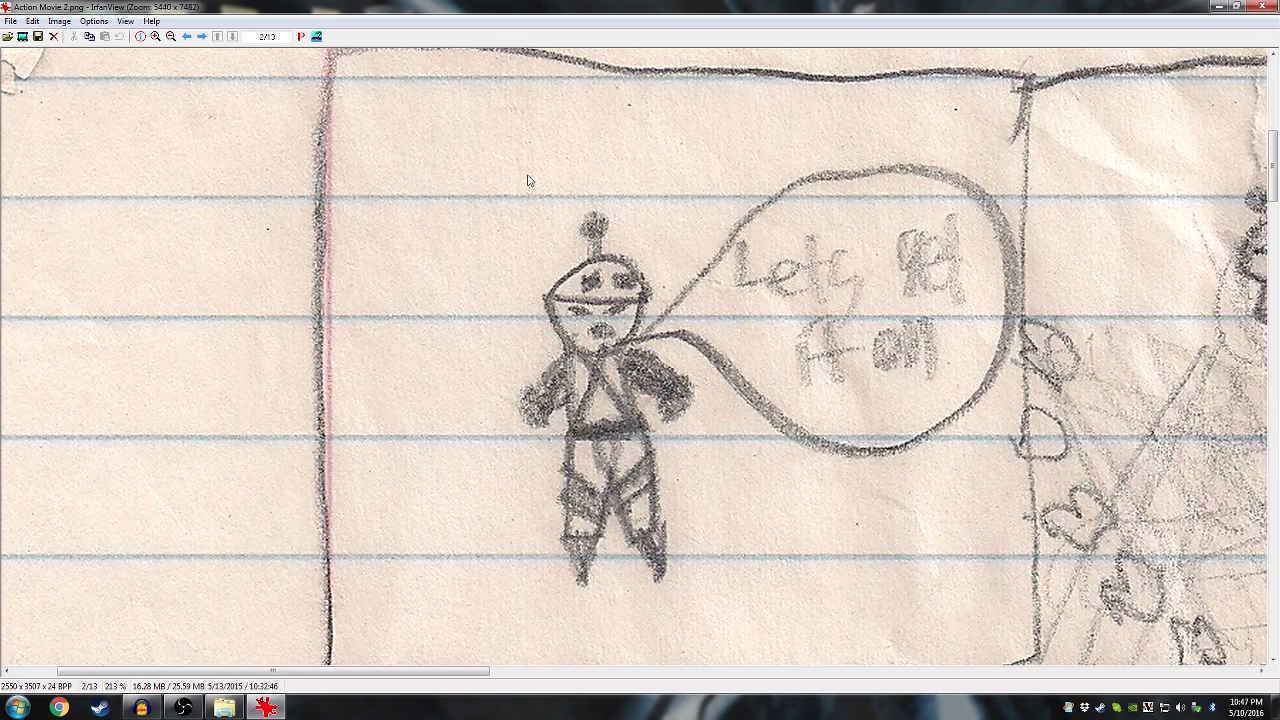
{"action": "mouse_move", "coordinate": [562, 190]}
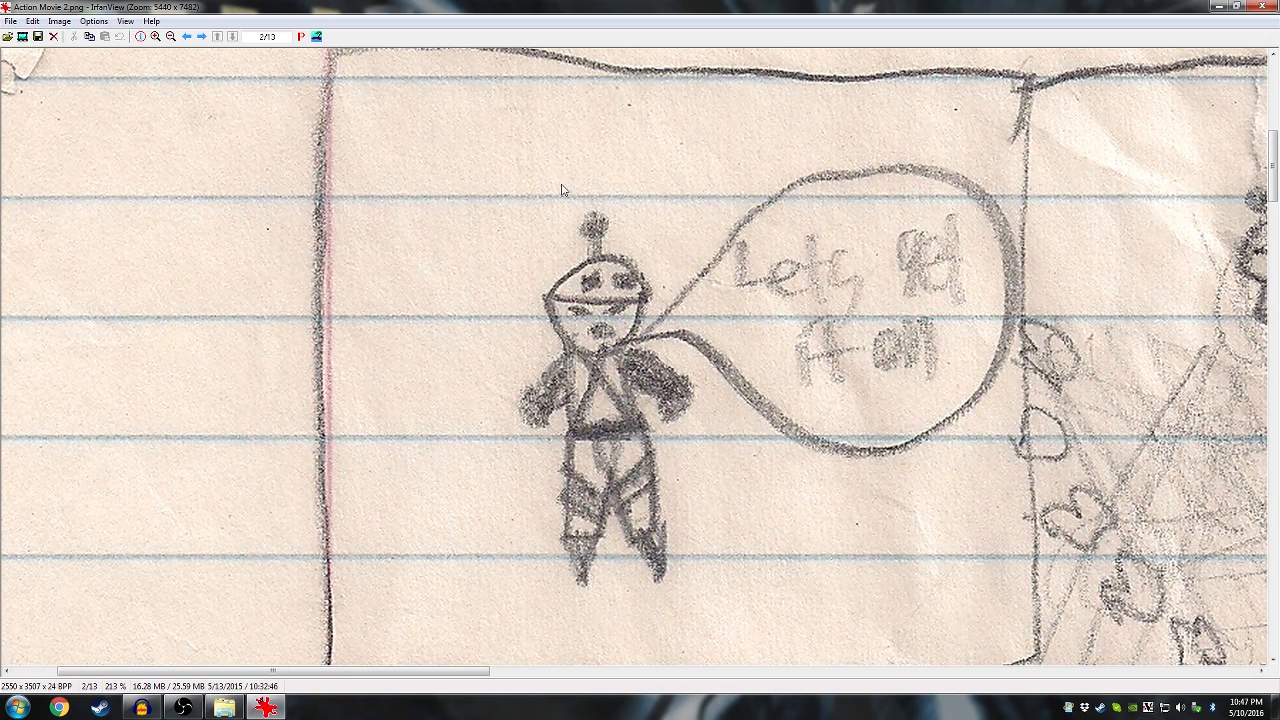
{"action": "mouse_move", "coordinate": [568, 184]}
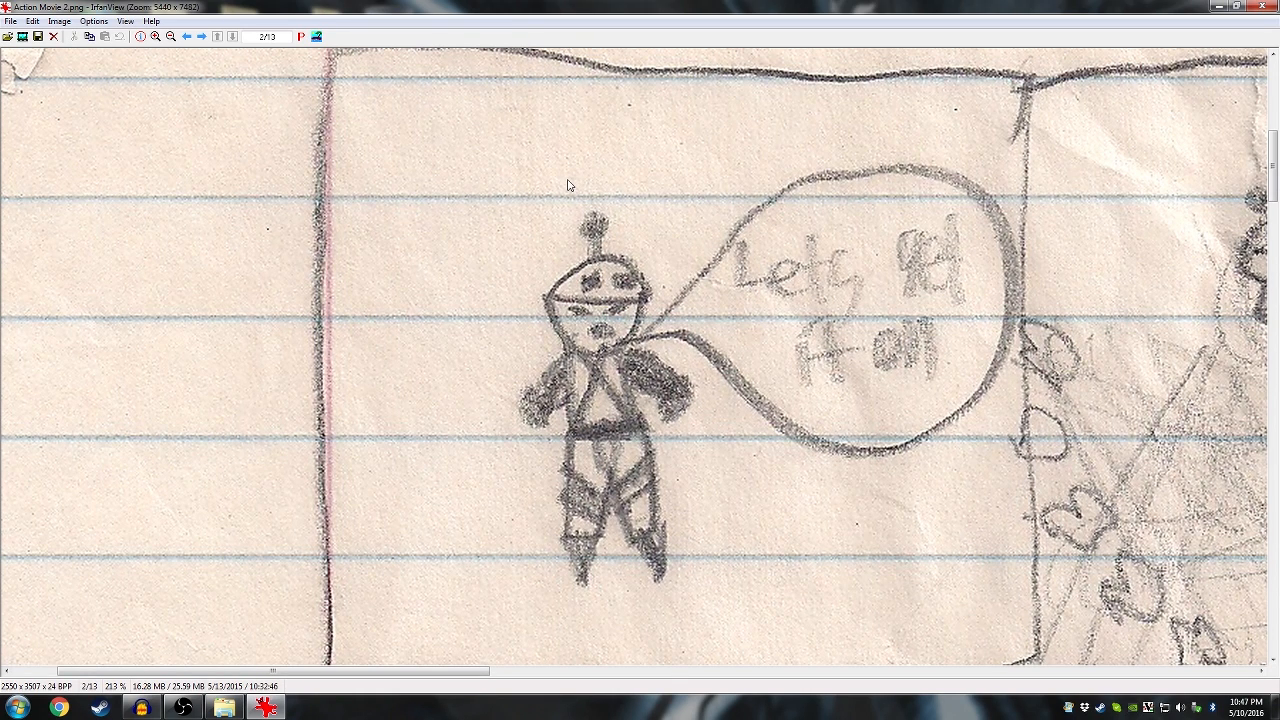
{"action": "mouse_move", "coordinate": [628, 205]}
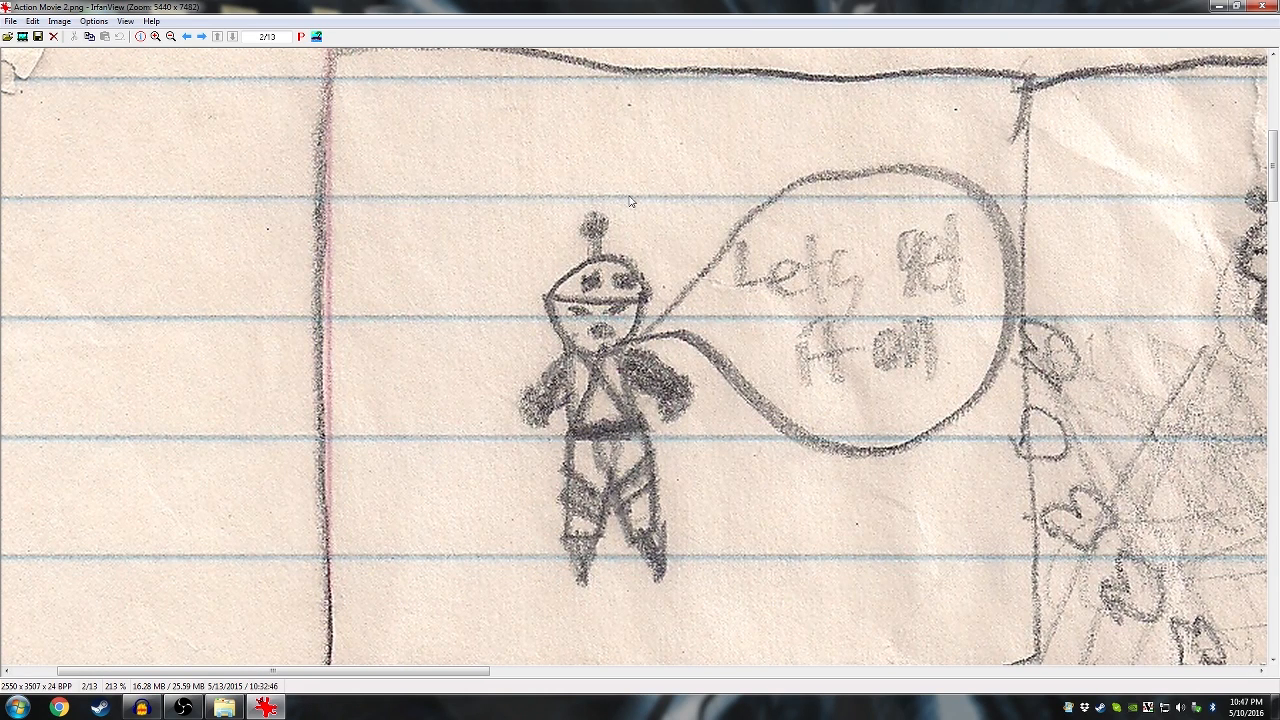
{"action": "mouse_move", "coordinate": [676, 196]}
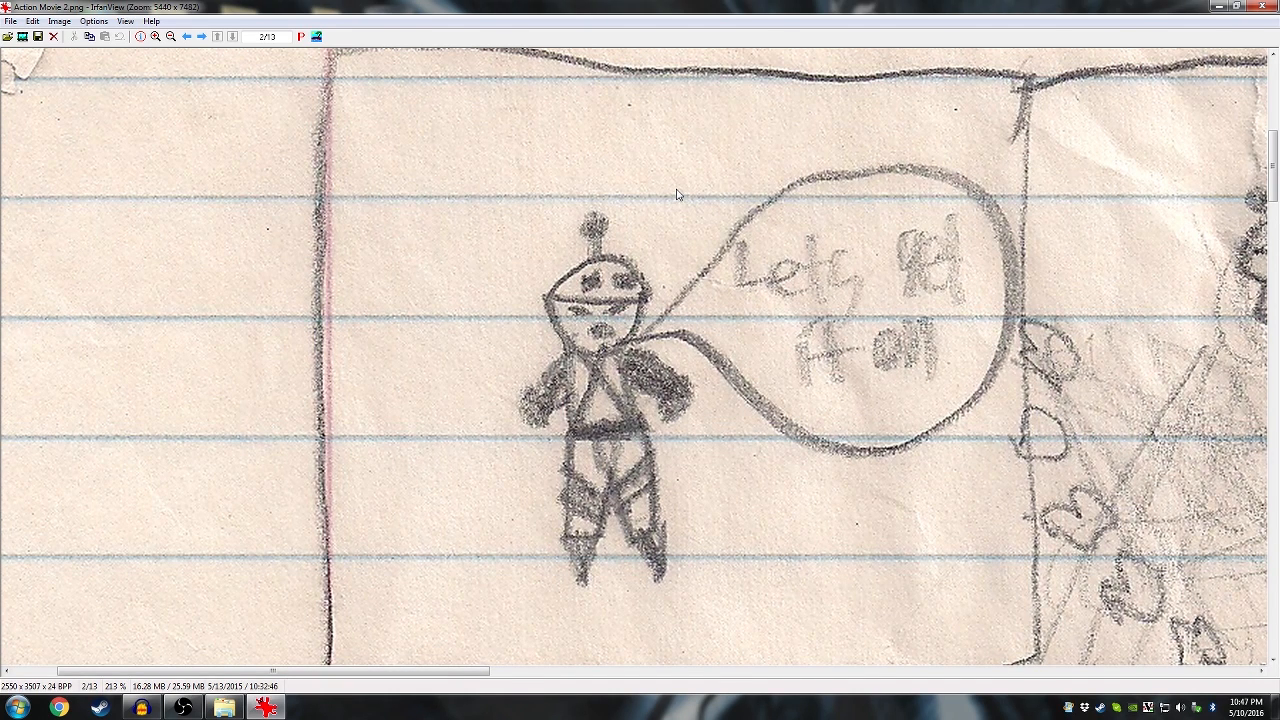
{"action": "mouse_move", "coordinate": [680, 190]}
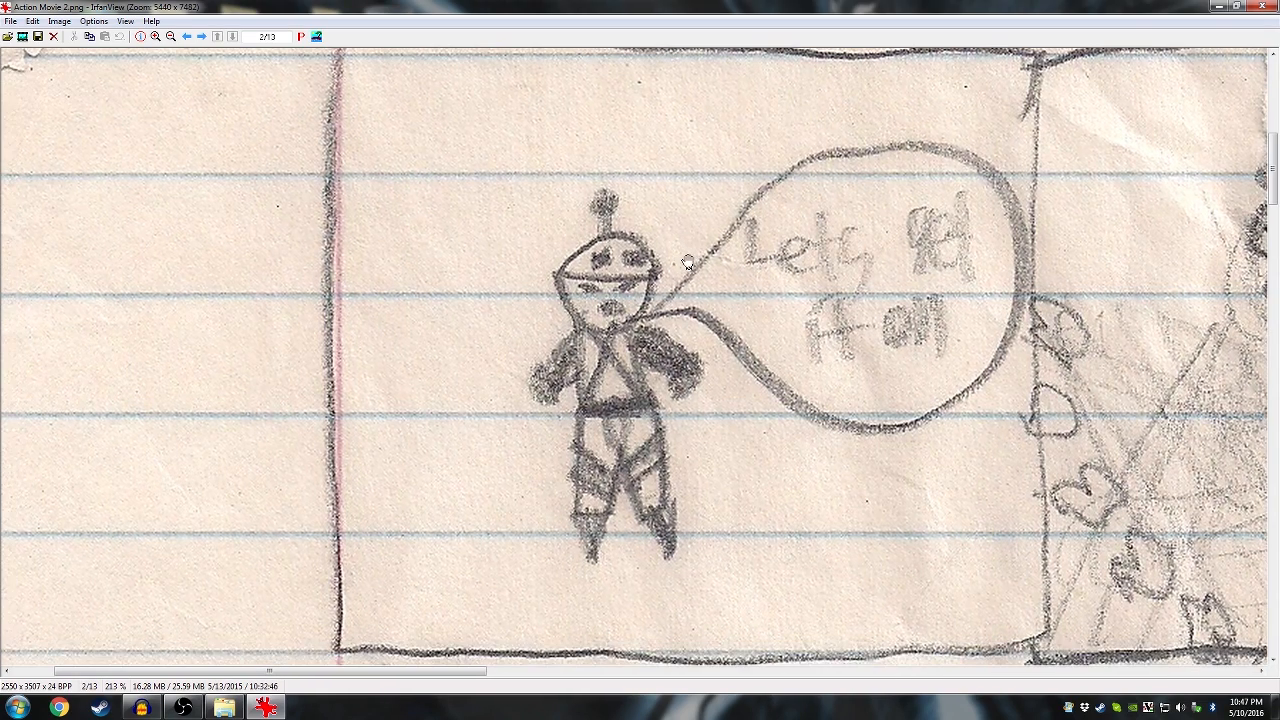
{"action": "mouse_move", "coordinate": [688, 257]}
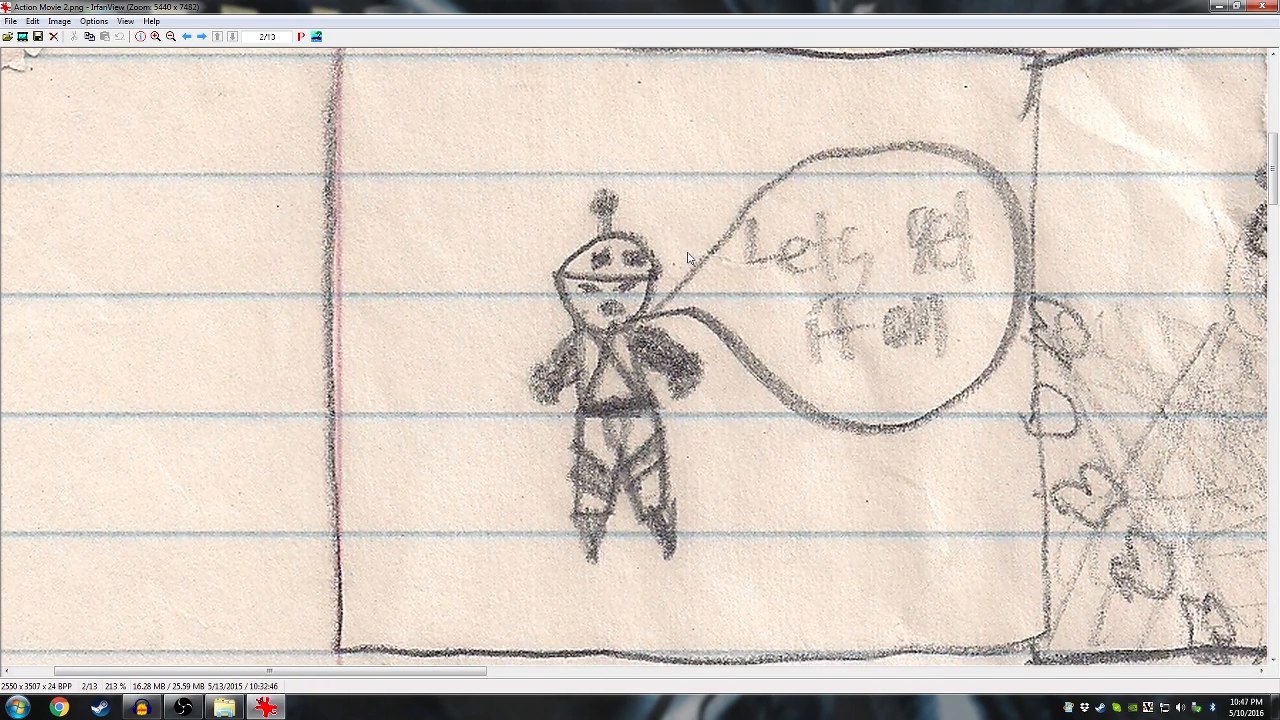
- Zoom in on Action Movie 2's first panel with the robot's speech bubble
{"action": "left_click", "coordinate": [171, 37]}
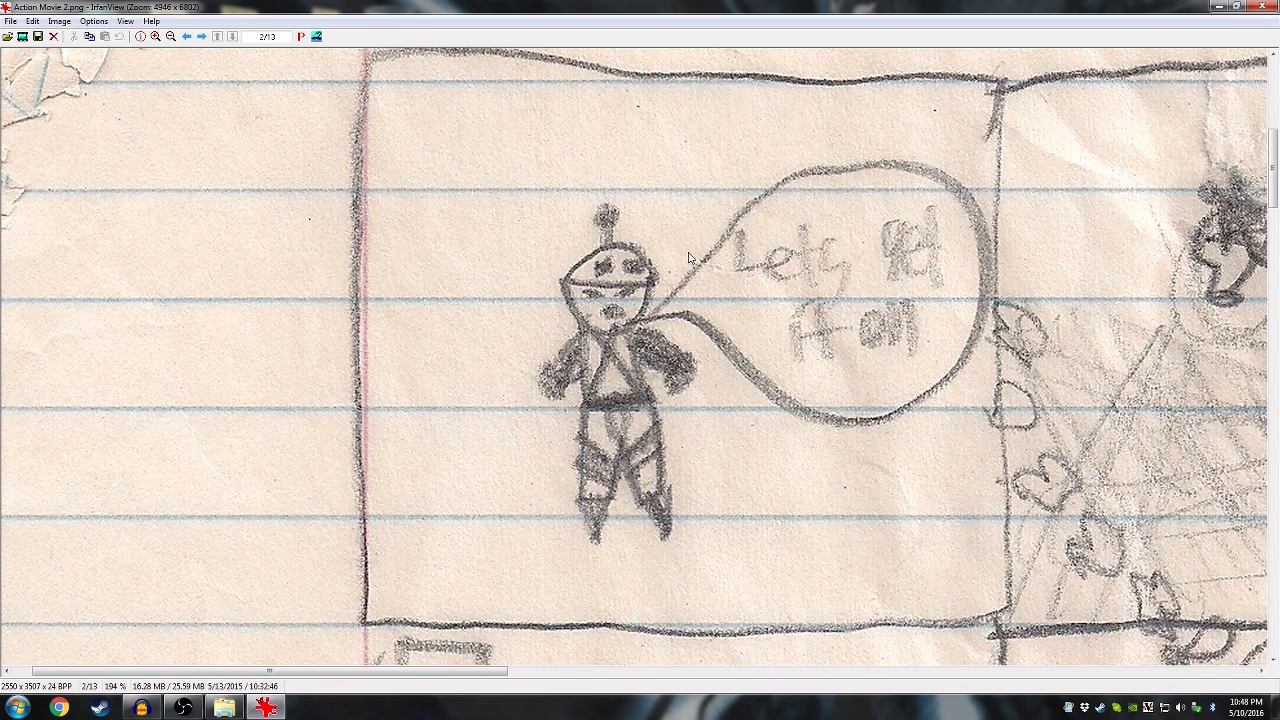
{"action": "mouse_move", "coordinate": [713, 247]}
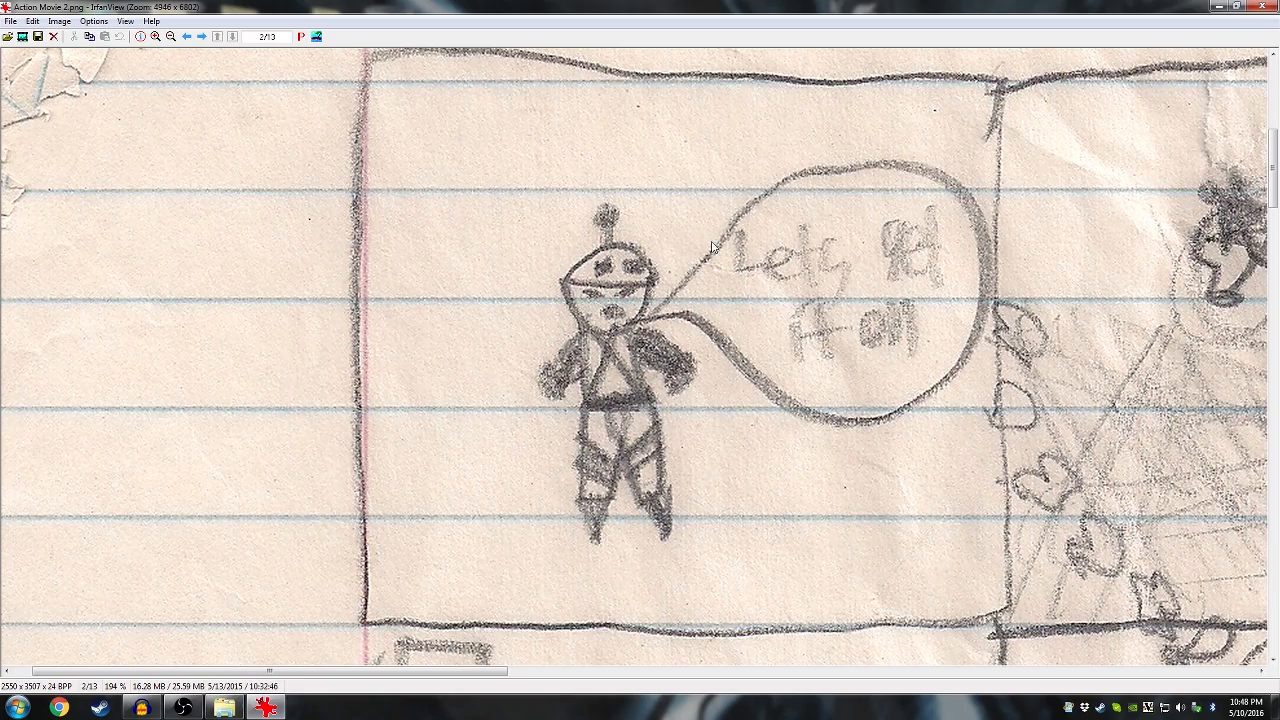
{"action": "mouse_move", "coordinate": [1036, 288]}
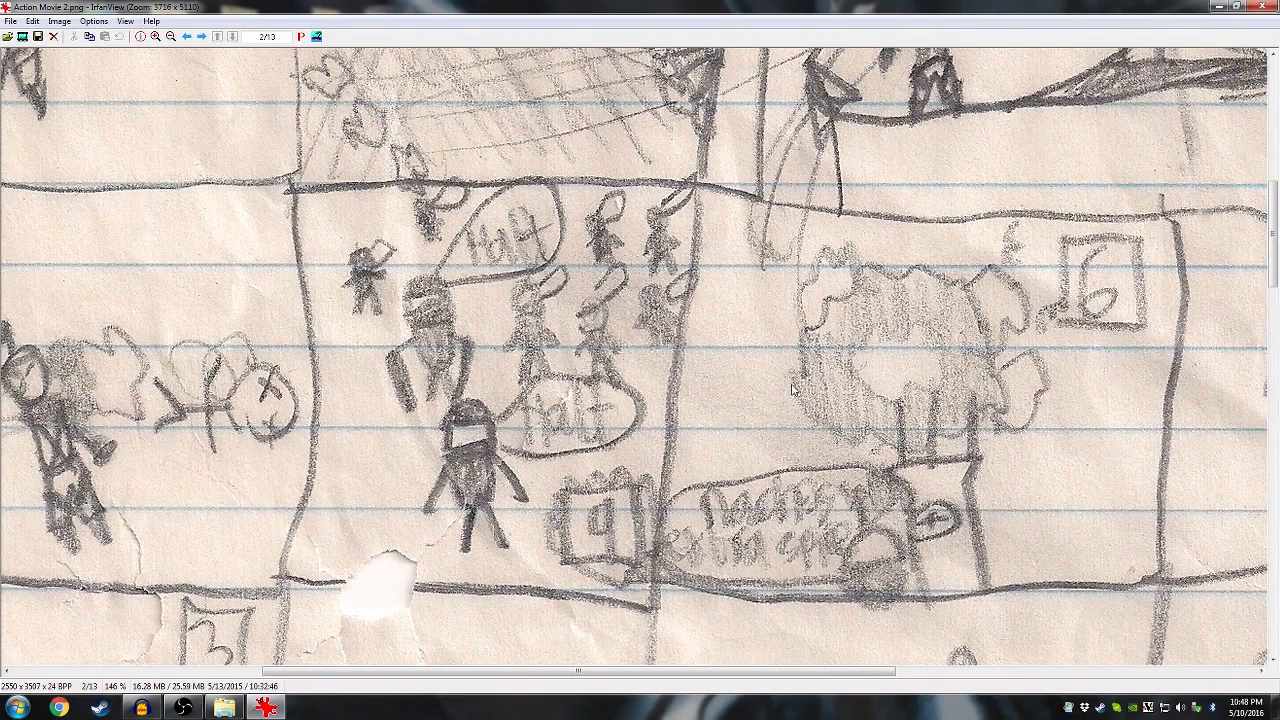
{"action": "mouse_move", "coordinate": [808, 418]}
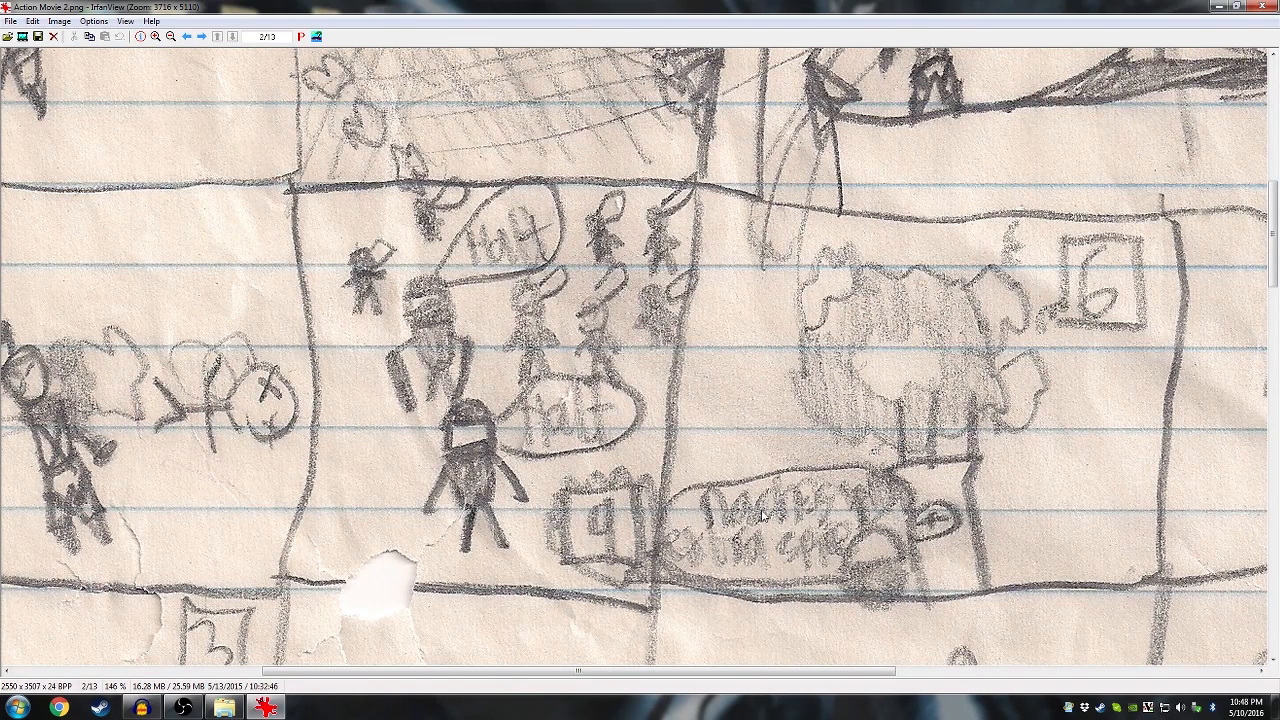
{"action": "mouse_move", "coordinate": [953, 477]}
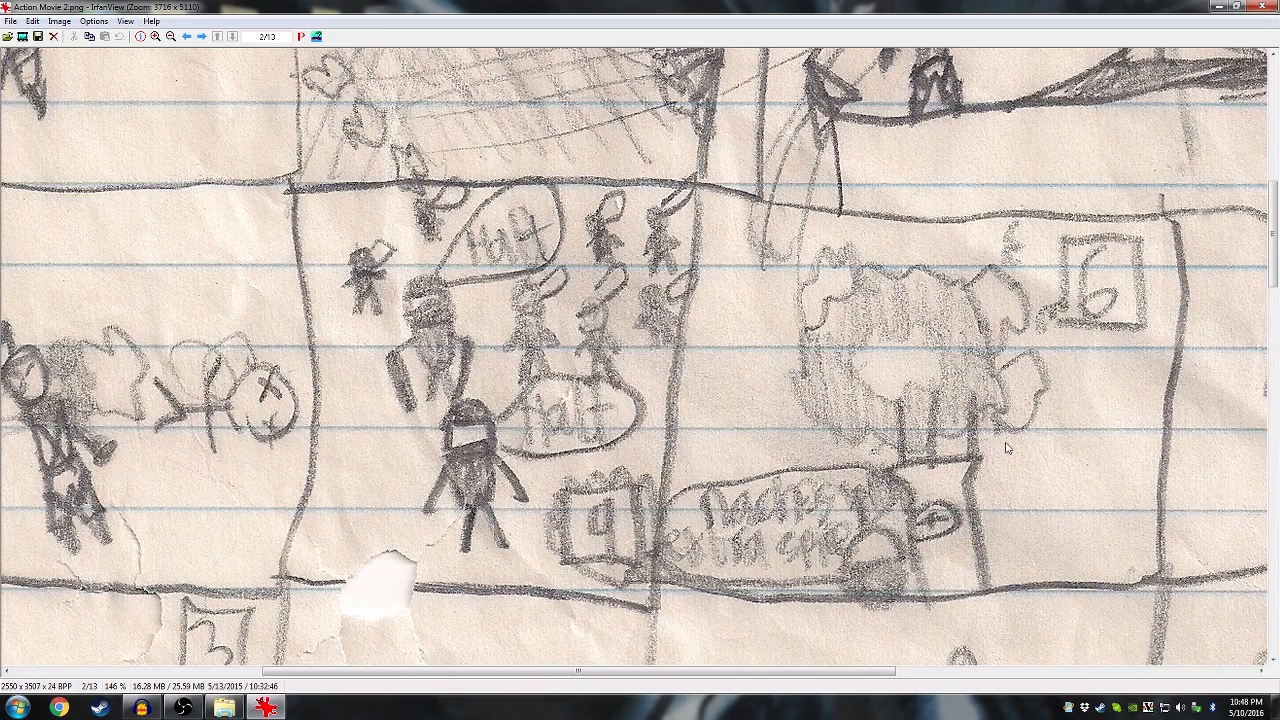
{"action": "mouse_move", "coordinate": [1005, 435]}
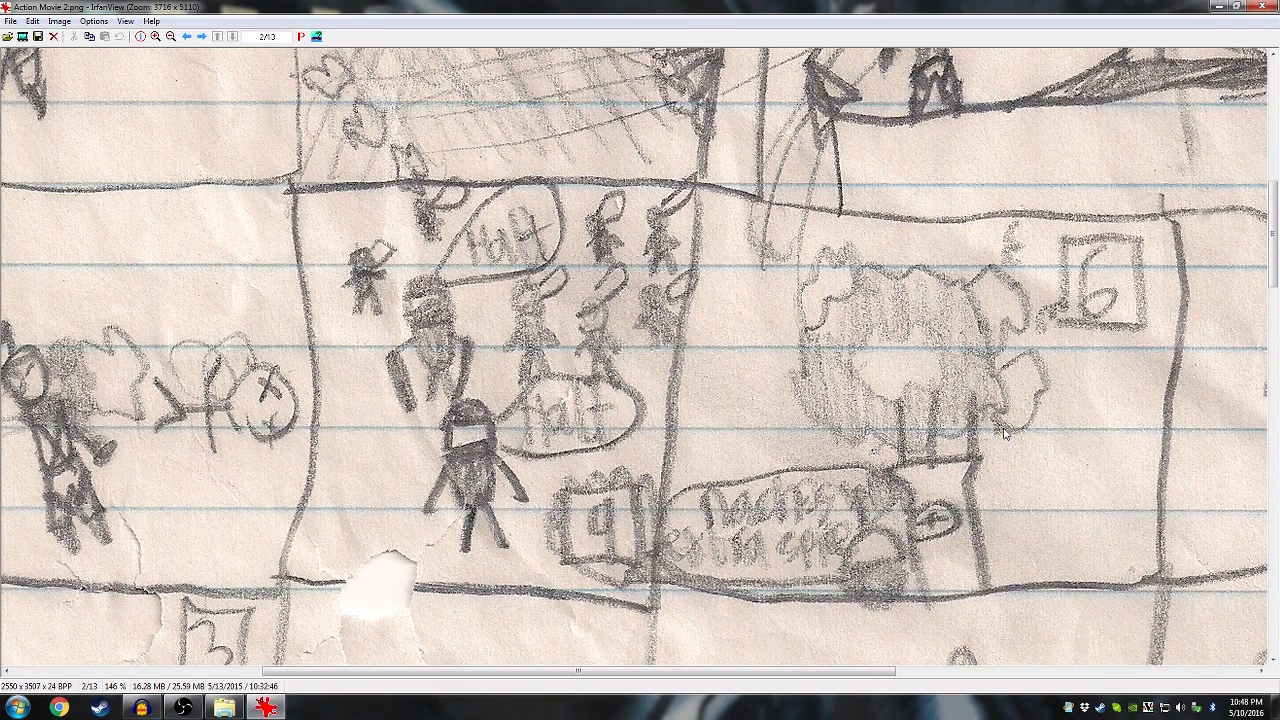
{"action": "mouse_move", "coordinate": [1012, 413]}
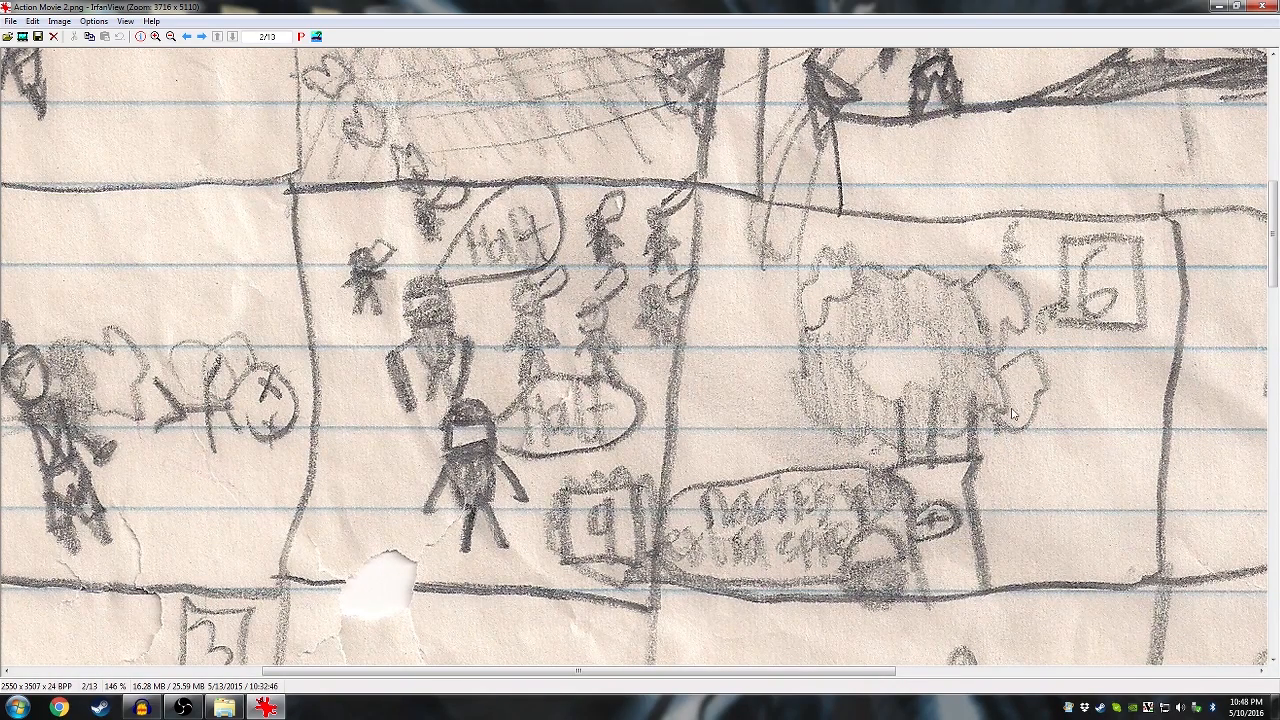
{"action": "mouse_move", "coordinate": [1017, 405]}
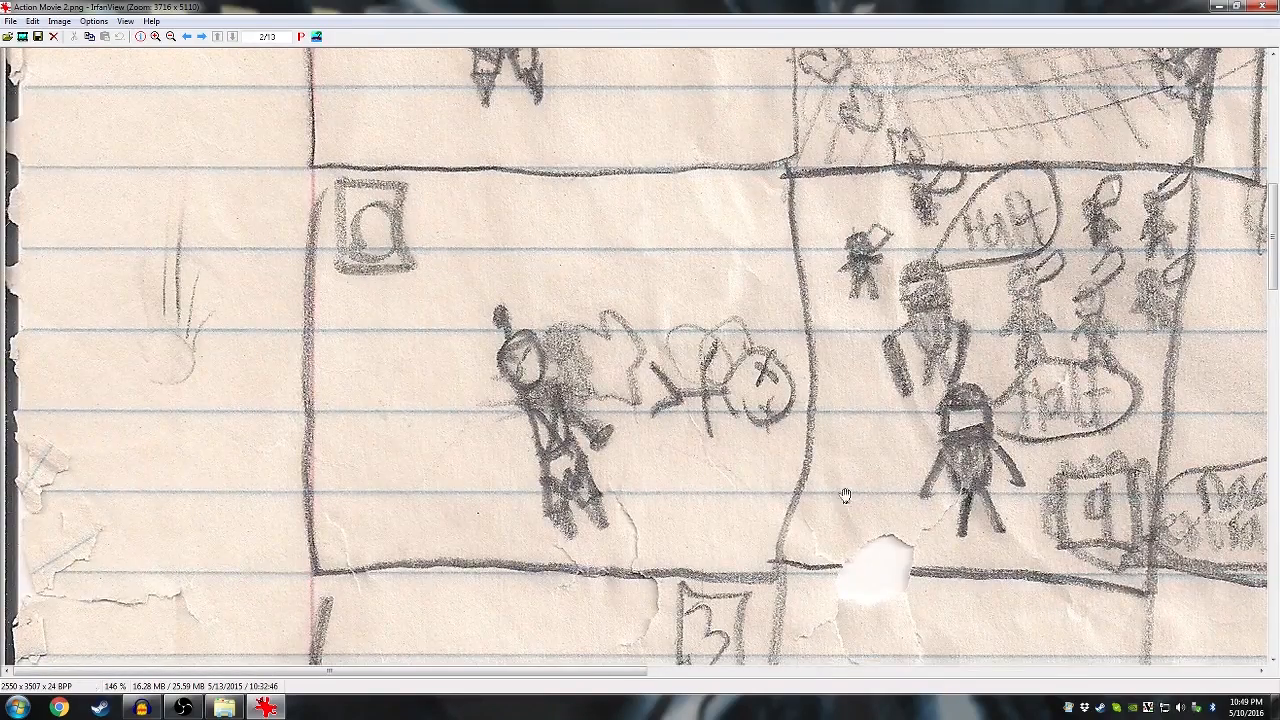
- Scroll down to panel 3, beside the arched figures and long-arrow panel
{"action": "scroll", "scroll_direction": "down", "scroll_amount": 3}
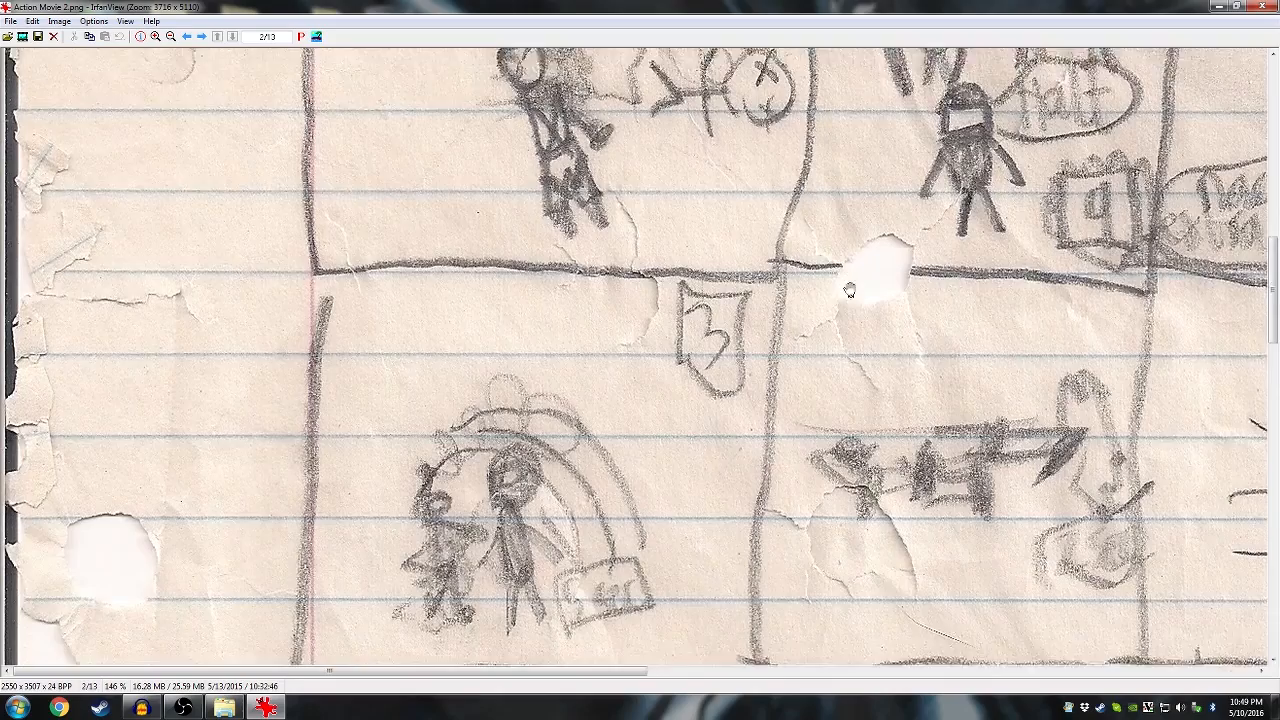
{"action": "scroll", "scroll_direction": "down", "scroll_amount": 3}
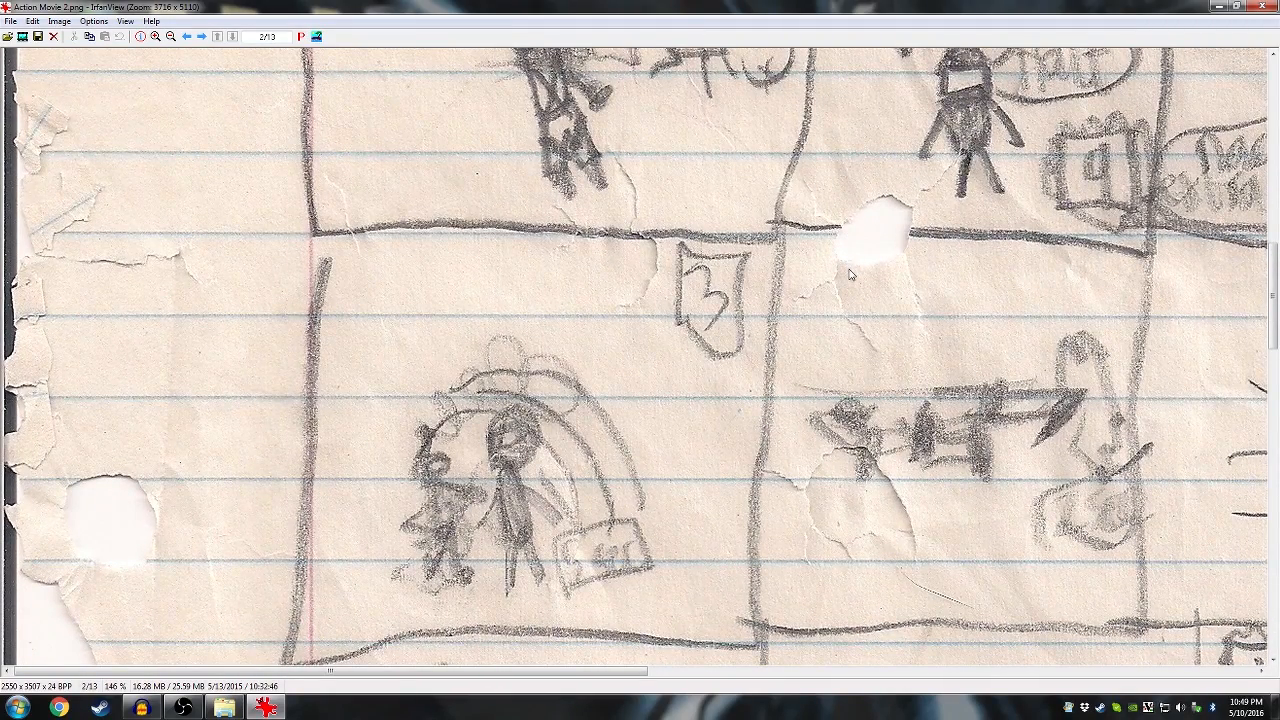
{"action": "mouse_move", "coordinate": [836, 284]}
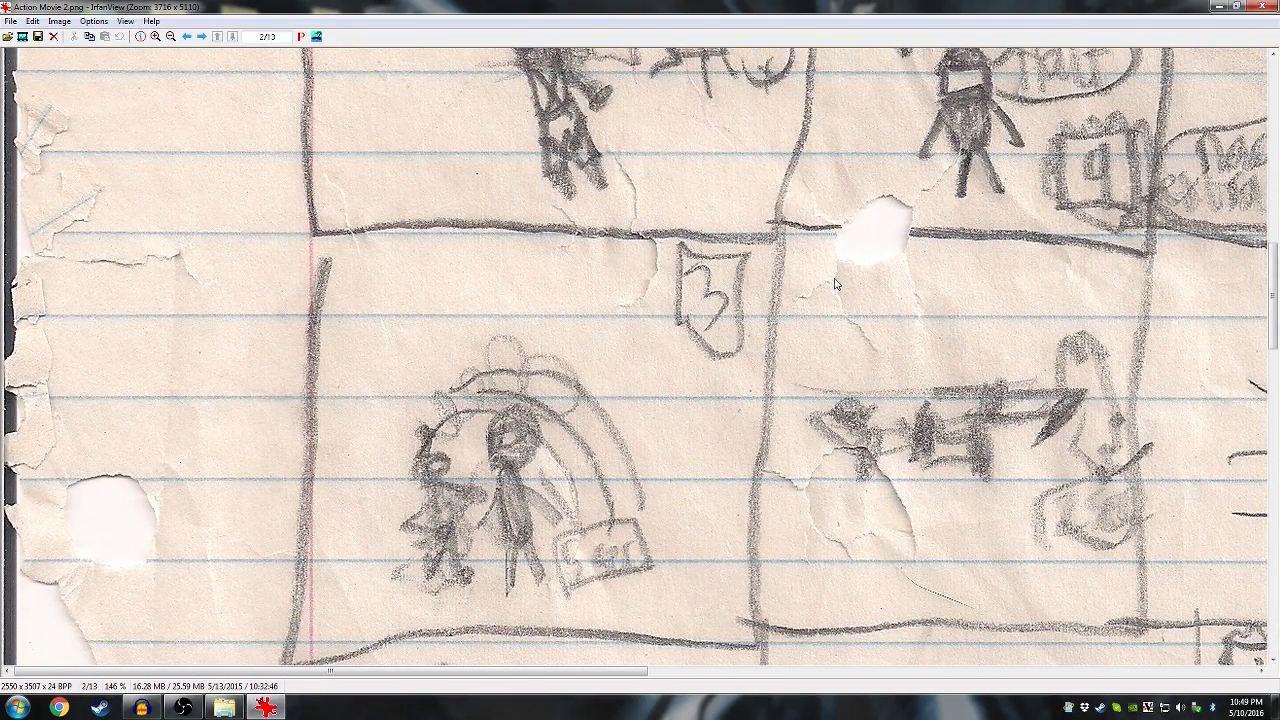
{"action": "mouse_move", "coordinate": [623, 537]}
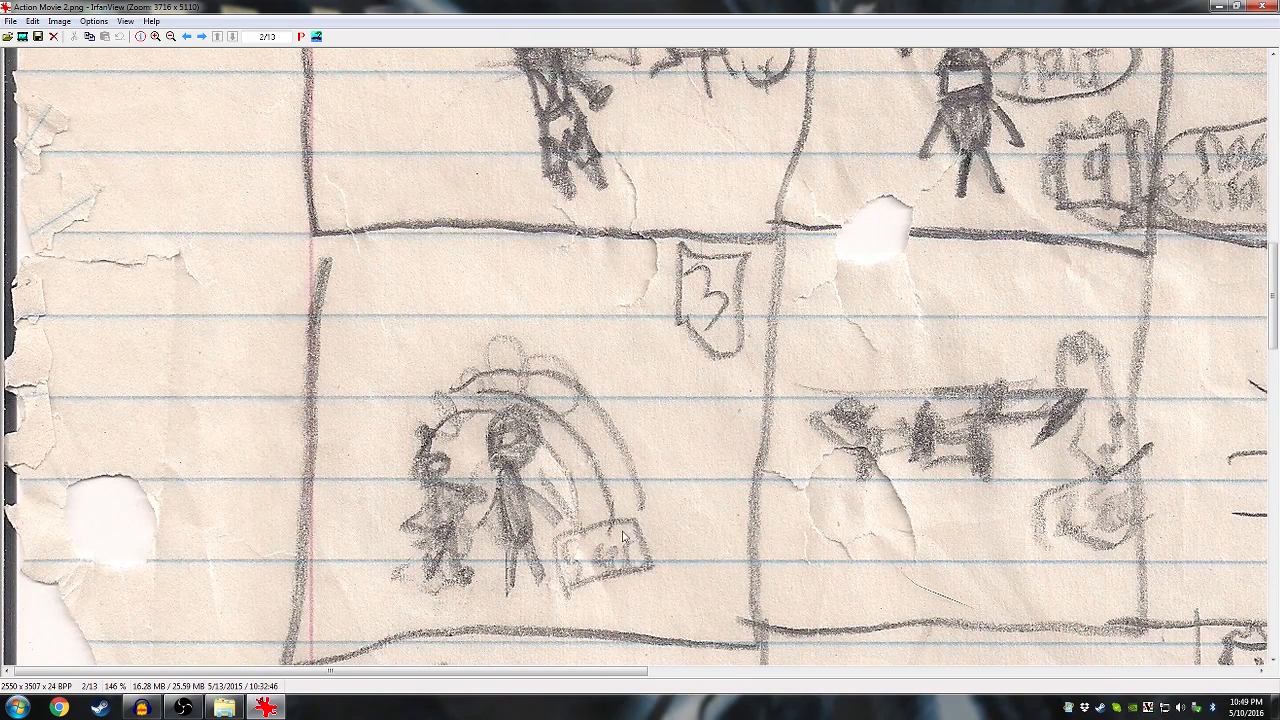
{"action": "mouse_move", "coordinate": [510, 457]}
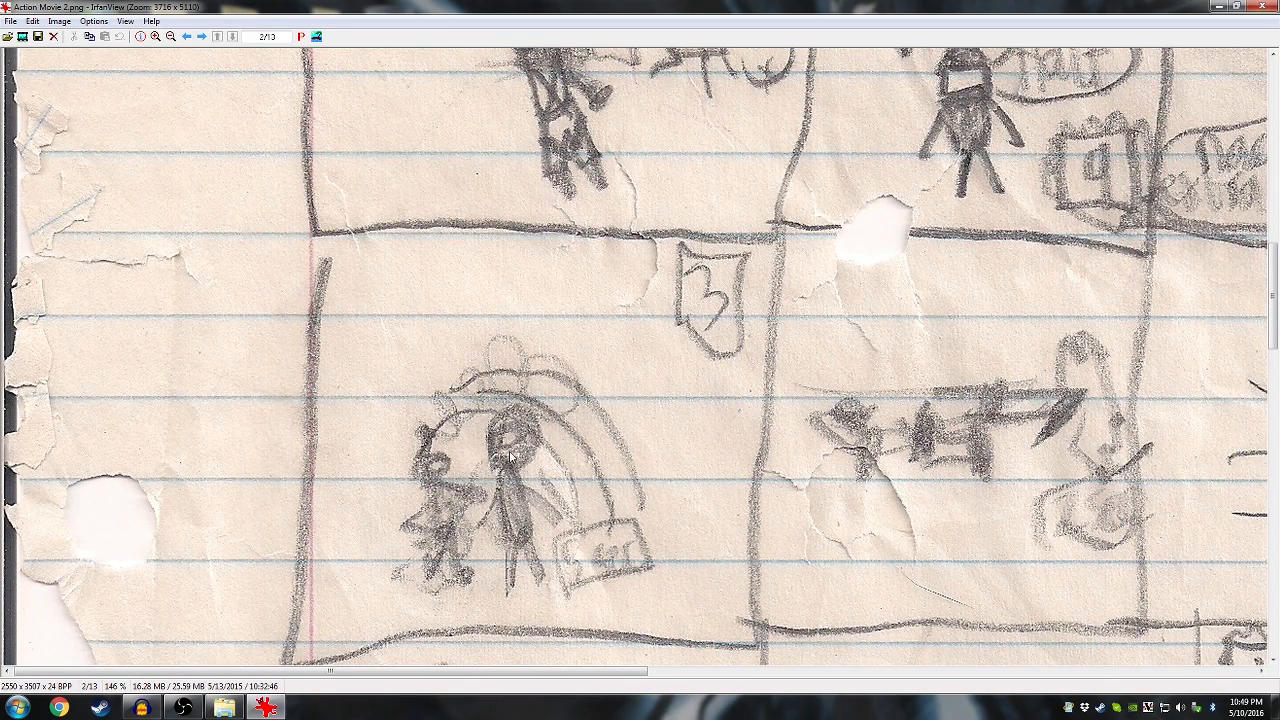
{"action": "mouse_move", "coordinate": [893, 463]}
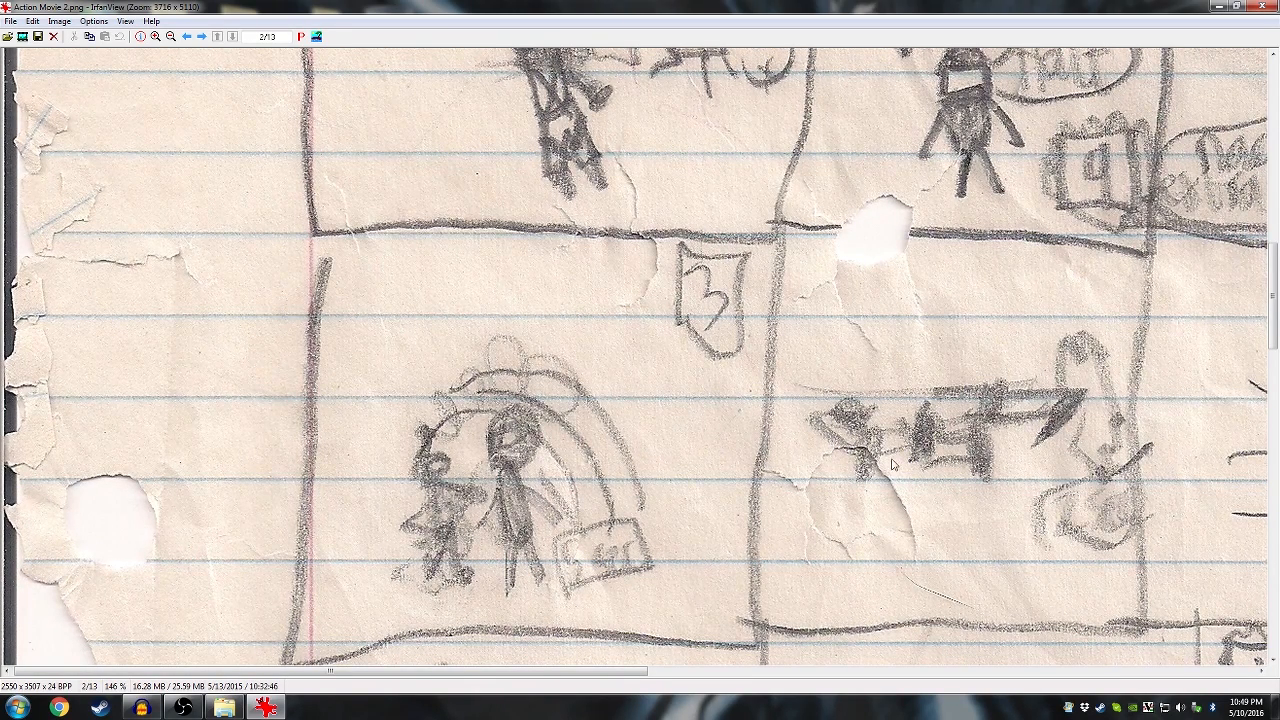
{"action": "mouse_move", "coordinate": [1022, 458]}
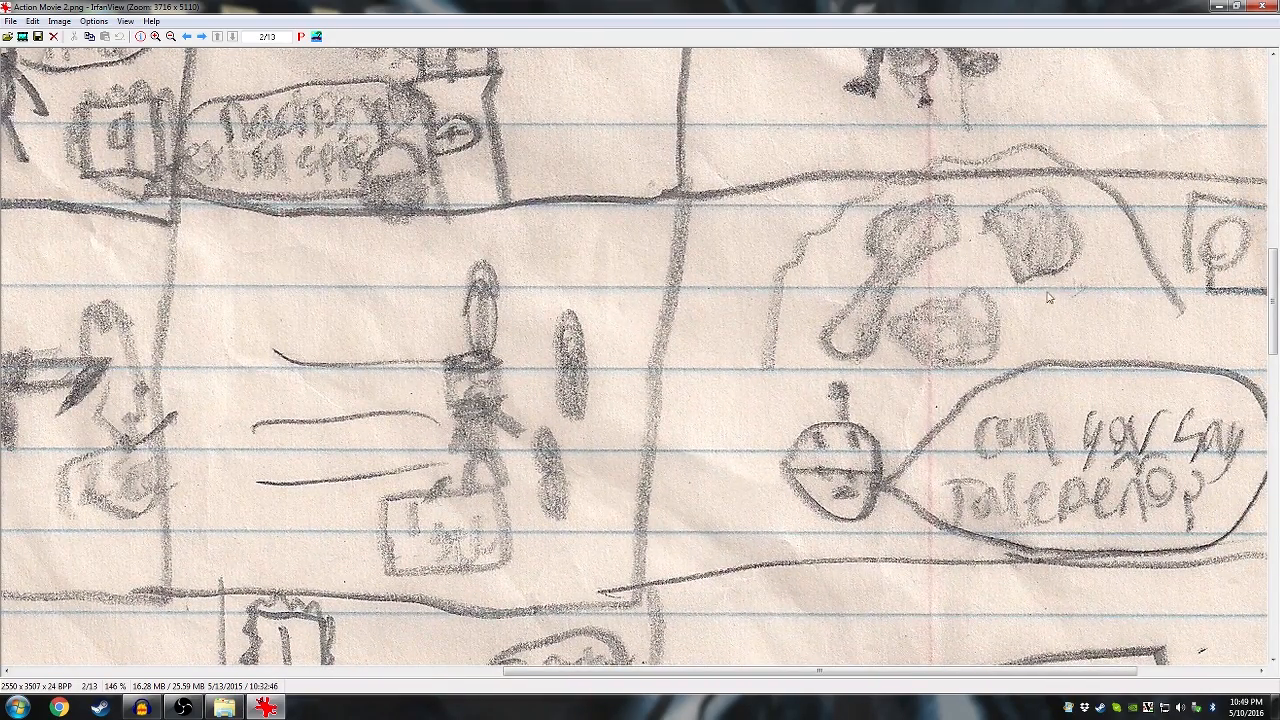
{"action": "mouse_move", "coordinate": [1037, 294]}
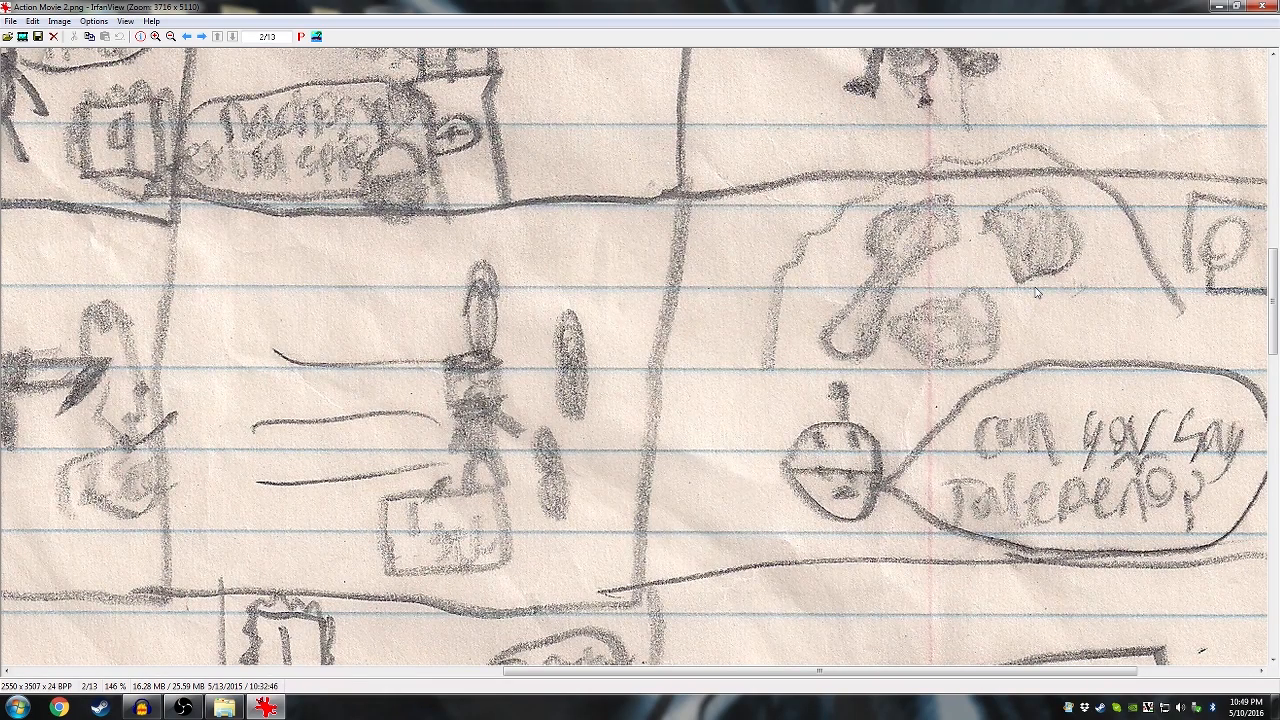
{"action": "mouse_move", "coordinate": [1047, 298]}
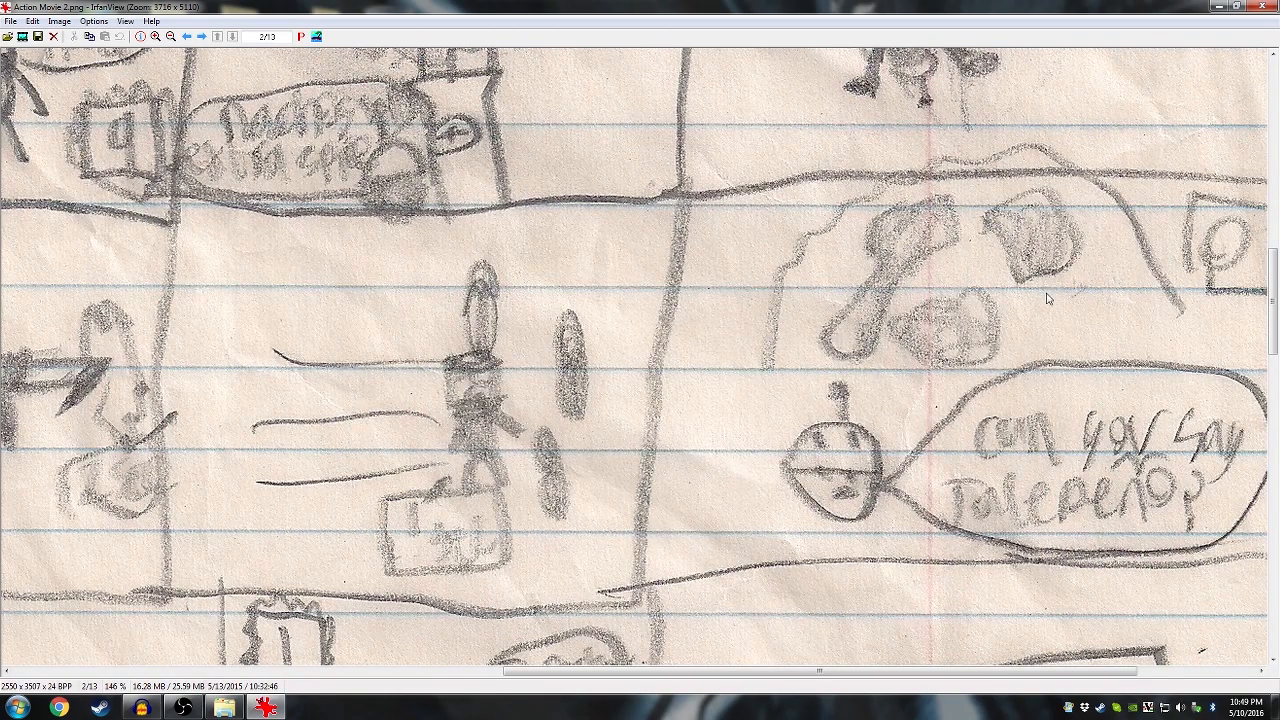
{"action": "mouse_move", "coordinate": [1058, 342]}
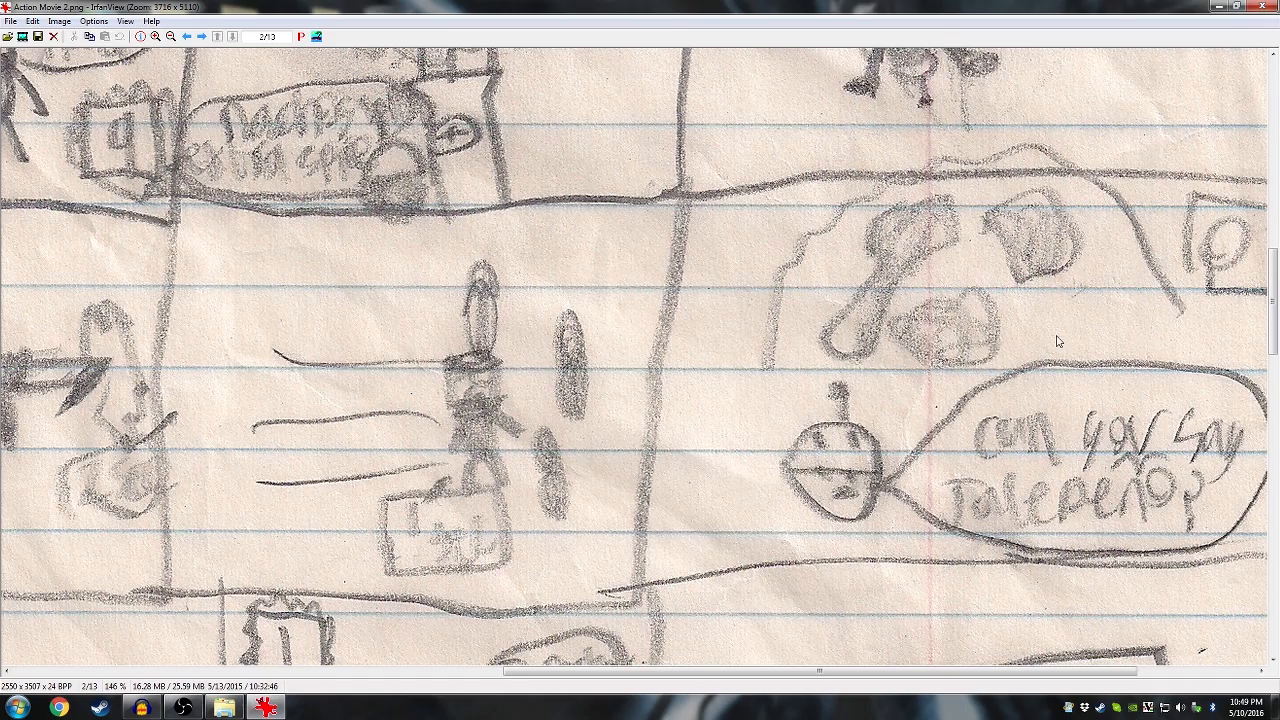
{"action": "mouse_move", "coordinate": [1053, 330]}
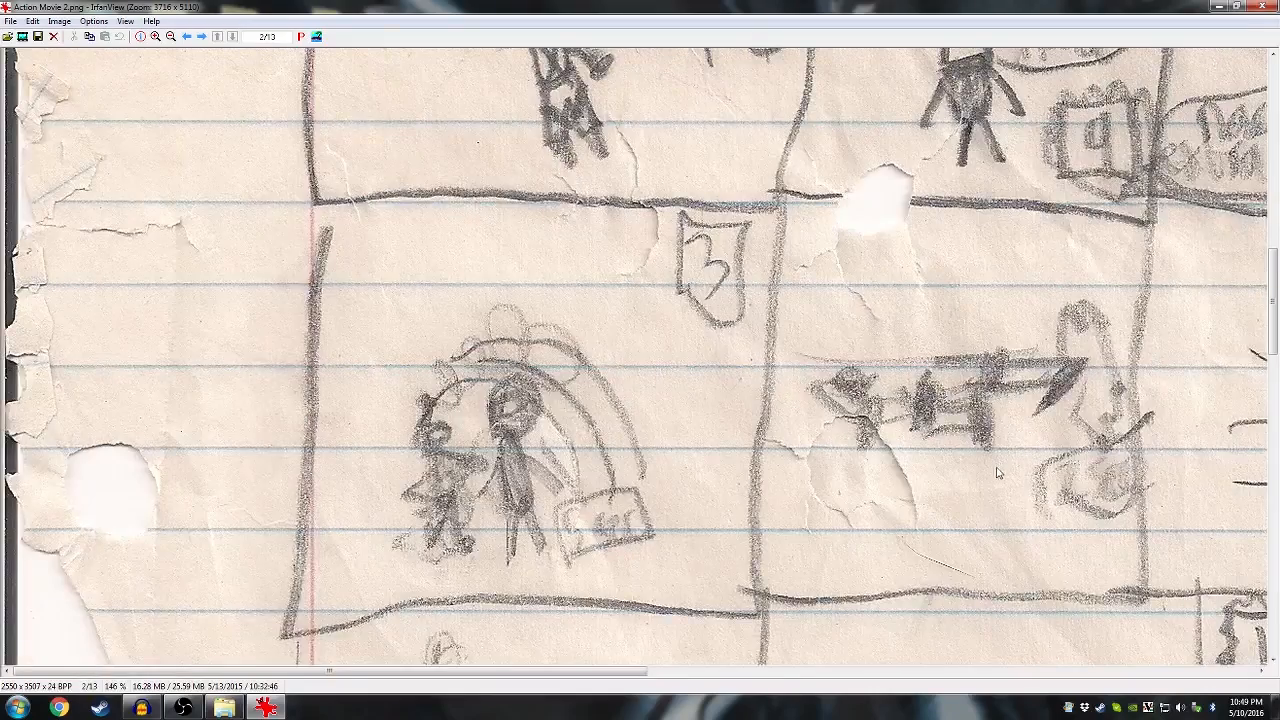
- Scroll down past the next row to panel 10 and the shaded speech-bubble panel
{"action": "scroll", "scroll_direction": "down", "scroll_amount": 3}
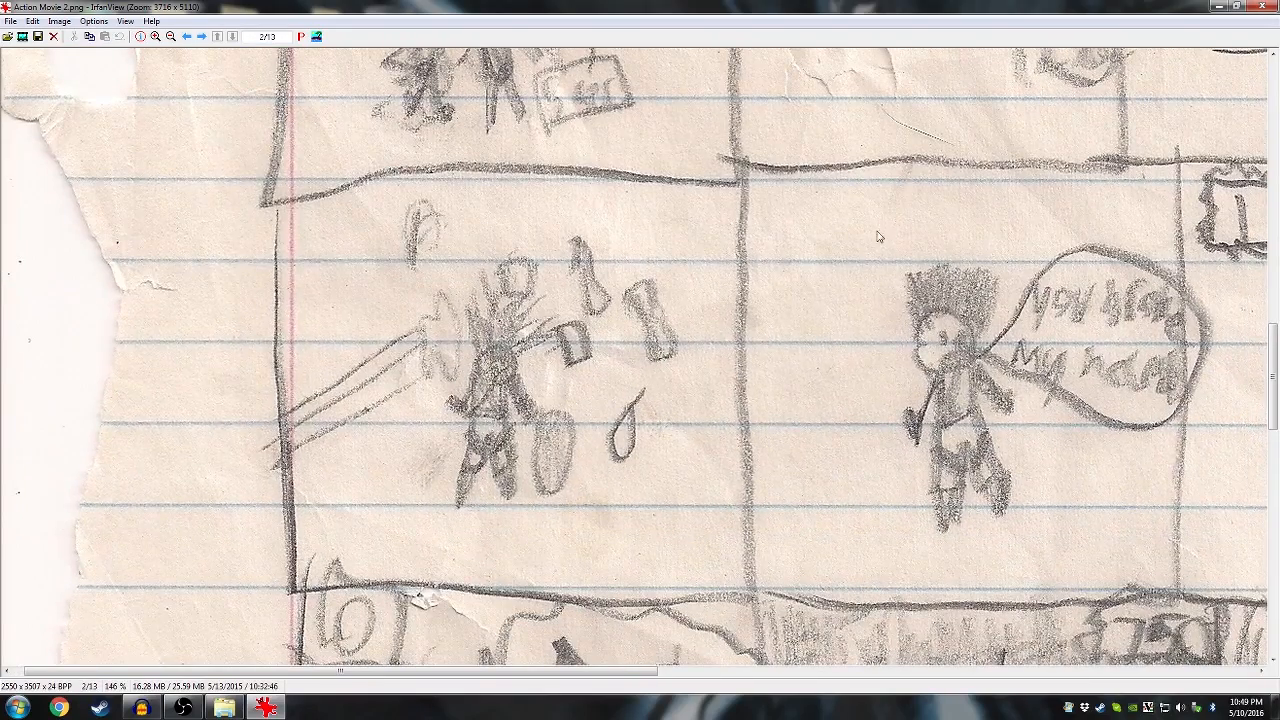
{"action": "mouse_move", "coordinate": [845, 260]}
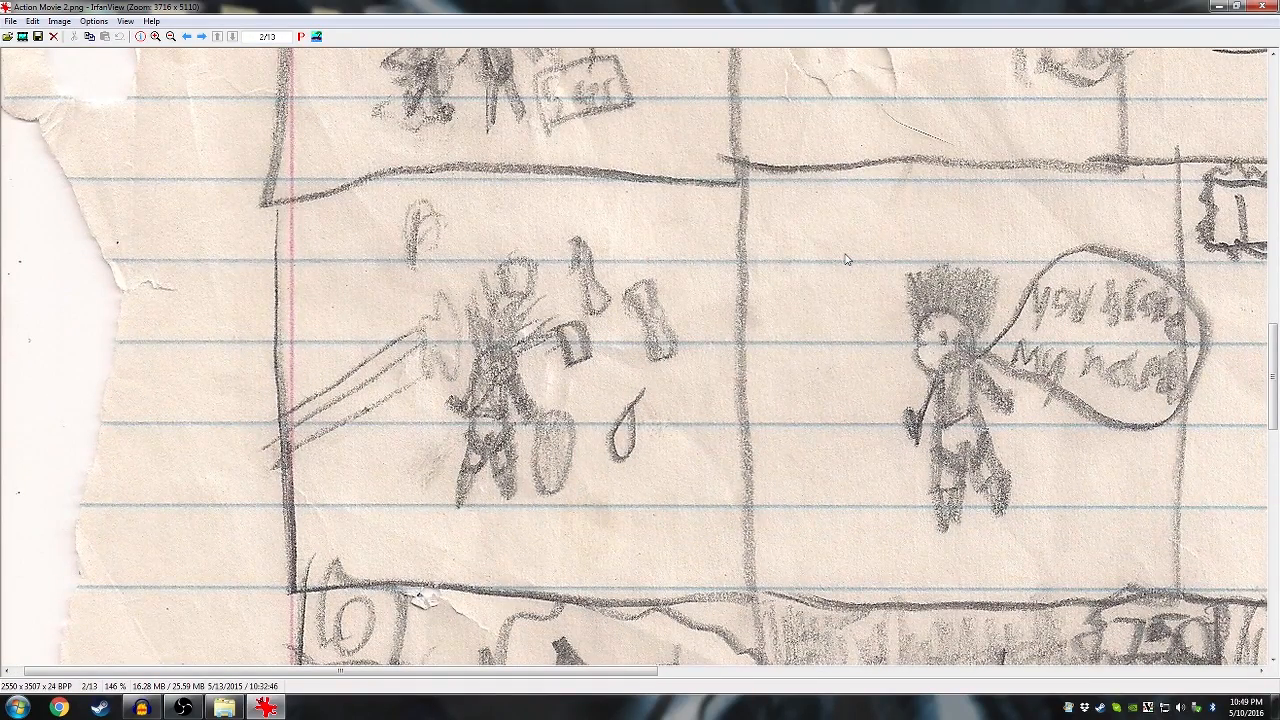
{"action": "mouse_move", "coordinate": [756, 335]}
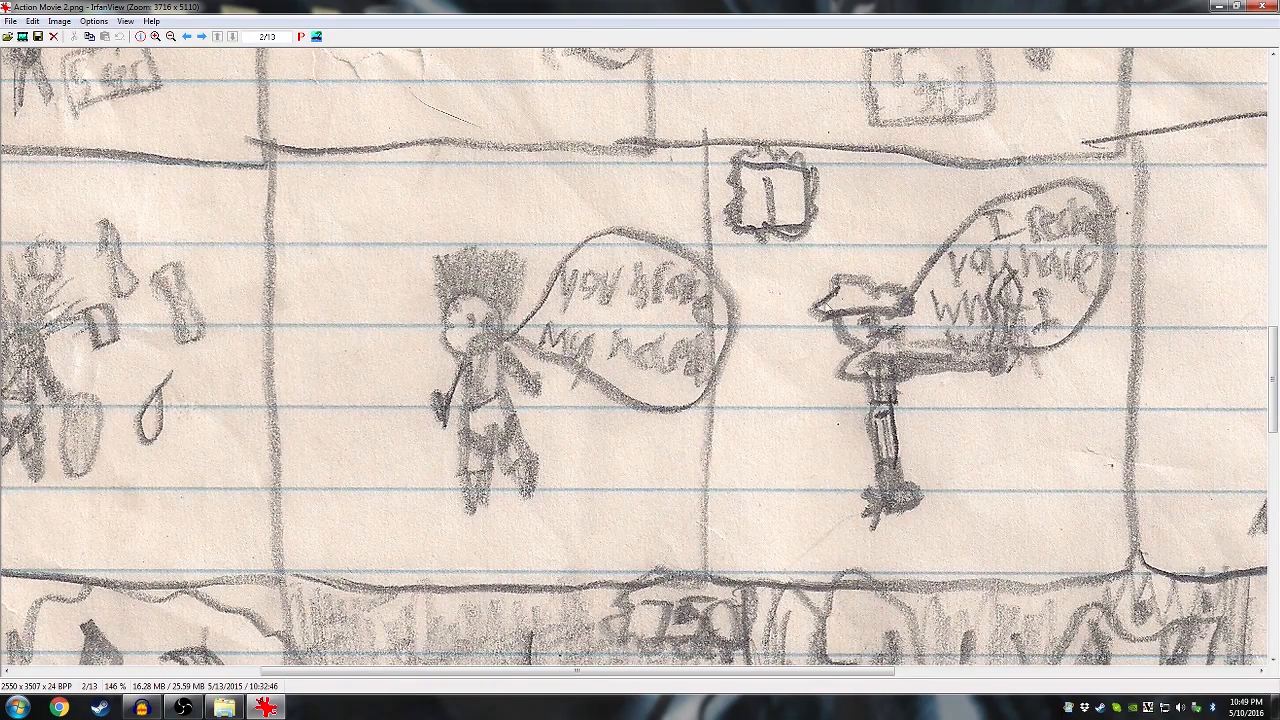
{"action": "mouse_move", "coordinate": [950, 338]}
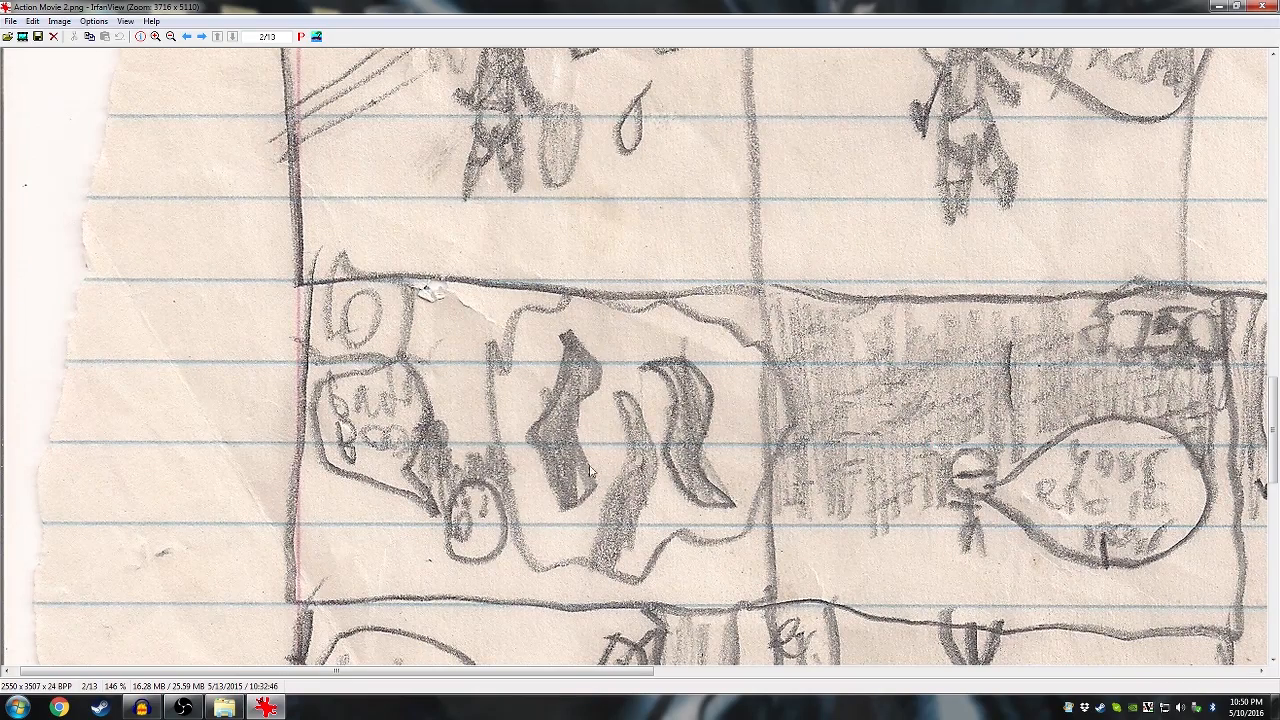
- Scroll down, right along the shaded row, then down to the 'I have an idea' panel
{"action": "scroll", "scroll_direction": "down", "scroll_amount": 3}
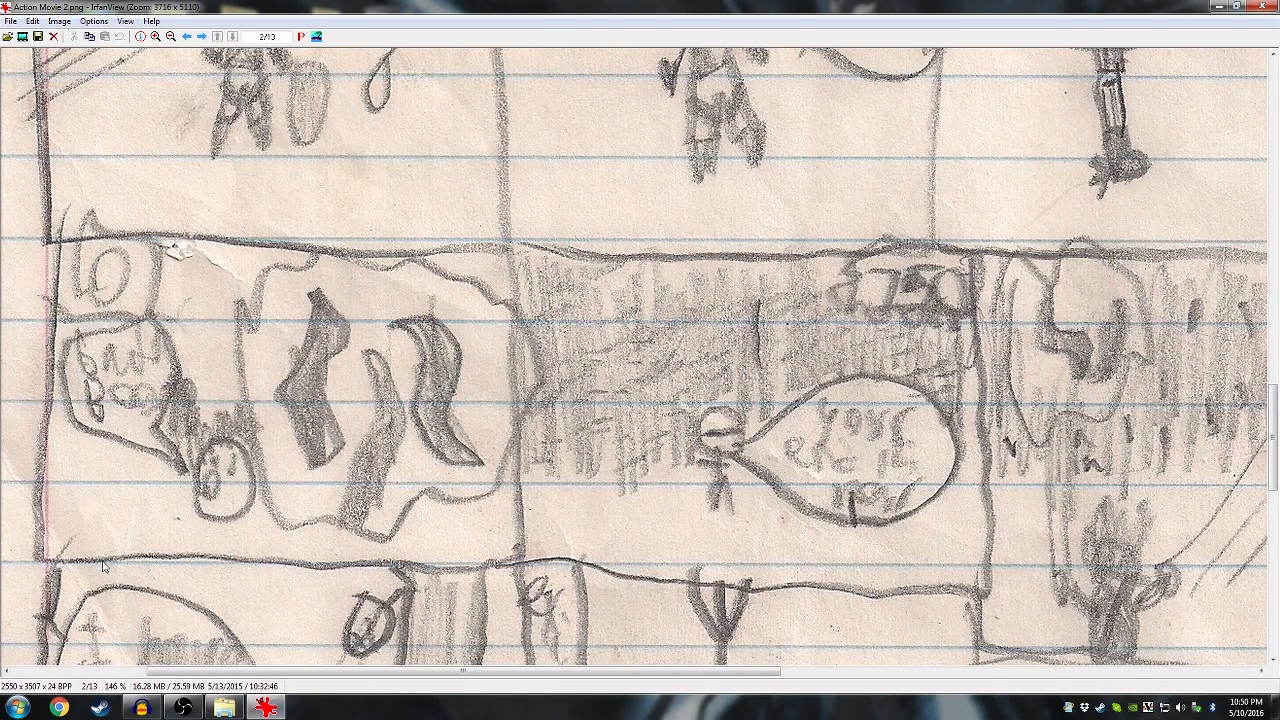
{"action": "mouse_move", "coordinate": [193, 565]}
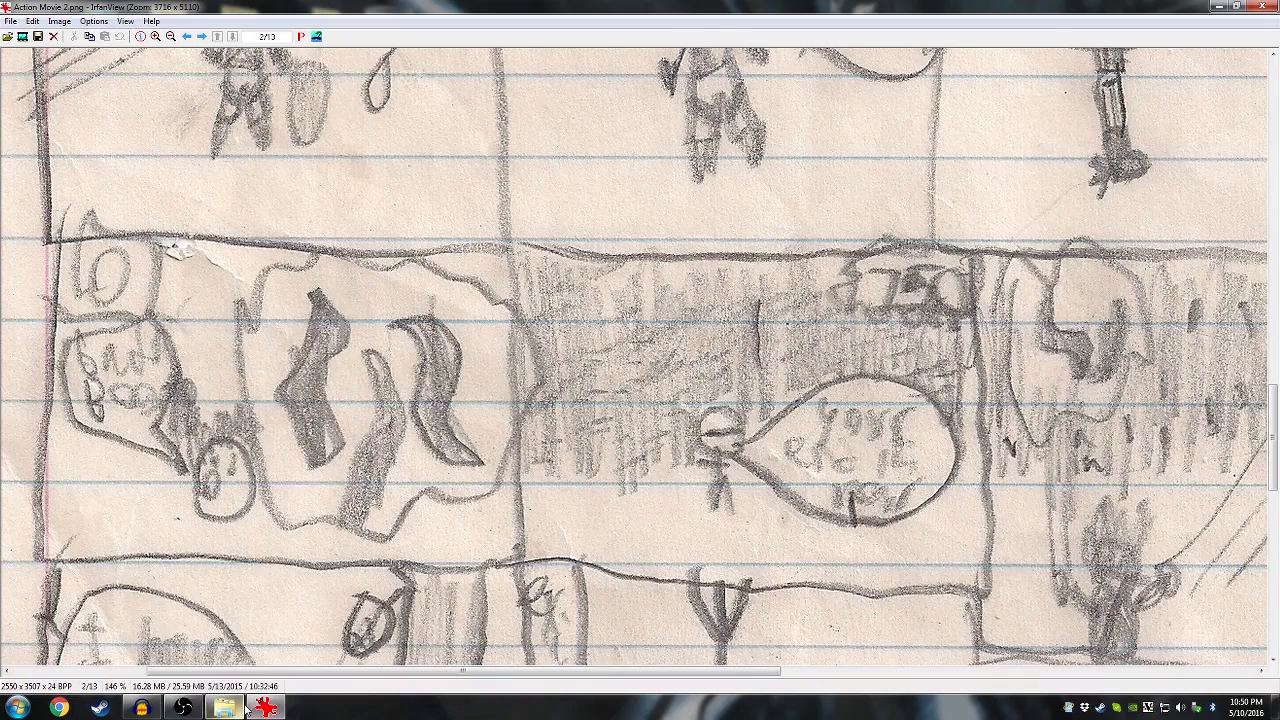
{"action": "mouse_move", "coordinate": [803, 549]}
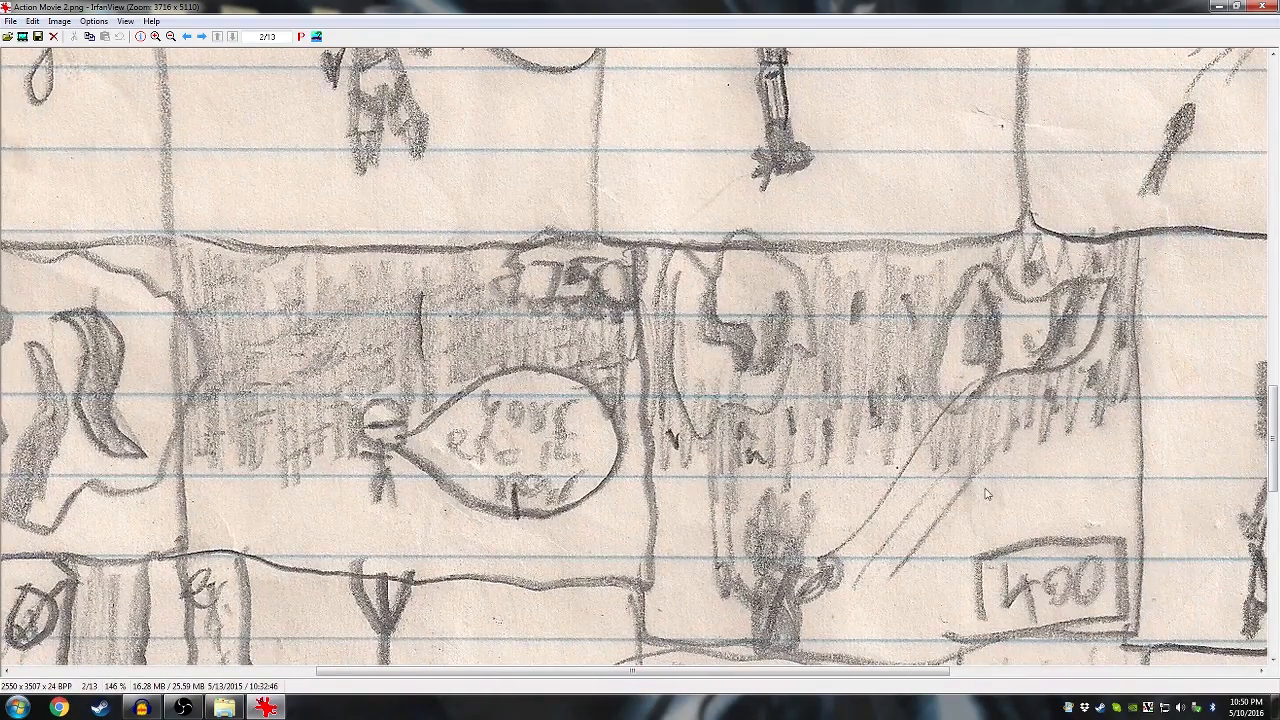
{"action": "scroll", "scroll_direction": "right", "scroll_amount": 3}
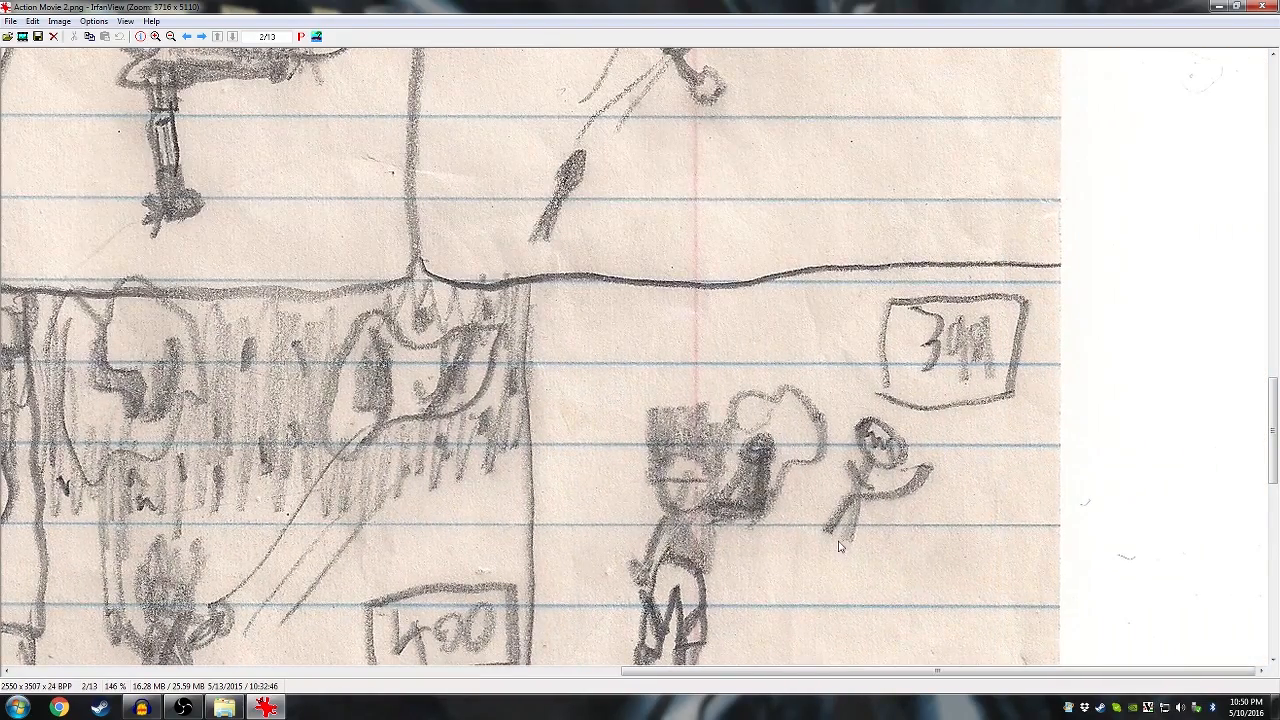
{"action": "scroll", "scroll_direction": "down", "scroll_amount": 3}
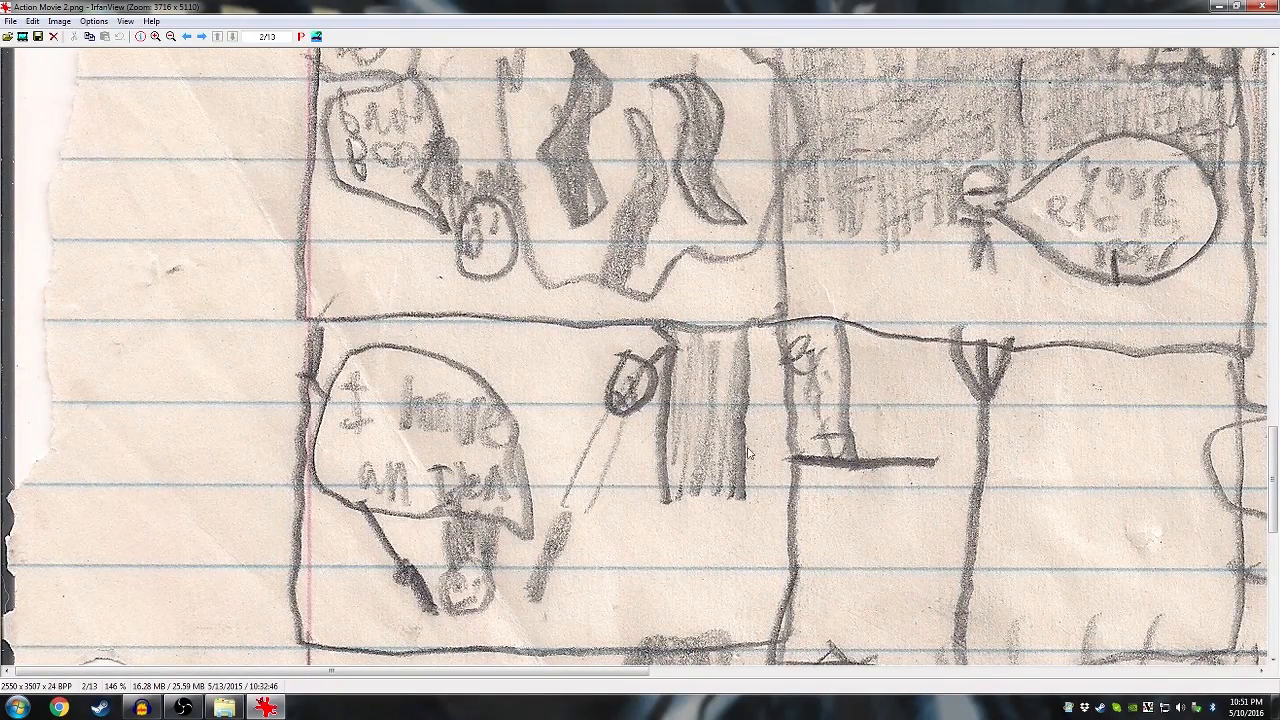
- Scroll Action Movie 2 down to its final speech-bubble panel, panning back past 'I have an Idea'
{"action": "scroll", "scroll_direction": "down", "scroll_amount": 3}
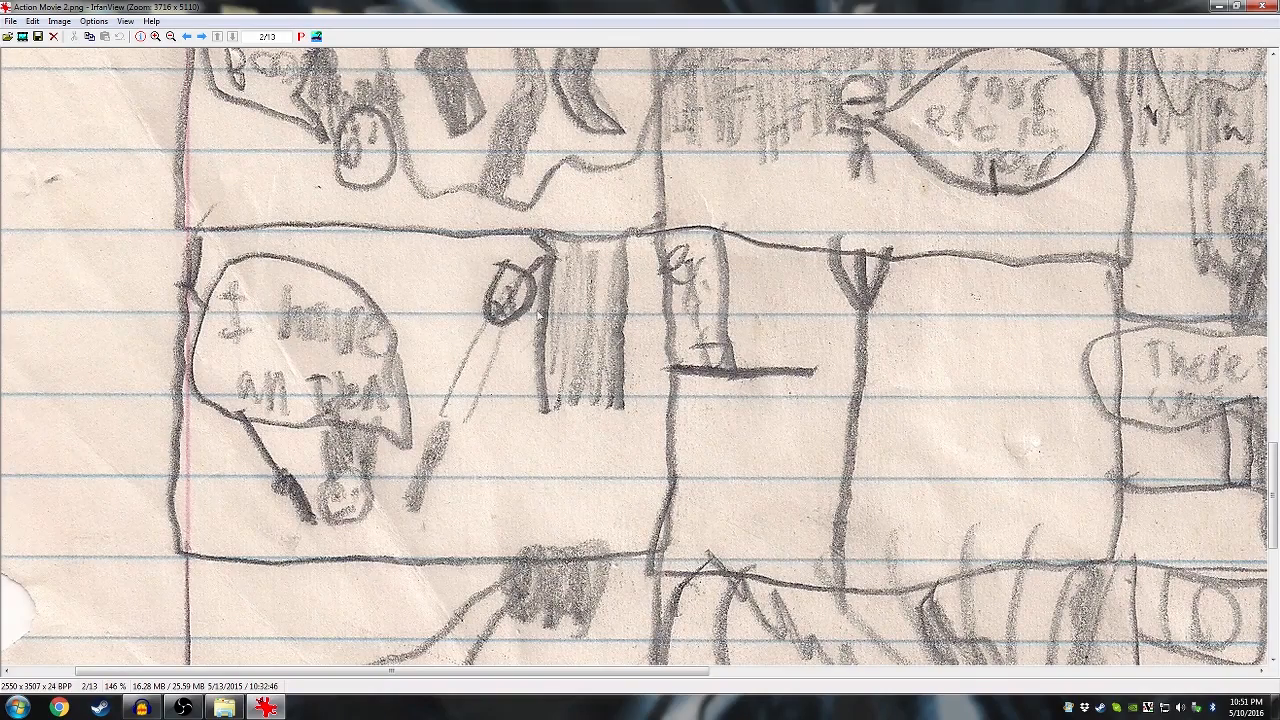
{"action": "mouse_move", "coordinate": [692, 307]}
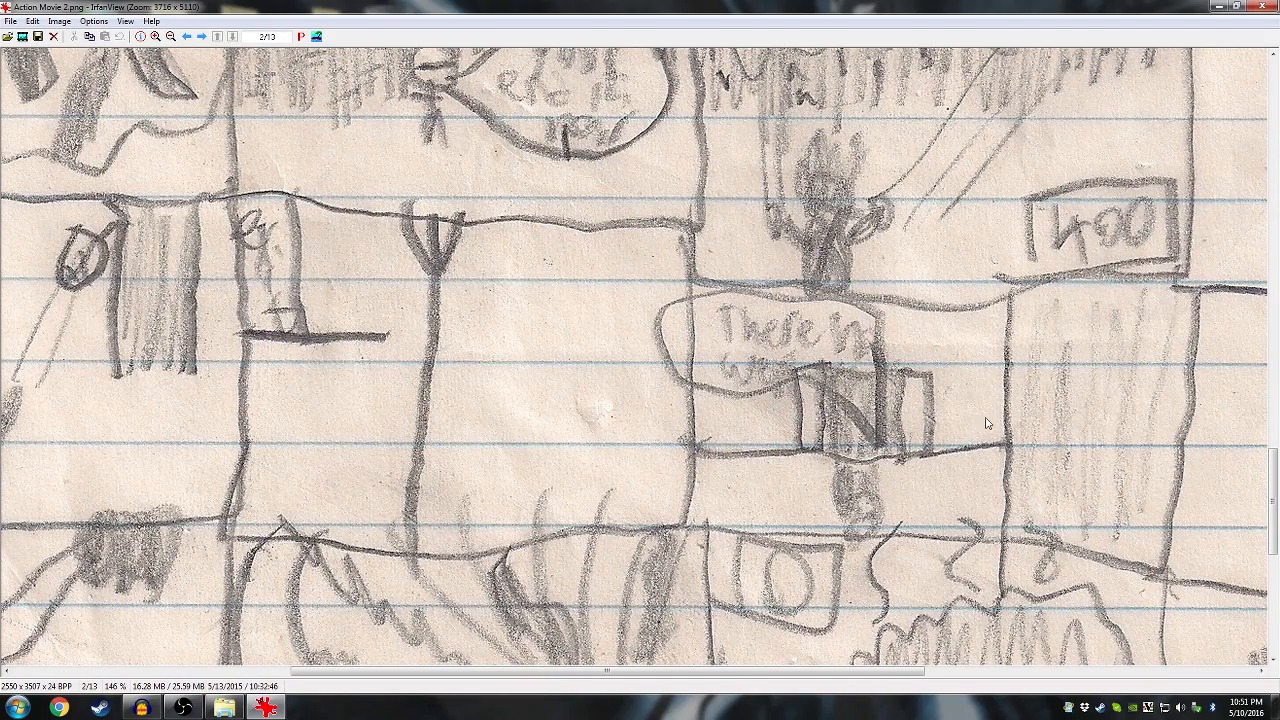
{"action": "scroll", "scroll_direction": "down", "scroll_amount": 3}
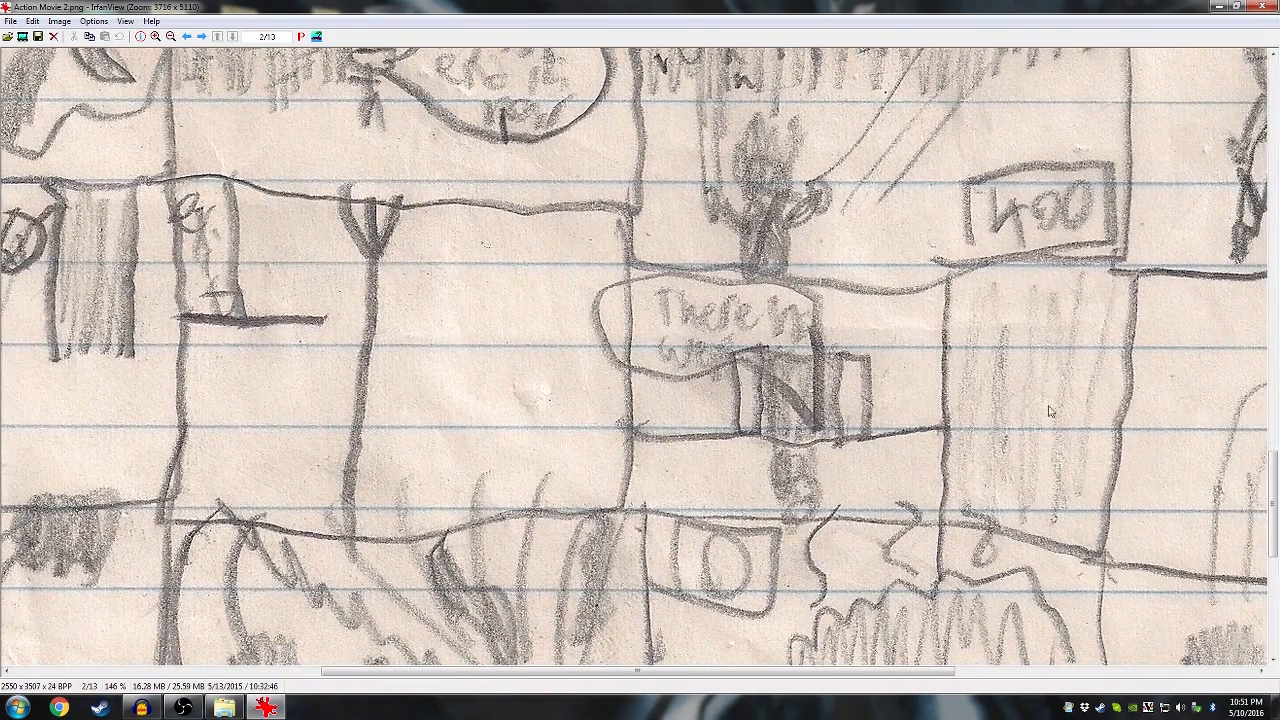
{"action": "left_click_drag", "start_coordinate": [1050, 410], "coordinate": [655, 400]}
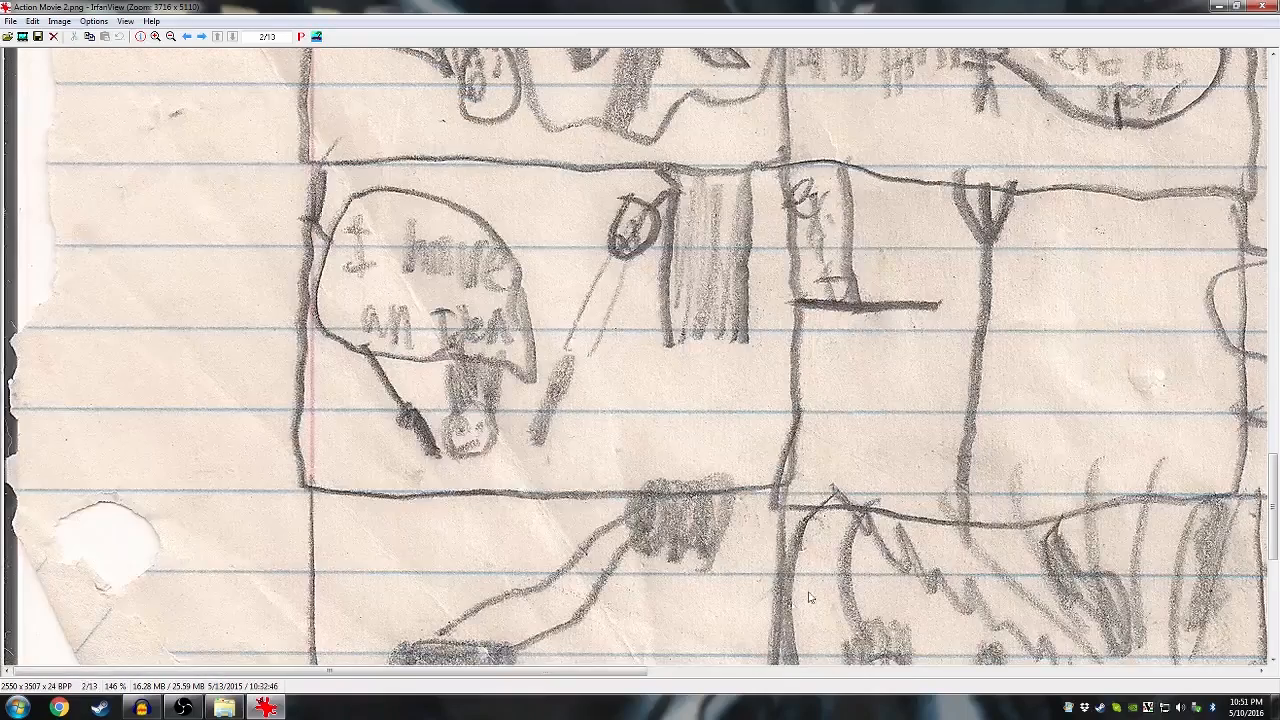
{"action": "scroll", "scroll_direction": "down", "scroll_amount": 3}
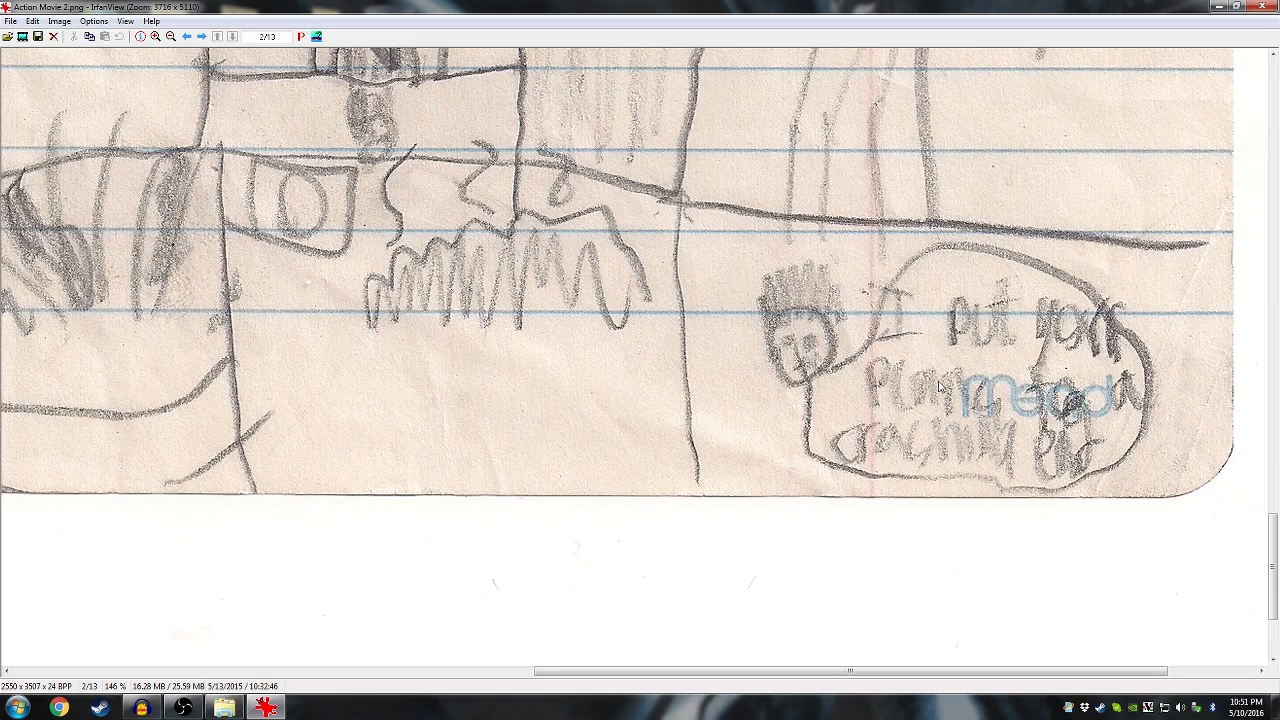
{"action": "mouse_move", "coordinate": [930, 363]}
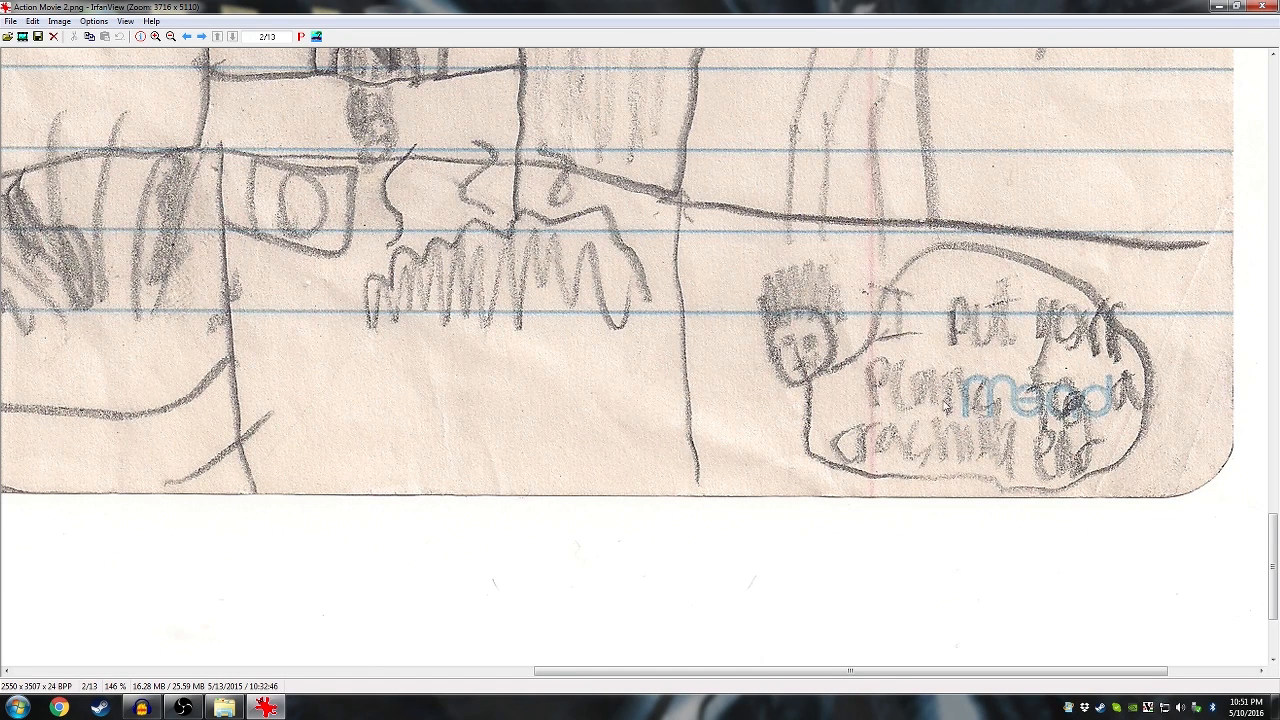
{"action": "mouse_move", "coordinate": [918, 462]}
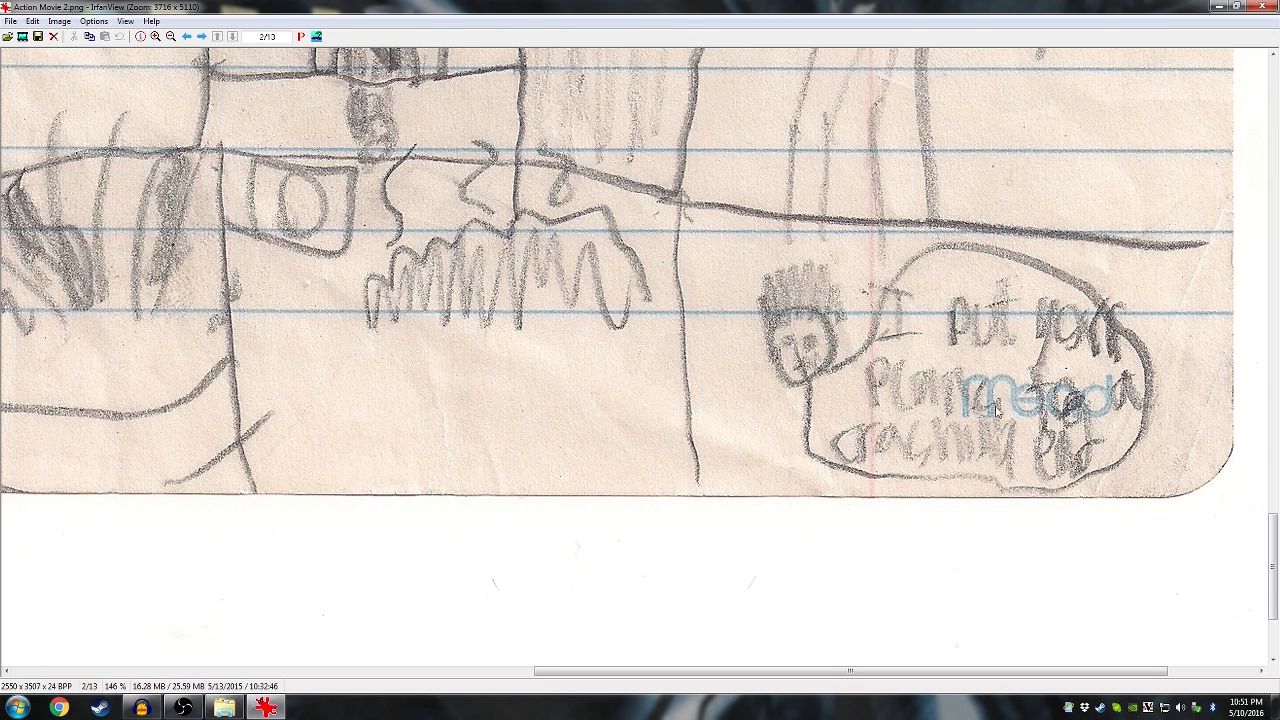
{"action": "mouse_move", "coordinate": [1052, 14]}
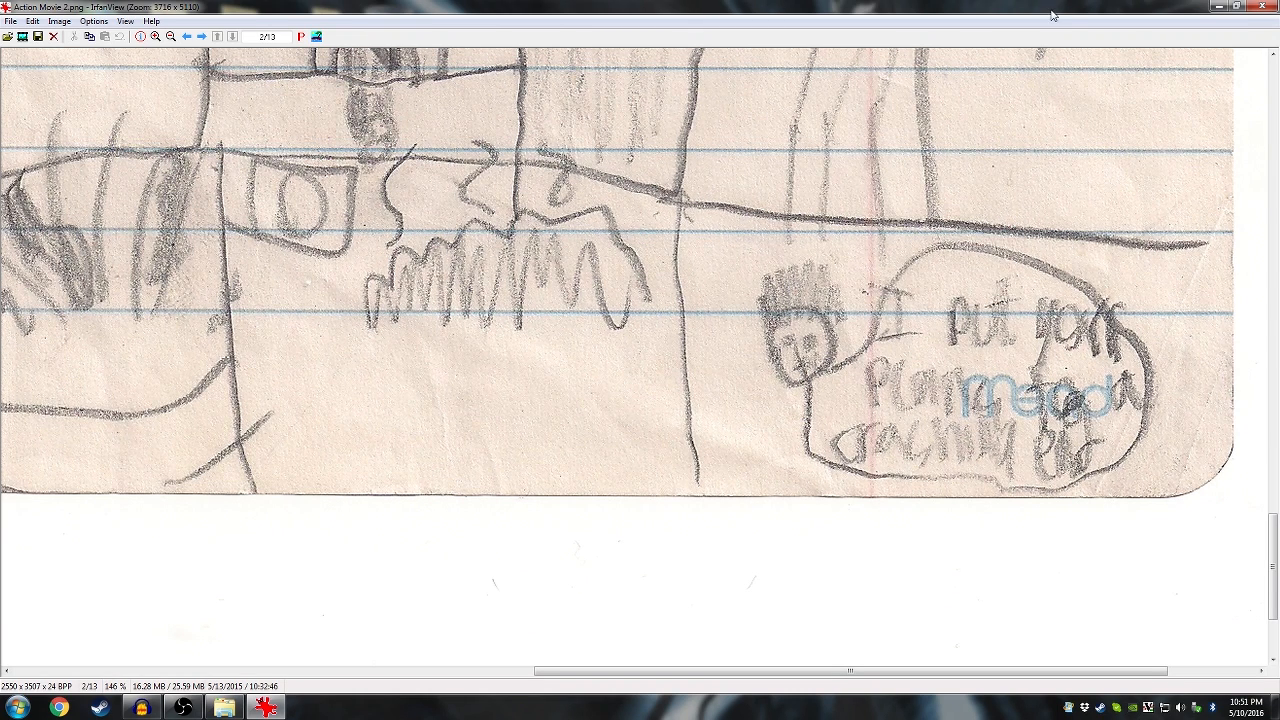
{"action": "mouse_move", "coordinate": [1267, 18]}
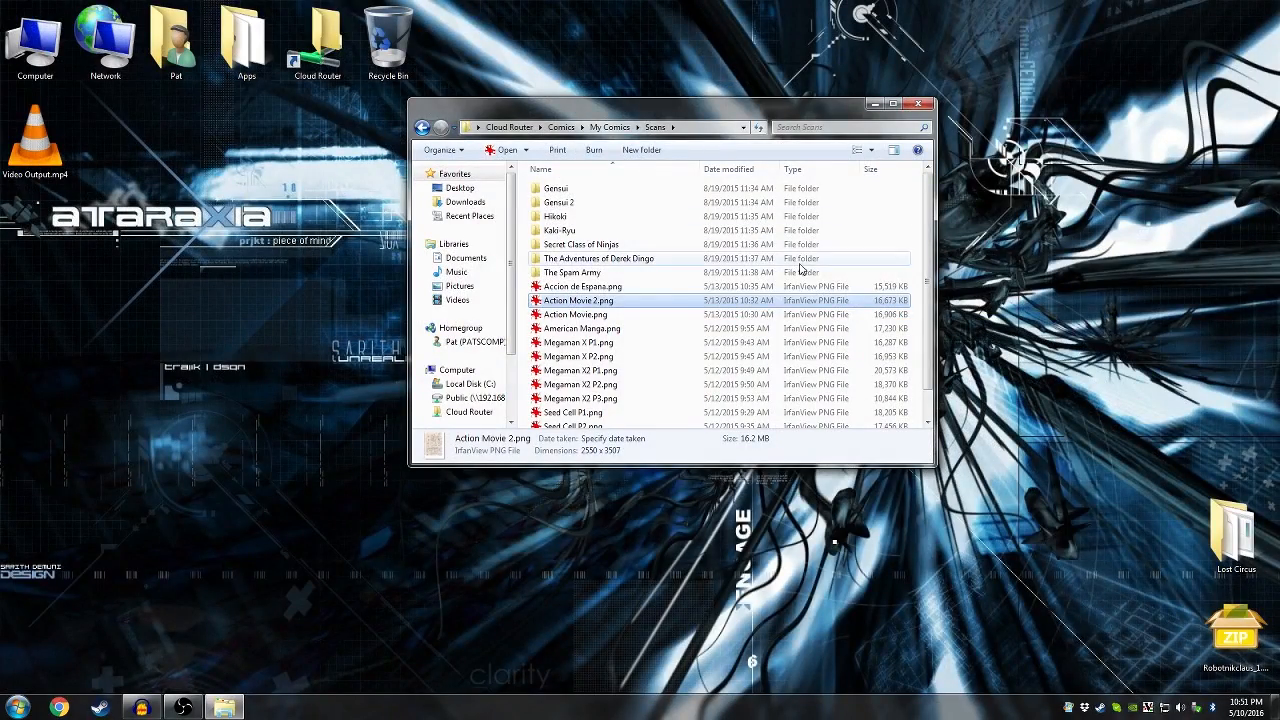
- Select The Spam Army, then American Manga.png in the Scans folder, scrolling the list slightly
{"action": "left_click", "coordinate": [573, 272]}
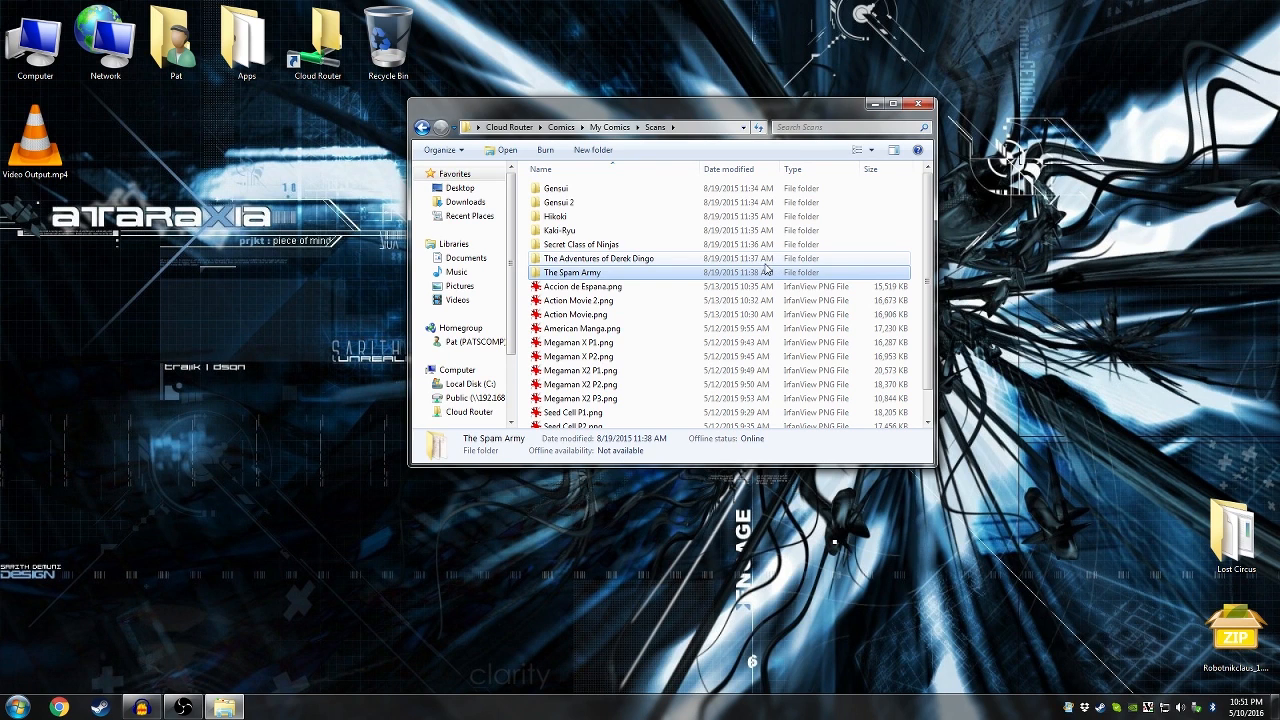
{"action": "mouse_move", "coordinate": [762, 264]}
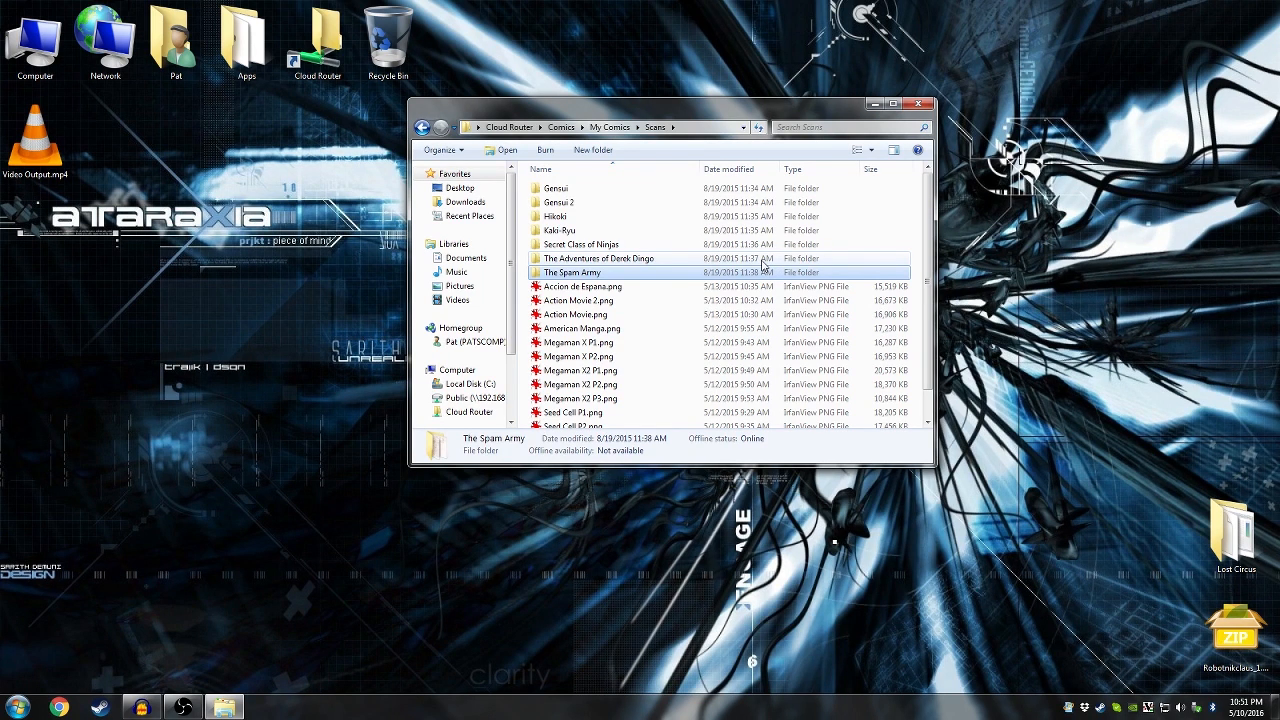
{"action": "left_click", "coordinate": [572, 272]}
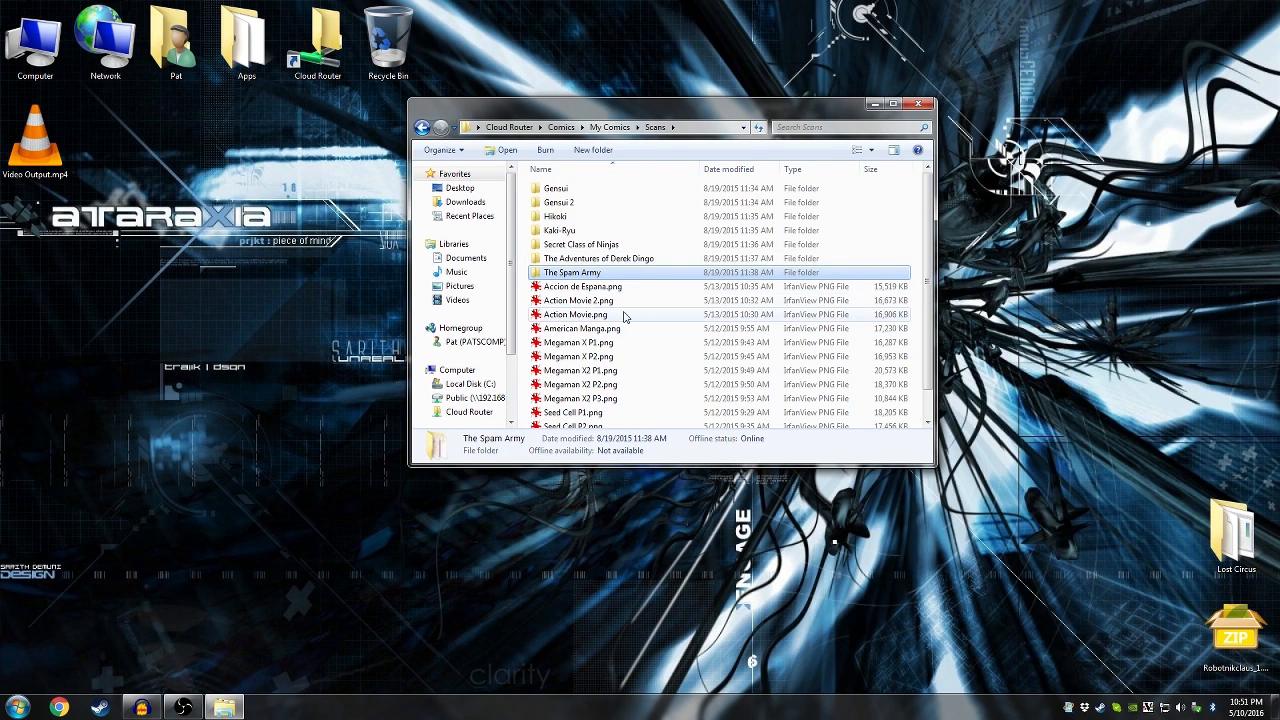
{"action": "left_click", "coordinate": [582, 328]}
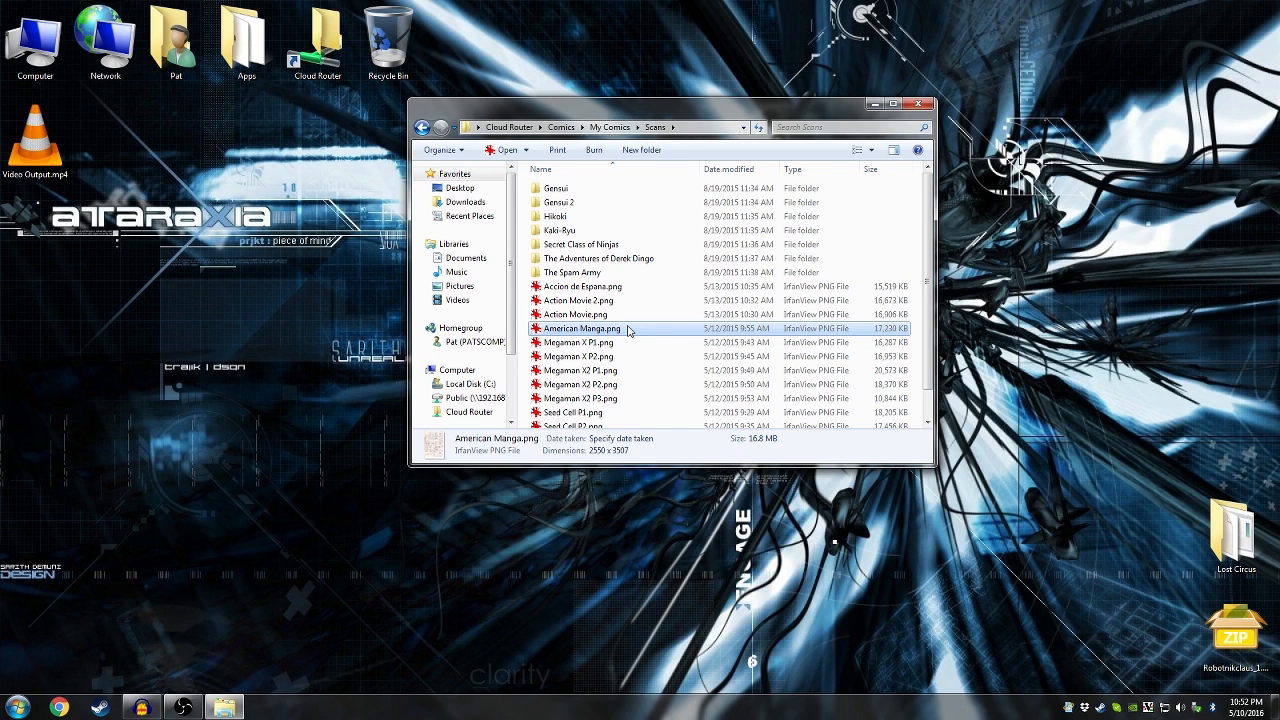
{"action": "mouse_move", "coordinate": [630, 330]}
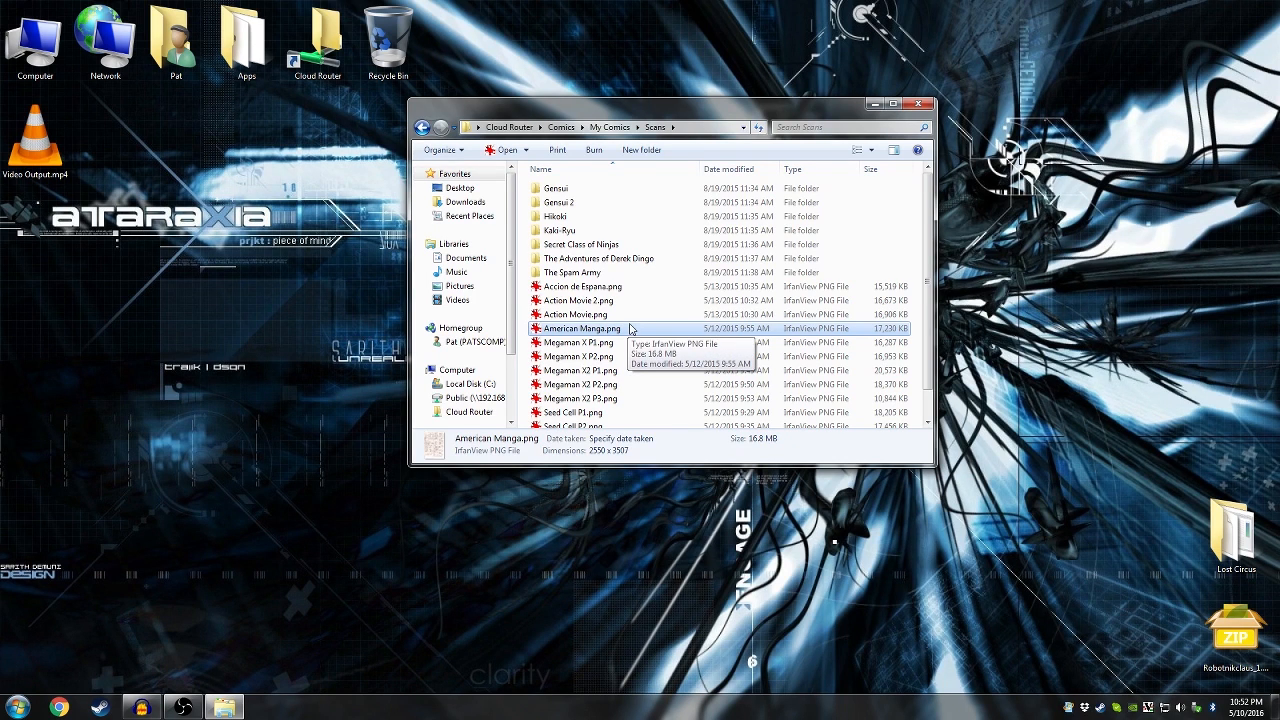
{"action": "mouse_move", "coordinate": [635, 332]}
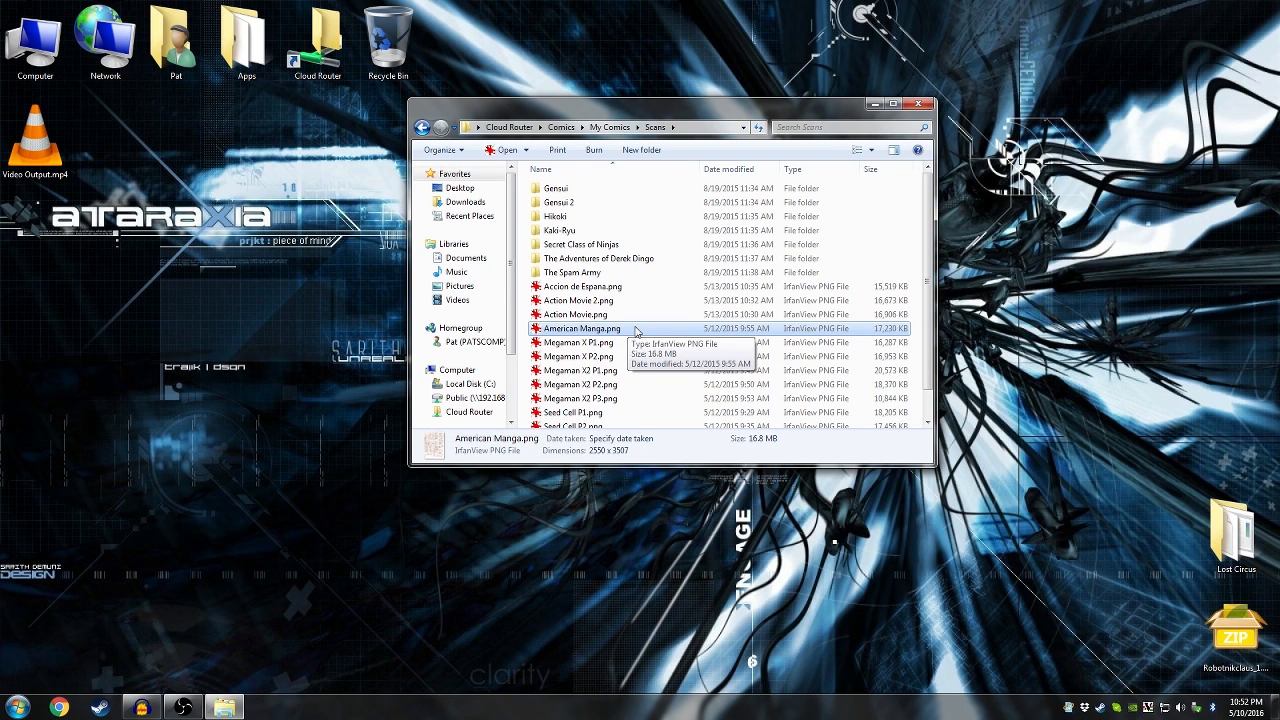
{"action": "scroll", "scroll_direction": "down", "scroll_amount": 3}
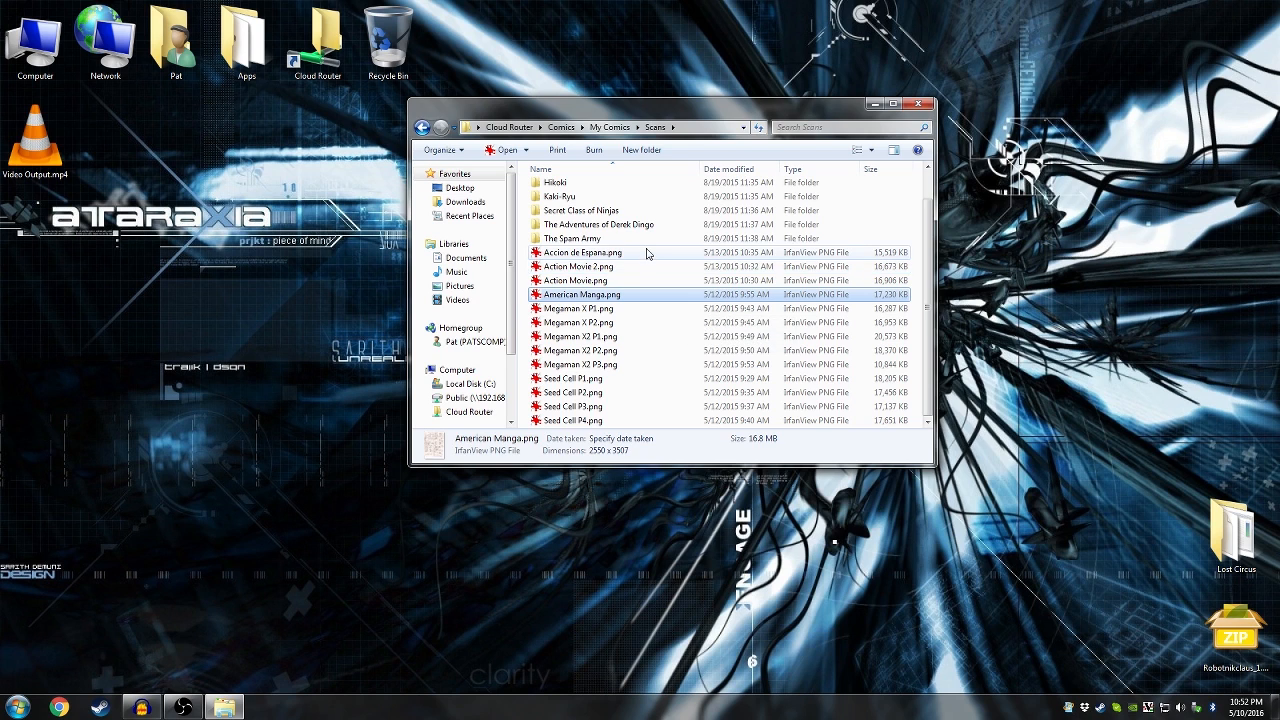
{"action": "mouse_move", "coordinate": [645, 252]}
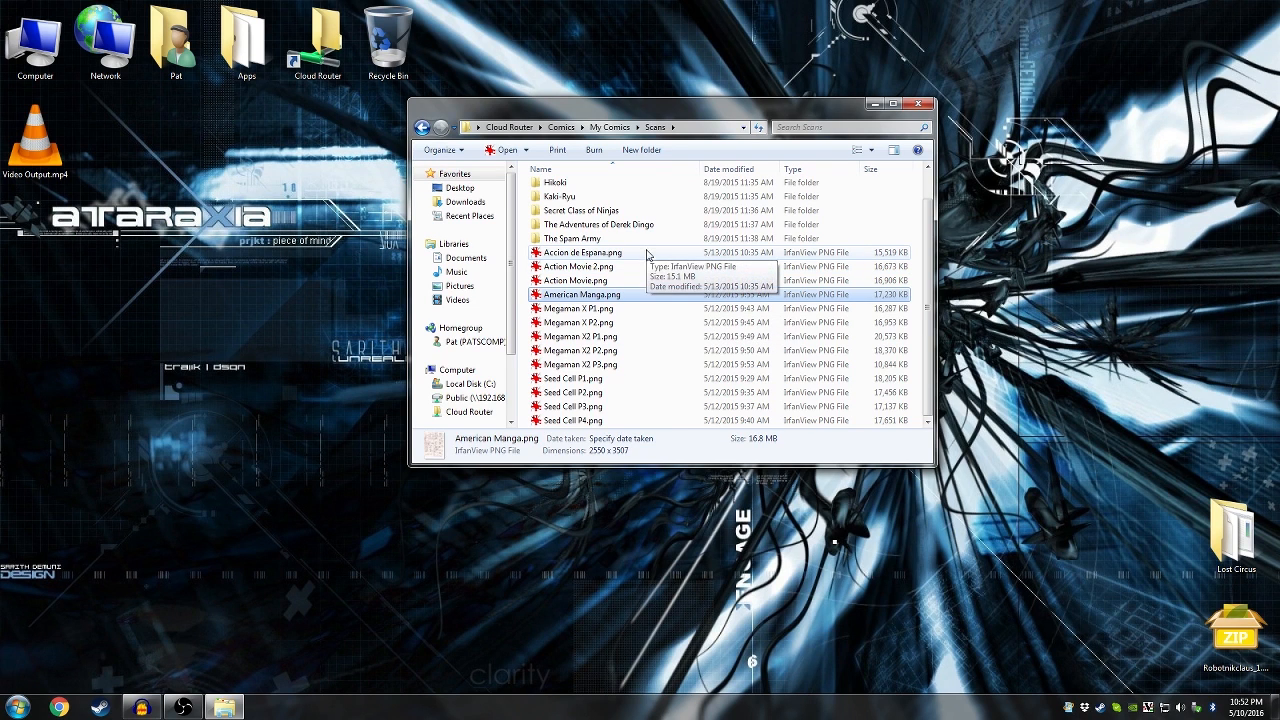
{"action": "mouse_move", "coordinate": [617, 296]}
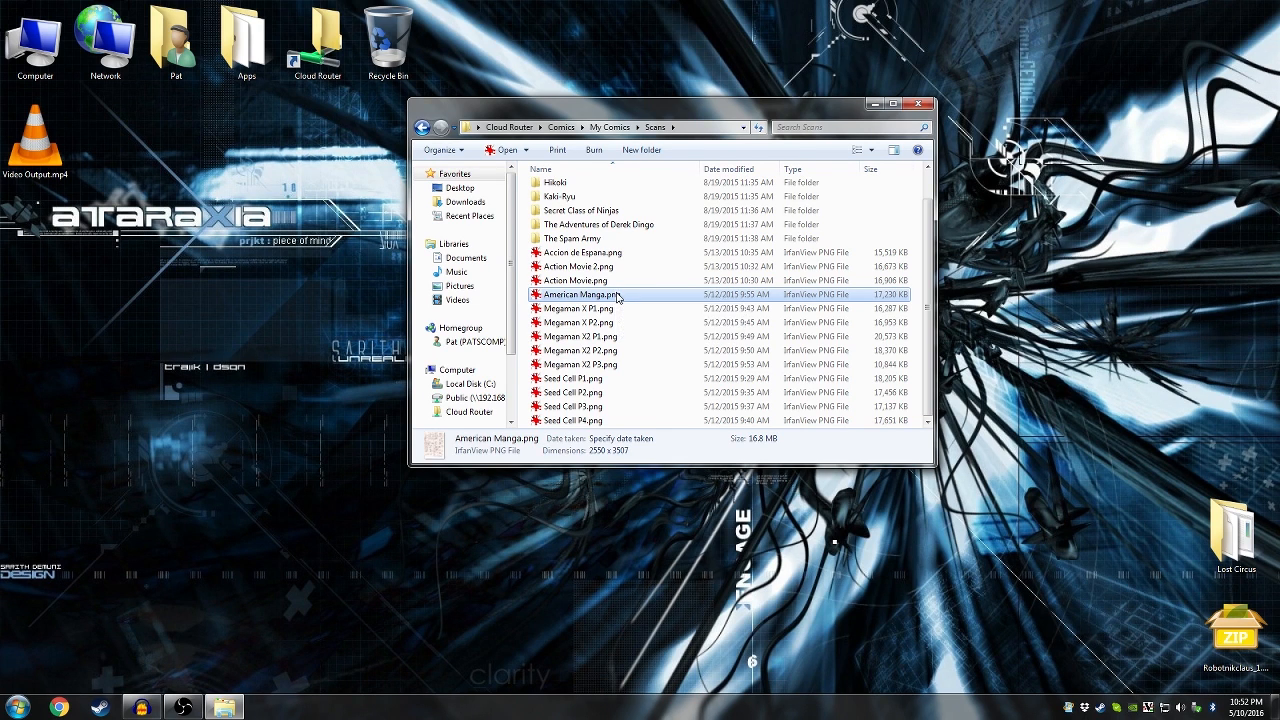
- Open American Manga.png in IrfanView and zoom in on the top-left 'Hey you' panel
{"action": "double_click", "coordinate": [582, 294]}
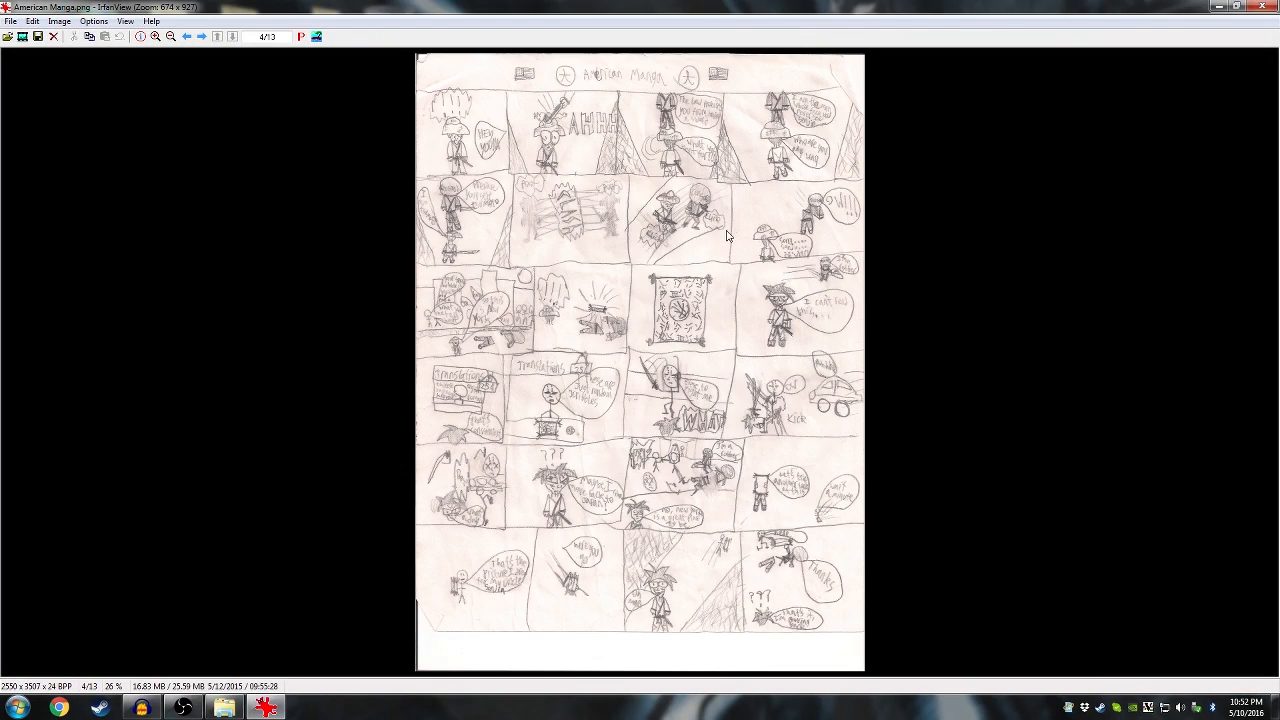
{"action": "mouse_move", "coordinate": [421, 100]}
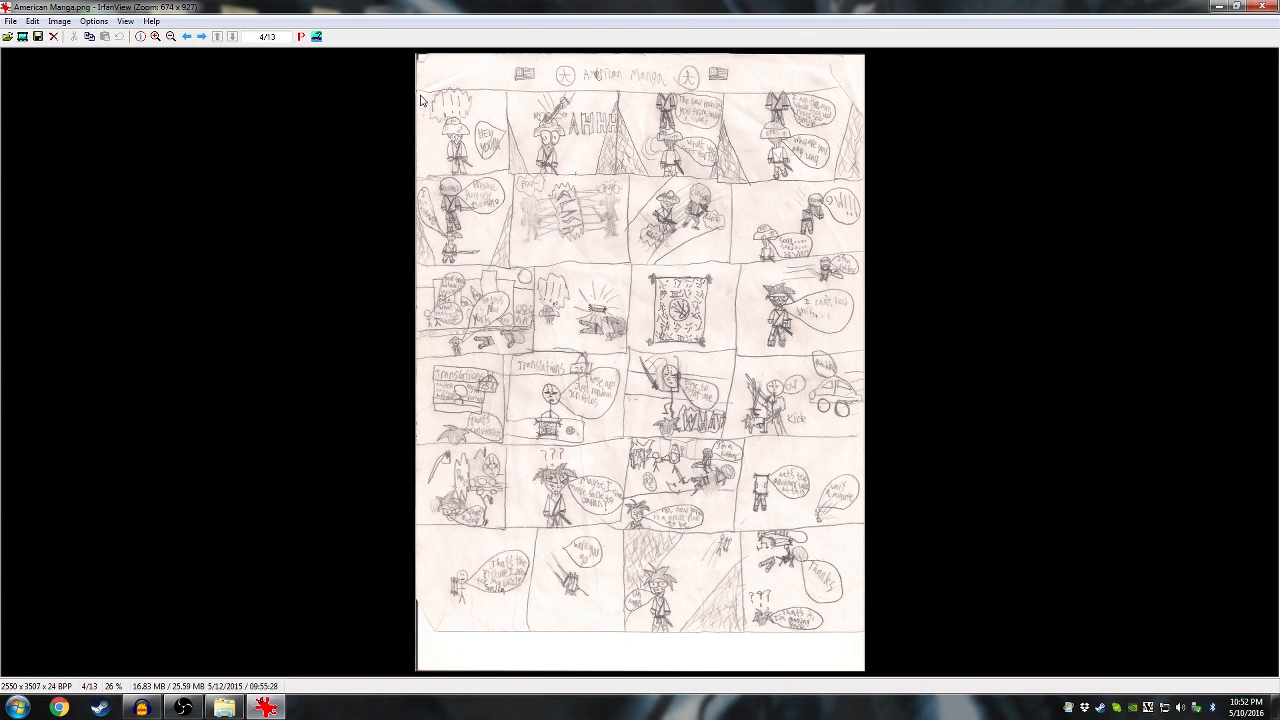
{"action": "left_click", "coordinate": [156, 37]}
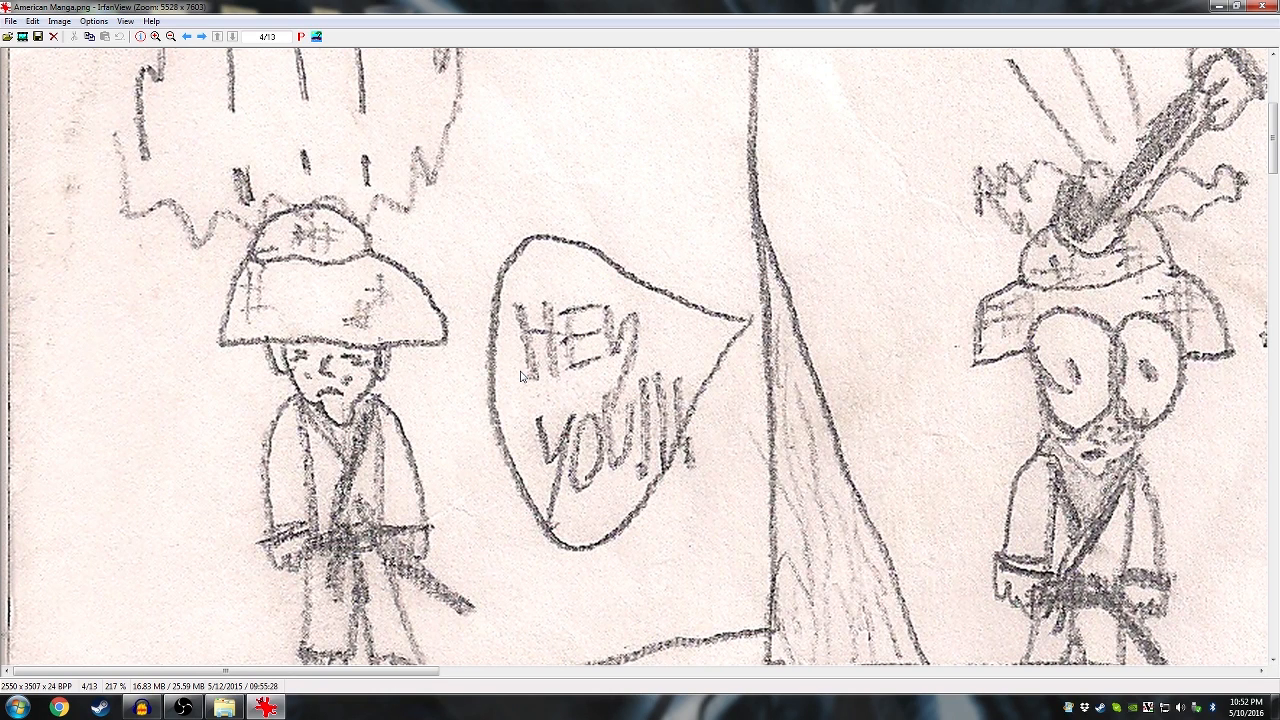
{"action": "mouse_move", "coordinate": [485, 397]}
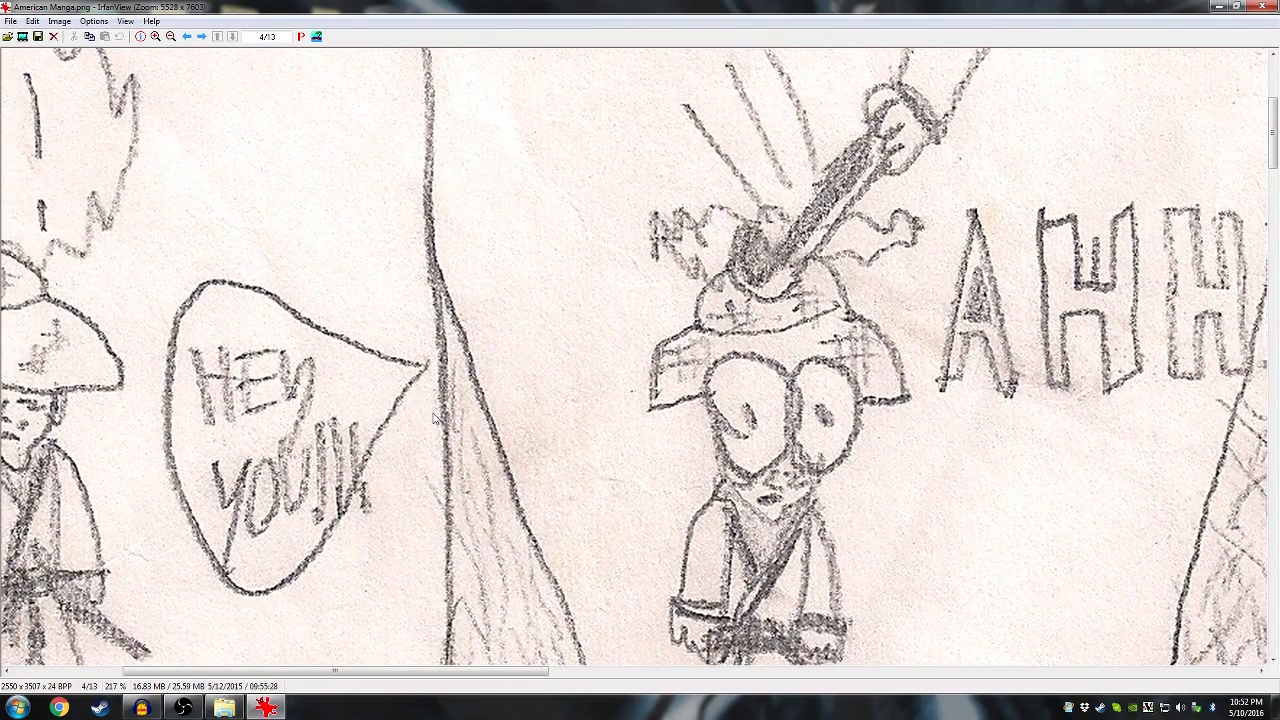
- Scroll down to the second row's 'Prepare yourself' bubble and 'Poof' panel
{"action": "scroll", "scroll_direction": "down", "scroll_amount": 3}
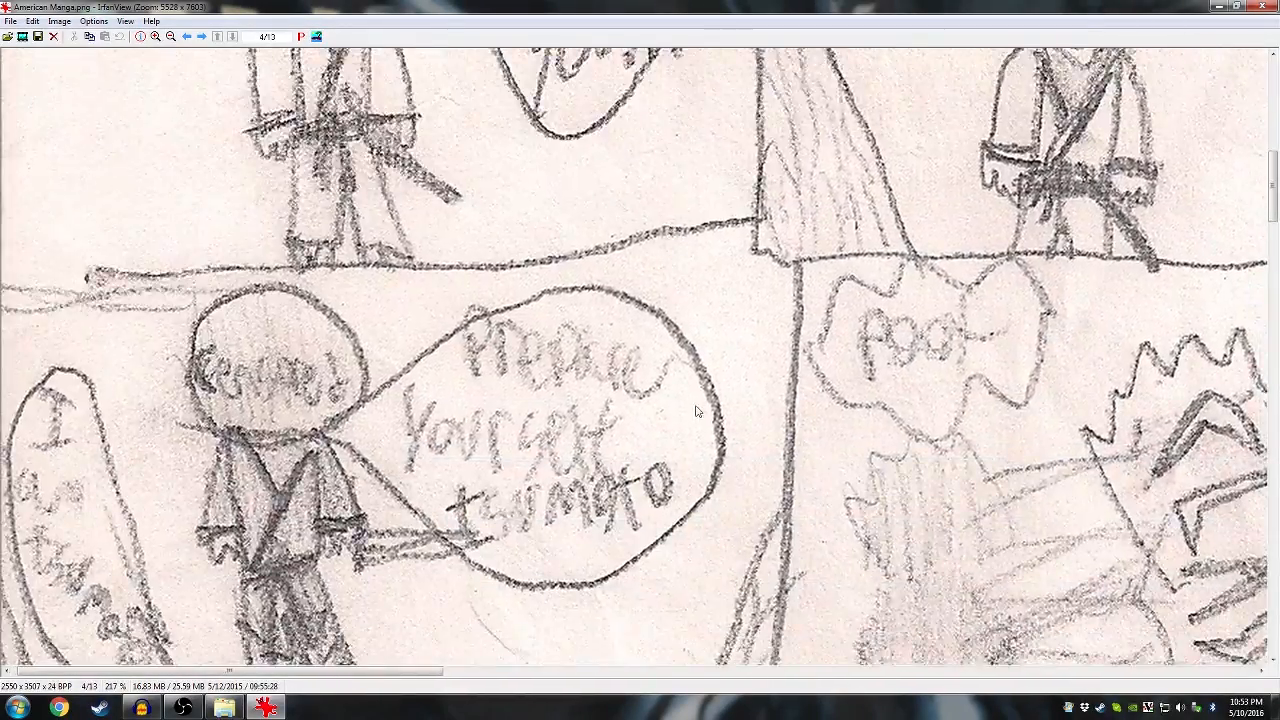
- Scroll along the second row to show the full 'Poof' panel with smoke-puff figures
{"action": "scroll", "scroll_direction": "down", "scroll_amount": 3}
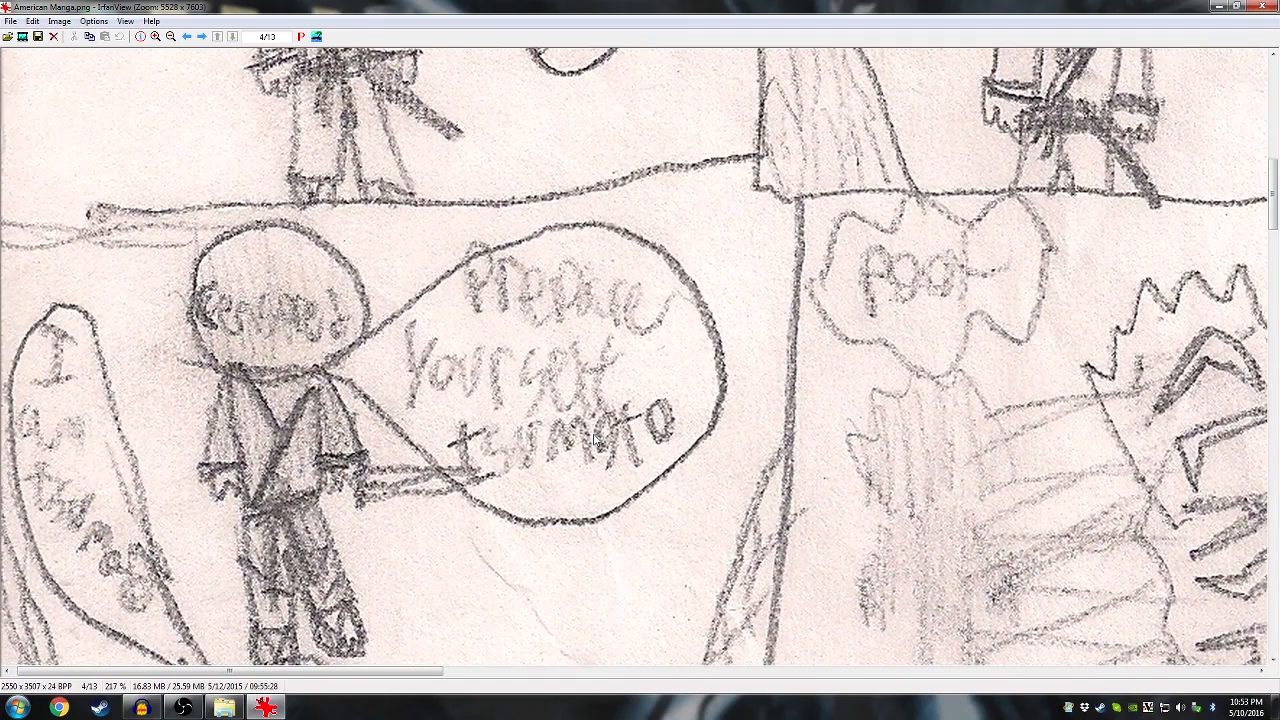
{"action": "mouse_move", "coordinate": [119, 375]}
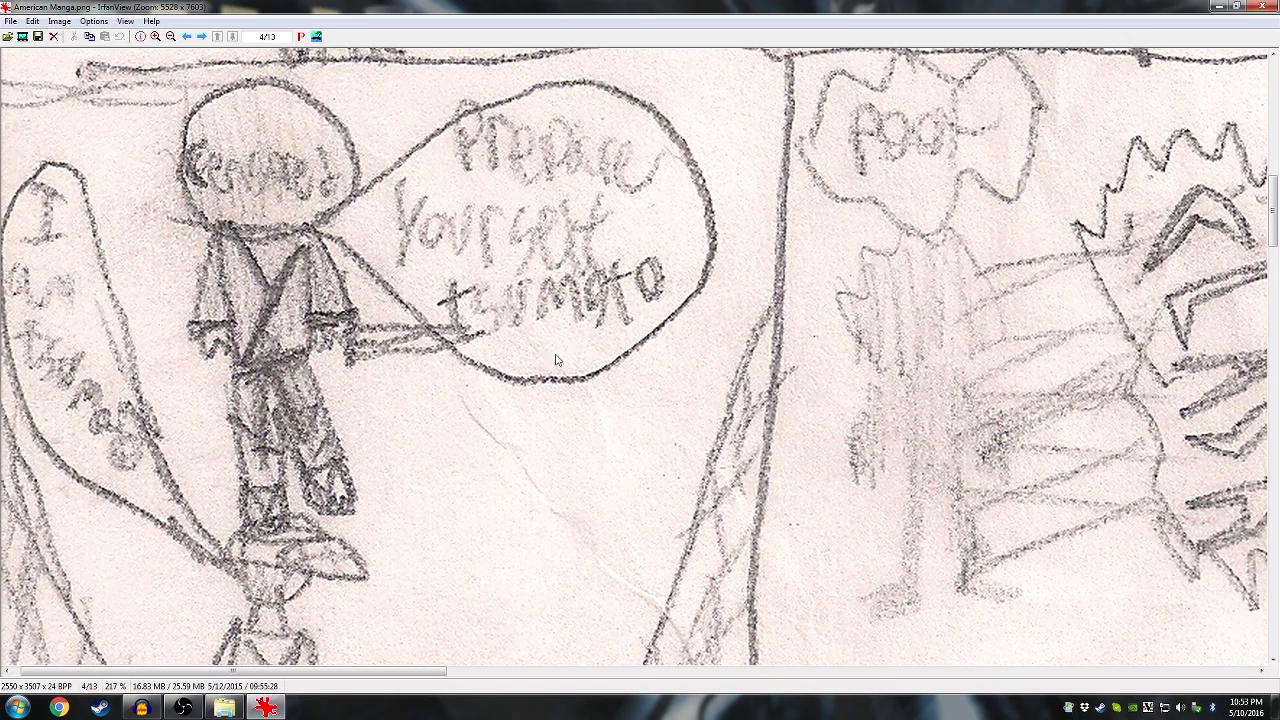
{"action": "mouse_move", "coordinate": [636, 348]}
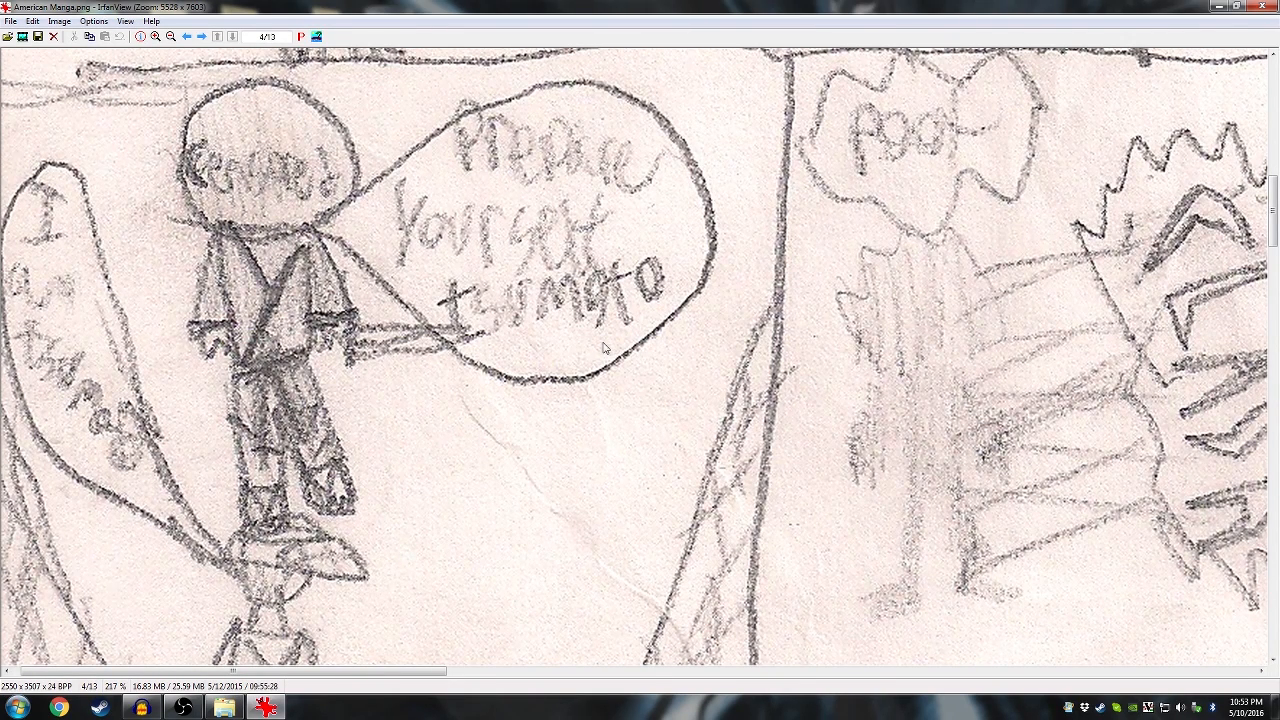
{"action": "mouse_move", "coordinate": [978, 280]}
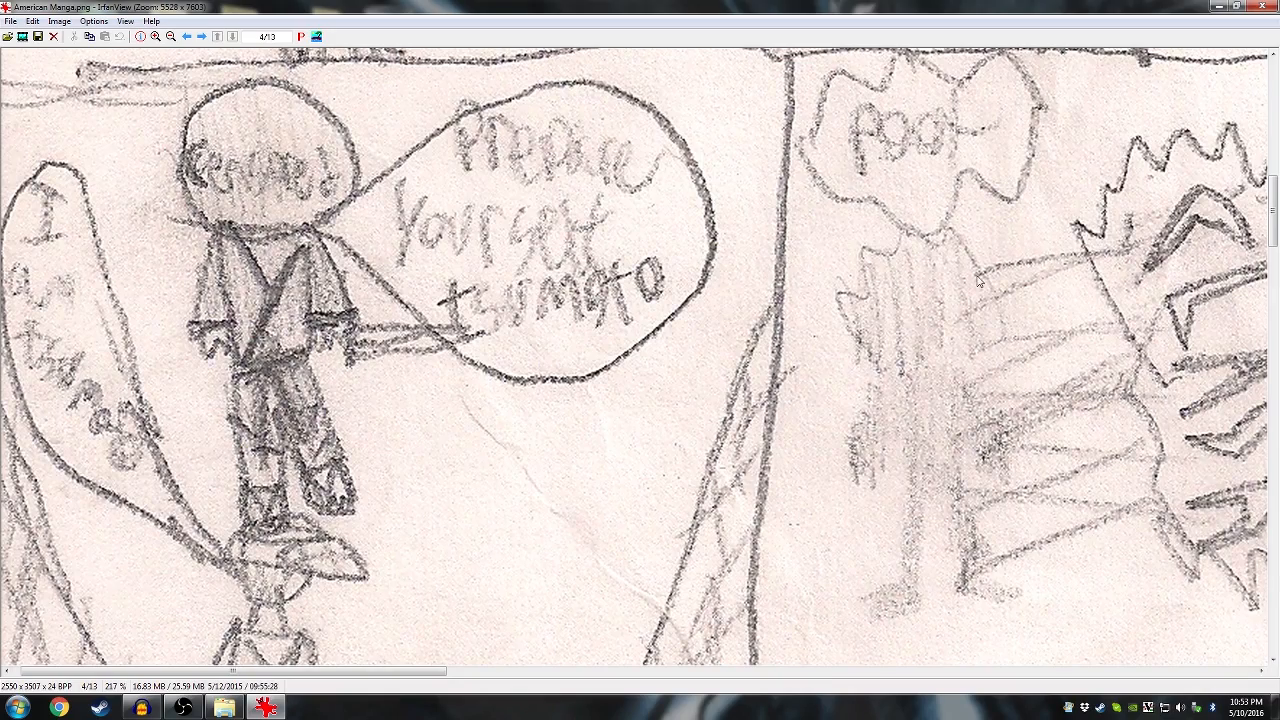
{"action": "scroll", "scroll_direction": "right", "scroll_amount": 3}
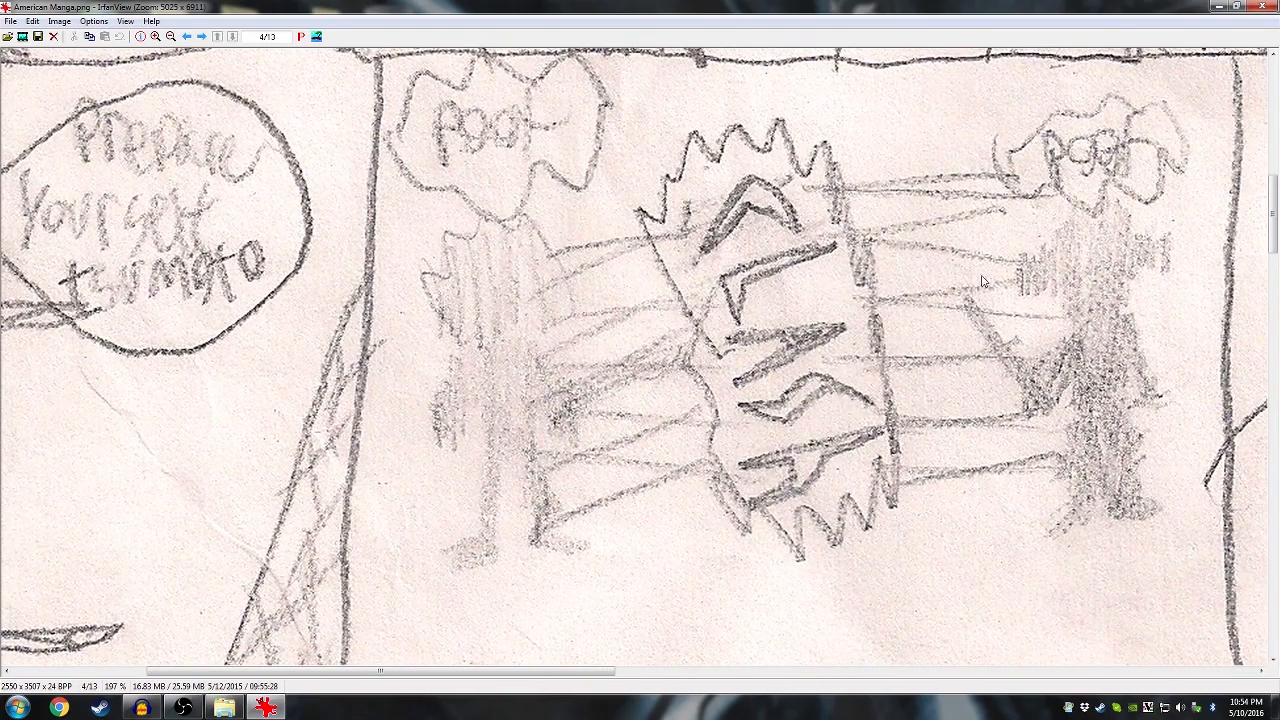
{"action": "mouse_move", "coordinate": [1072, 253]}
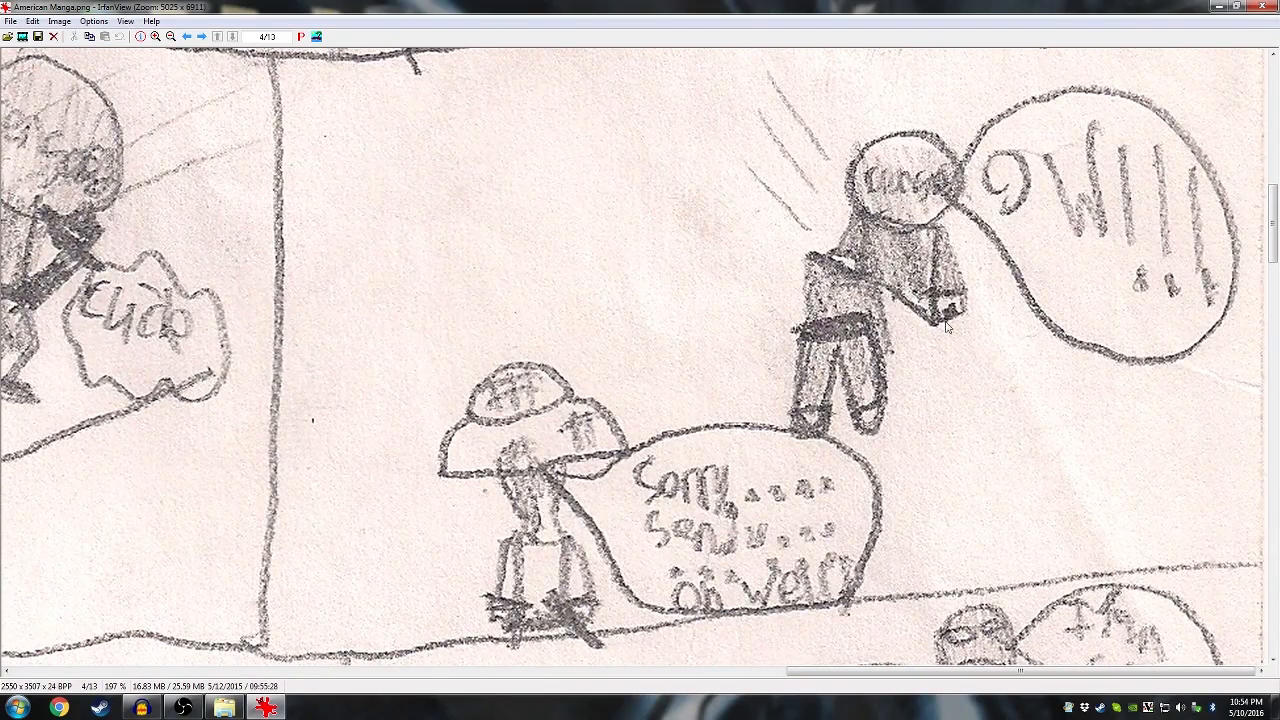
{"action": "mouse_move", "coordinate": [779, 543]}
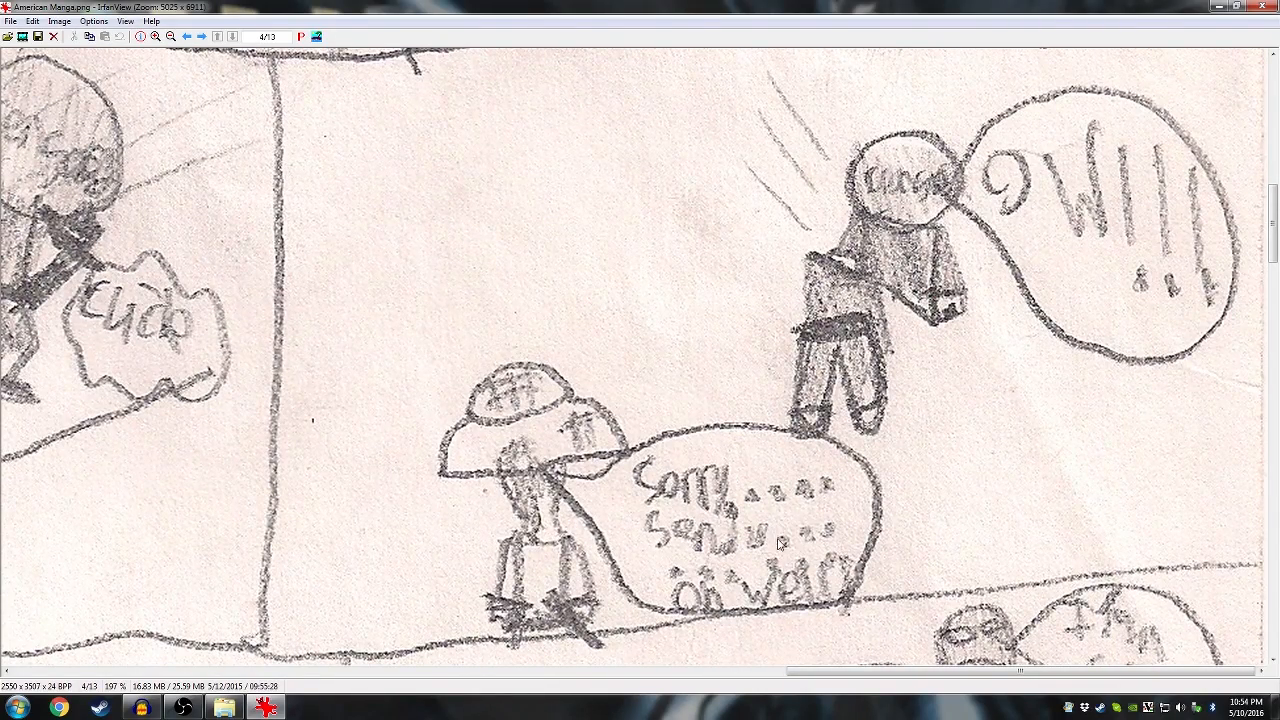
- Scroll down past the 'Sorry Sensei' panel to the 'So this is New York' city panel
{"action": "scroll", "scroll_direction": "down", "scroll_amount": 3}
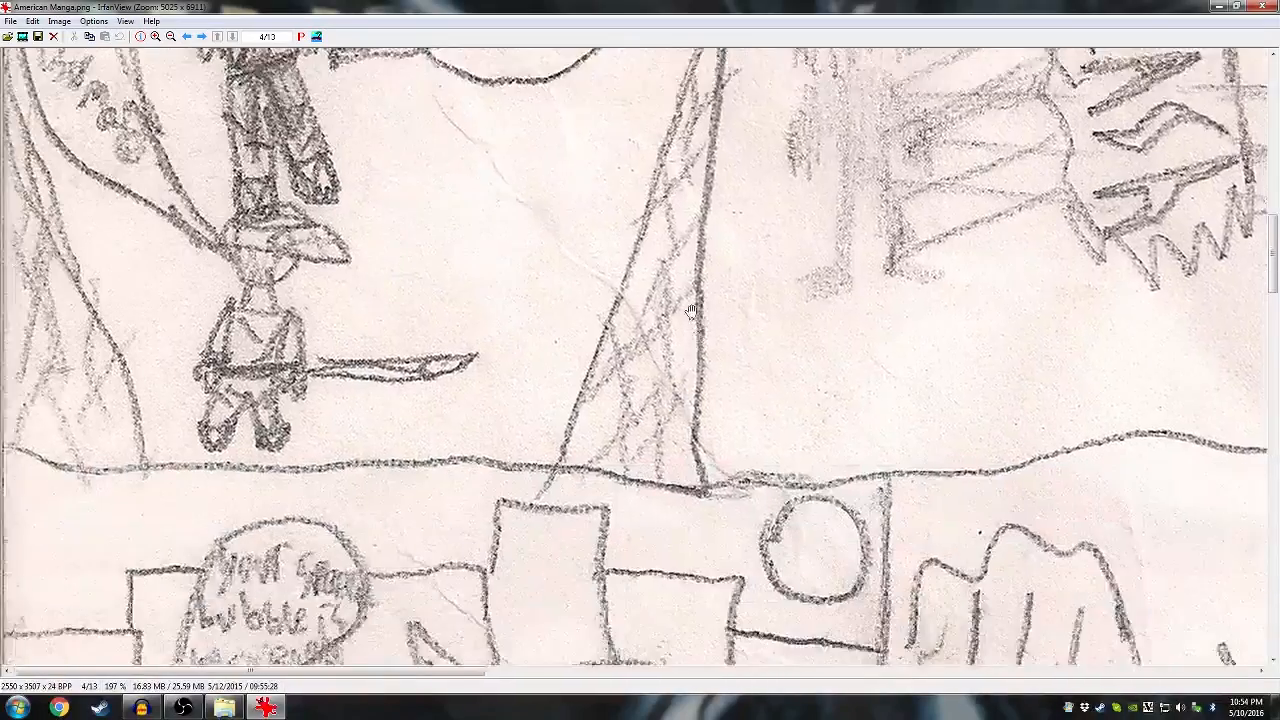
{"action": "scroll", "scroll_direction": "down", "scroll_amount": 3}
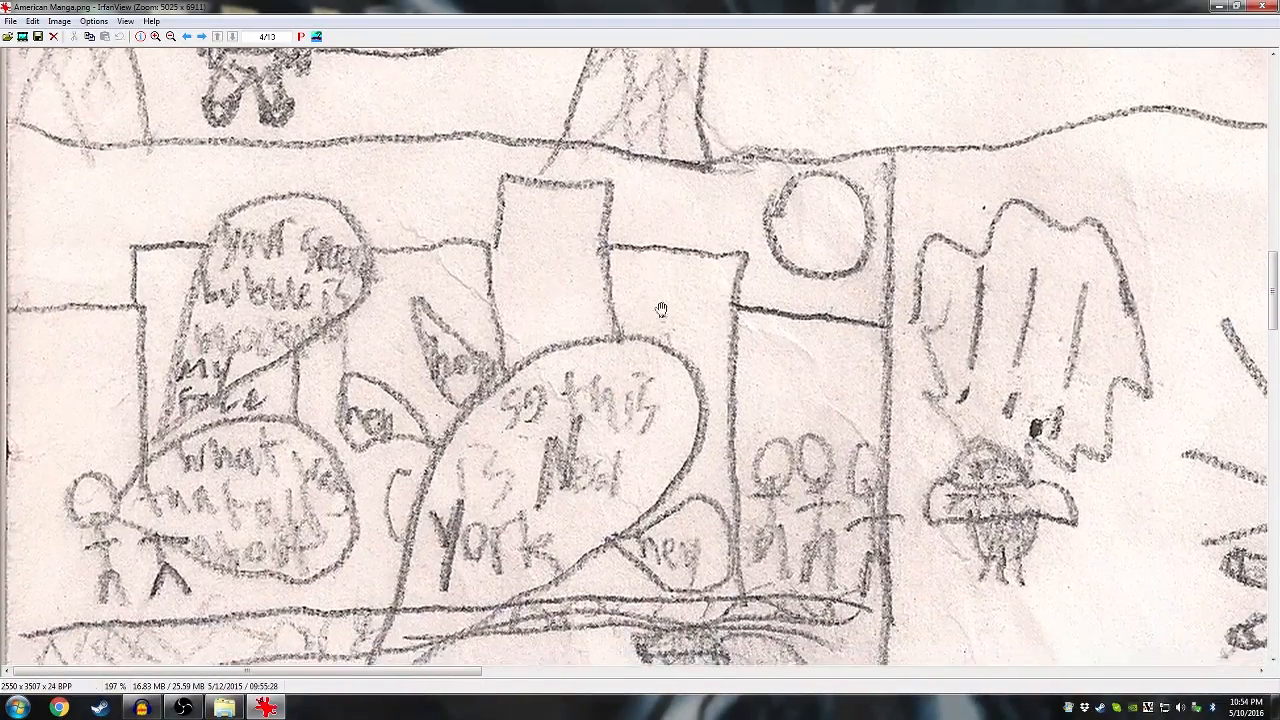
{"action": "scroll", "scroll_direction": "down", "scroll_amount": 3}
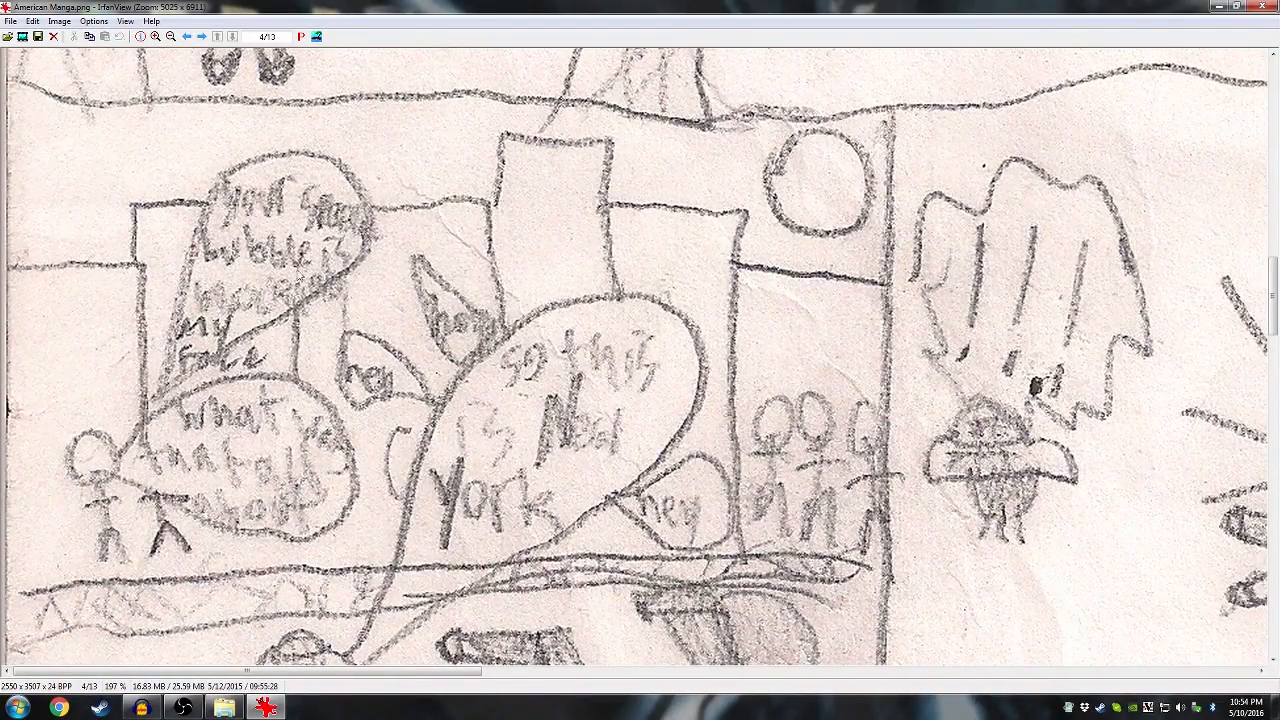
{"action": "mouse_move", "coordinate": [400, 377]}
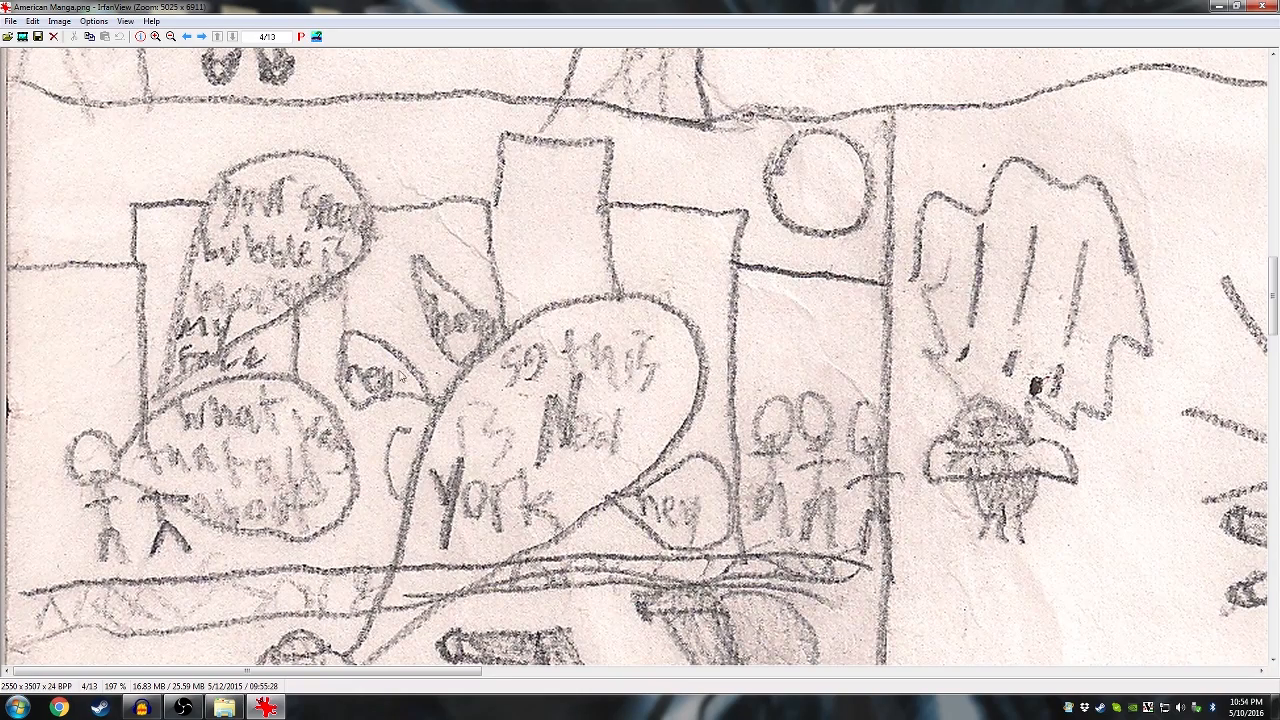
{"action": "mouse_move", "coordinate": [283, 530]}
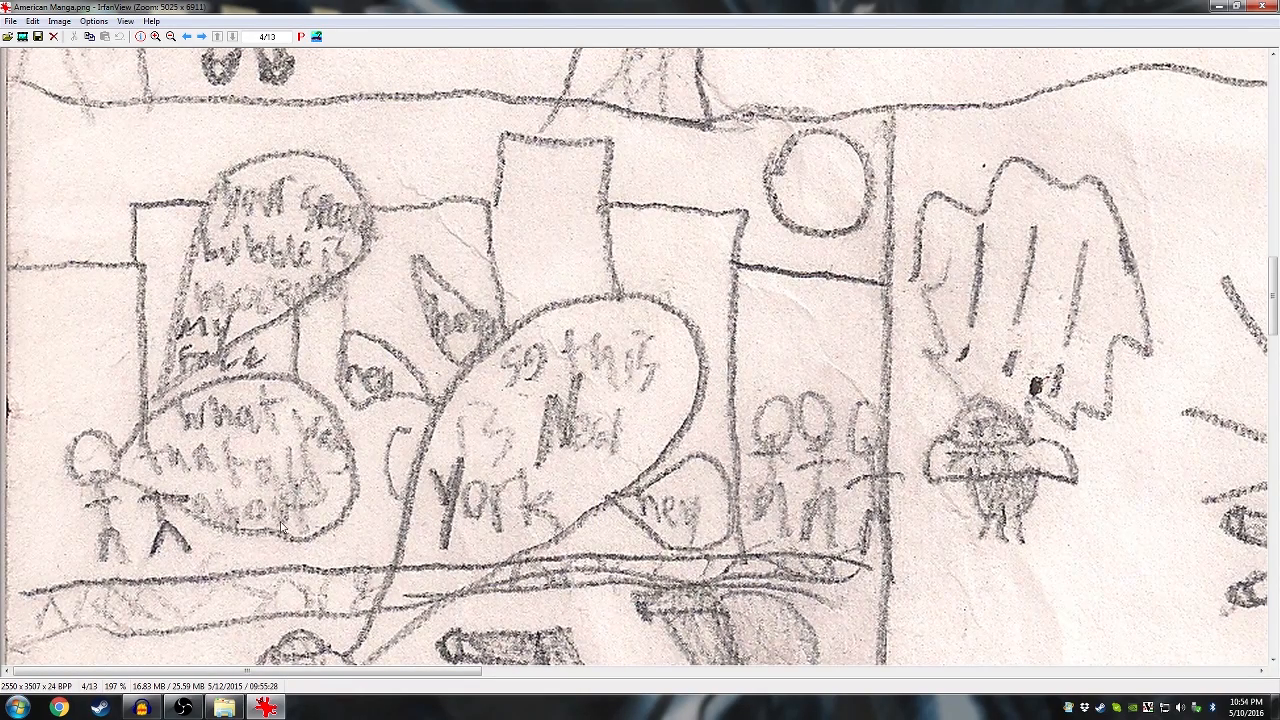
{"action": "scroll", "scroll_direction": "down", "scroll_amount": 3}
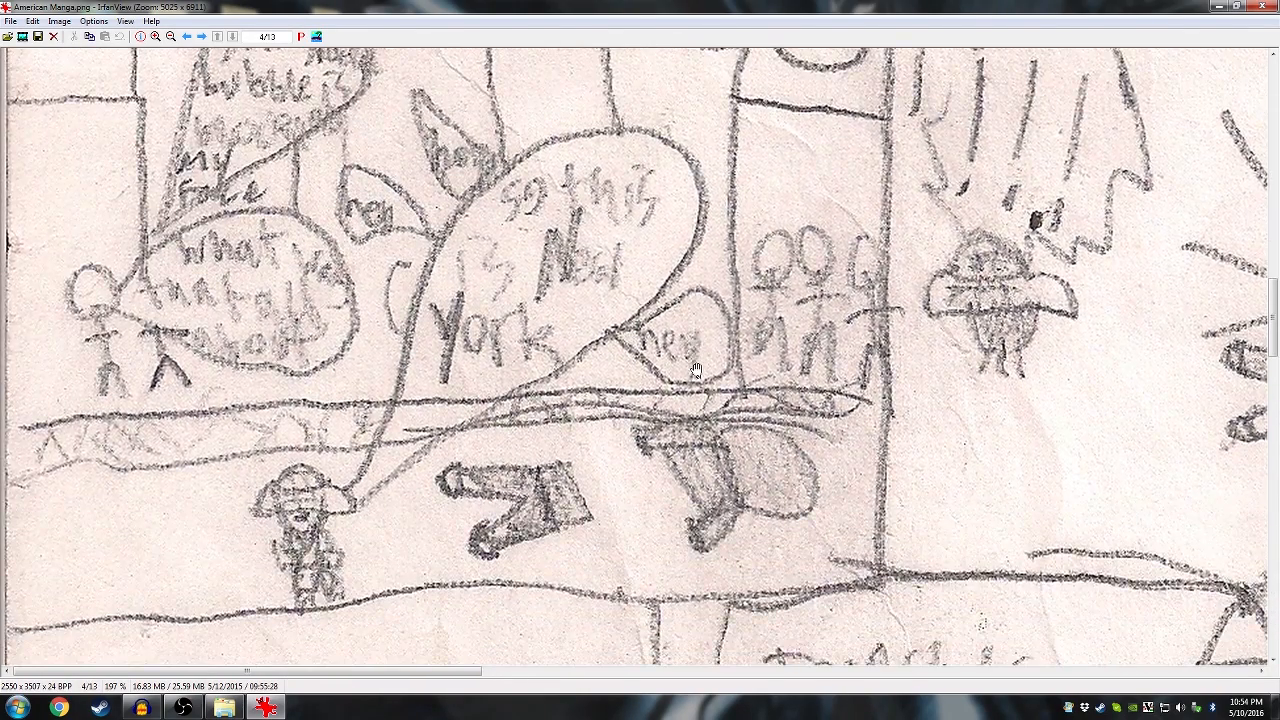
{"action": "mouse_move", "coordinate": [585, 508]}
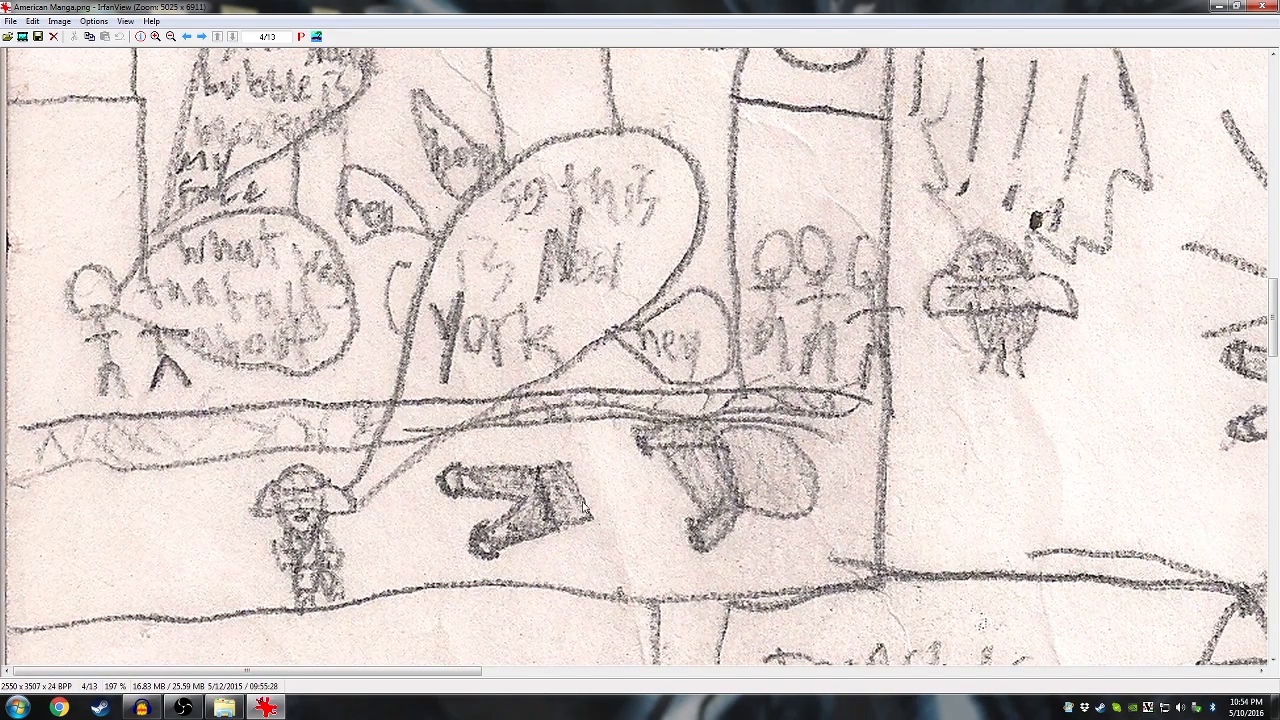
{"action": "mouse_move", "coordinate": [718, 485]}
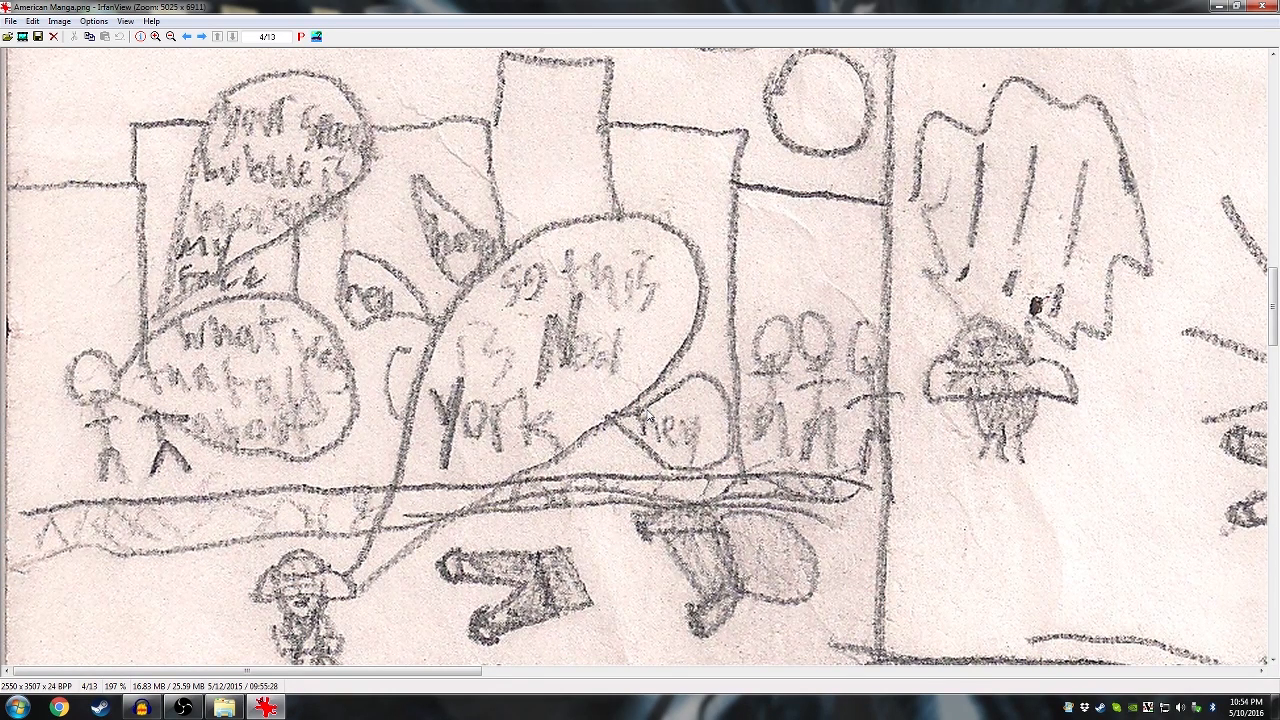
{"action": "mouse_move", "coordinate": [345, 265]}
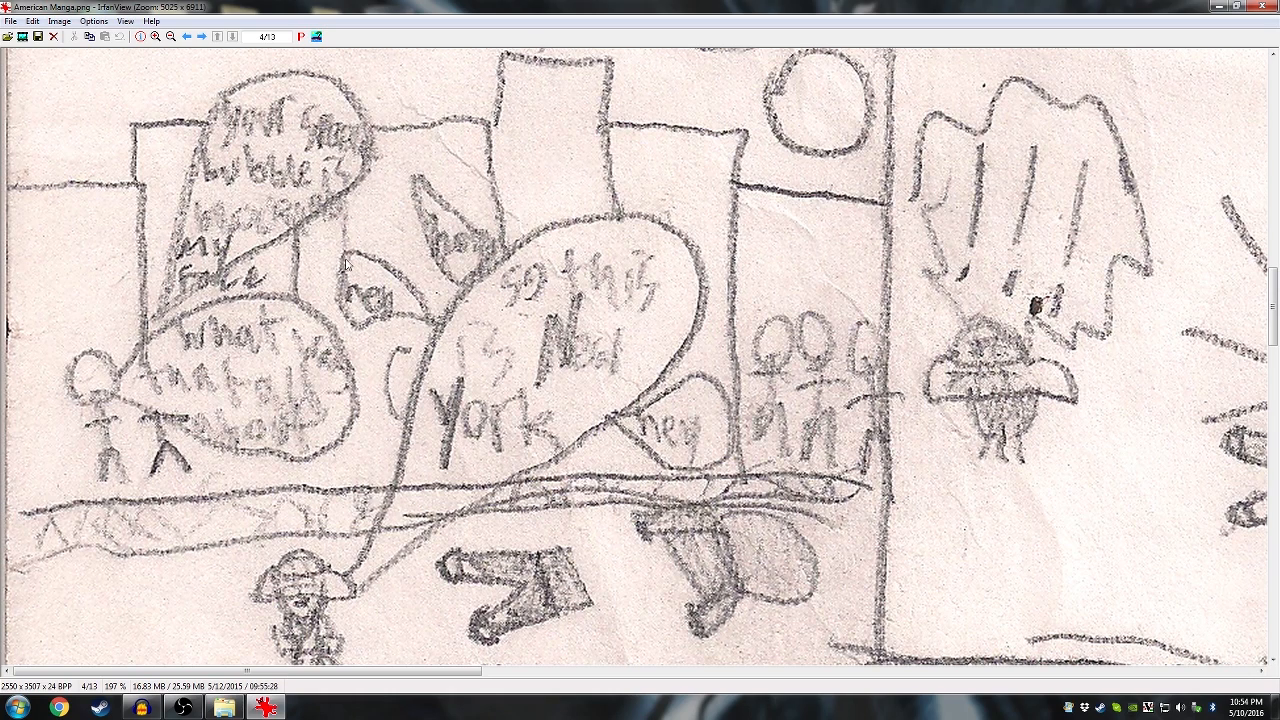
{"action": "mouse_move", "coordinate": [511, 380]}
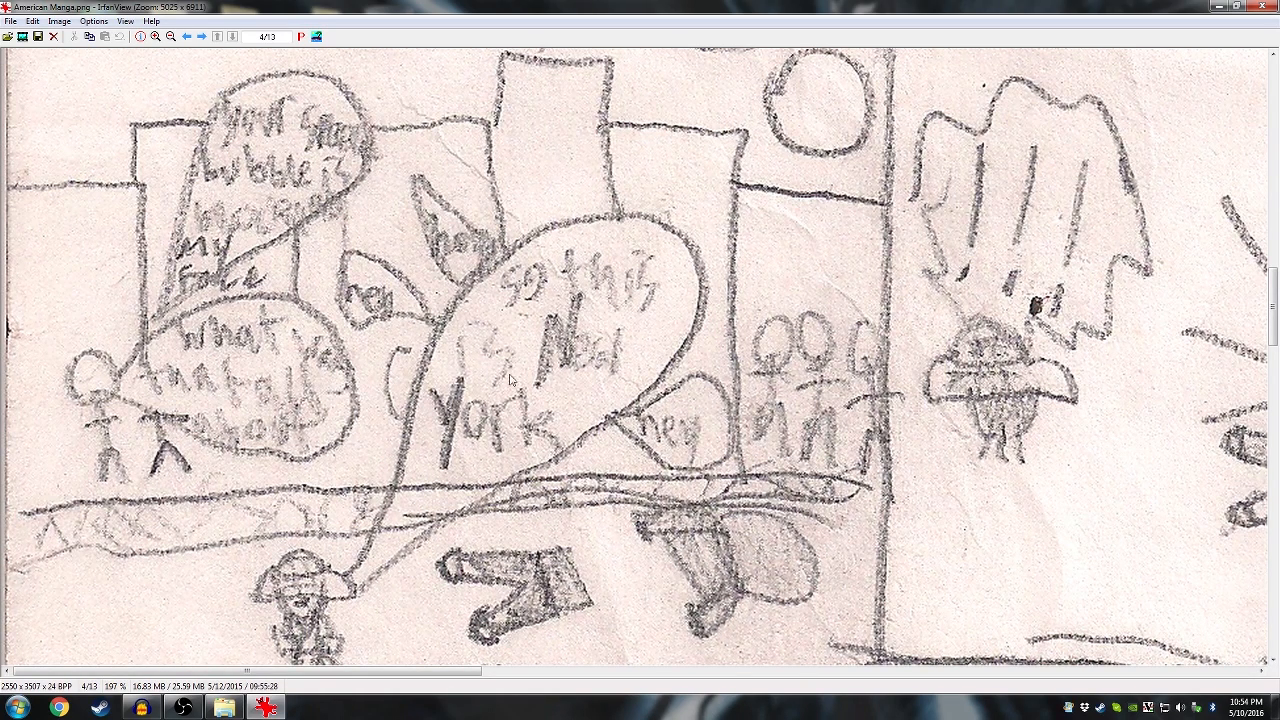
{"action": "mouse_move", "coordinate": [223, 310]}
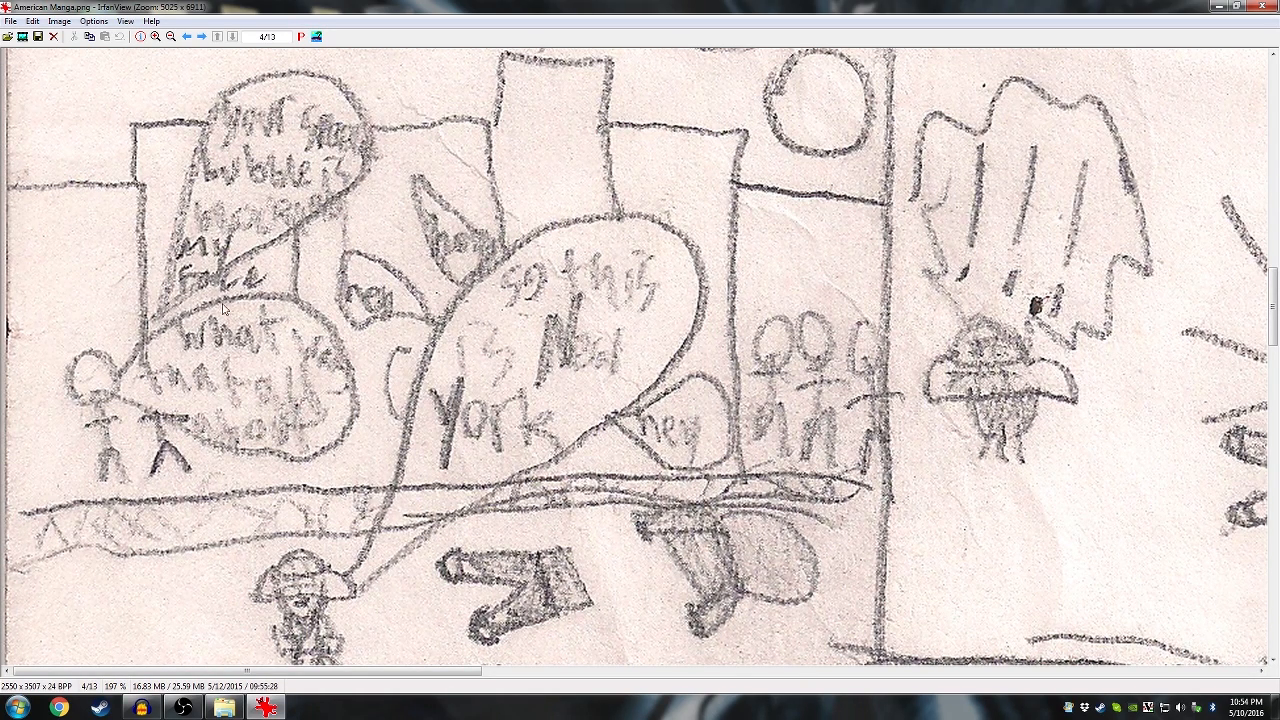
{"action": "mouse_move", "coordinate": [338, 377]}
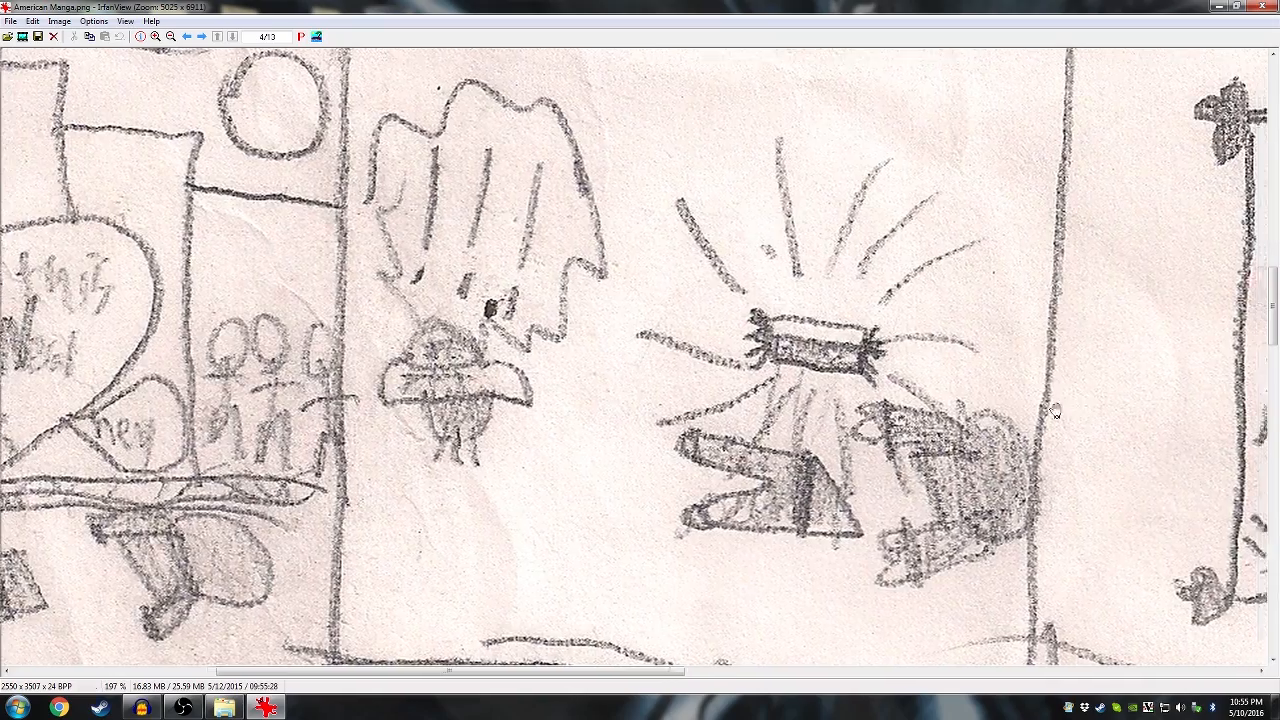
- Scroll right past the glowing-object panel to the symbol-covered scroll panel
{"action": "scroll", "scroll_direction": "right", "scroll_amount": 3}
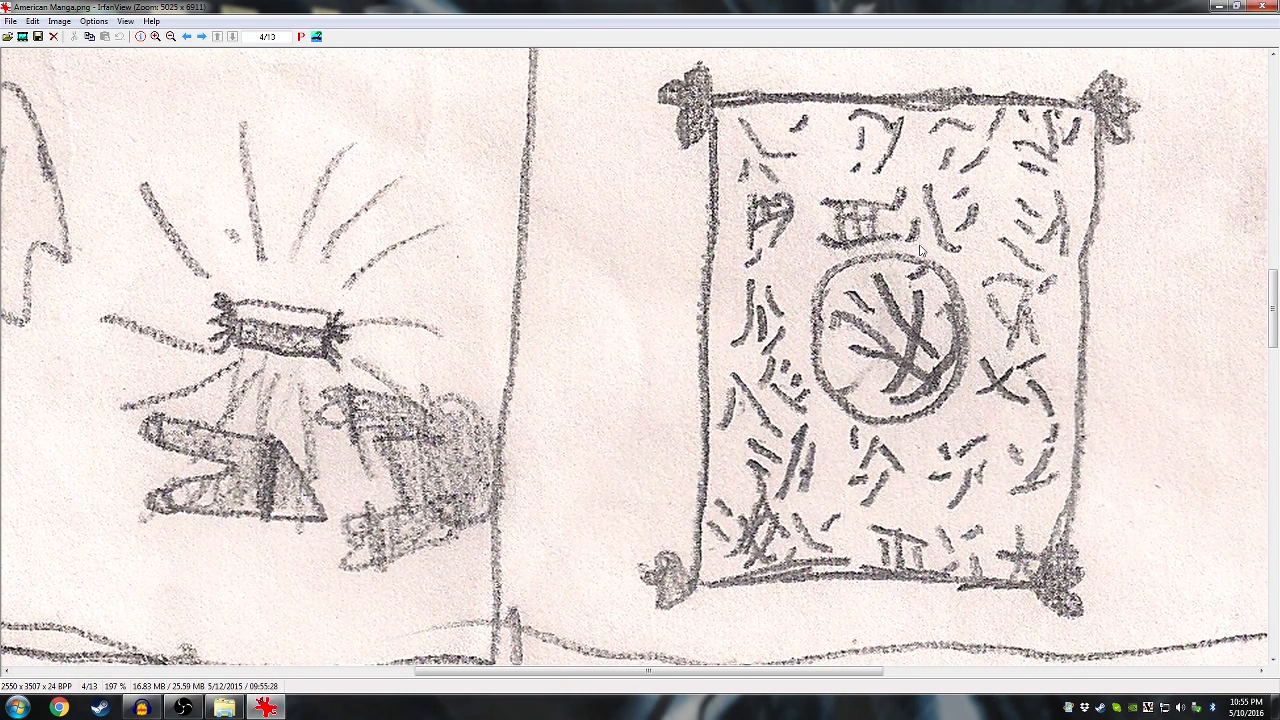
{"action": "mouse_move", "coordinate": [1161, 322]}
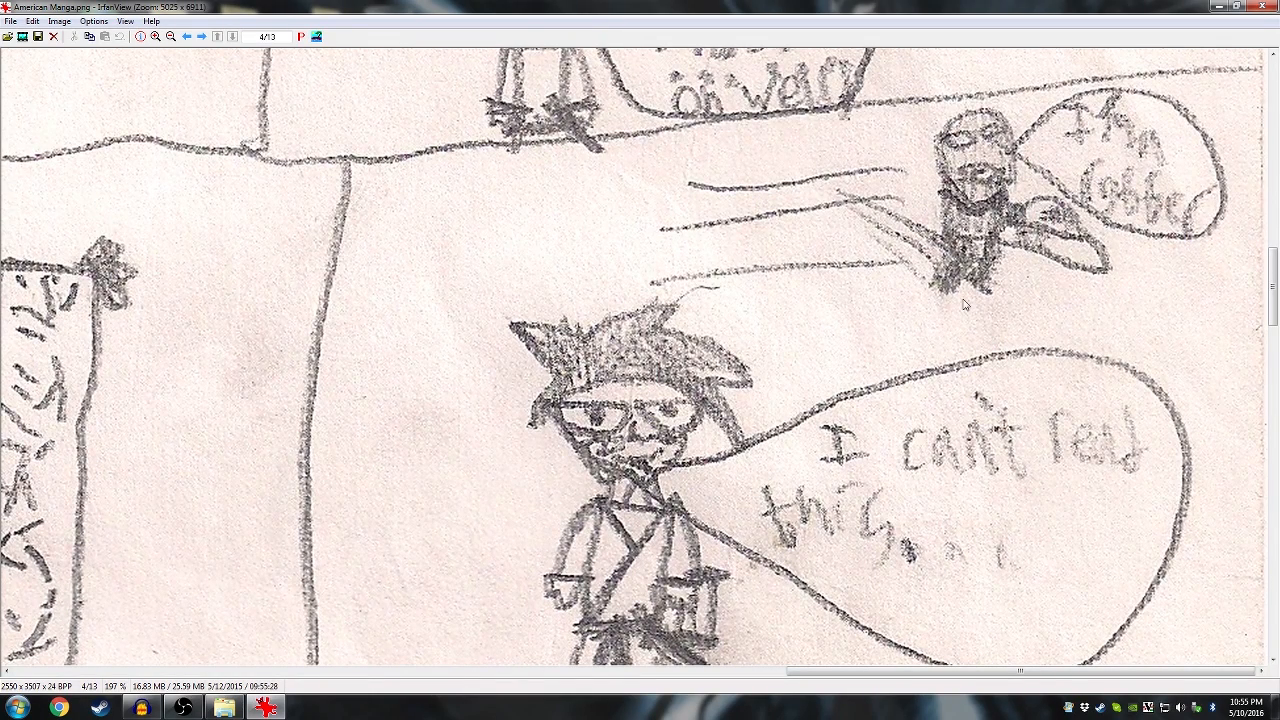
{"action": "mouse_move", "coordinate": [555, 380]}
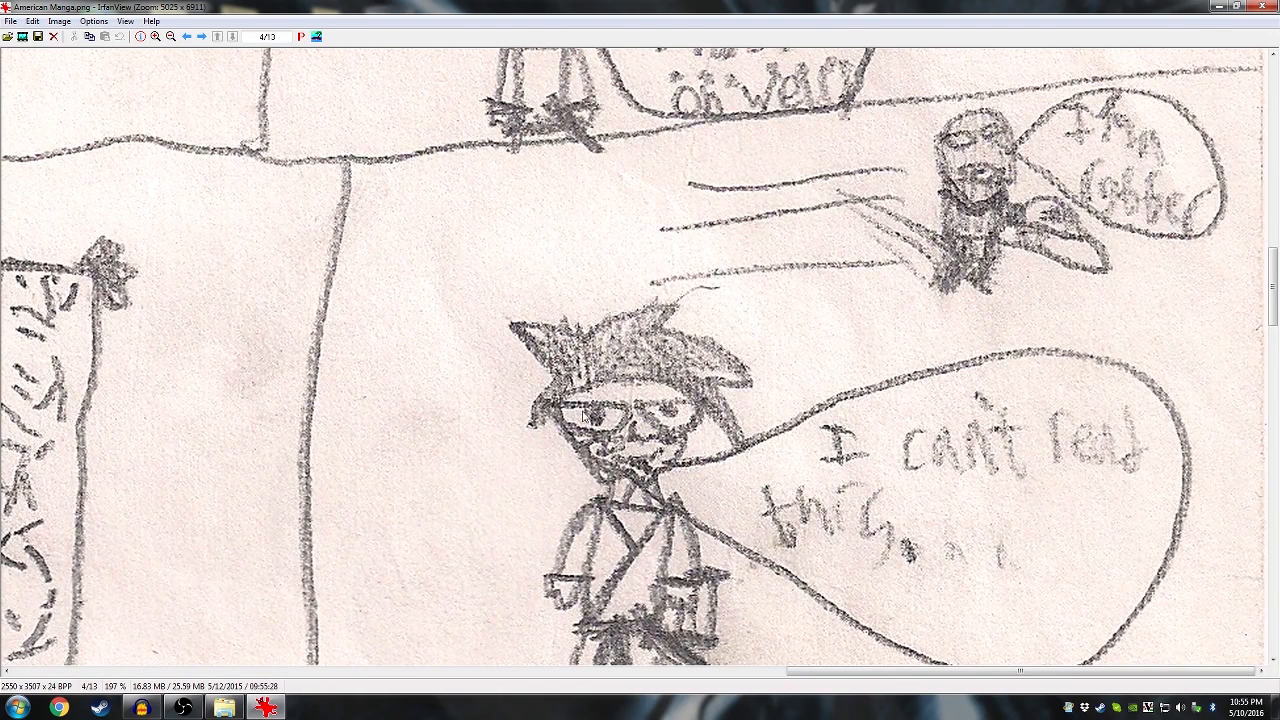
{"action": "mouse_move", "coordinate": [675, 422]}
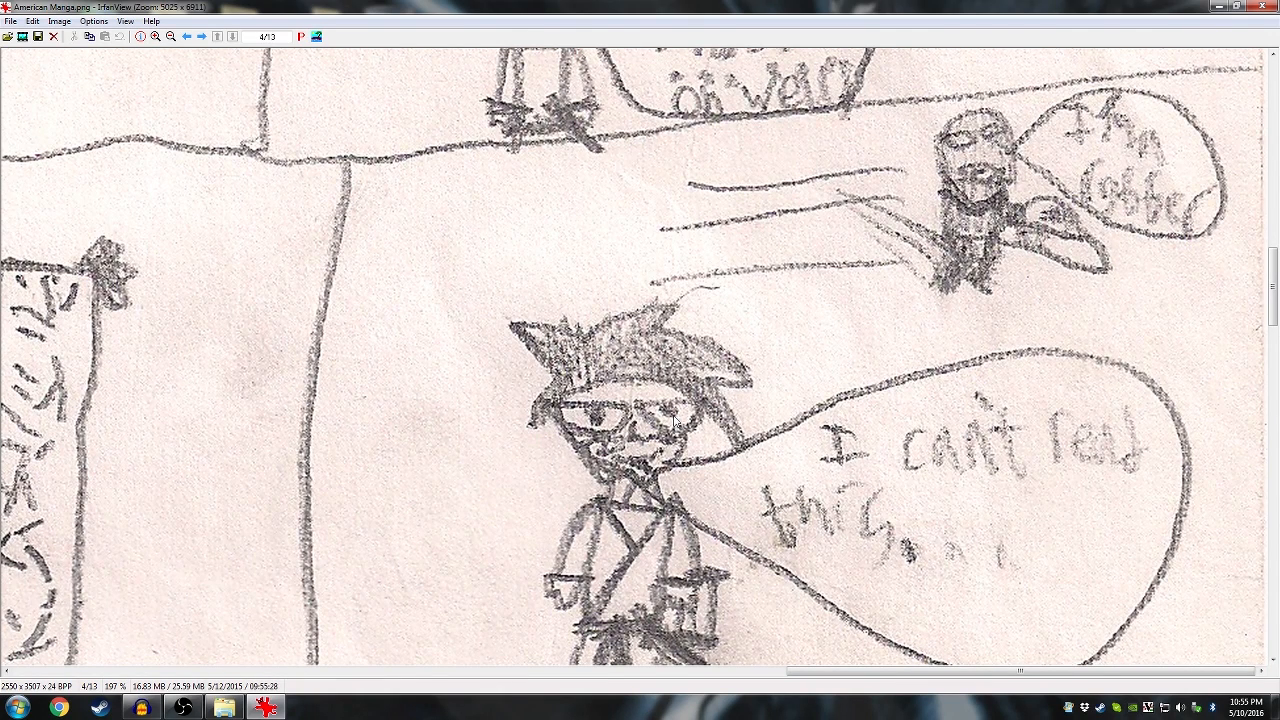
{"action": "mouse_move", "coordinate": [501, 402]}
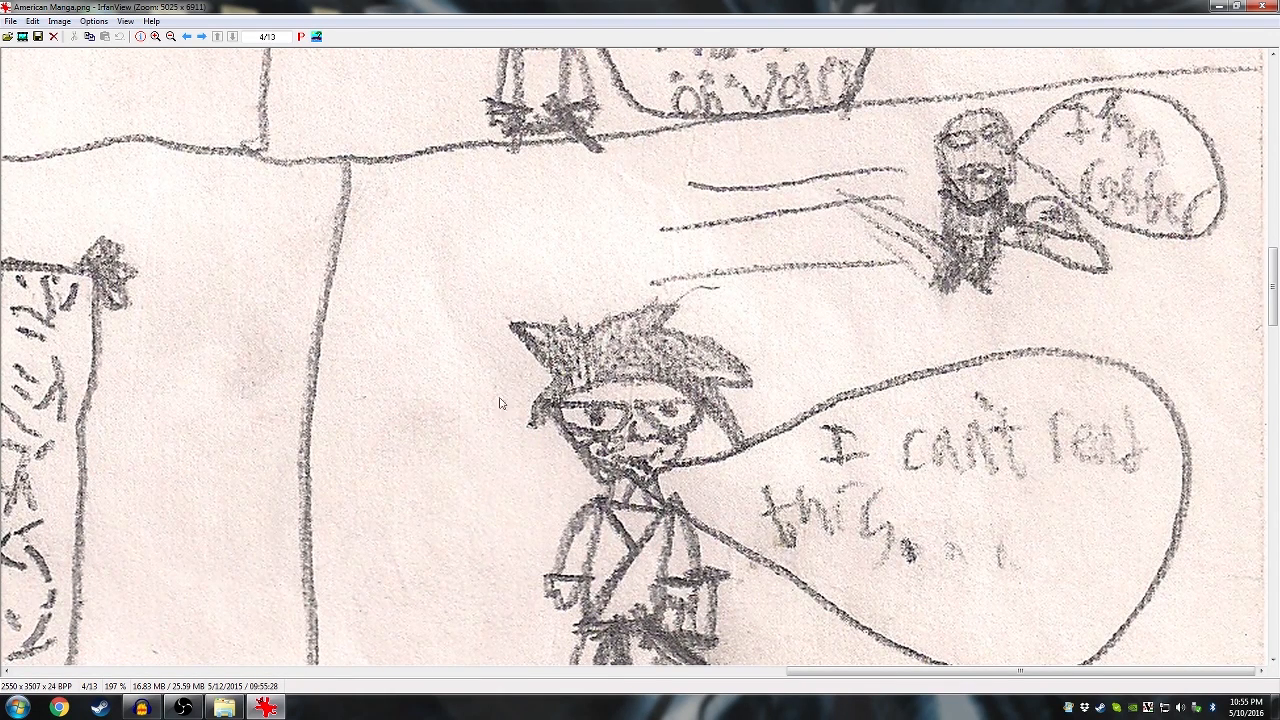
{"action": "mouse_move", "coordinate": [960, 160]}
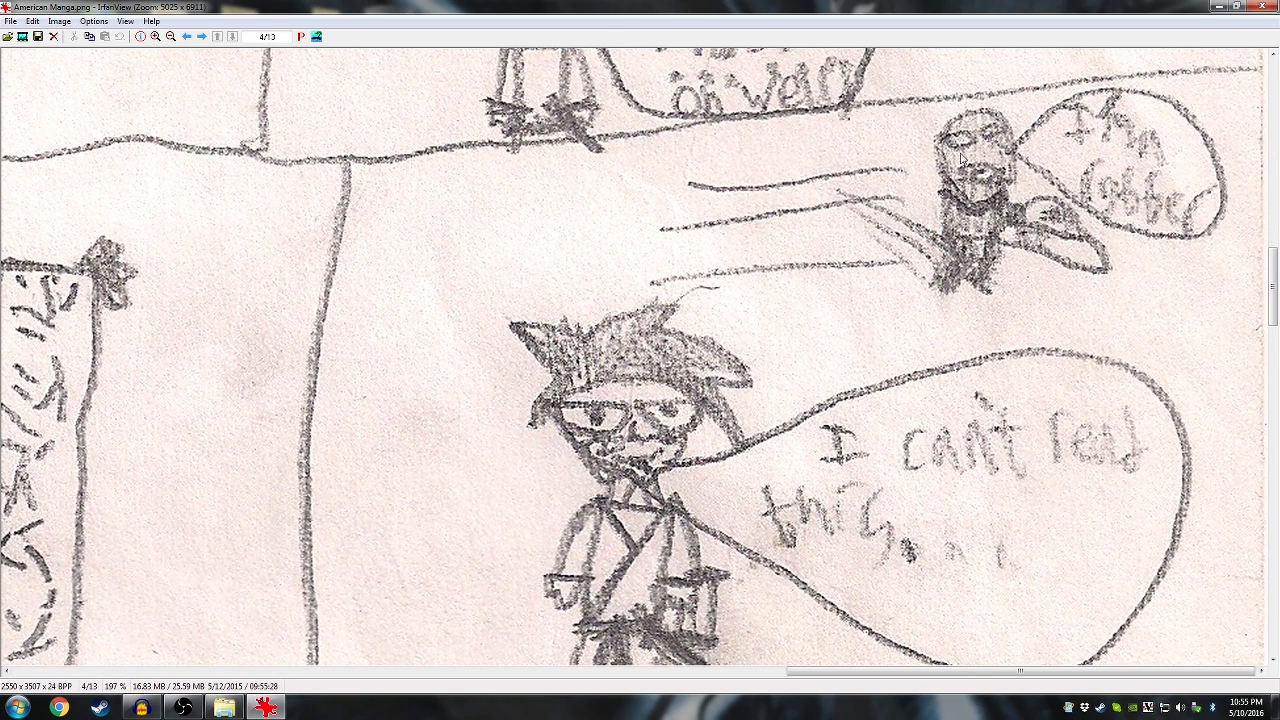
{"action": "mouse_move", "coordinate": [1000, 153]}
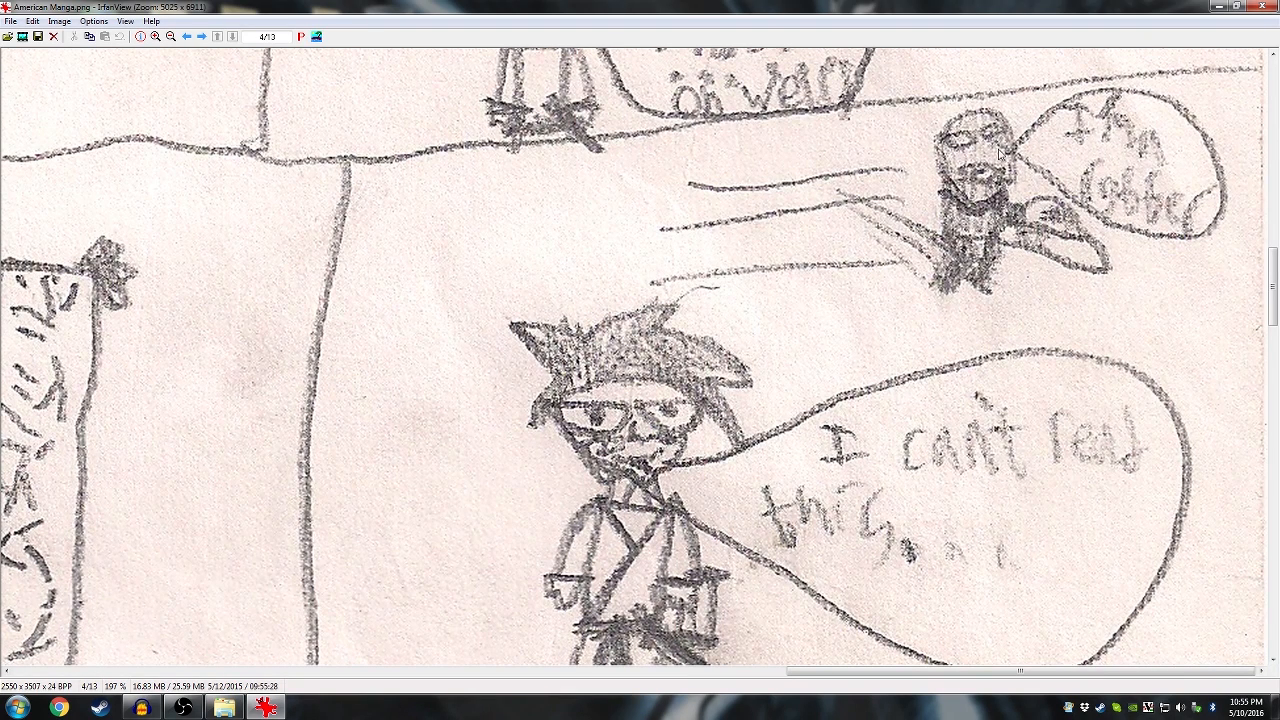
{"action": "mouse_move", "coordinate": [1050, 152]}
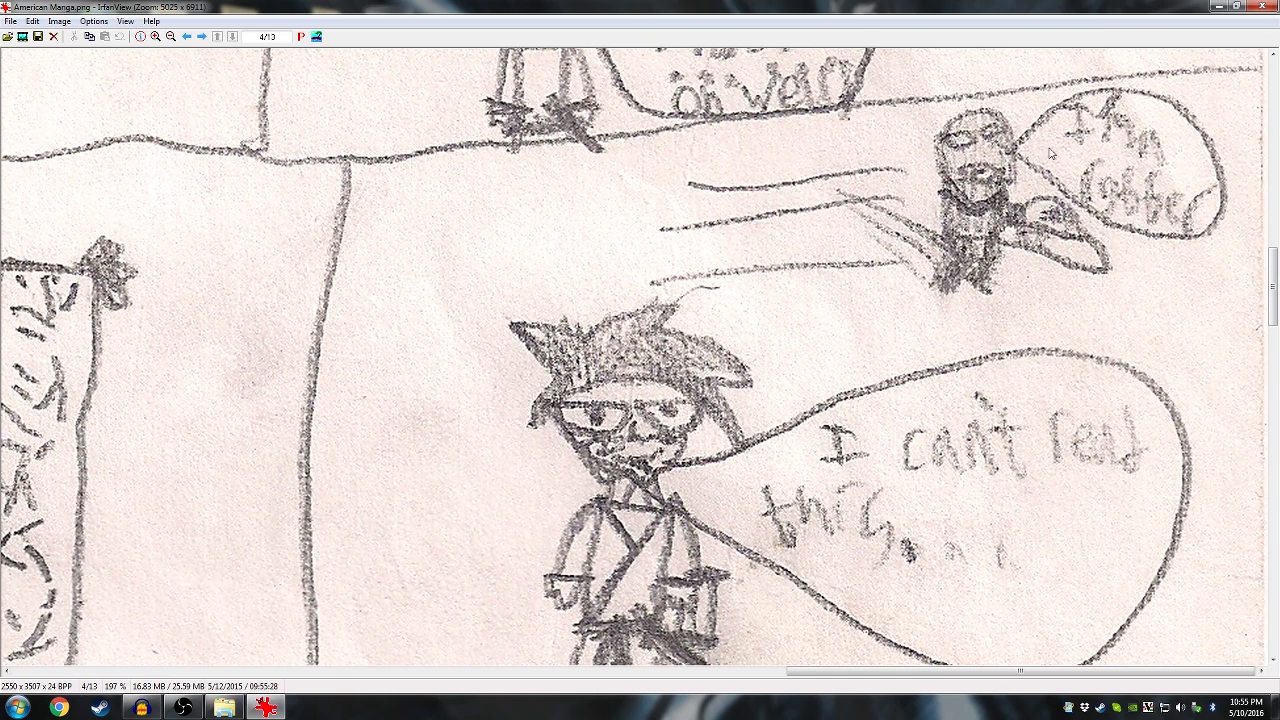
{"action": "mouse_move", "coordinate": [1143, 207]}
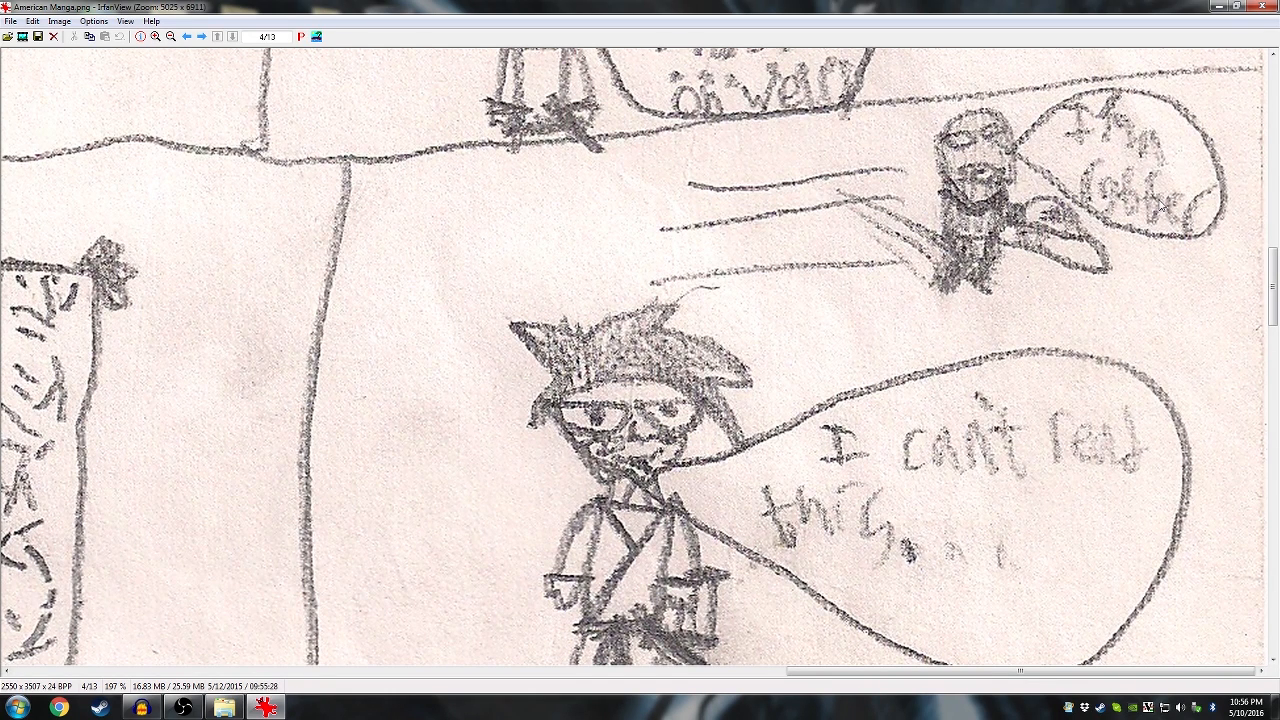
{"action": "mouse_move", "coordinate": [1227, 248]}
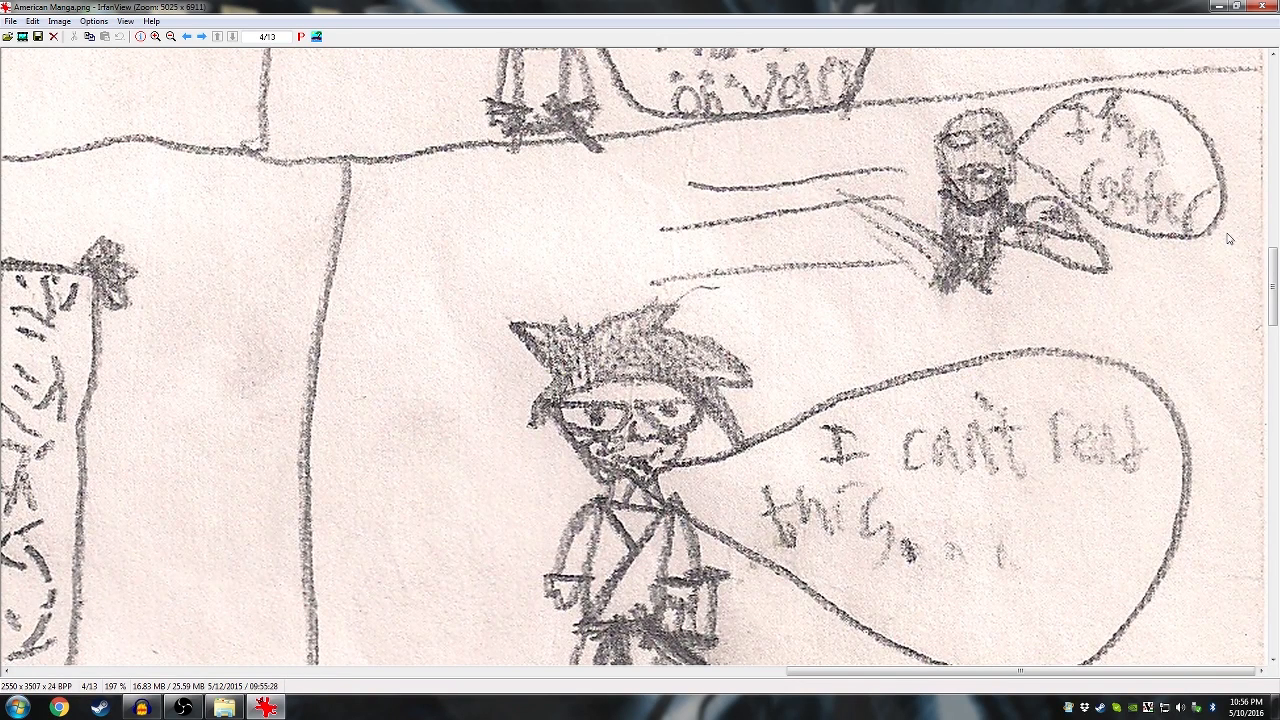
{"action": "mouse_move", "coordinate": [847, 495]}
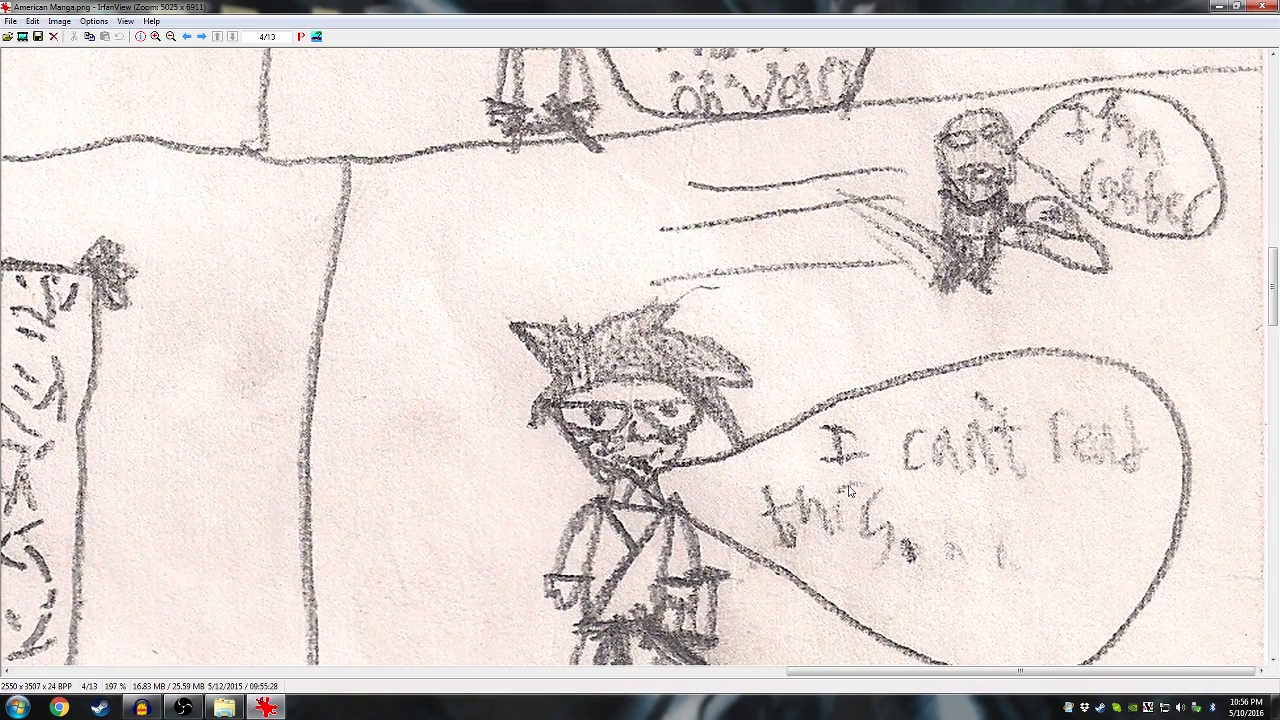
{"action": "mouse_move", "coordinate": [851, 489]}
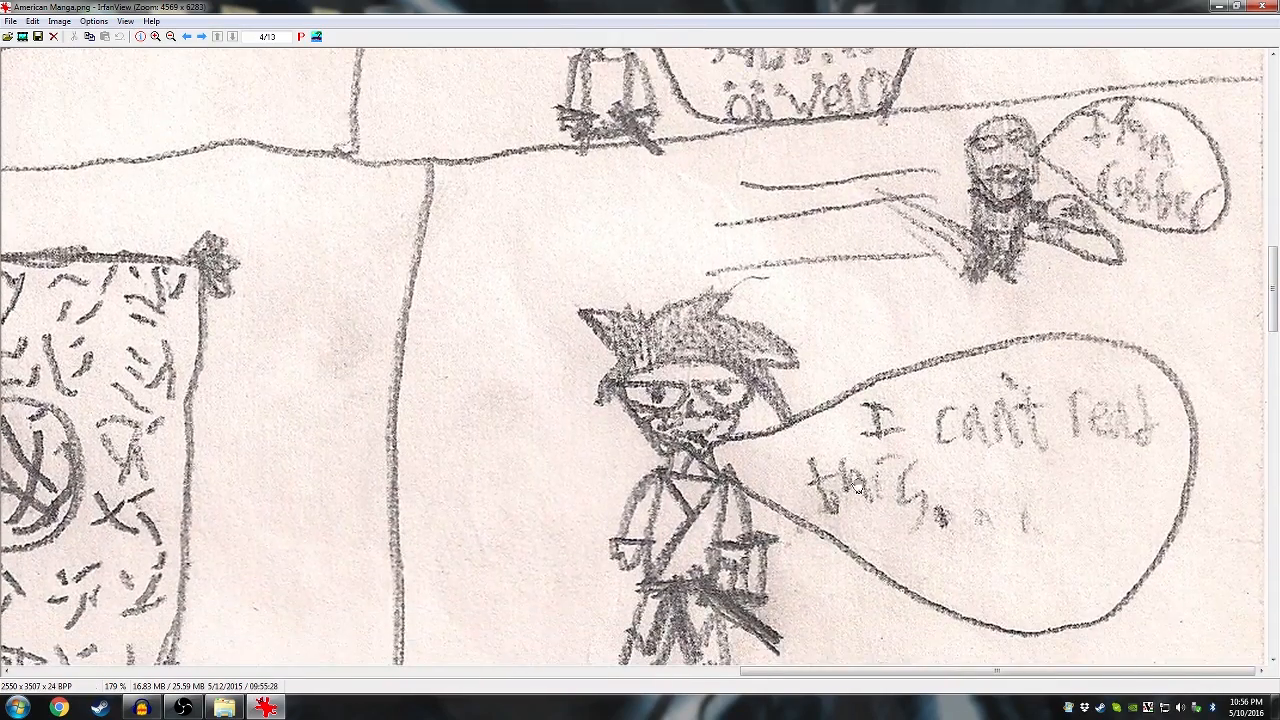
- Scroll down to the 'These are just random scribbles' and 'WHAT' panels
{"action": "scroll", "scroll_direction": "down", "scroll_amount": 3}
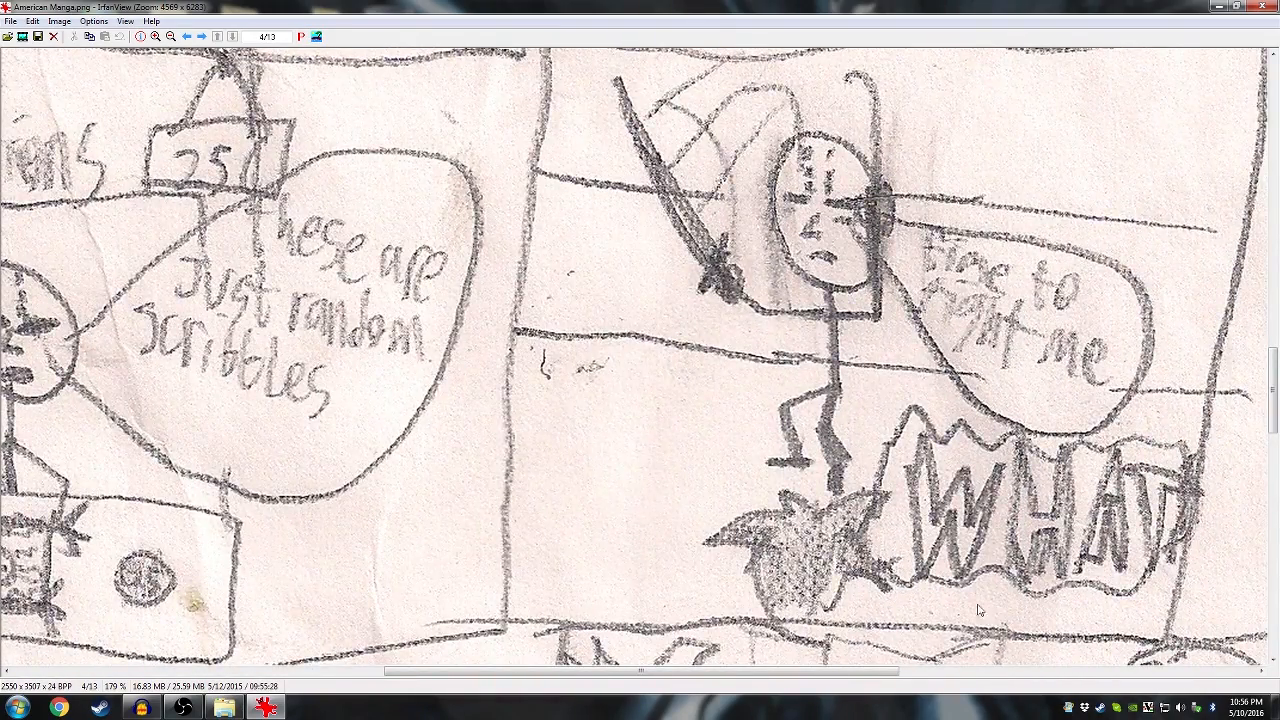
- Scroll and drag the view to the robber panel and 'New York is a great place' bubble
{"action": "scroll", "scroll_direction": "right", "scroll_amount": 3}
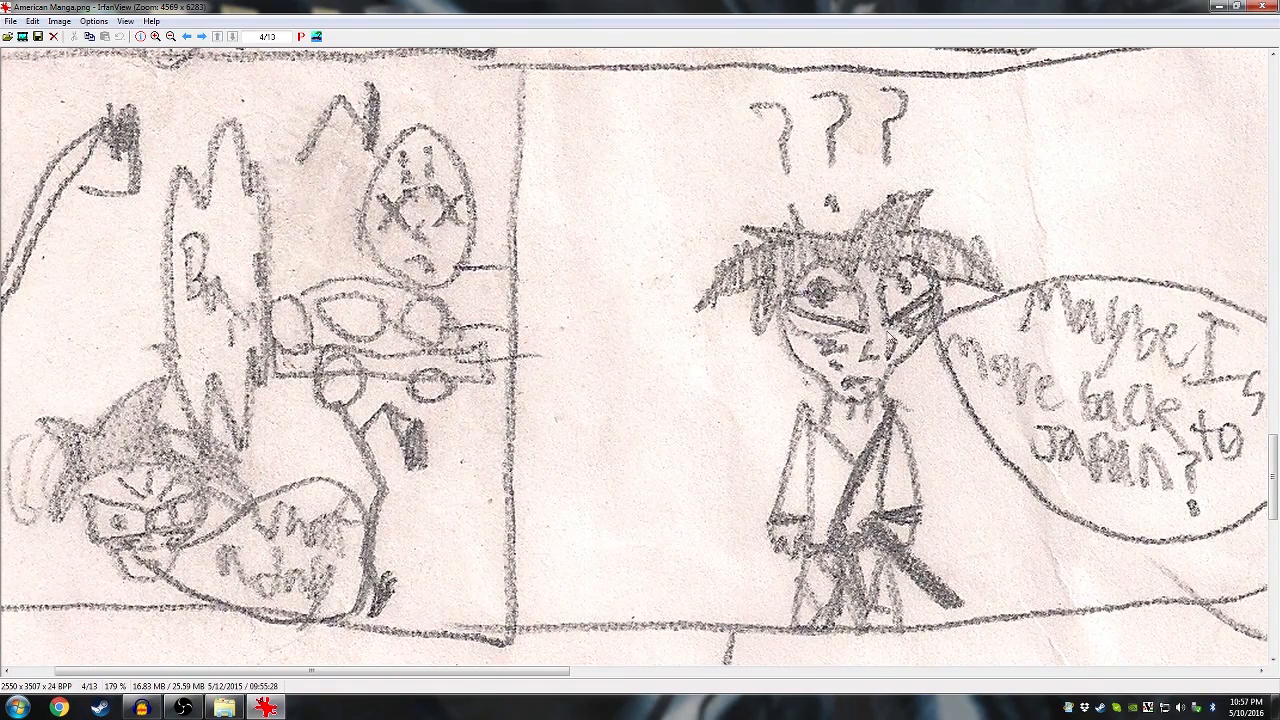
{"action": "left_click_drag", "start_coordinate": [748, 243], "coordinate": [965, 340]}
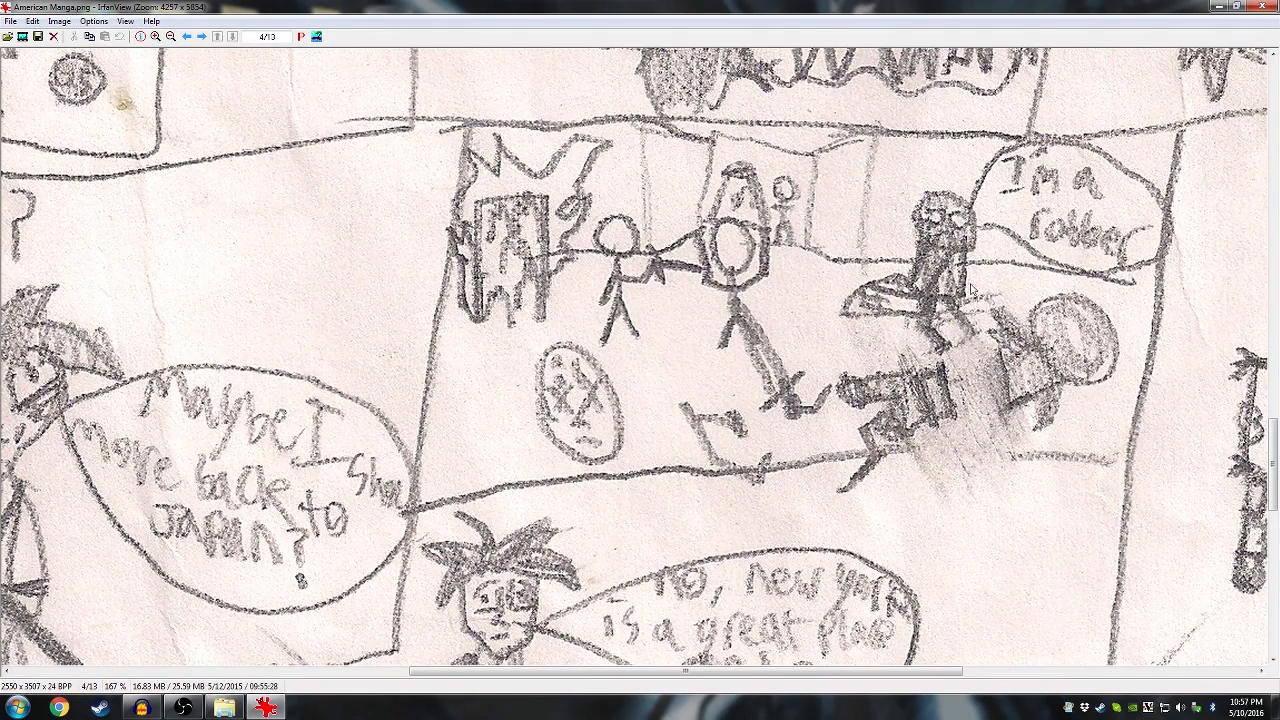
{"action": "mouse_move", "coordinate": [782, 308]}
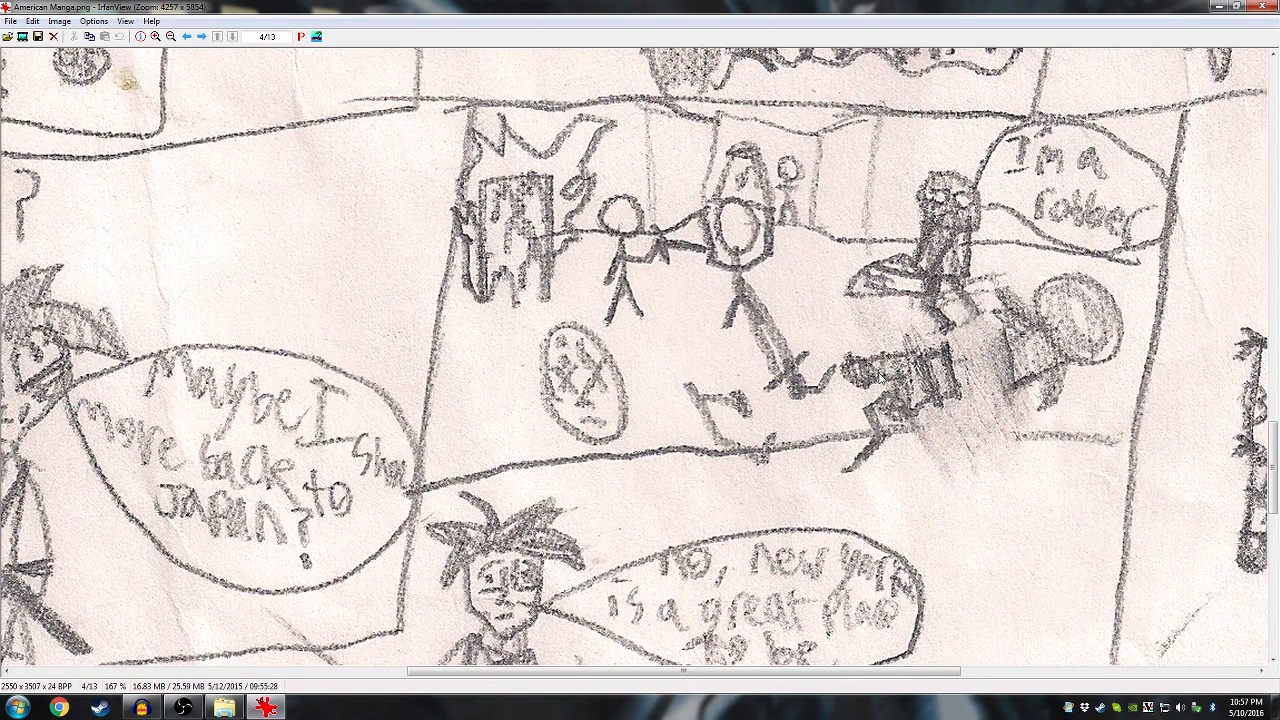
{"action": "mouse_move", "coordinate": [885, 380]}
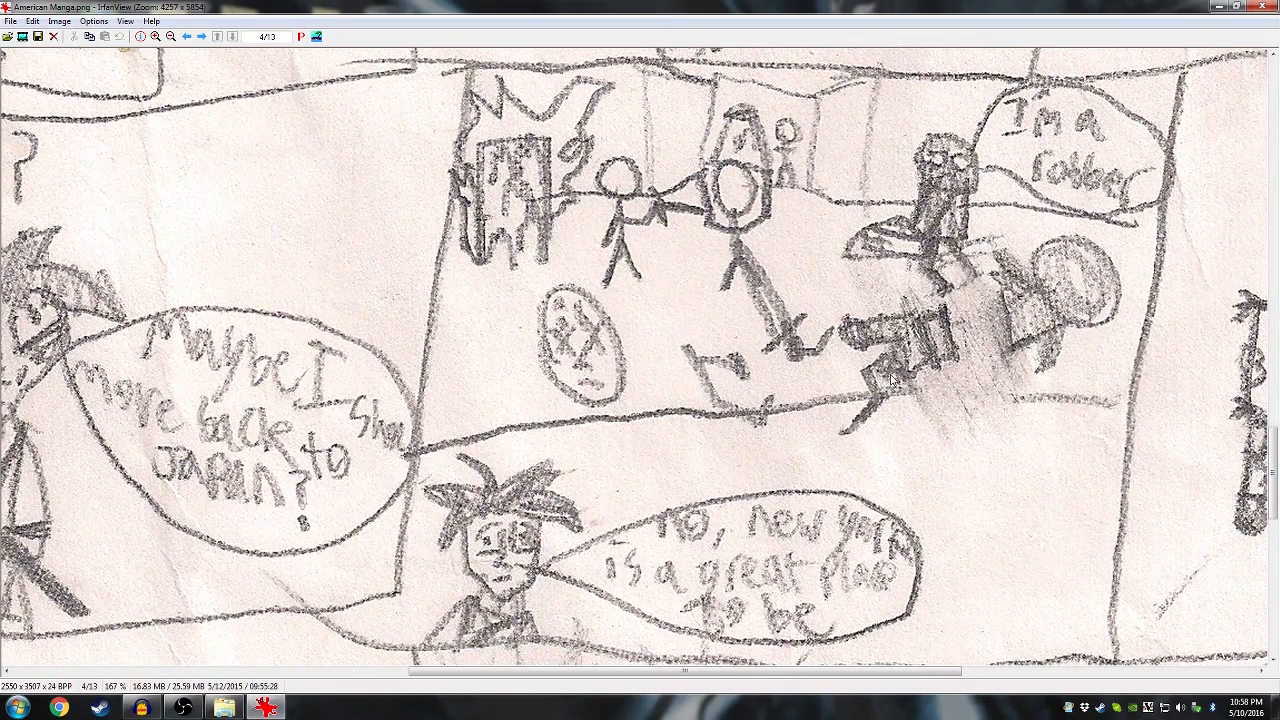
{"action": "mouse_move", "coordinate": [897, 378]}
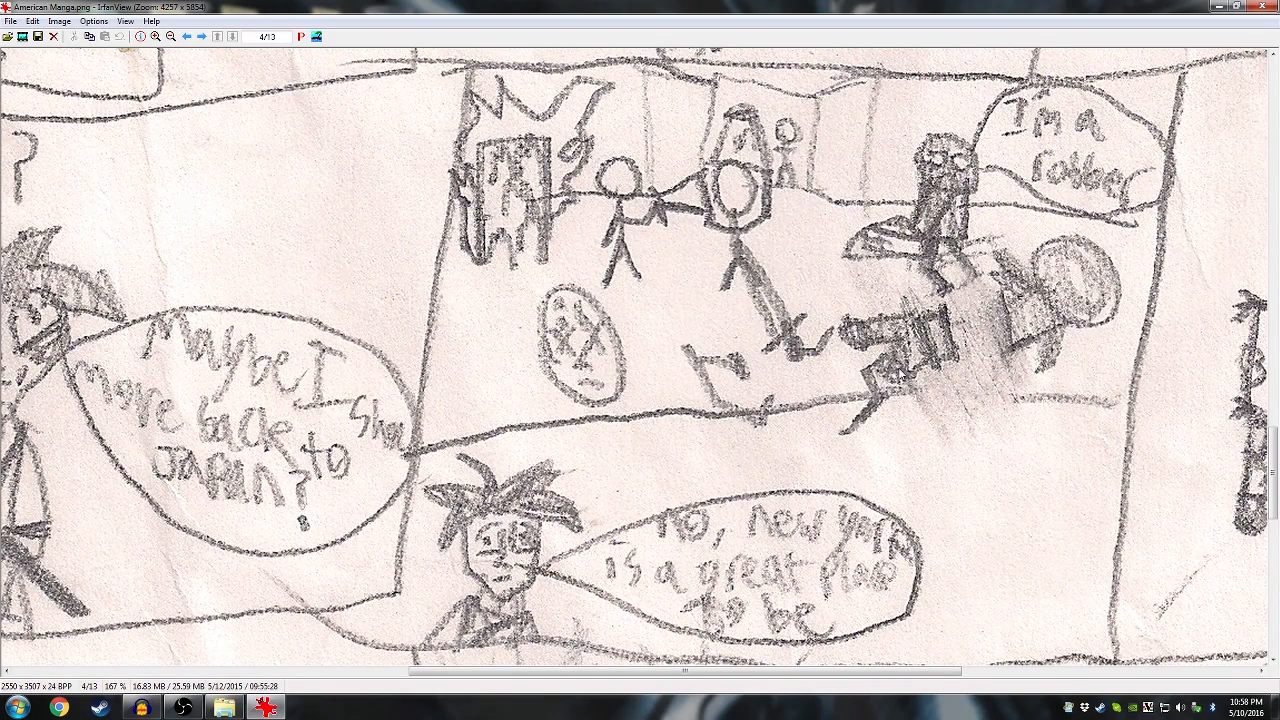
{"action": "mouse_move", "coordinate": [900, 375]}
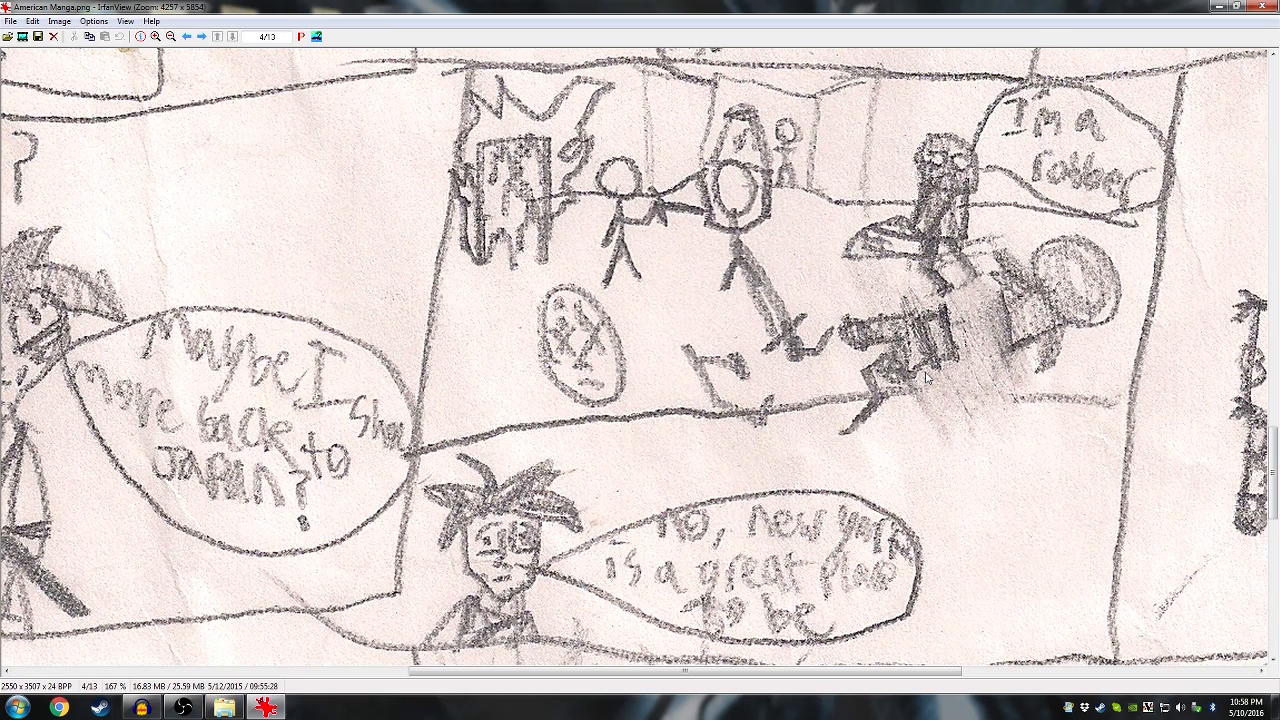
{"action": "mouse_move", "coordinate": [935, 382]}
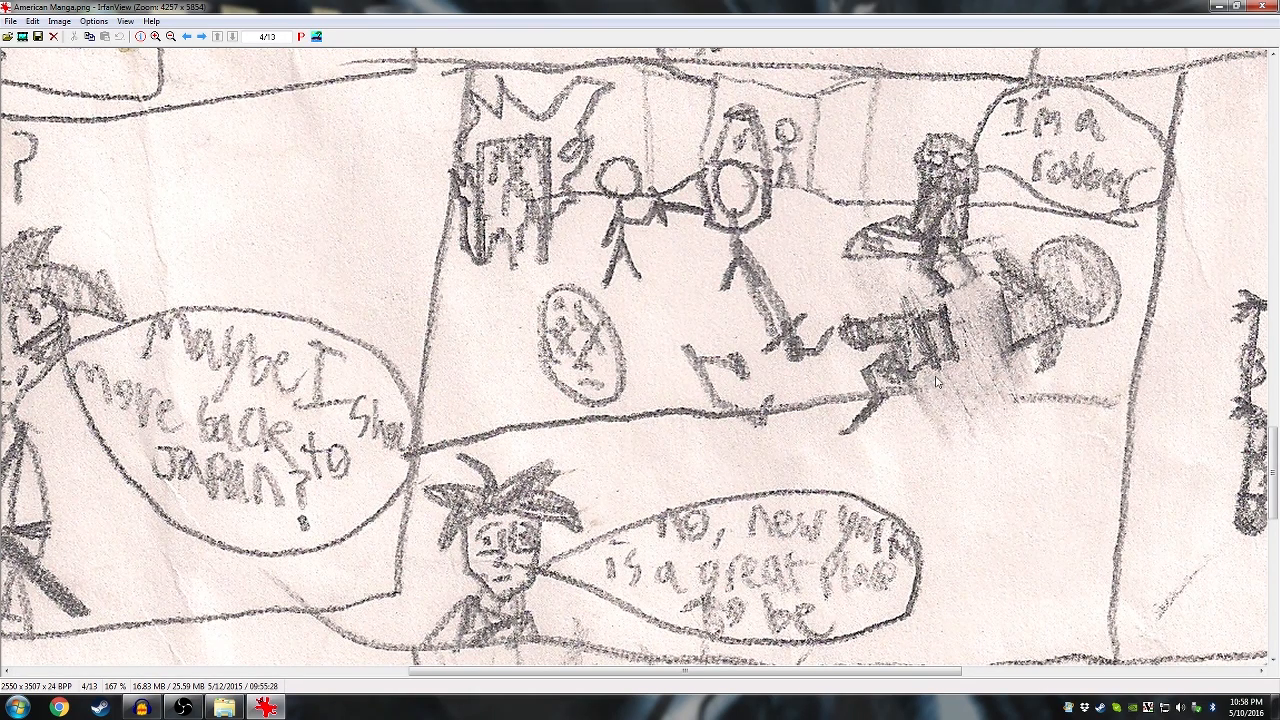
{"action": "mouse_move", "coordinate": [1011, 453]}
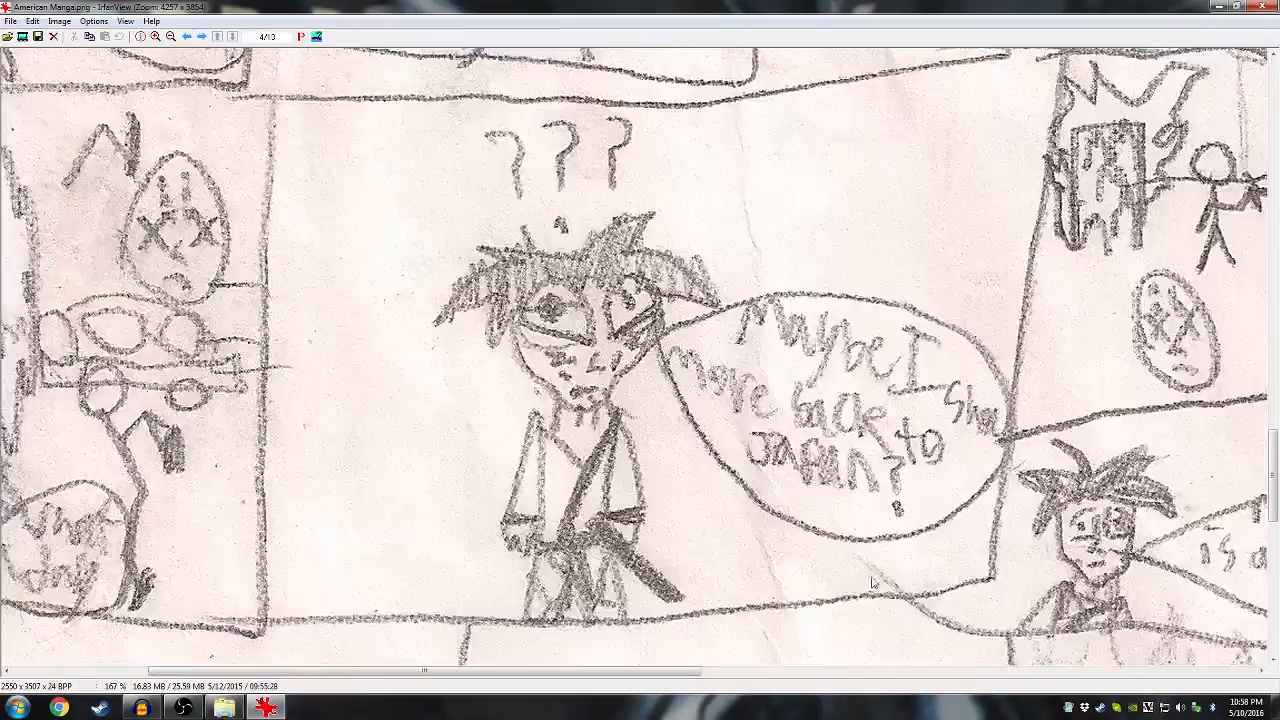
- Scroll down to the page's bottom edge with the 'Thanks' and 'I'm moving back' bubbles
{"action": "scroll", "scroll_direction": "down", "scroll_amount": 3}
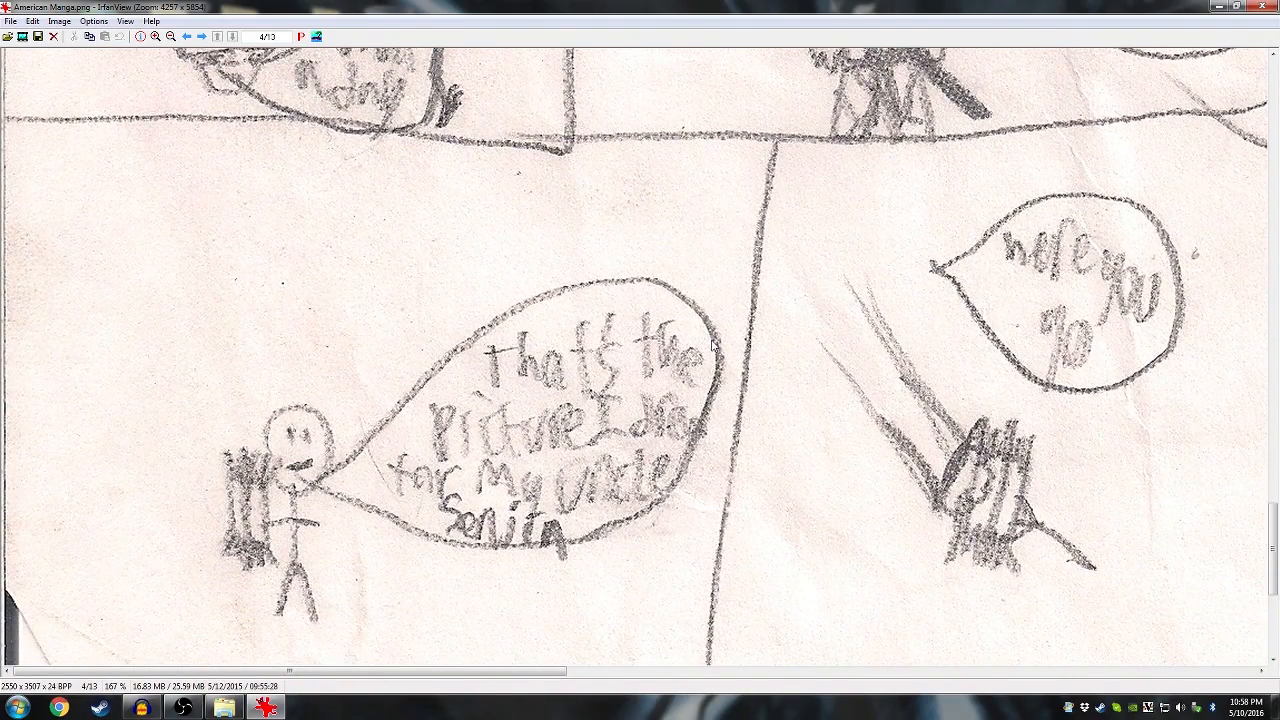
{"action": "mouse_move", "coordinate": [692, 413]}
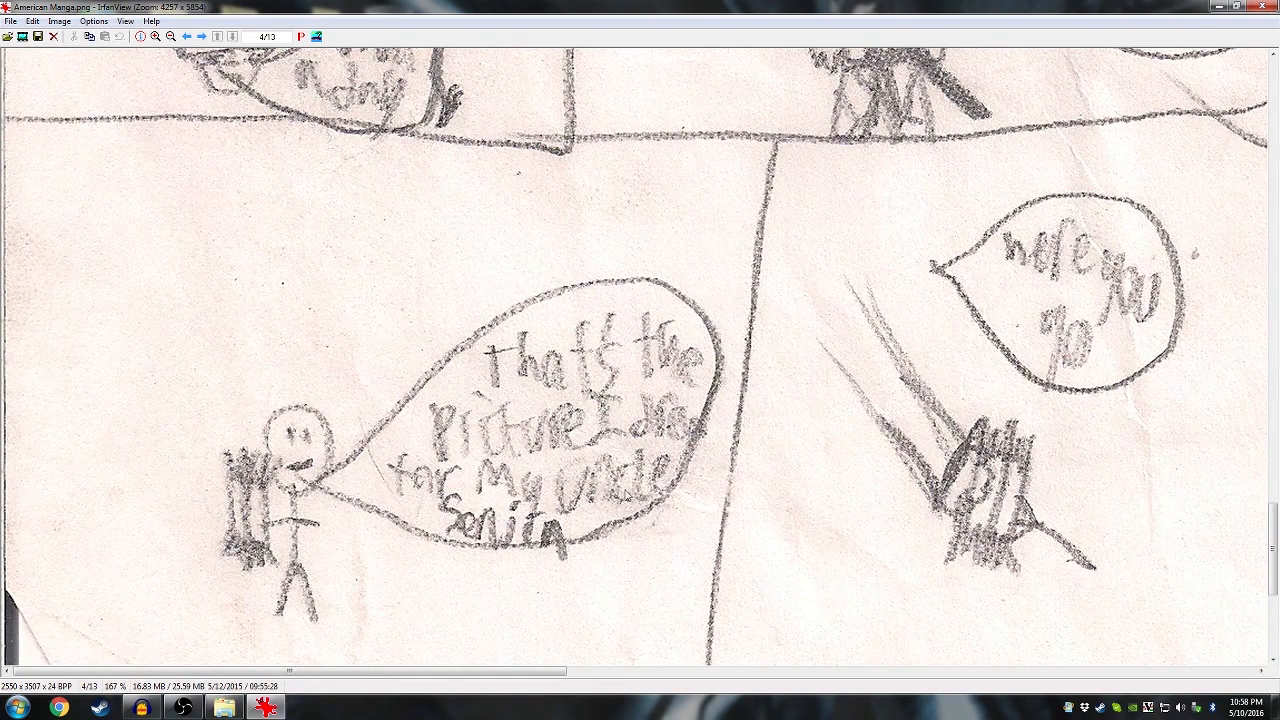
{"action": "mouse_move", "coordinate": [643, 512]}
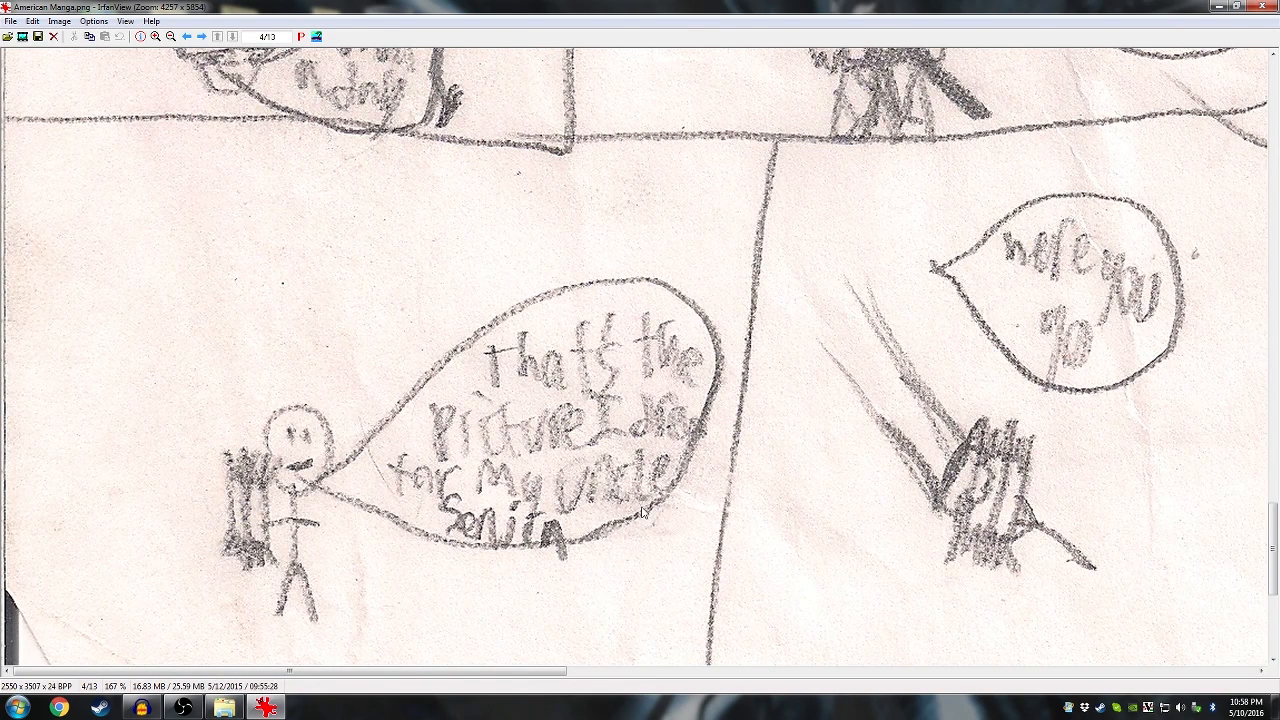
{"action": "mouse_move", "coordinate": [603, 510]}
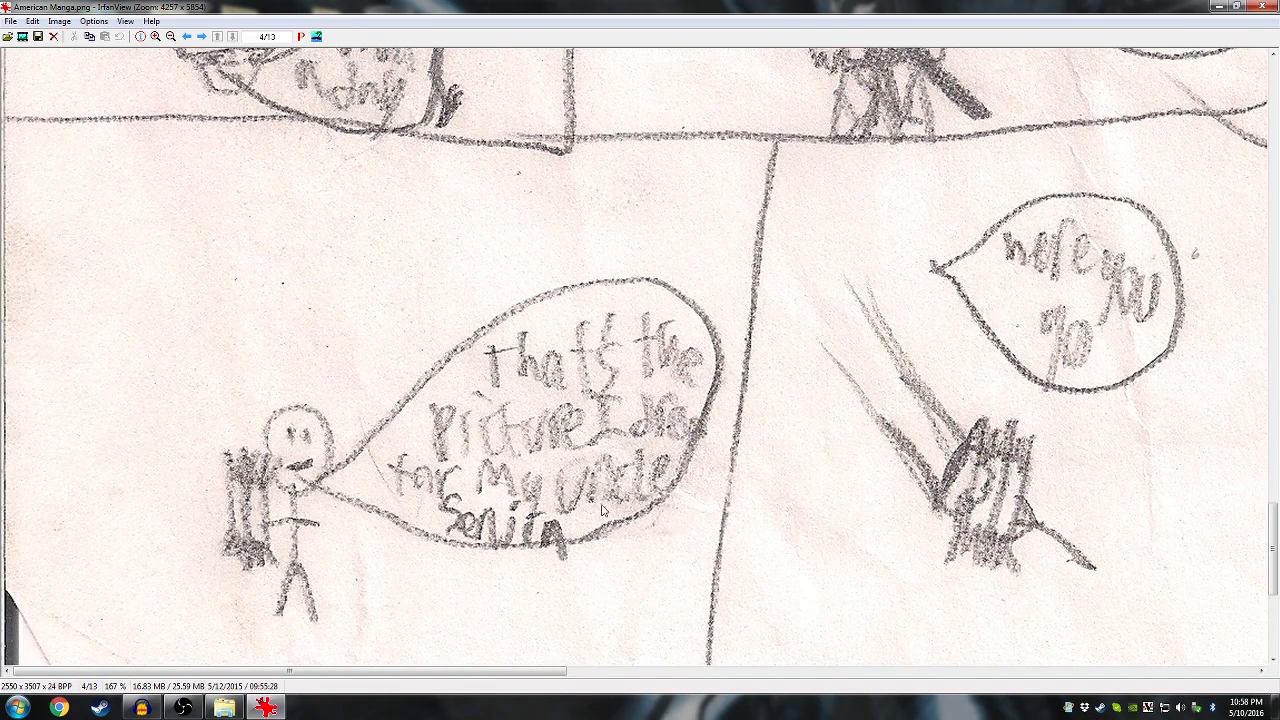
{"action": "mouse_move", "coordinate": [652, 519]}
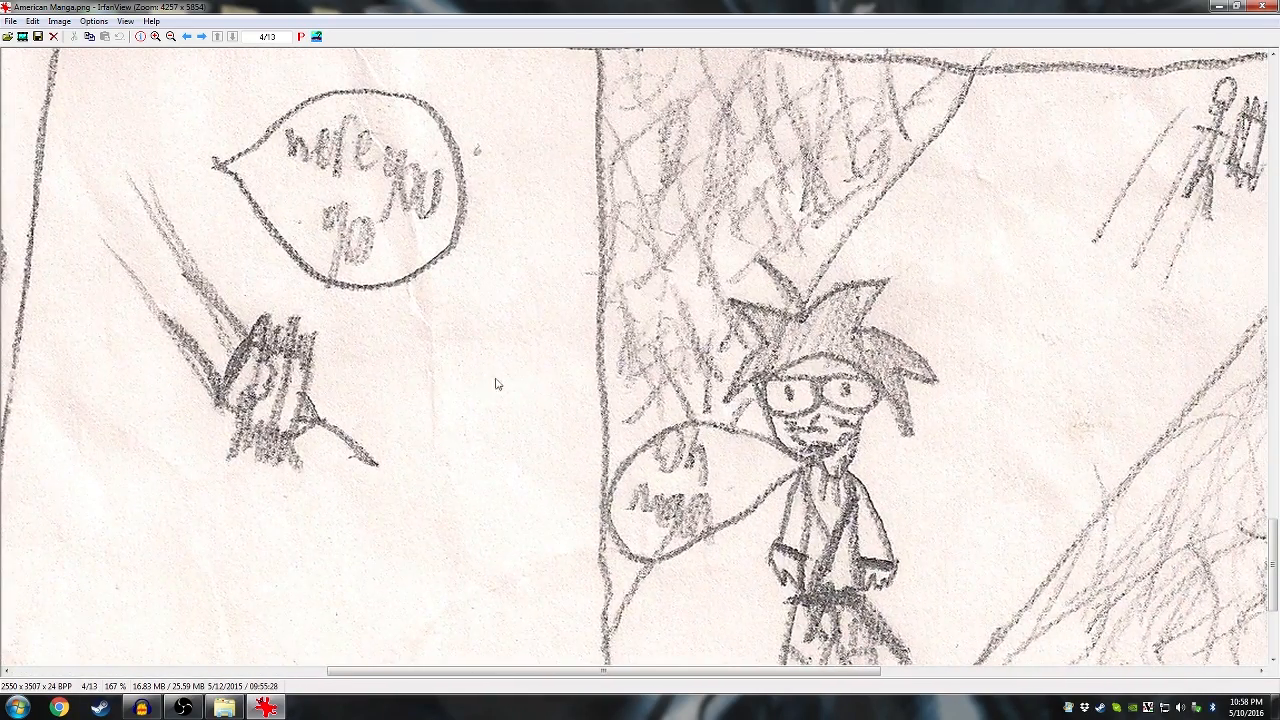
{"action": "scroll", "scroll_direction": "down", "scroll_amount": 3}
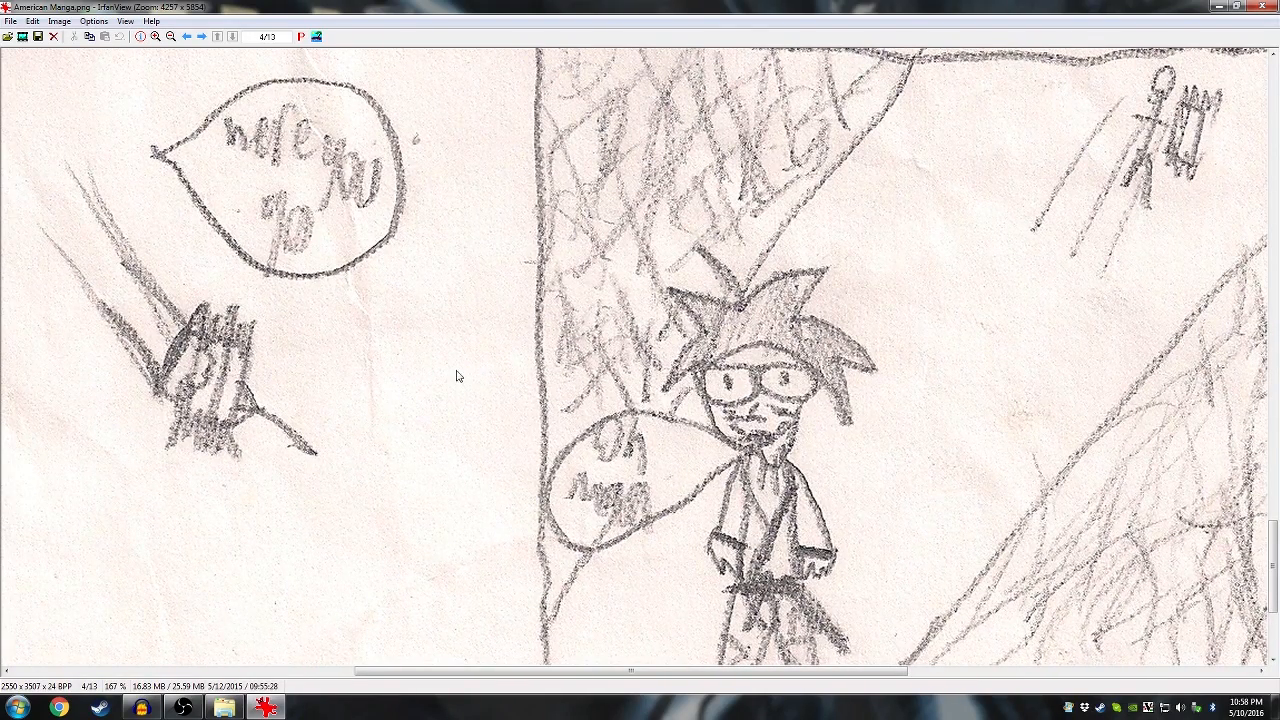
{"action": "mouse_move", "coordinate": [978, 398]}
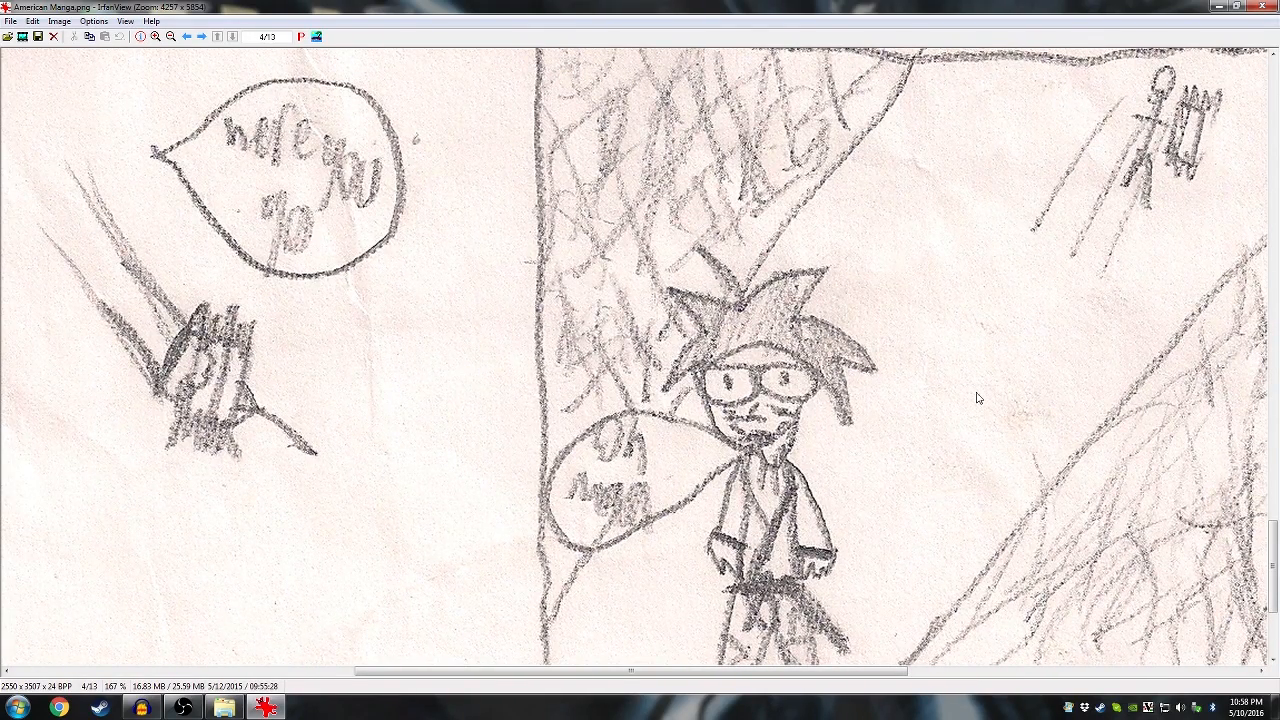
{"action": "mouse_move", "coordinate": [1109, 385]}
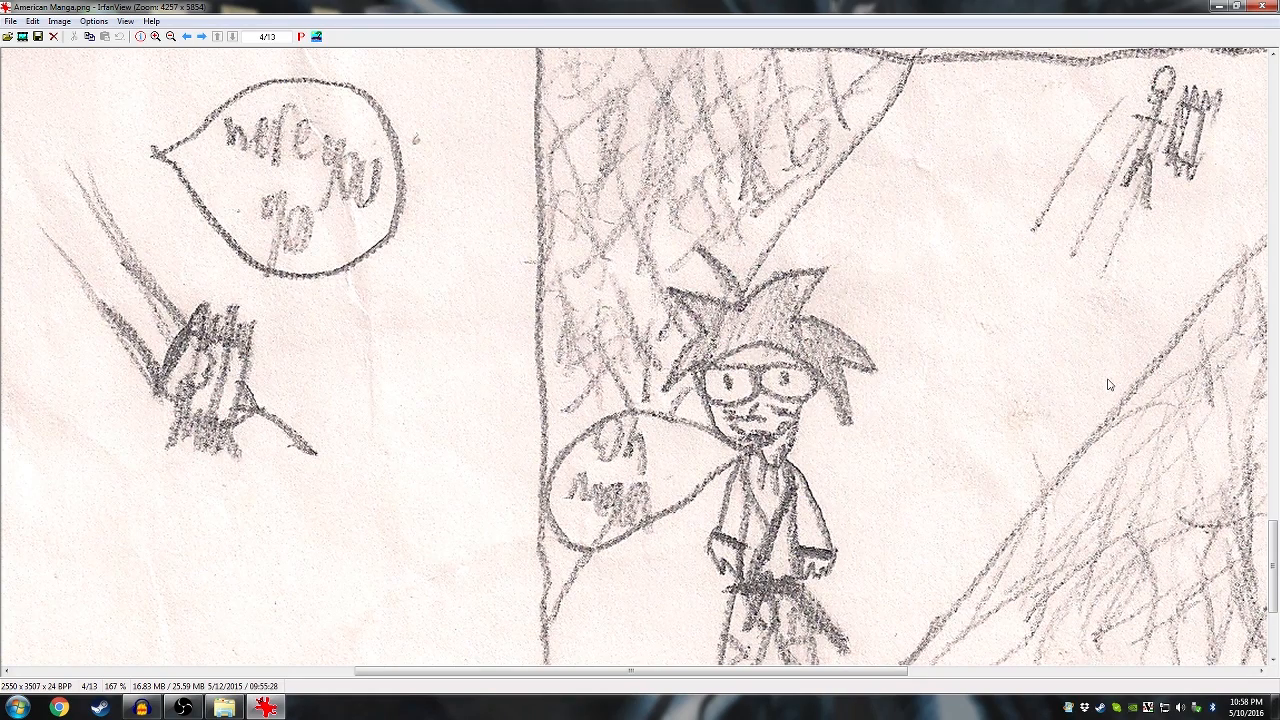
{"action": "mouse_move", "coordinate": [1158, 374]}
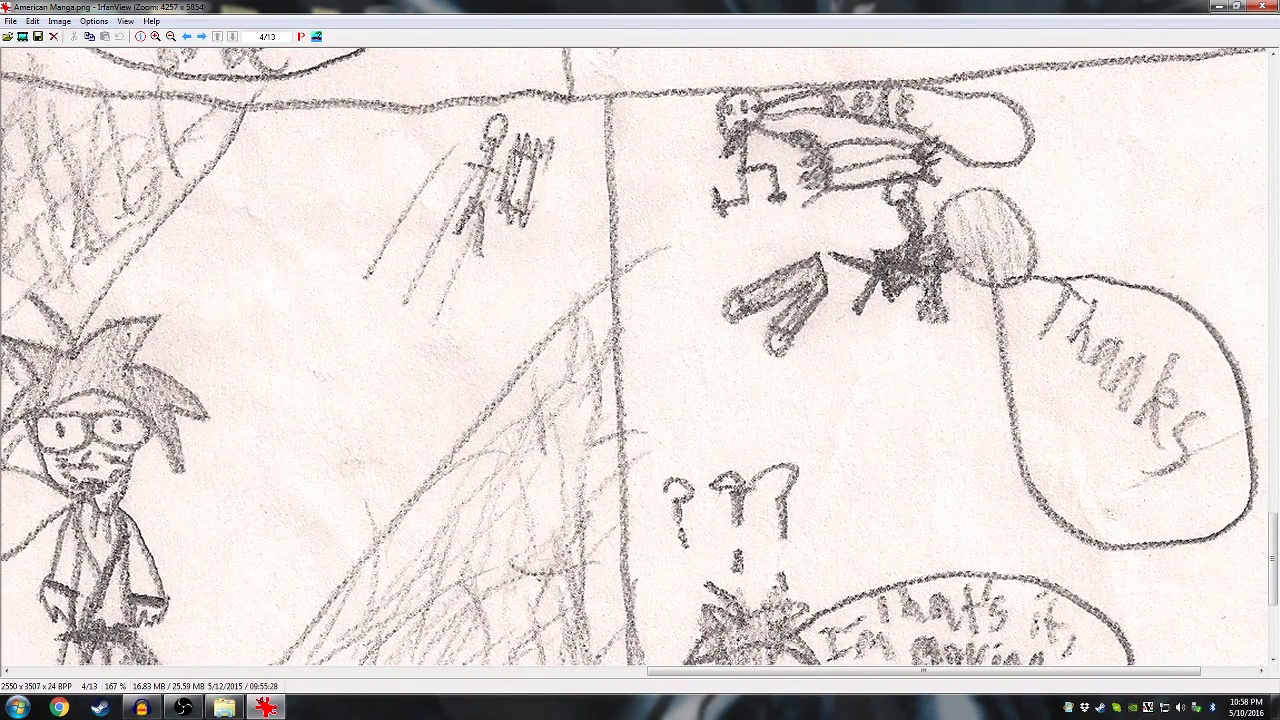
{"action": "scroll", "scroll_direction": "down", "scroll_amount": 3}
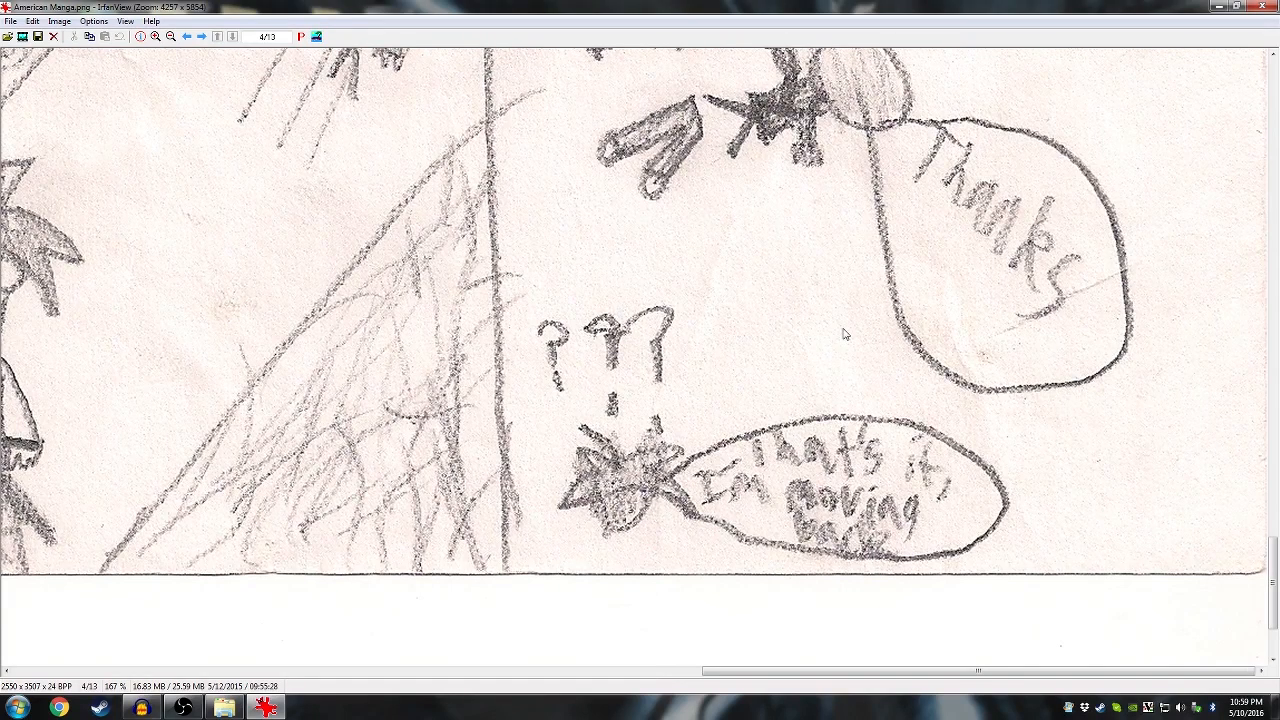
{"action": "mouse_move", "coordinate": [881, 331]}
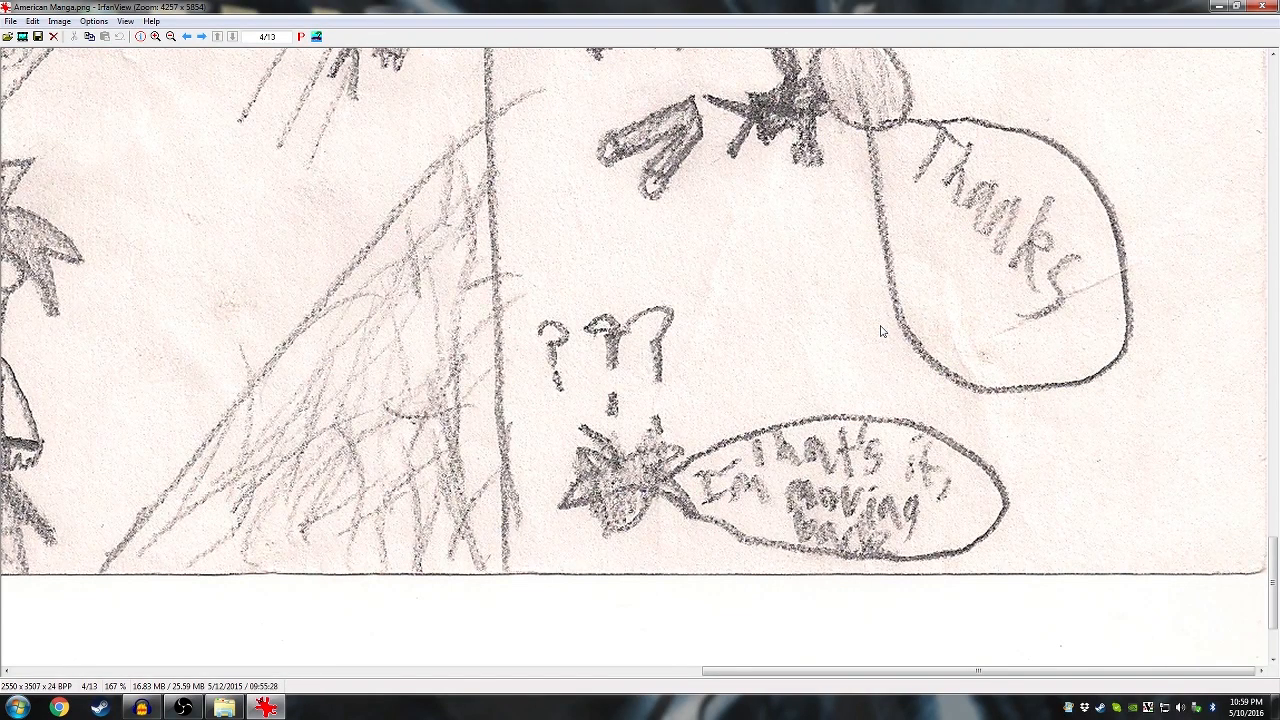
{"action": "mouse_move", "coordinate": [893, 332]}
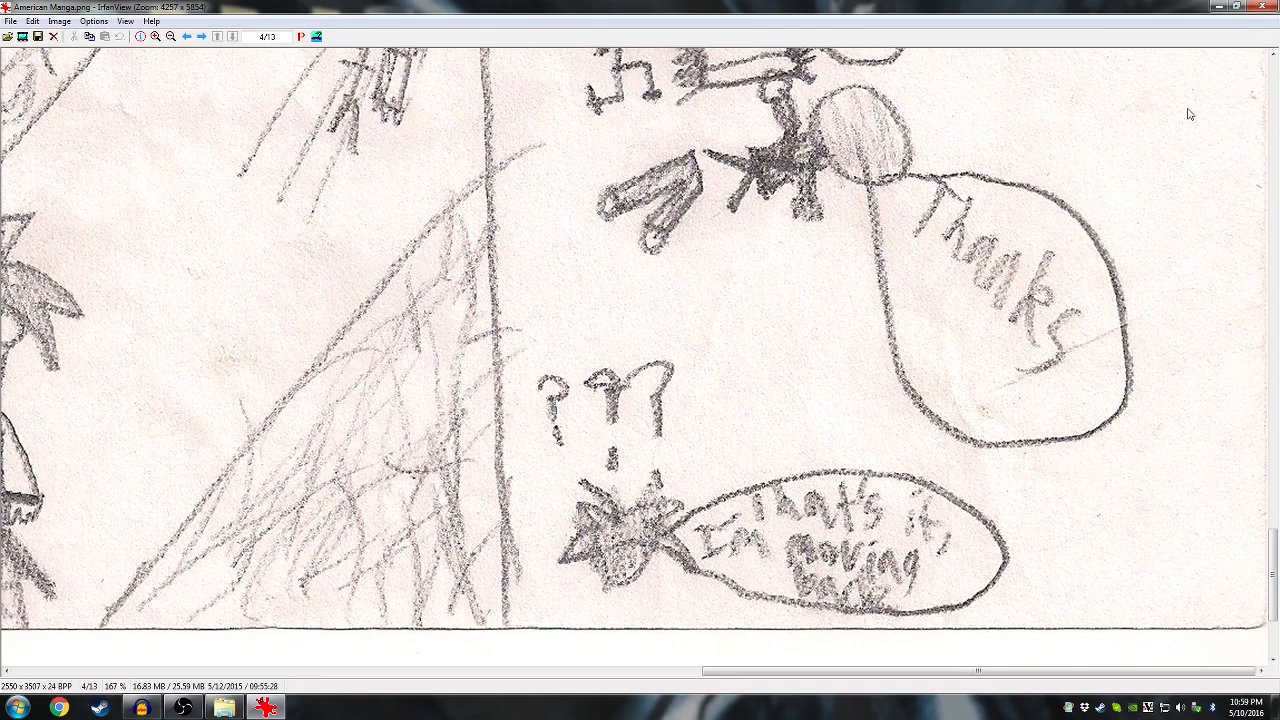
{"action": "mouse_move", "coordinate": [1202, 353]}
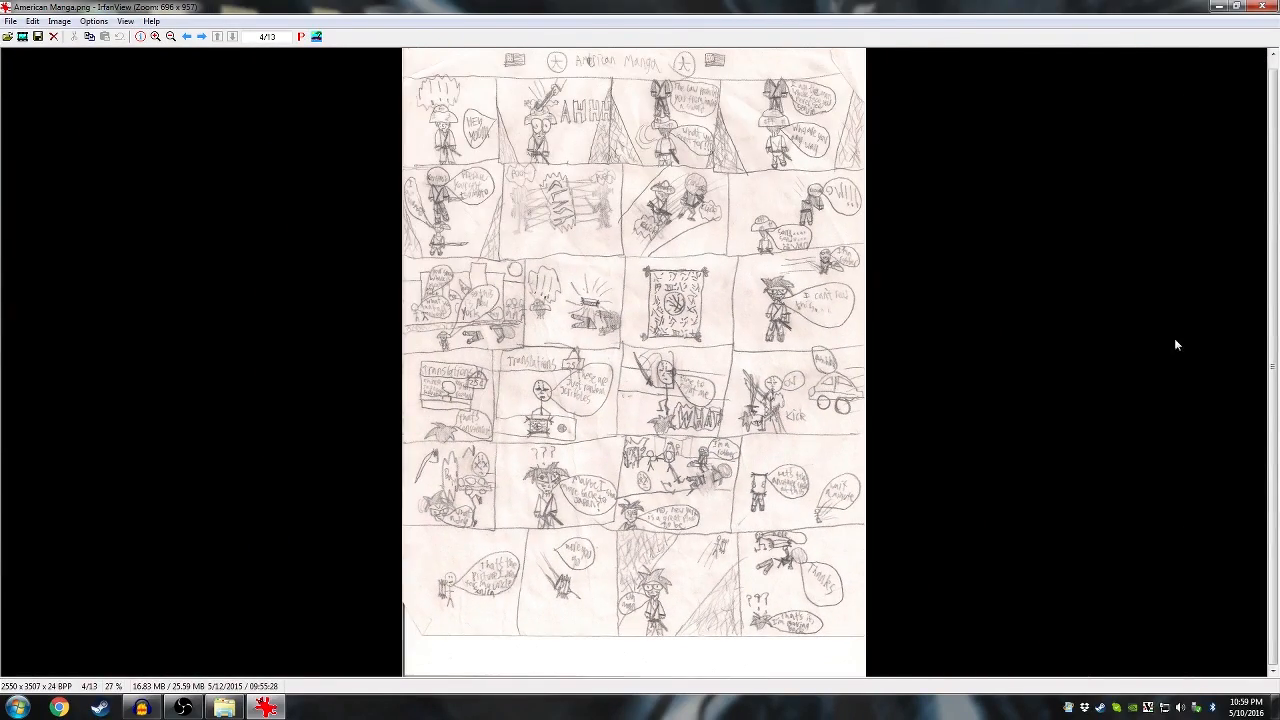
{"action": "mouse_move", "coordinate": [1010, 322]}
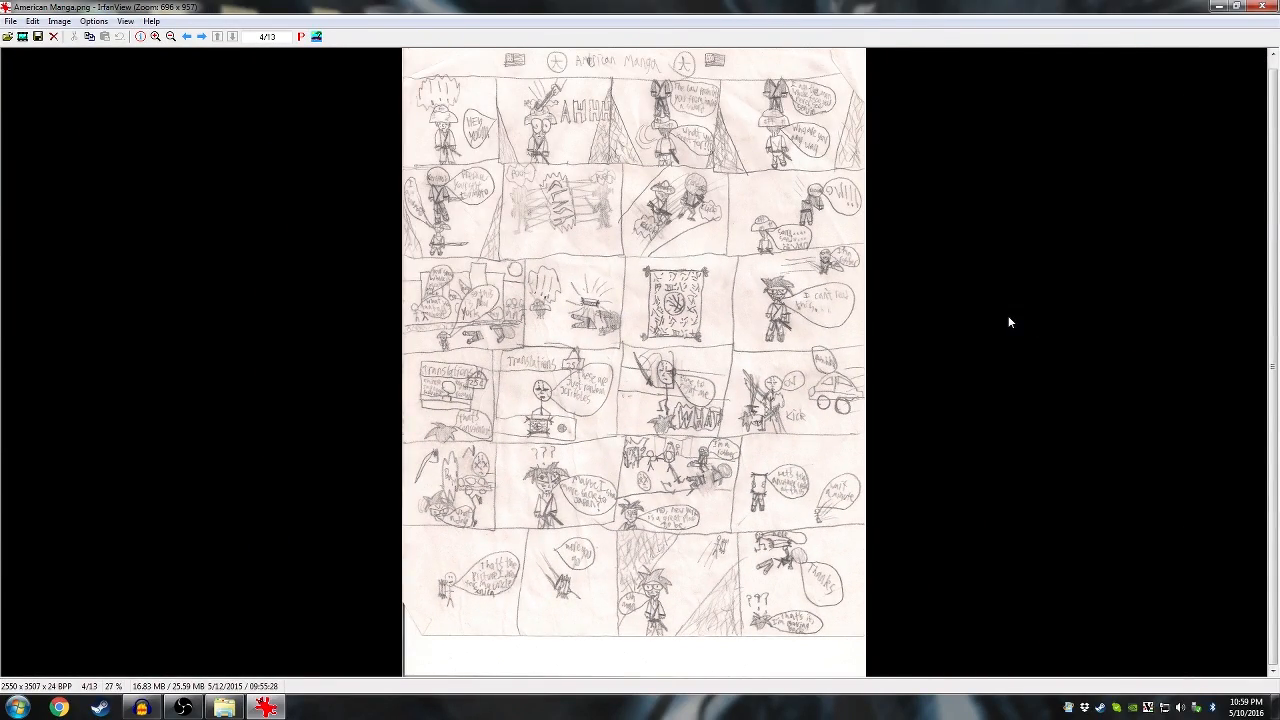
{"action": "mouse_move", "coordinate": [918, 323]}
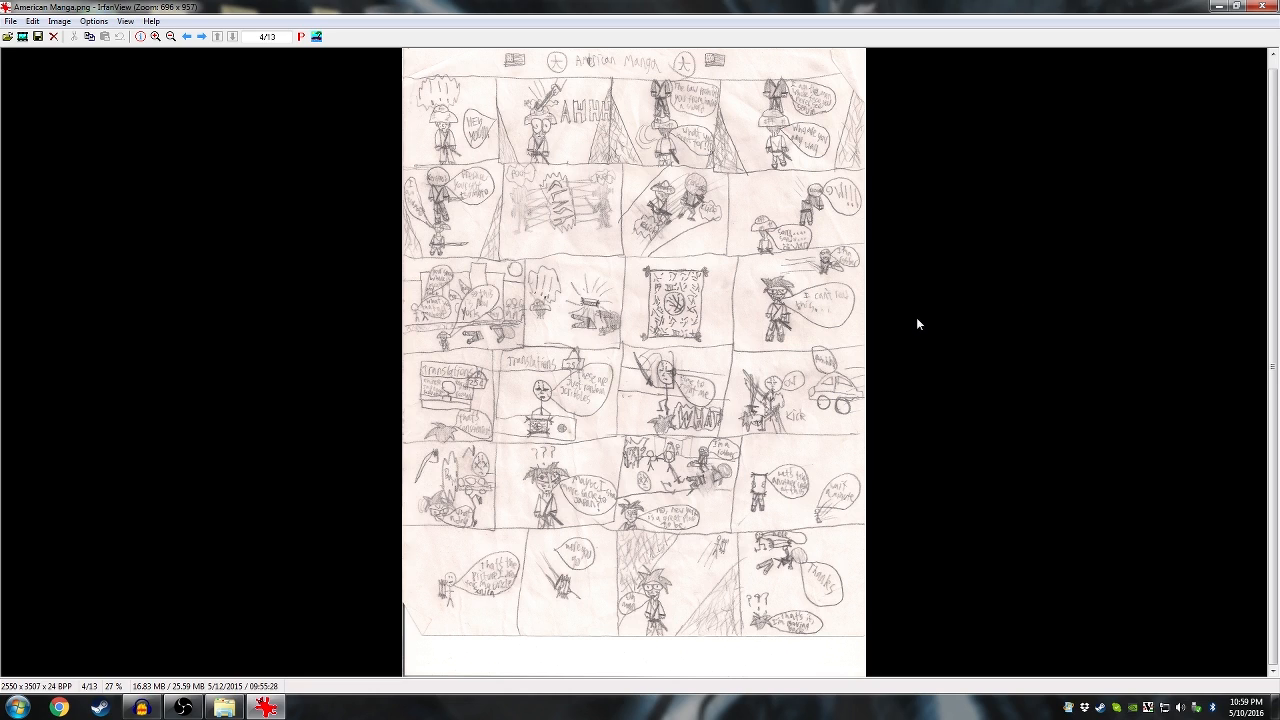
{"action": "mouse_move", "coordinate": [906, 261]}
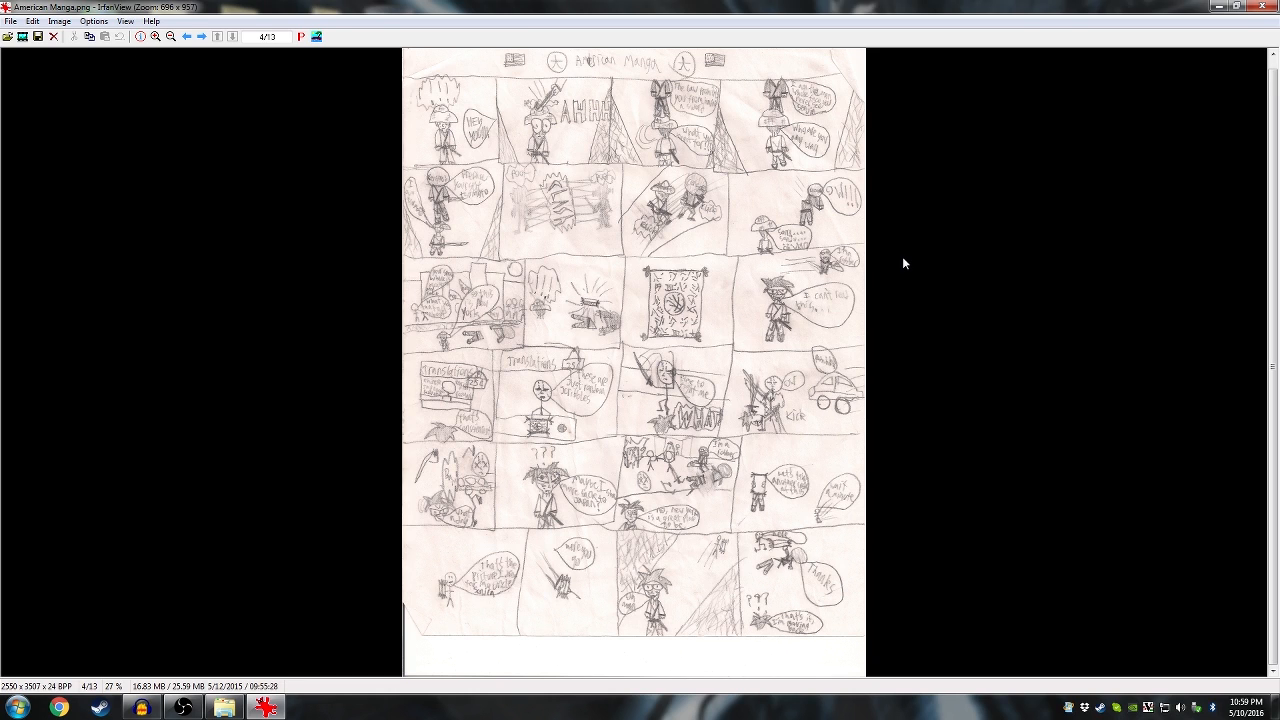
{"action": "mouse_move", "coordinate": [924, 268]}
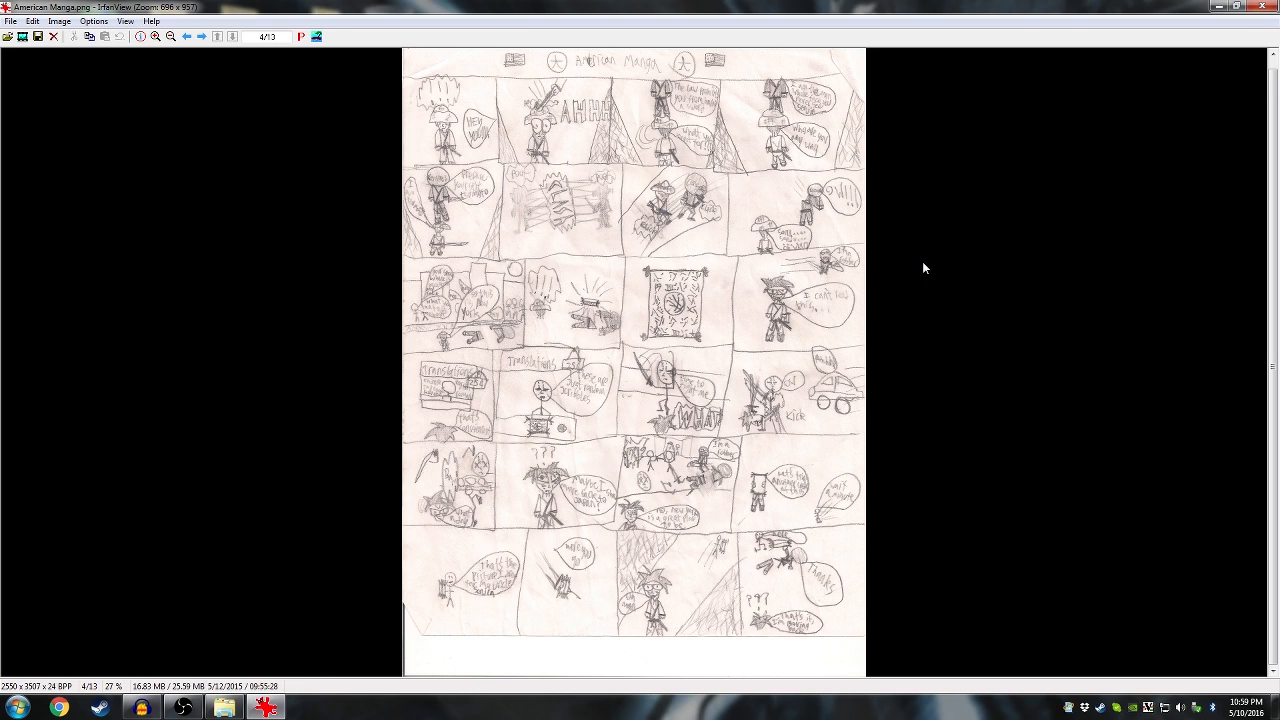
{"action": "mouse_move", "coordinate": [957, 208]}
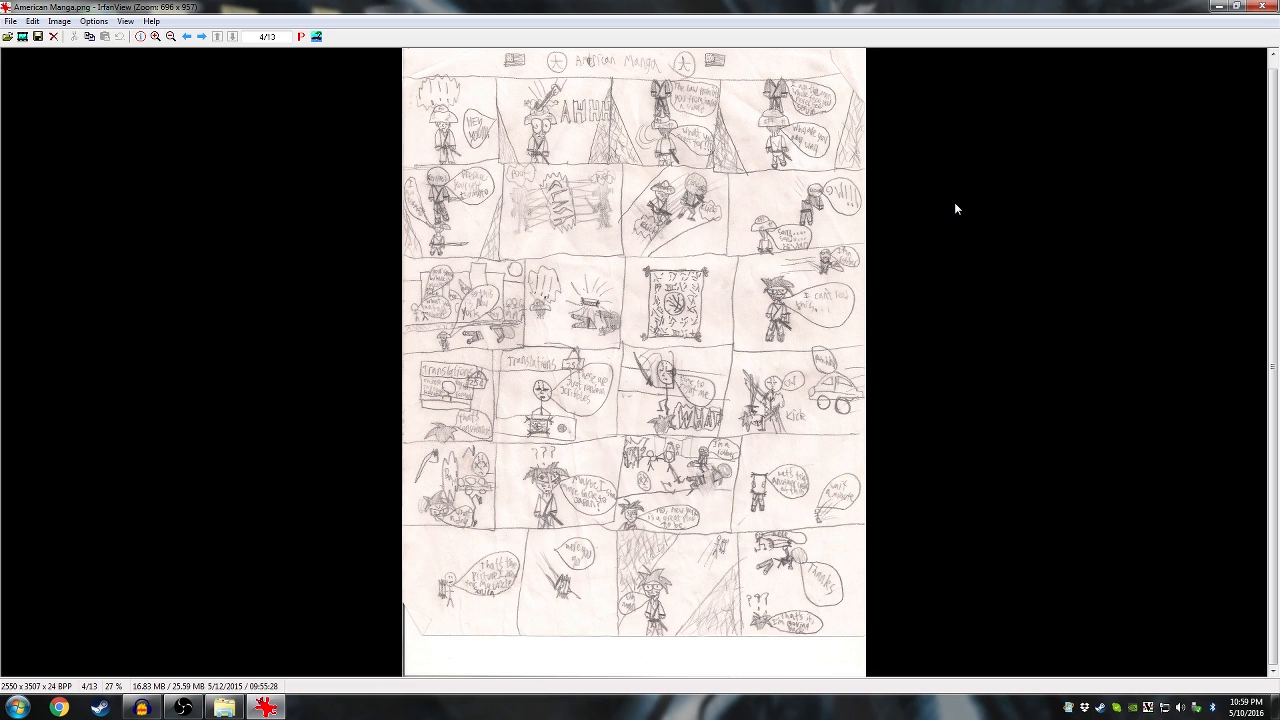
{"action": "mouse_move", "coordinate": [1227, 38]}
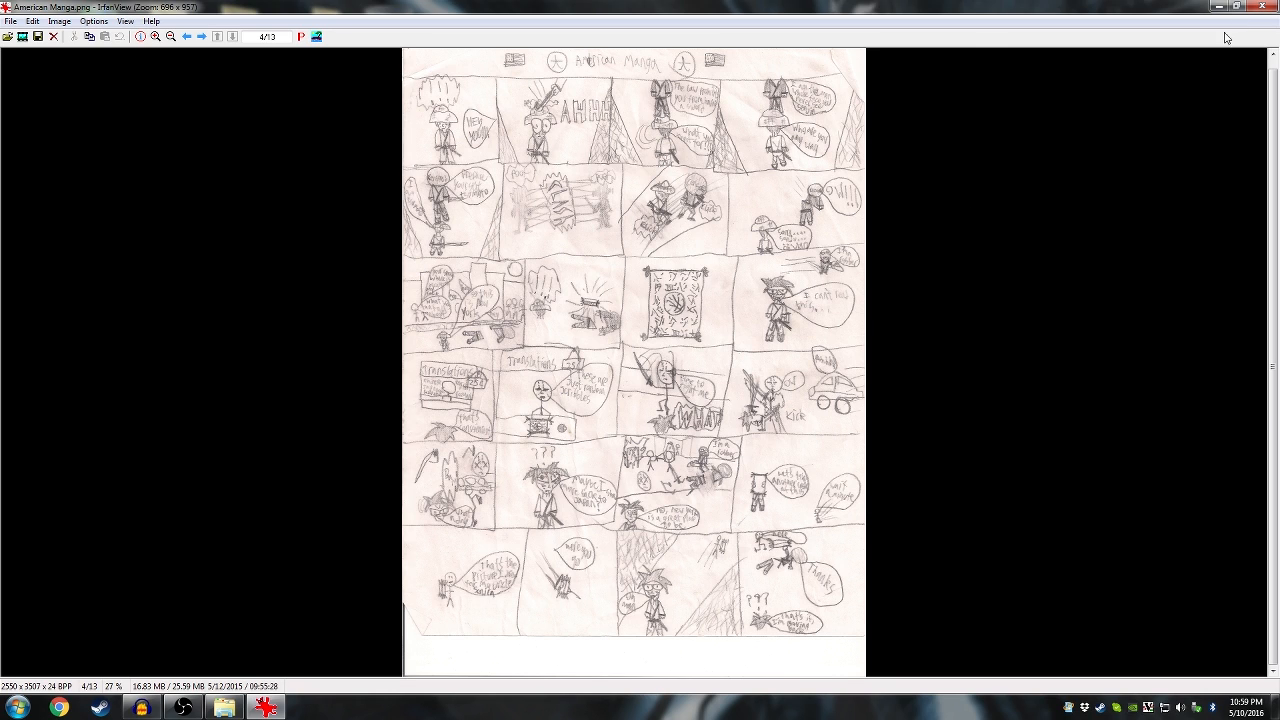
{"action": "mouse_move", "coordinate": [1250, 8]}
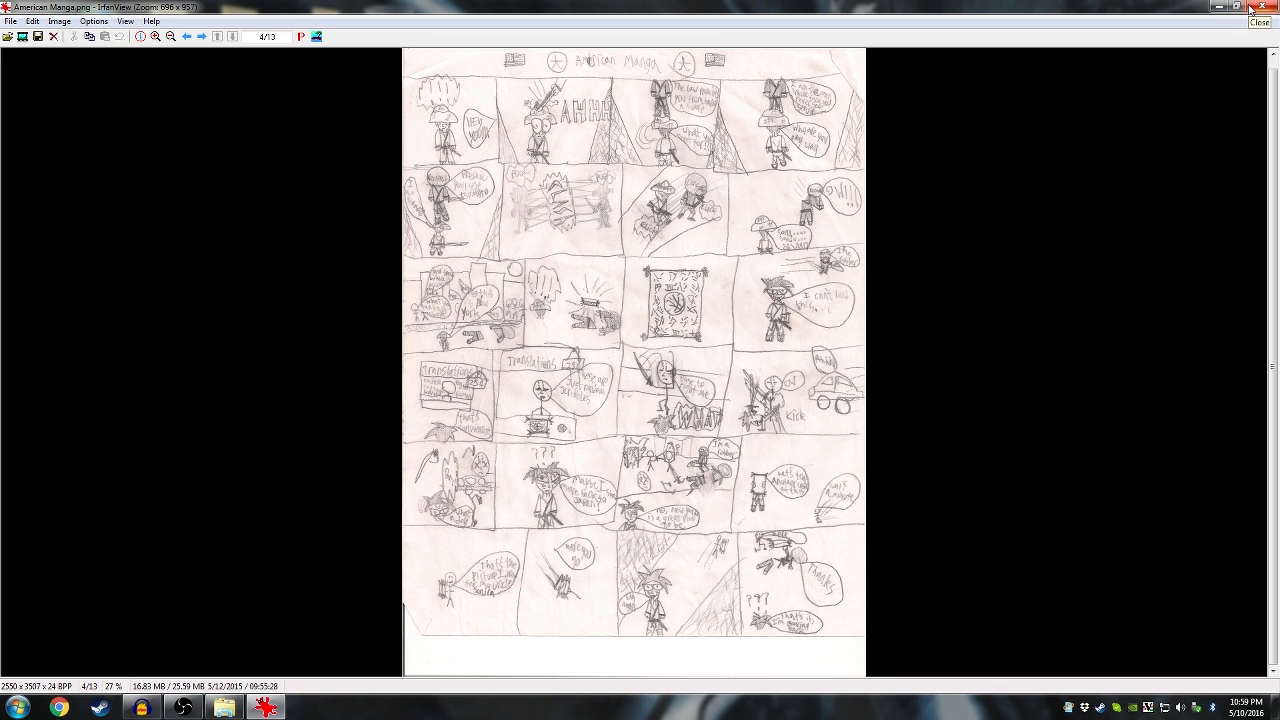
{"action": "mouse_move", "coordinate": [1144, 81]}
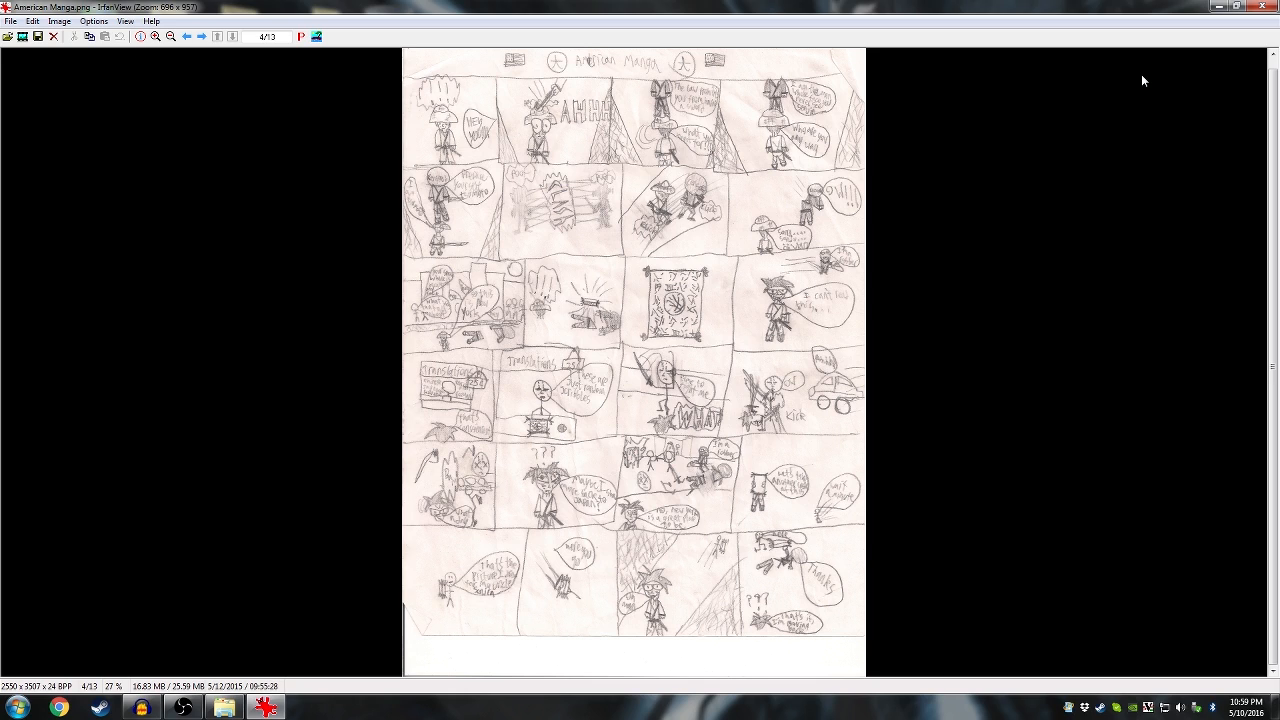
{"action": "mouse_move", "coordinate": [1004, 76]}
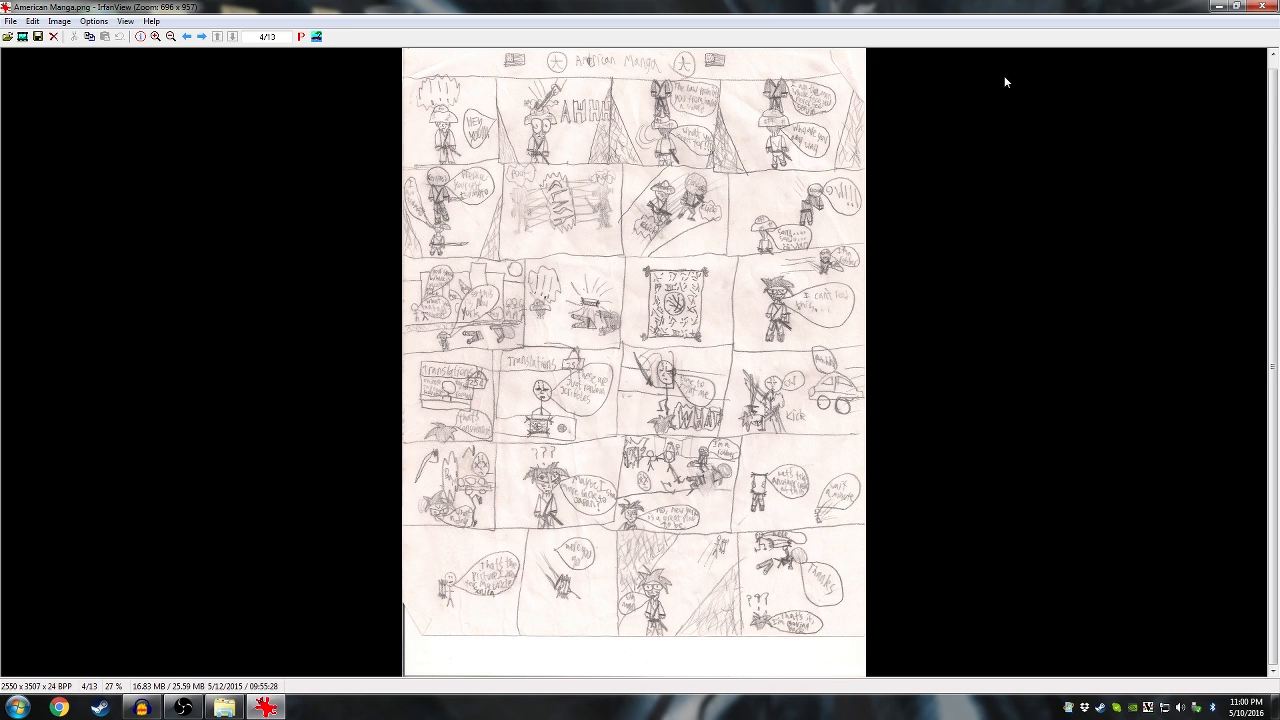
{"action": "mouse_move", "coordinate": [894, 226]}
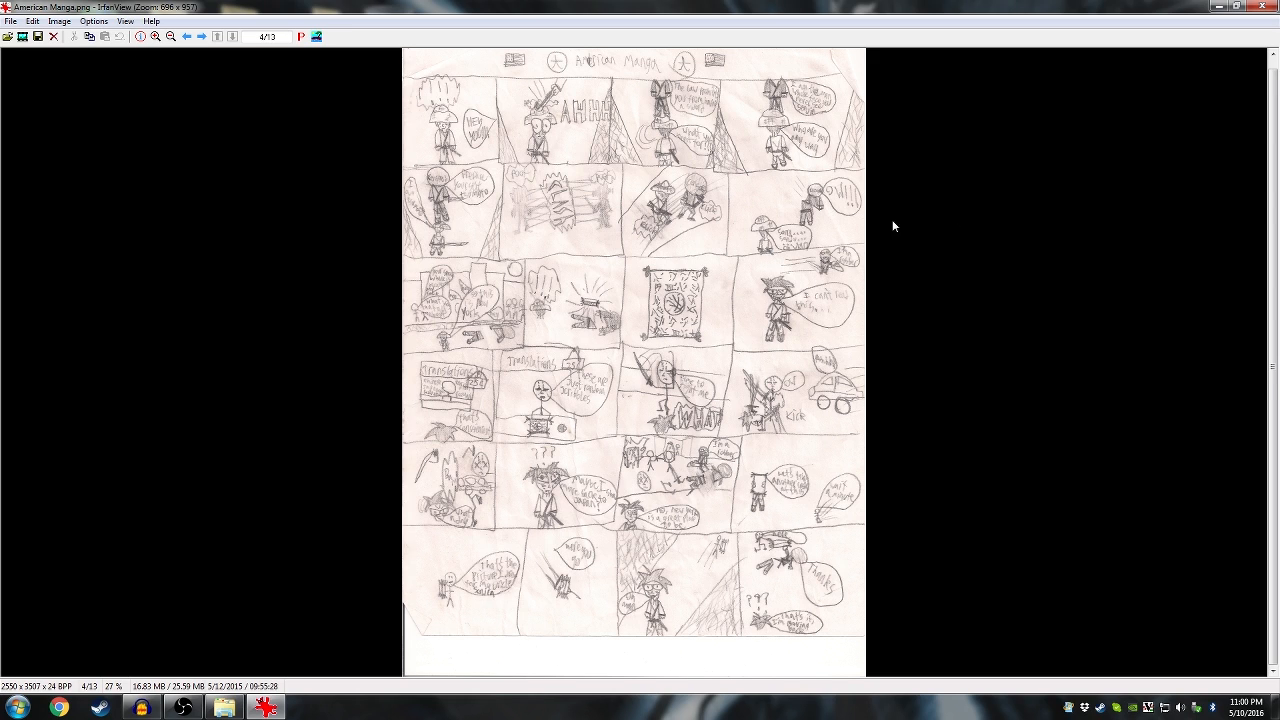
{"action": "mouse_move", "coordinate": [960, 220]}
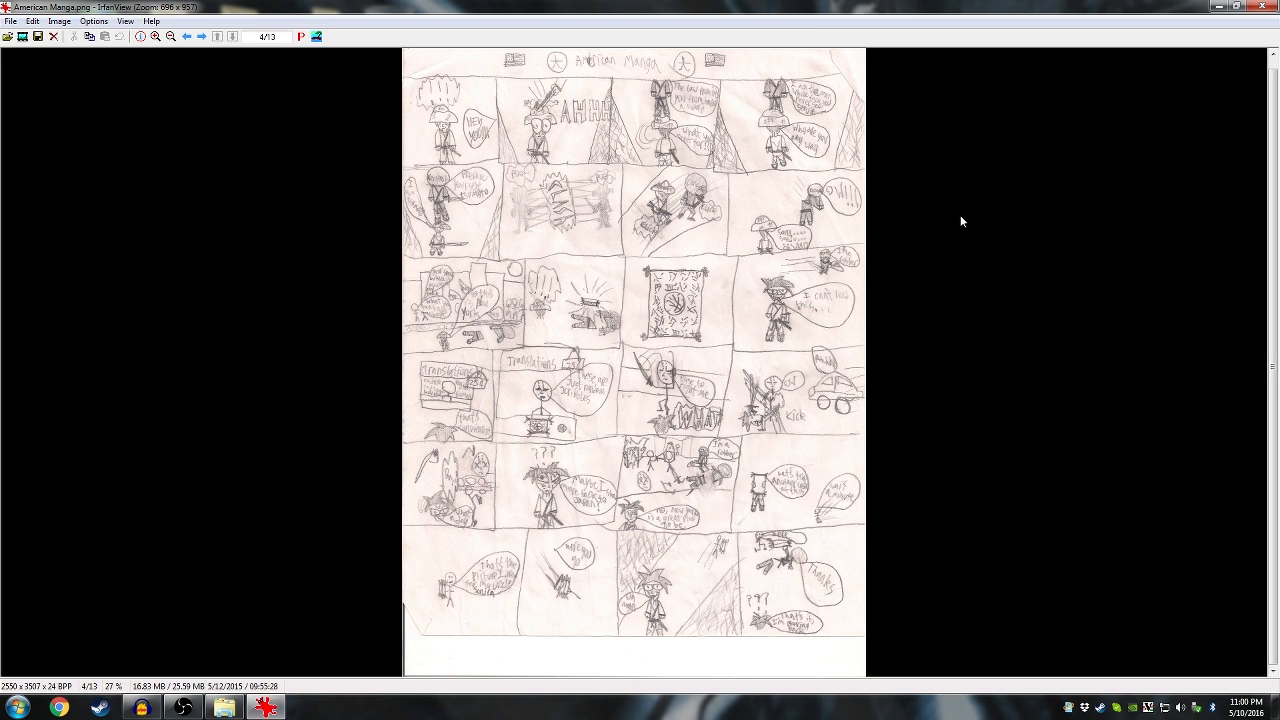
{"action": "mouse_move", "coordinate": [1086, 201]}
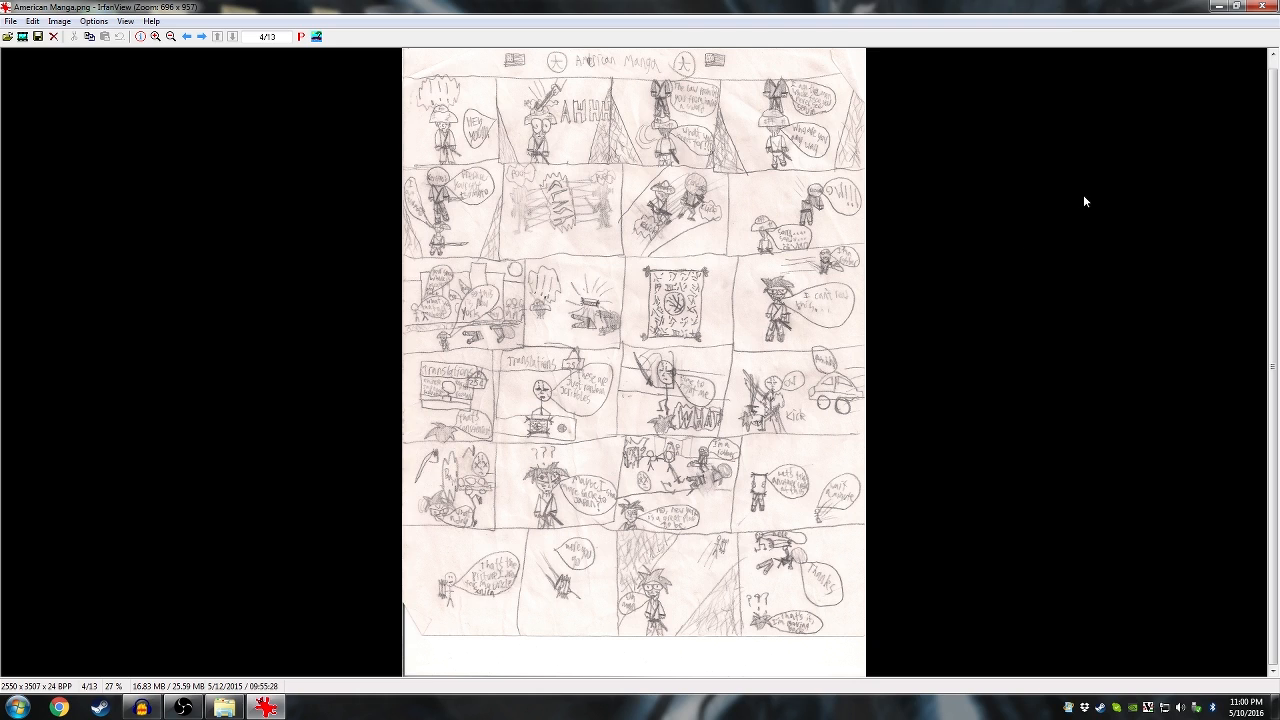
{"action": "mouse_move", "coordinate": [1088, 198]}
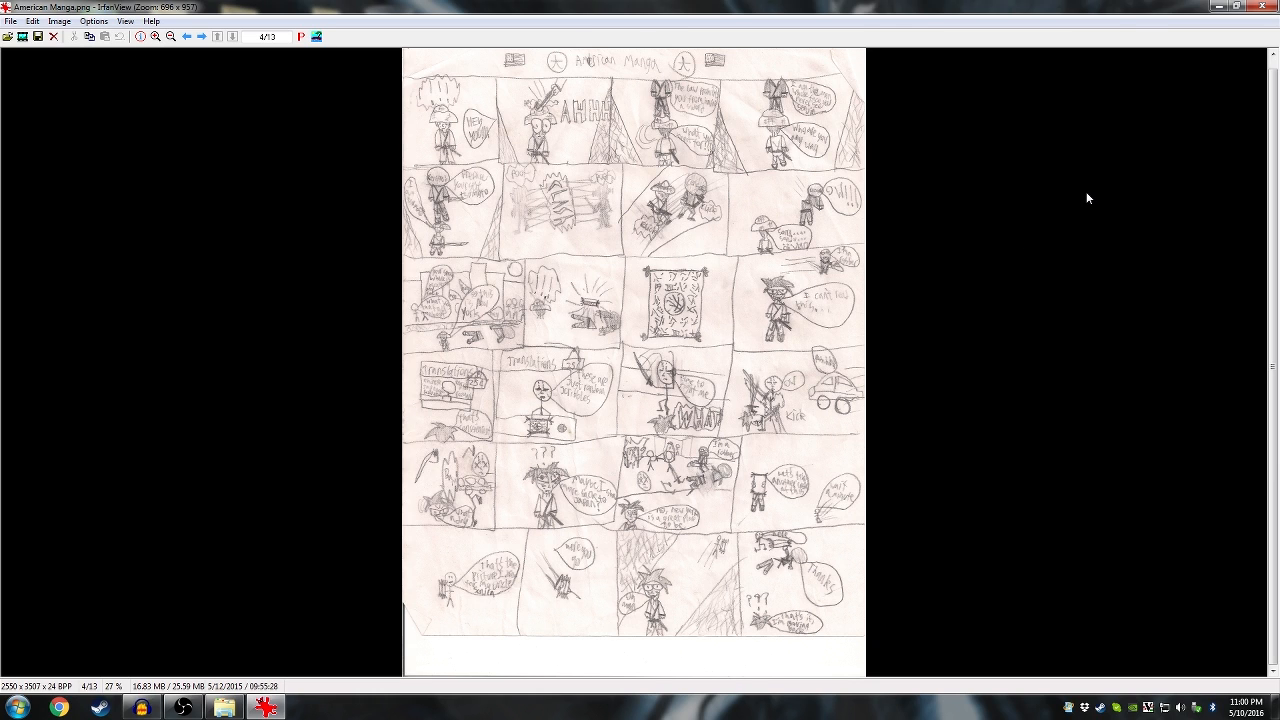
{"action": "mouse_move", "coordinate": [1244, 25]}
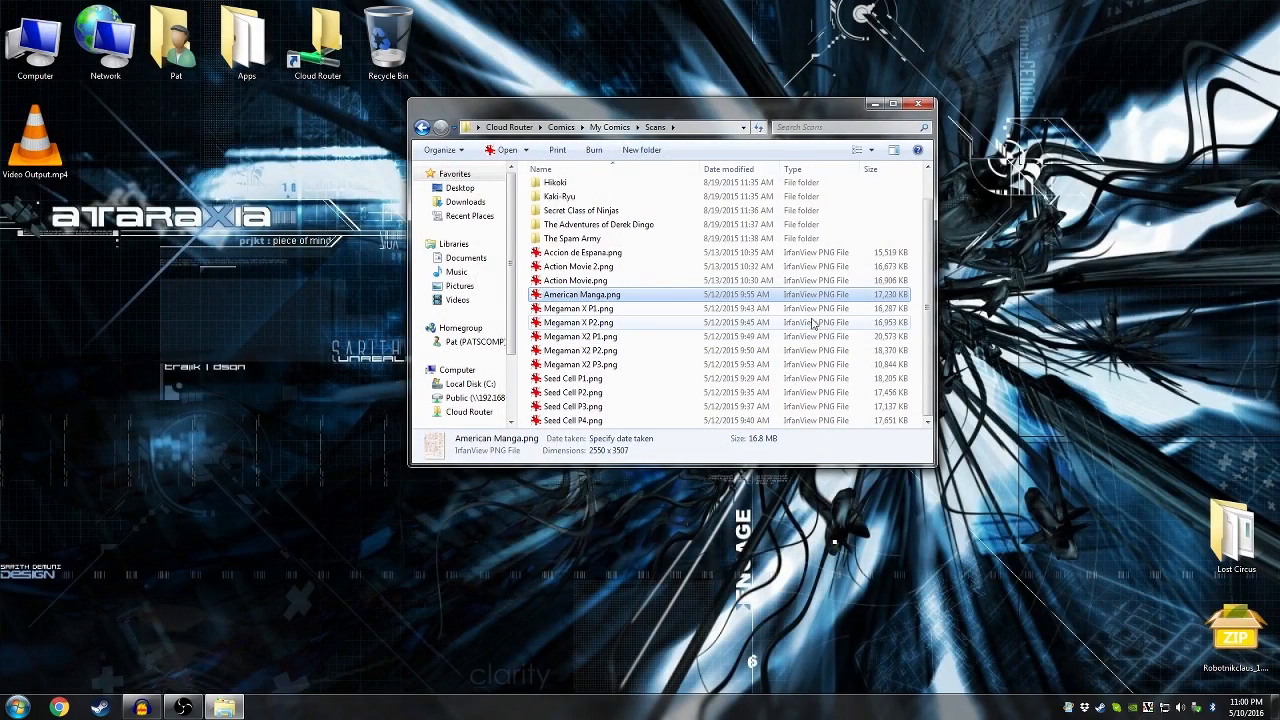
- Select Megaman X2 P3.png in the Scans folder, then close the Scans Explorer window
{"action": "left_click", "coordinate": [580, 364]}
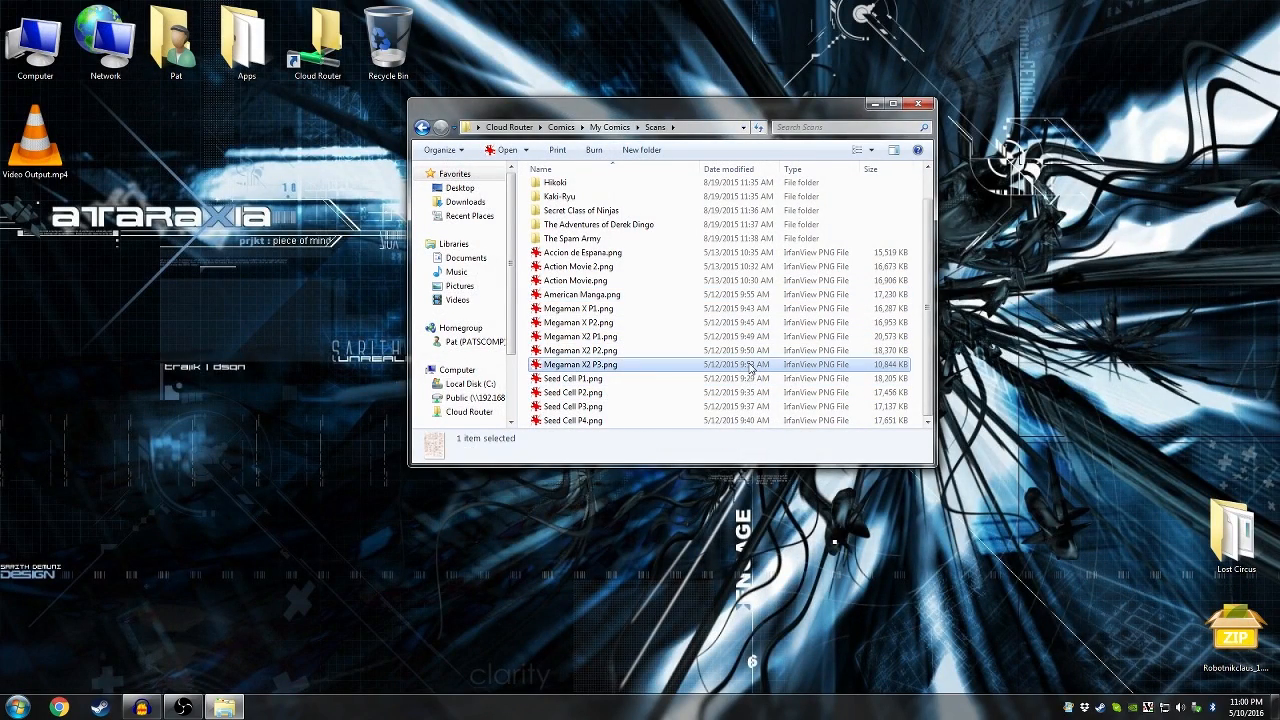
{"action": "scroll", "scroll_direction": "up", "scroll_amount": 3}
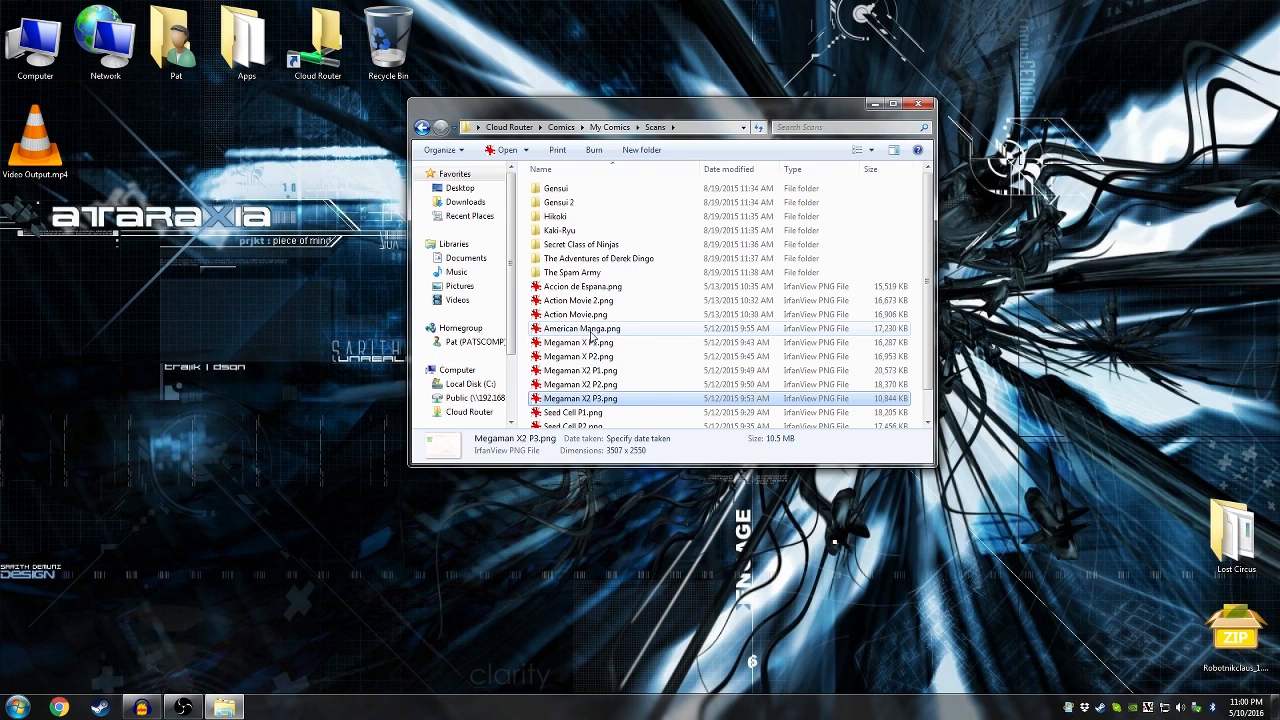
{"action": "mouse_move", "coordinate": [918, 99]}
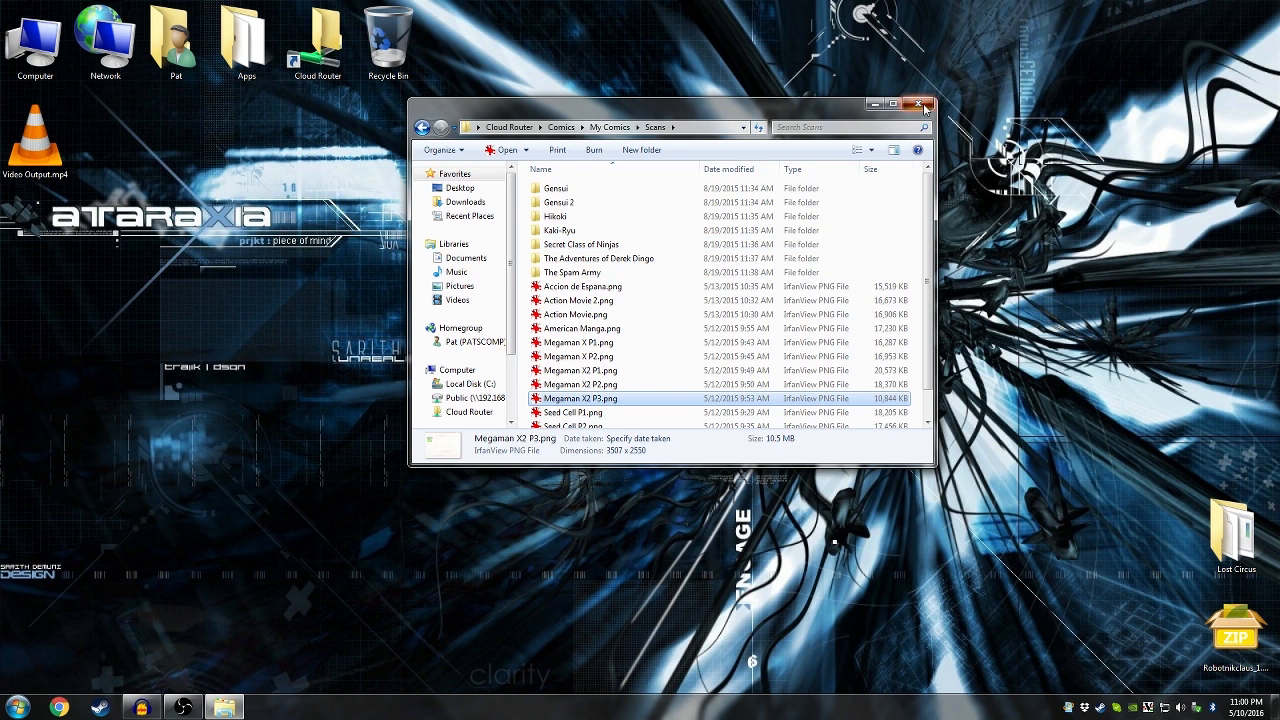
{"action": "left_click", "coordinate": [916, 103]}
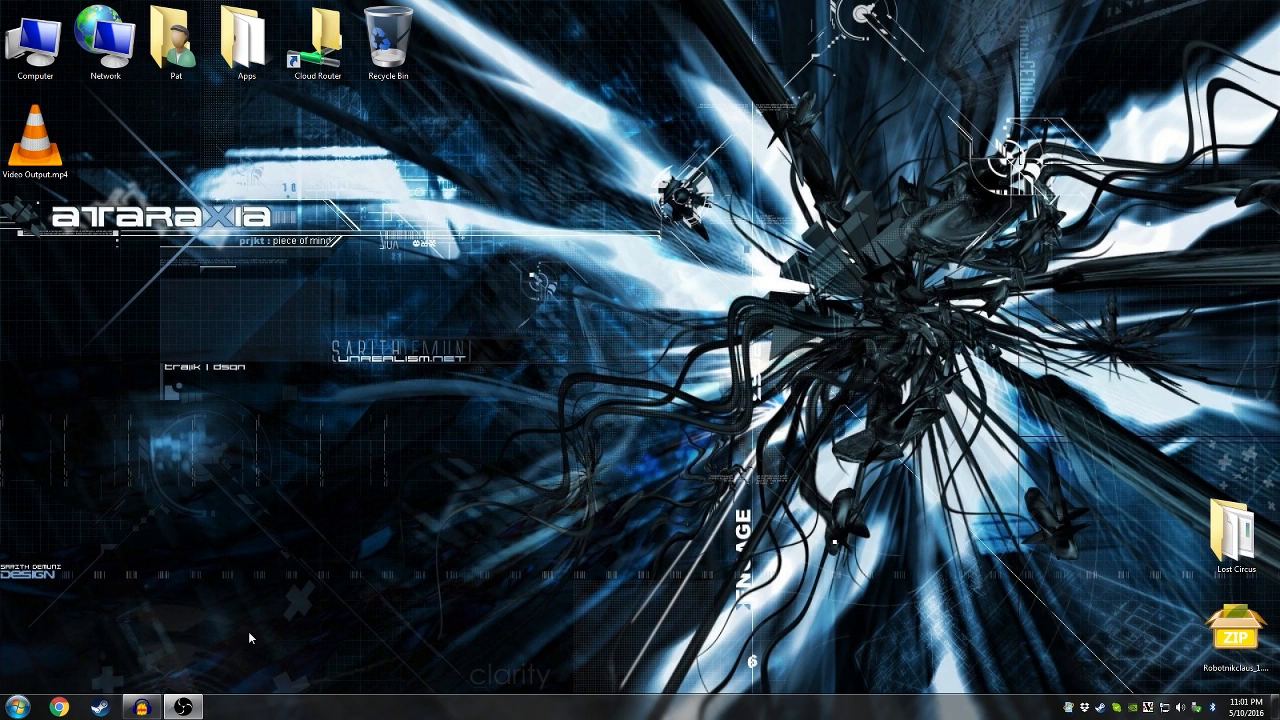
{"action": "mouse_move", "coordinate": [263, 627]}
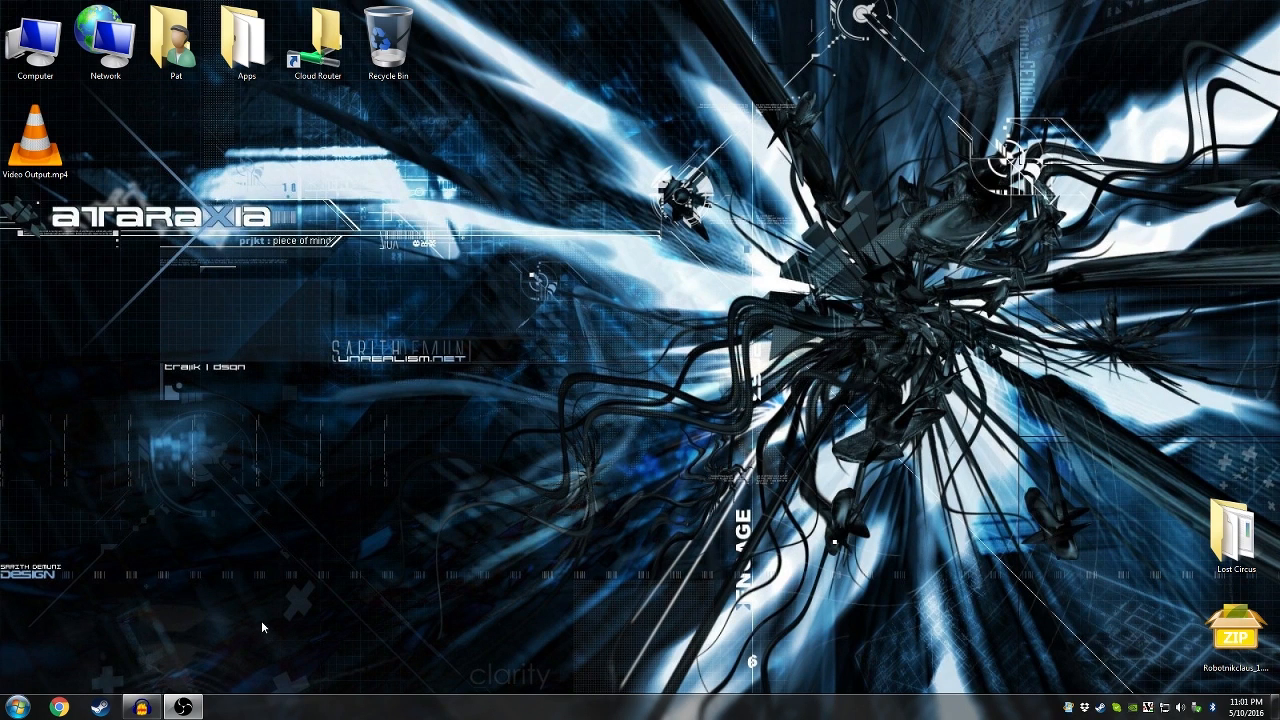